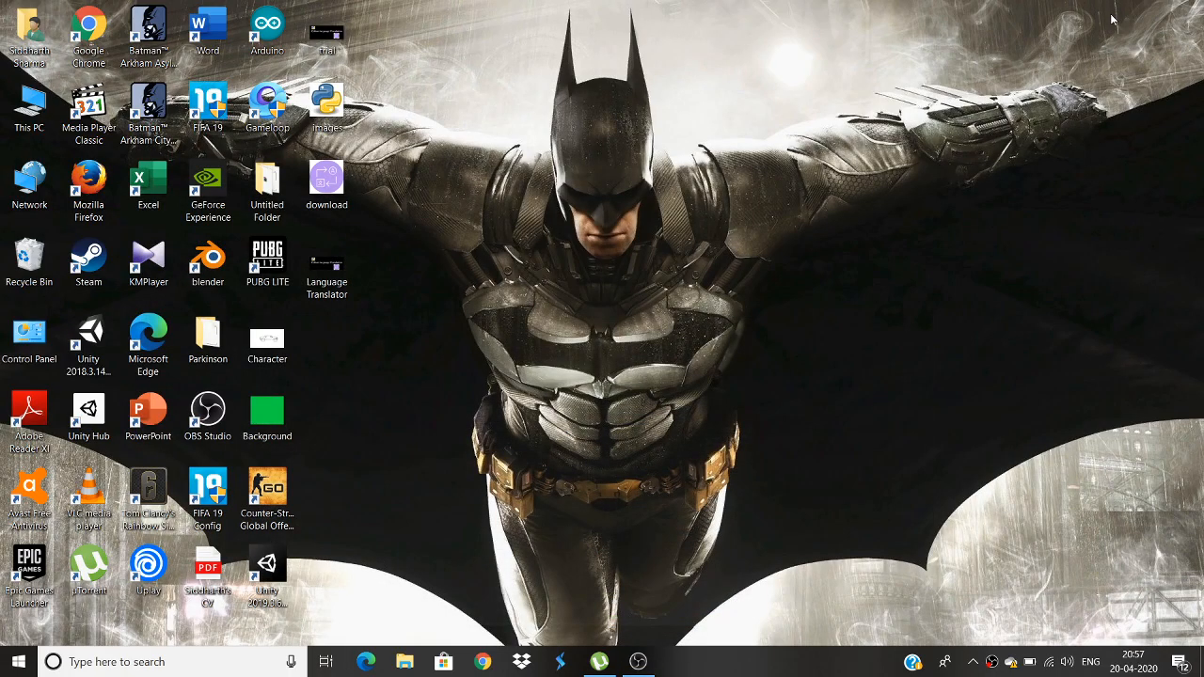
{"action": "mouse_move", "coordinate": [837, 215]}
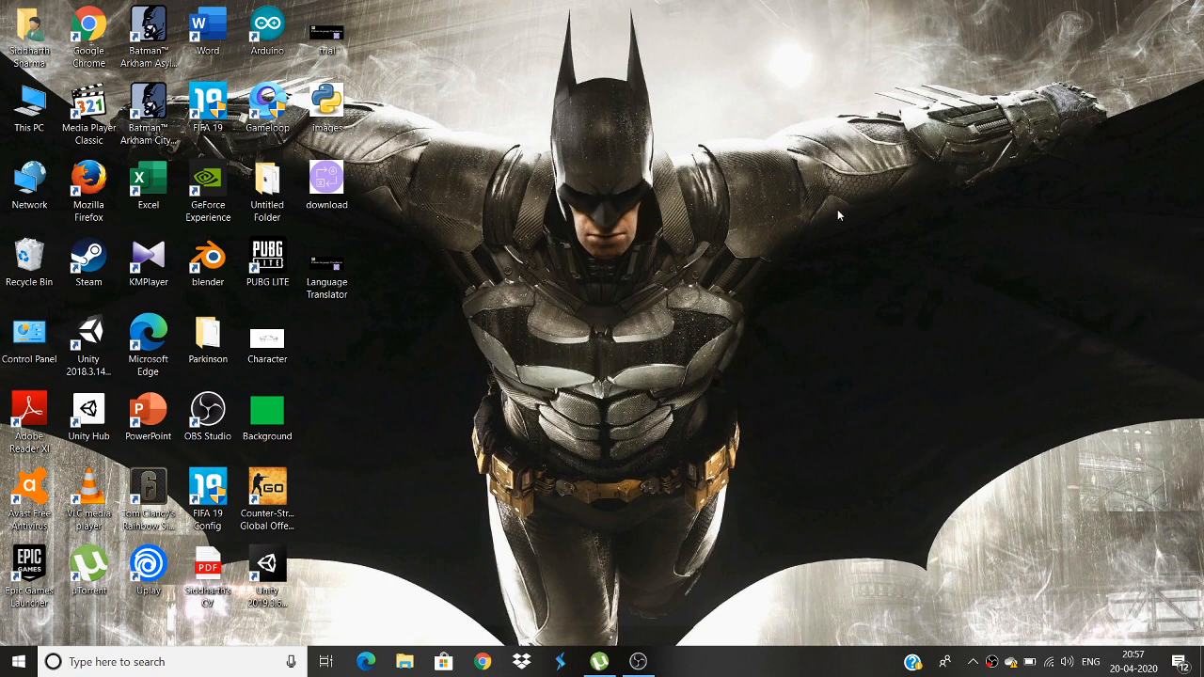
{"action": "mouse_move", "coordinate": [774, 259]}
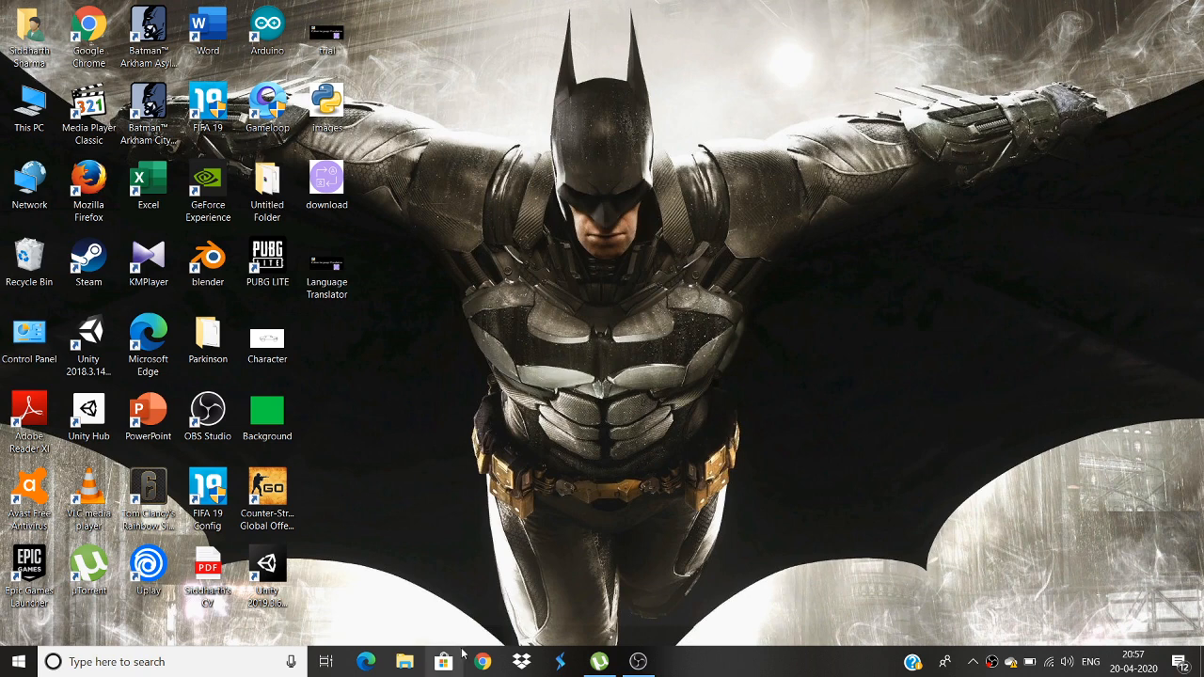
{"action": "mouse_move", "coordinate": [444, 663]}
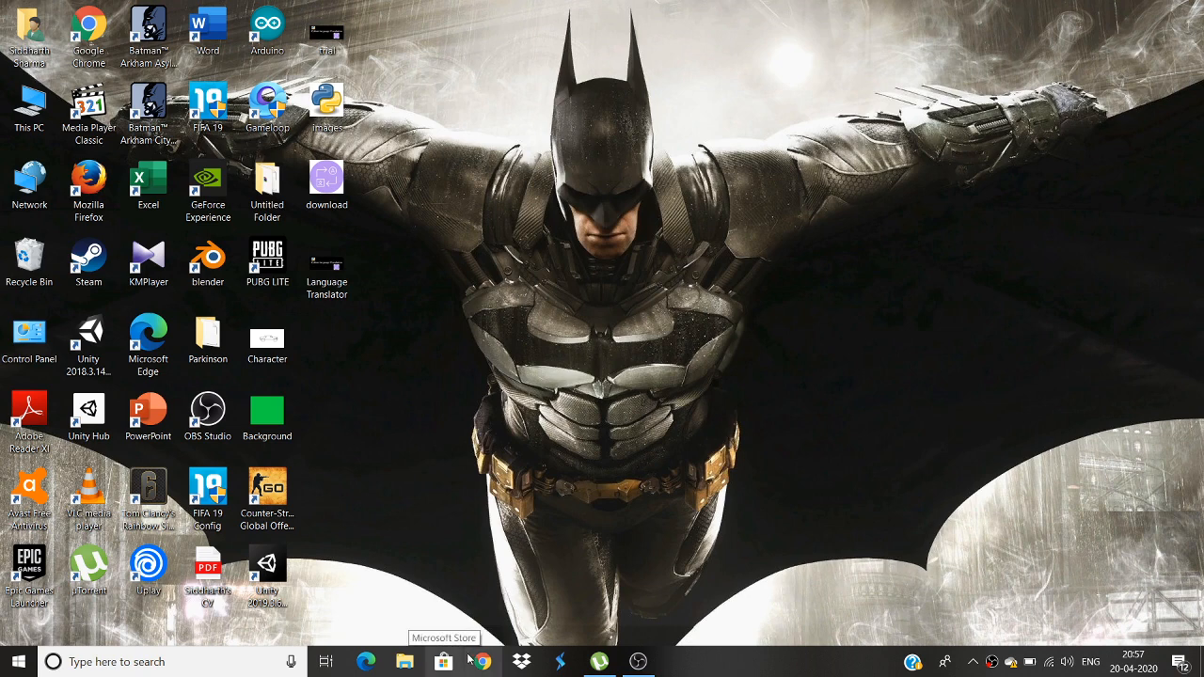
{"action": "mouse_move", "coordinate": [286, 632]}
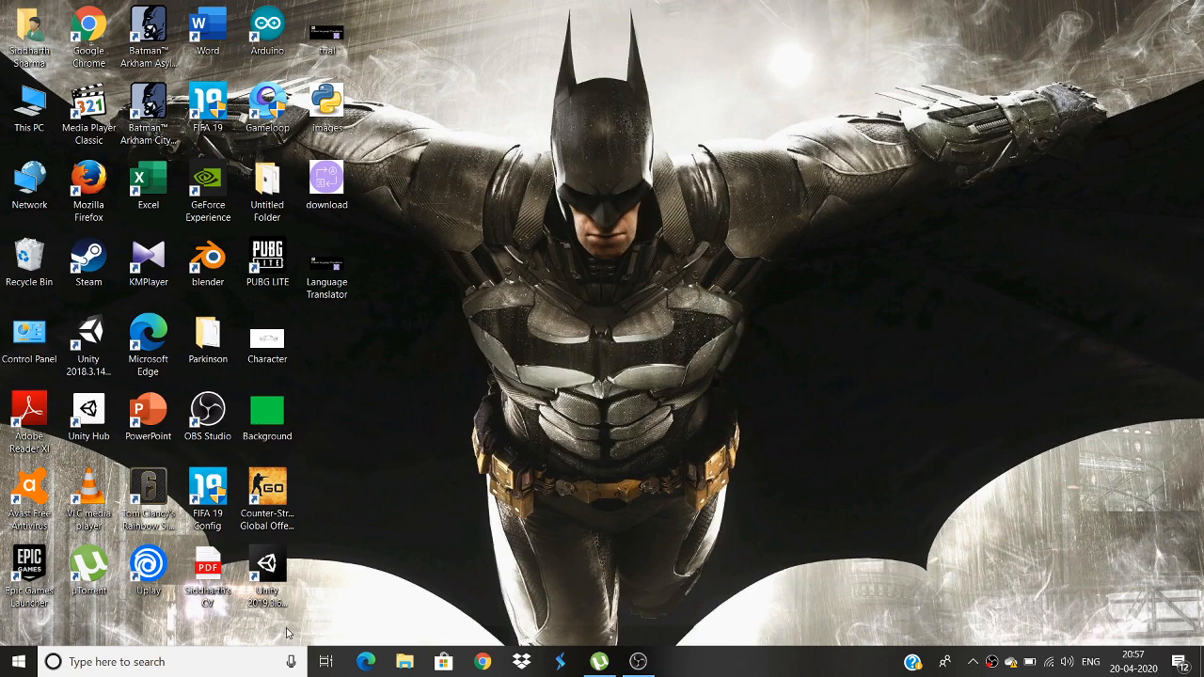
Search 'ana' from the taskbar and start Anaconda Navigator.
{"action": "type", "text": "ana"}
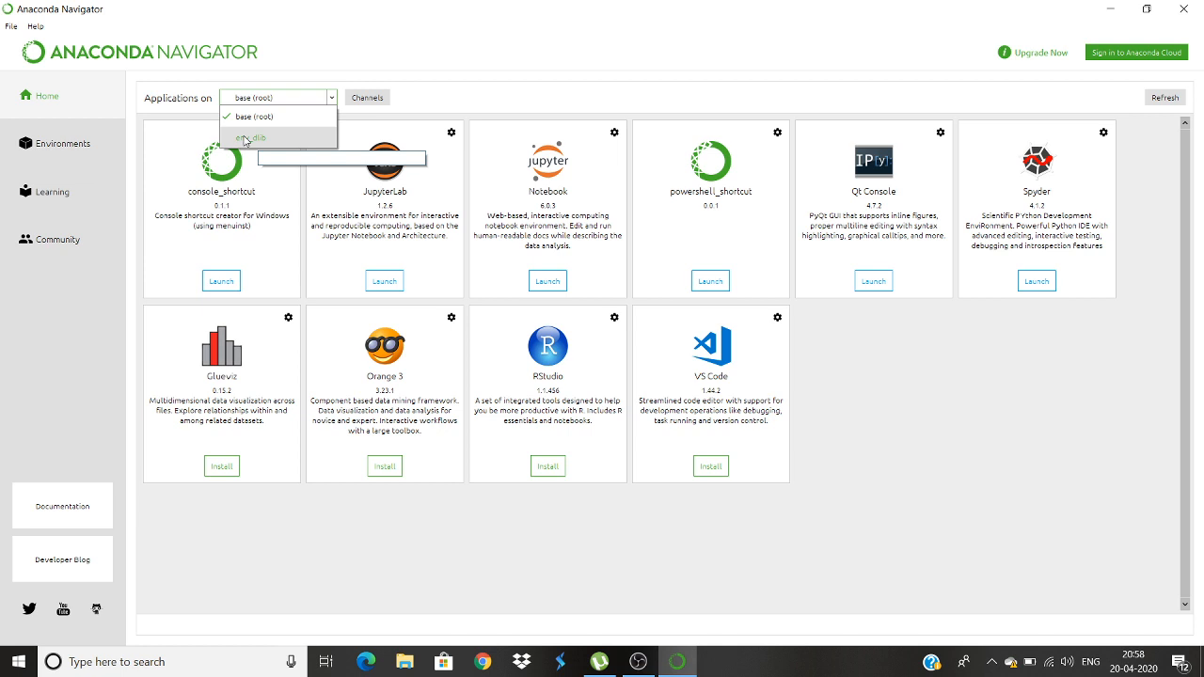
Select the env_dlib environment and launch Jupyter Notebook from it.
{"action": "left_click", "coordinate": [250, 139]}
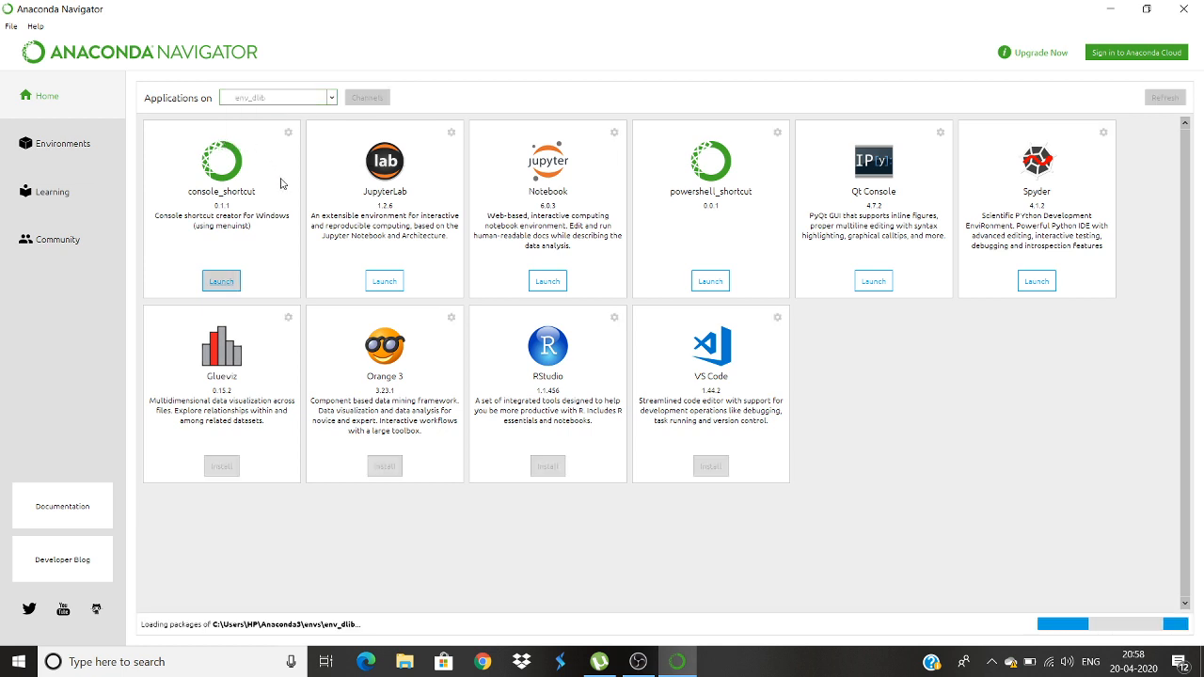
{"action": "mouse_move", "coordinate": [295, 203]}
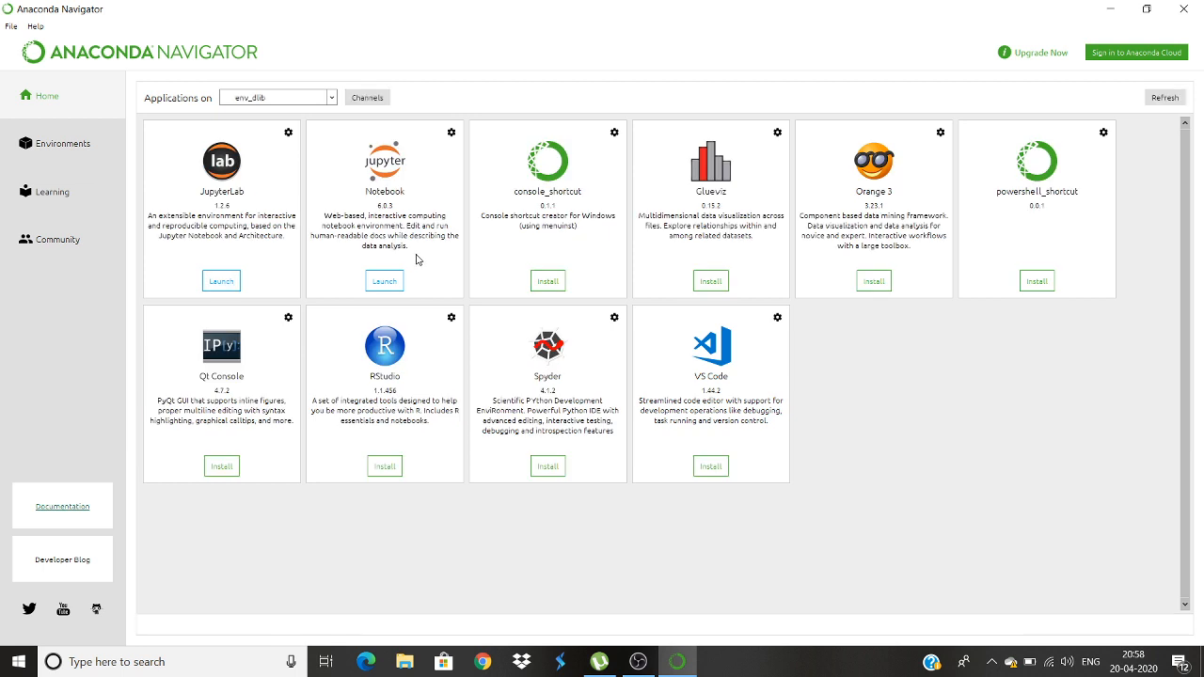
{"action": "mouse_move", "coordinate": [384, 281]}
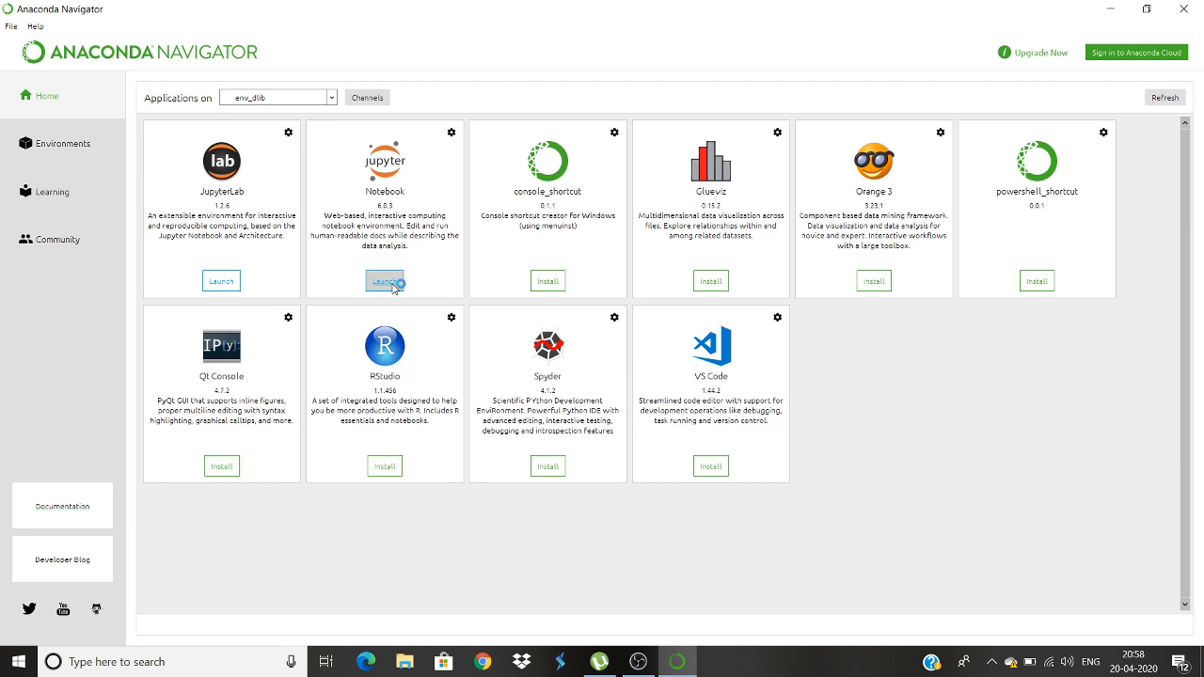
{"action": "left_click", "coordinate": [383, 280]}
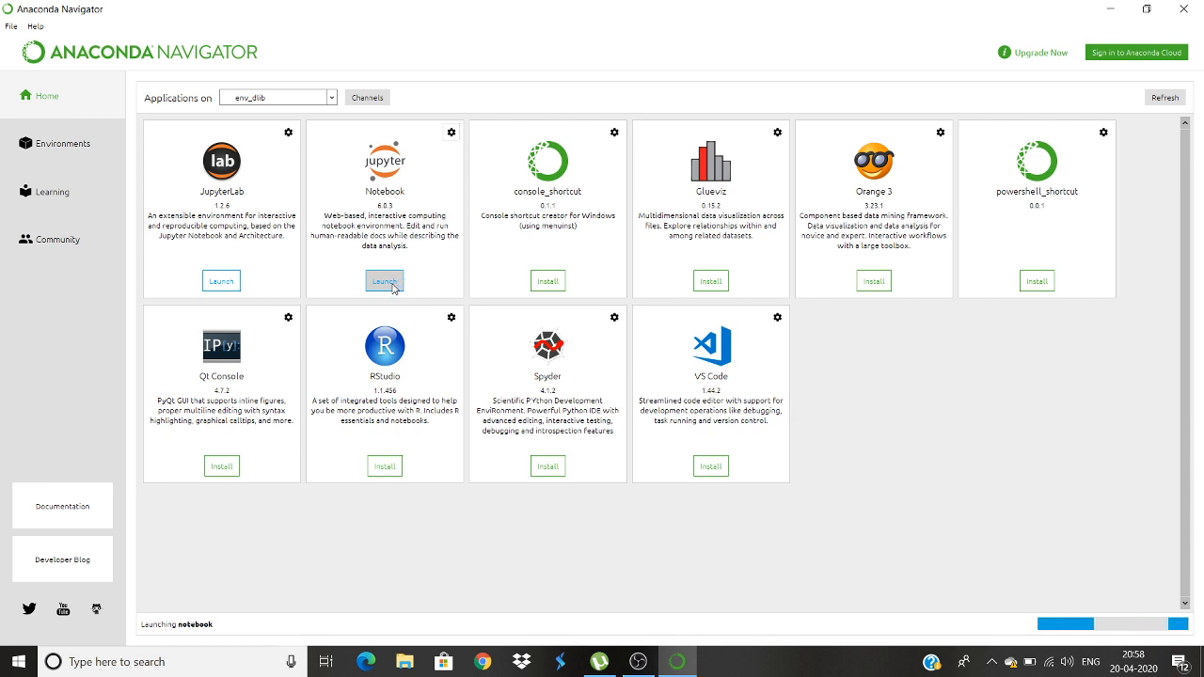
{"action": "left_click", "coordinate": [384, 280]}
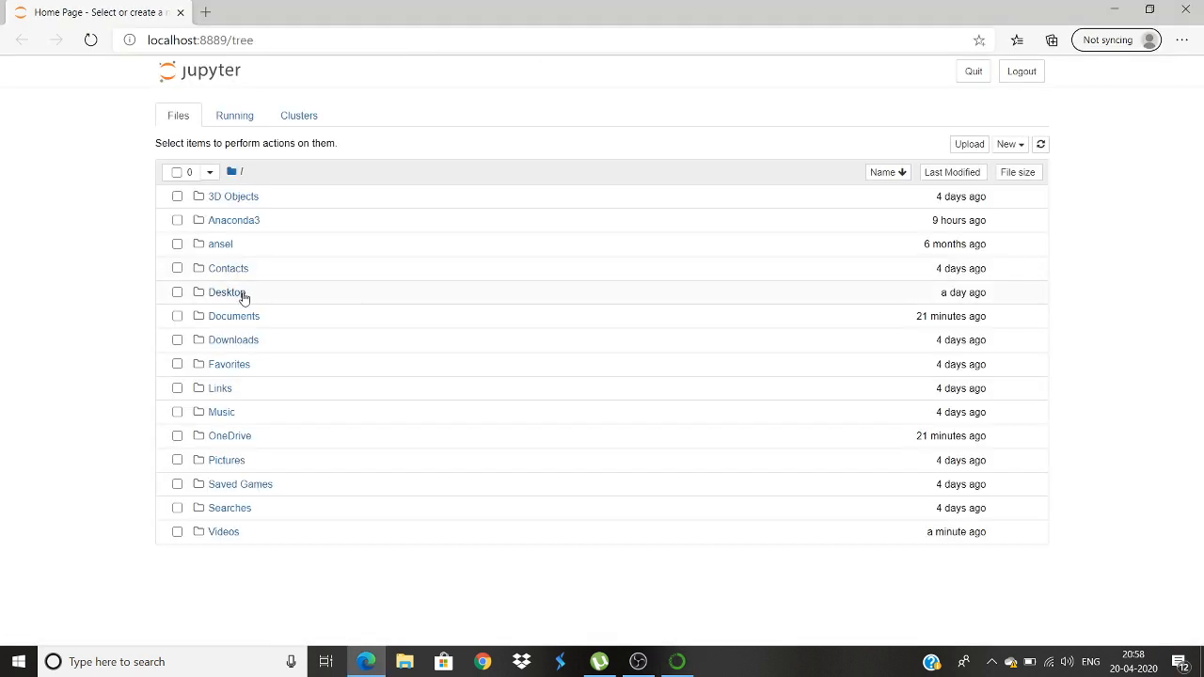
Create a new Python 3 notebook in Desktop > Untitled Folder.
{"action": "left_click", "coordinate": [226, 293]}
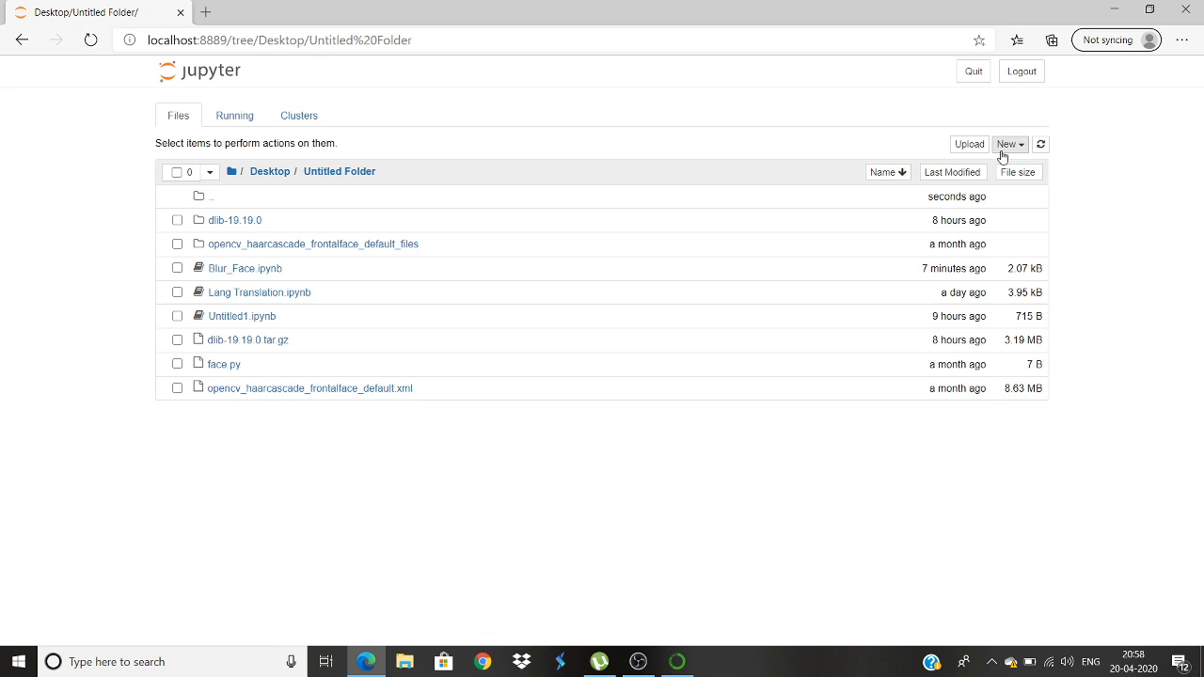
{"action": "left_click", "coordinate": [1009, 143]}
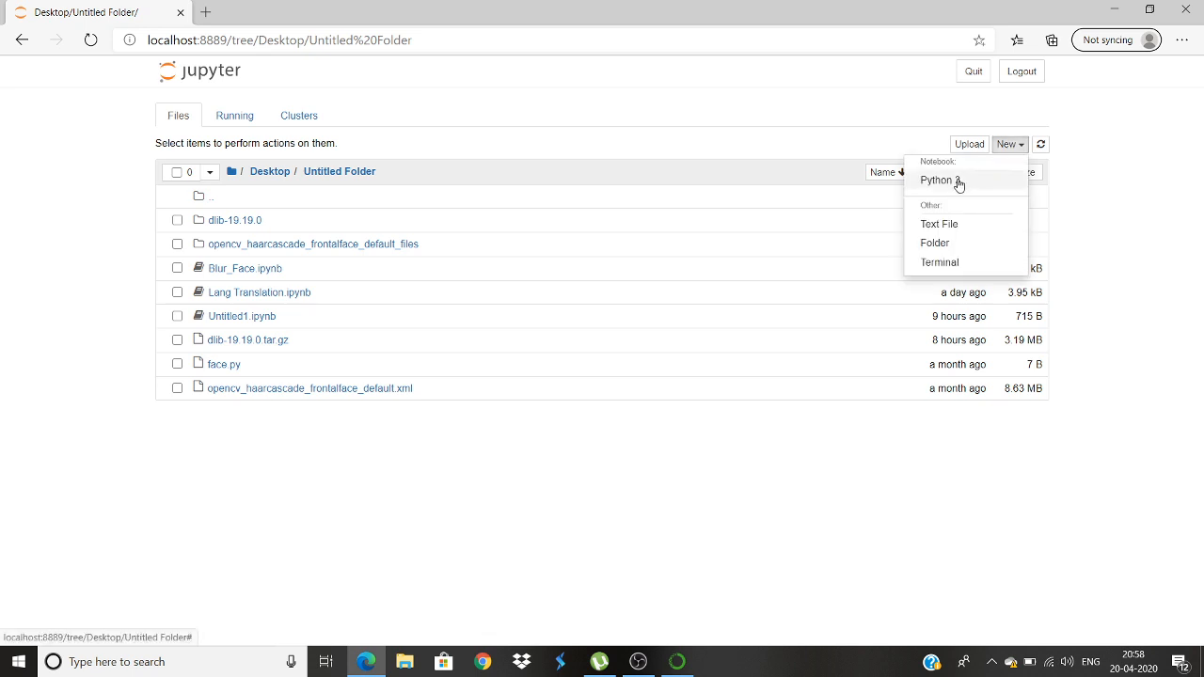
{"action": "left_click", "coordinate": [935, 181]}
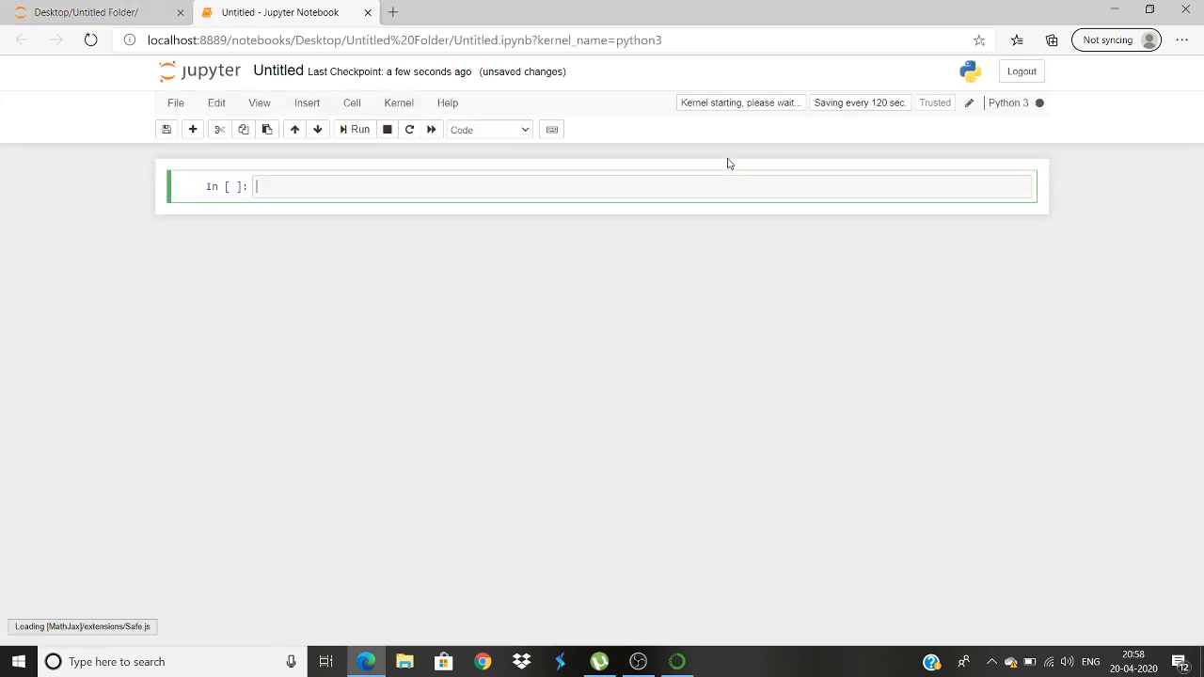
Rename the notebook to 'Blur face in real time'.
{"action": "left_click", "coordinate": [278, 71]}
{"action": "type", "text": "B"}
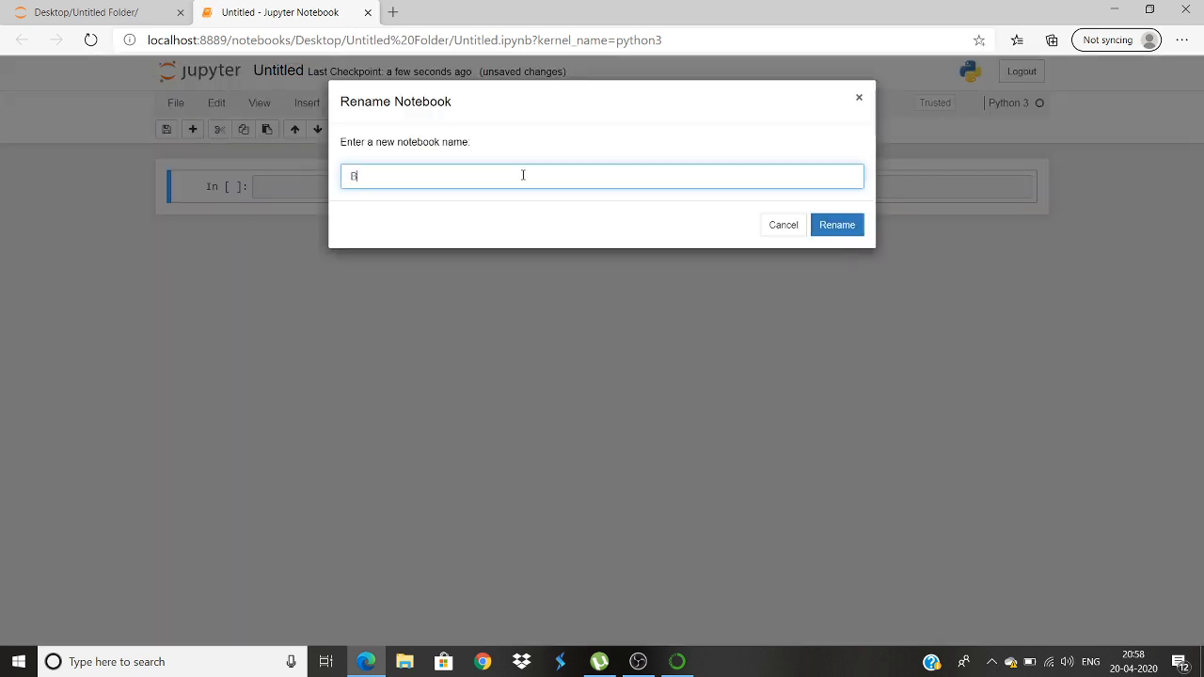
{"action": "type", "text": "luring face in r"}
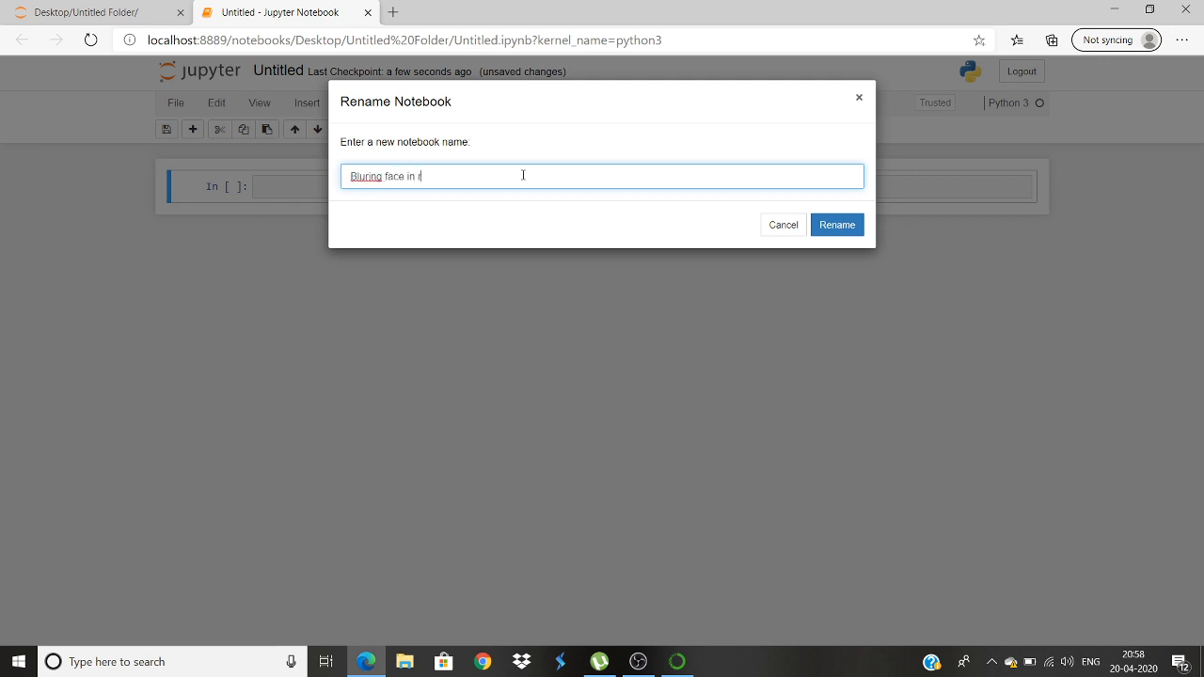
{"action": "type", "text": "eal time"}
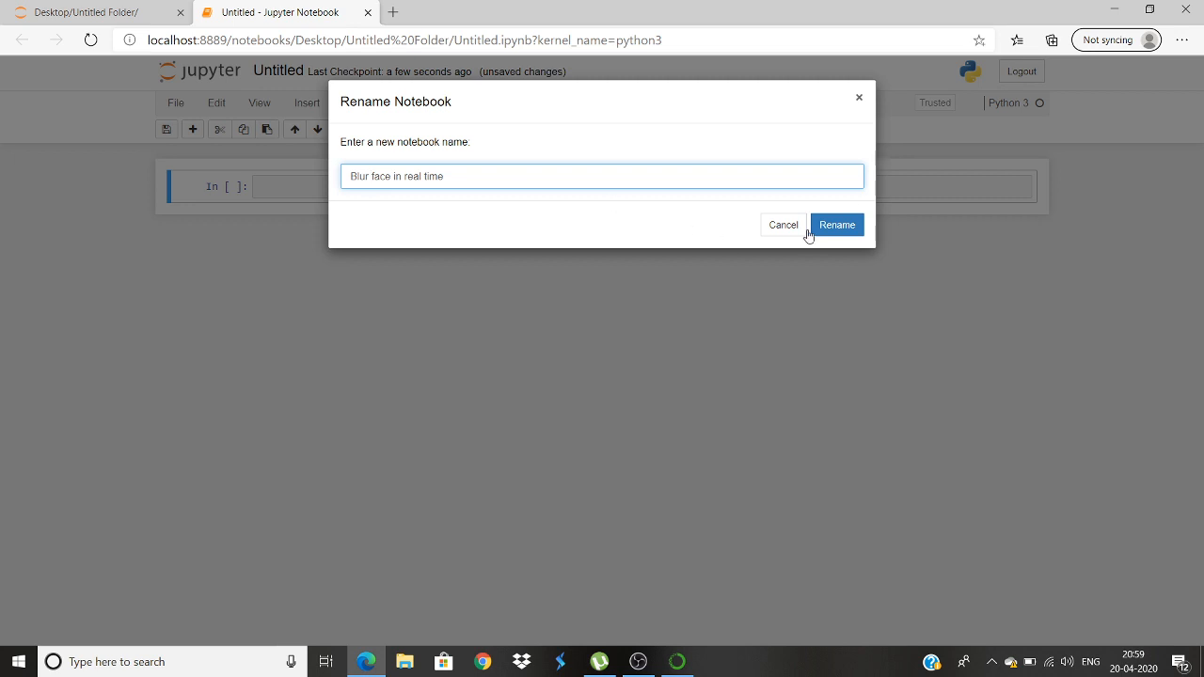
{"action": "left_click", "coordinate": [835, 225]}
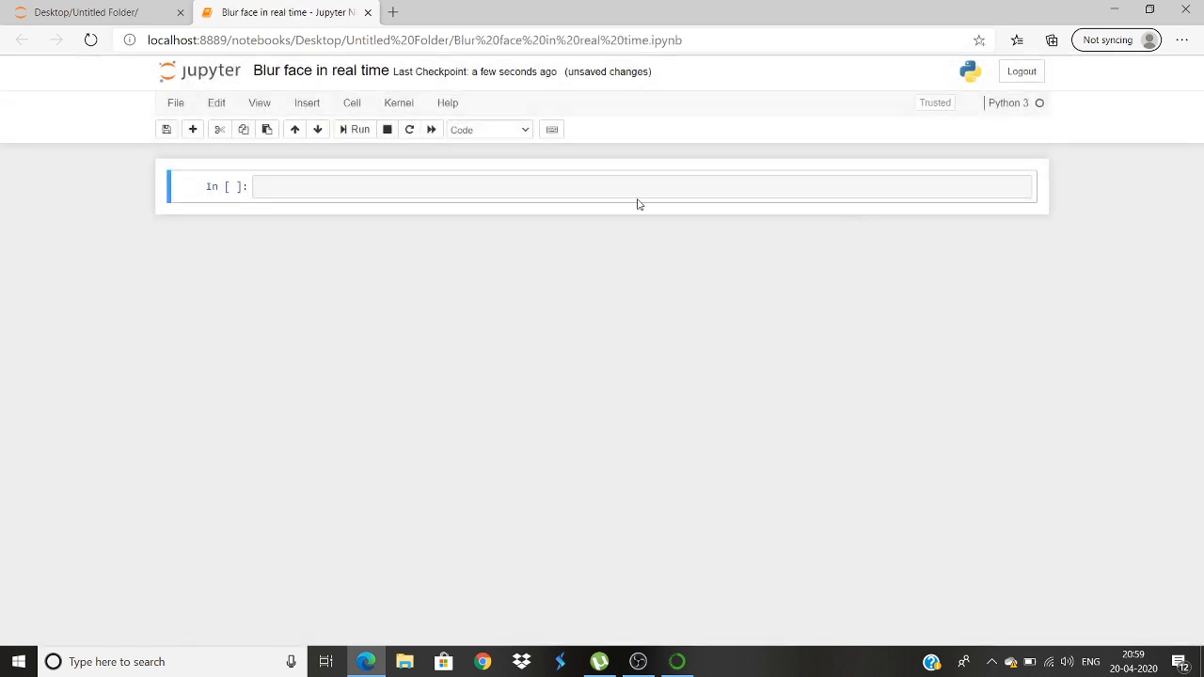
Import dlib, cv2 and numpy as np in the first cell.
{"action": "type", "text": "im"}
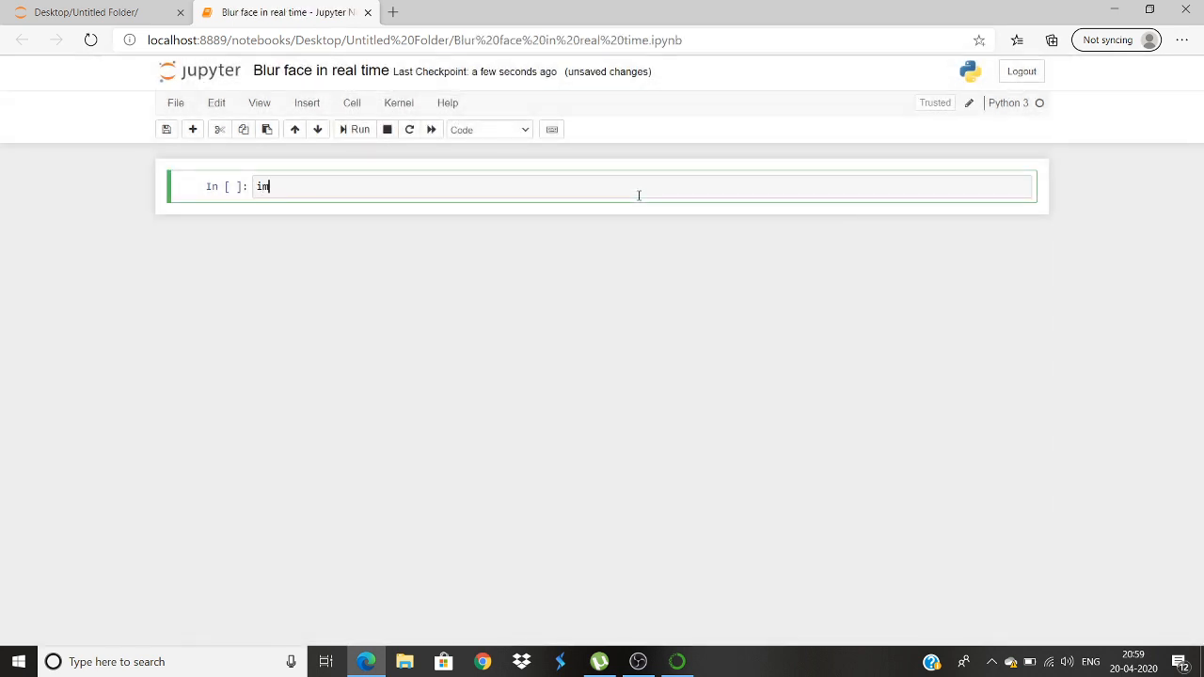
{"action": "type", "text": "port"}
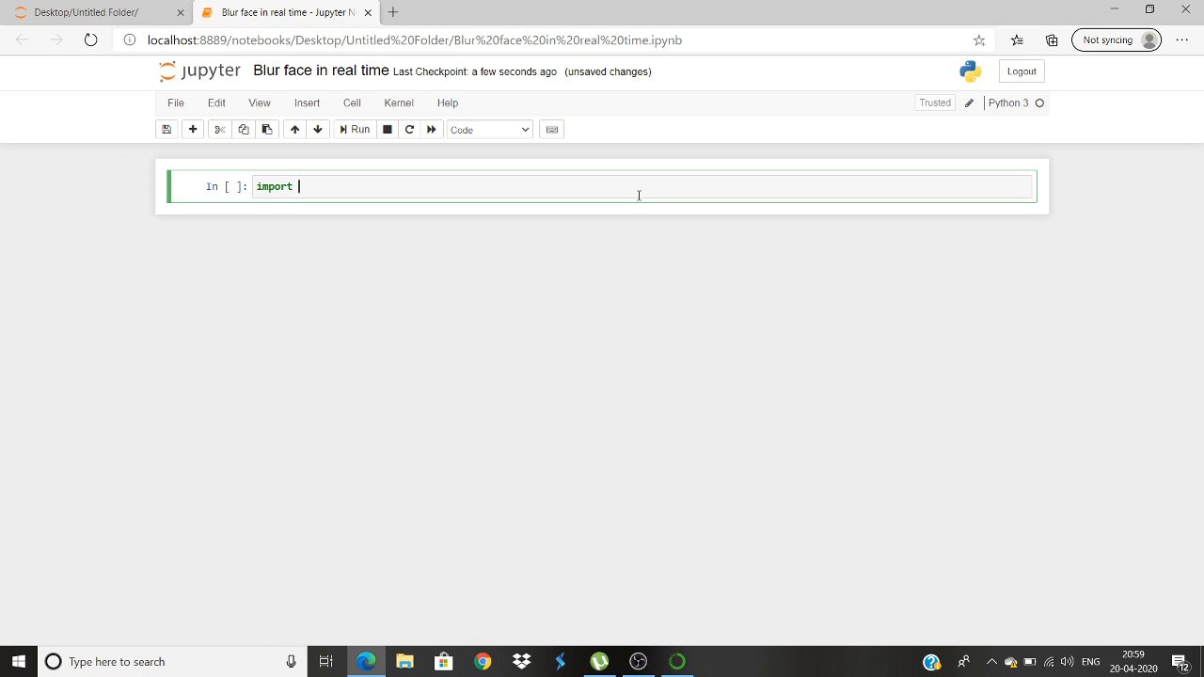
{"action": "type", "text": "dl"}
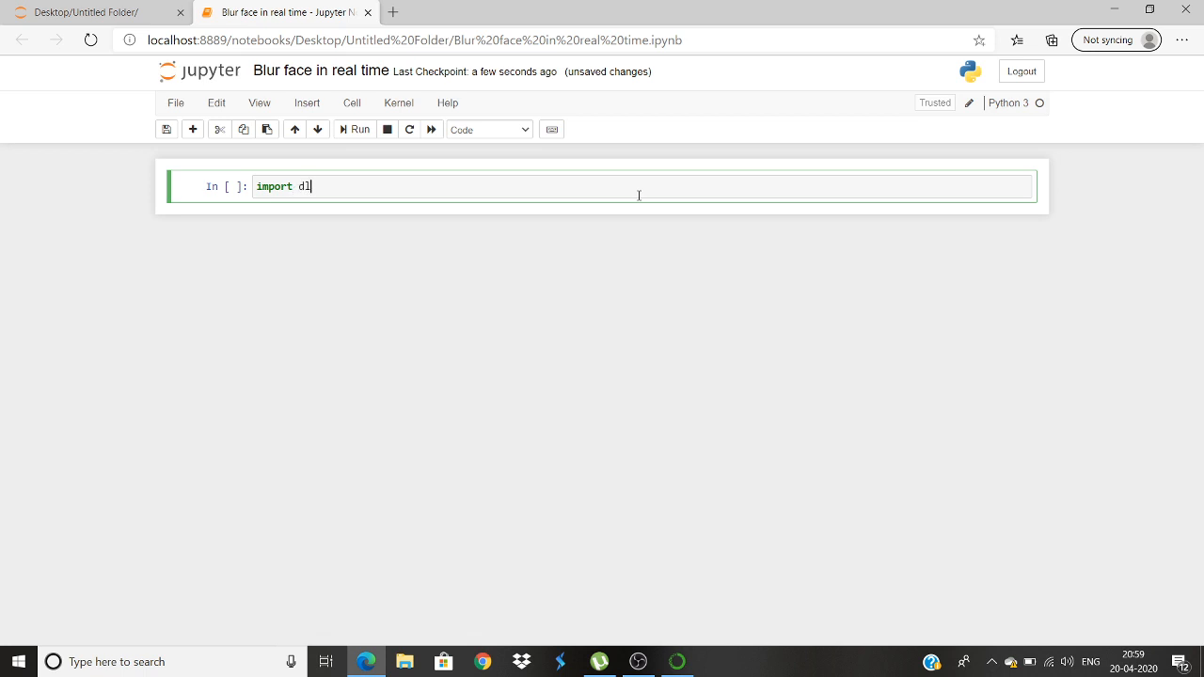
{"action": "type", "text": "ib"}
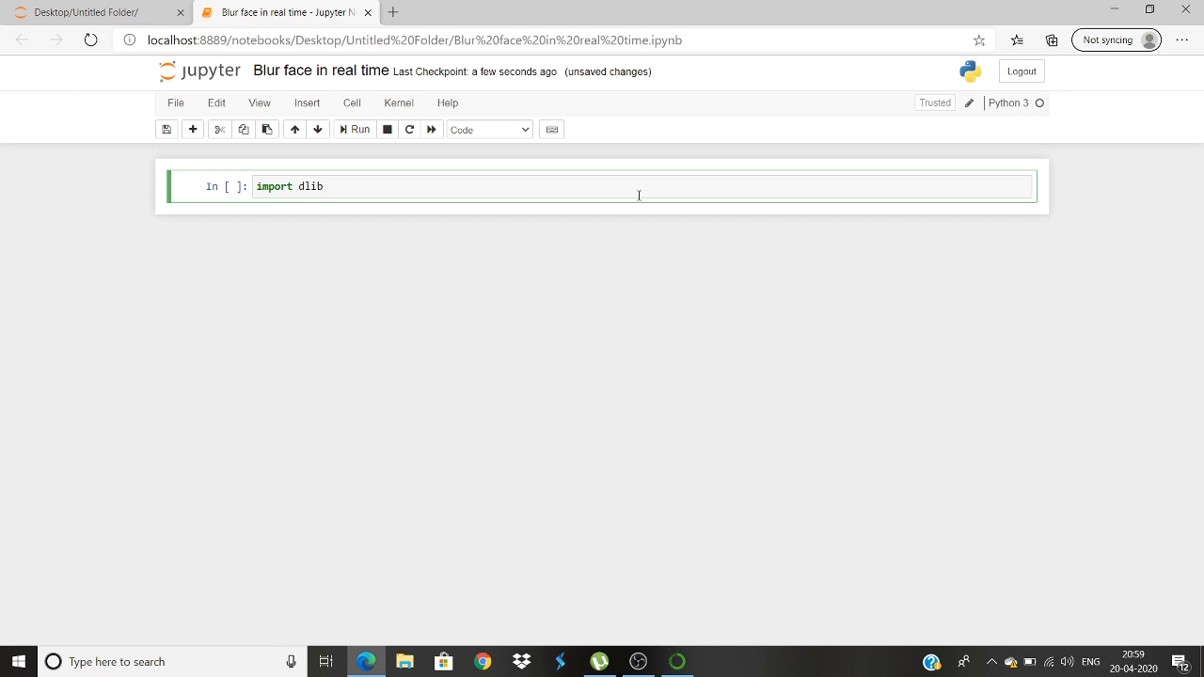
{"action": "type", "text": "i"}
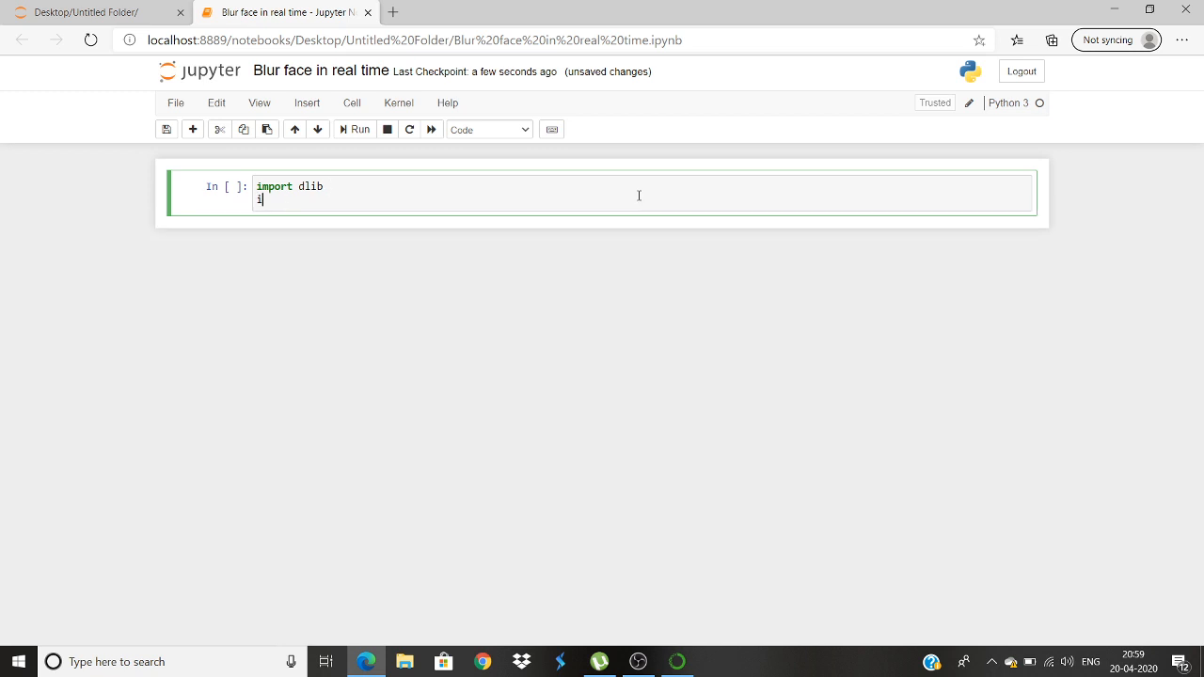
{"action": "type", "text": "mport c"}
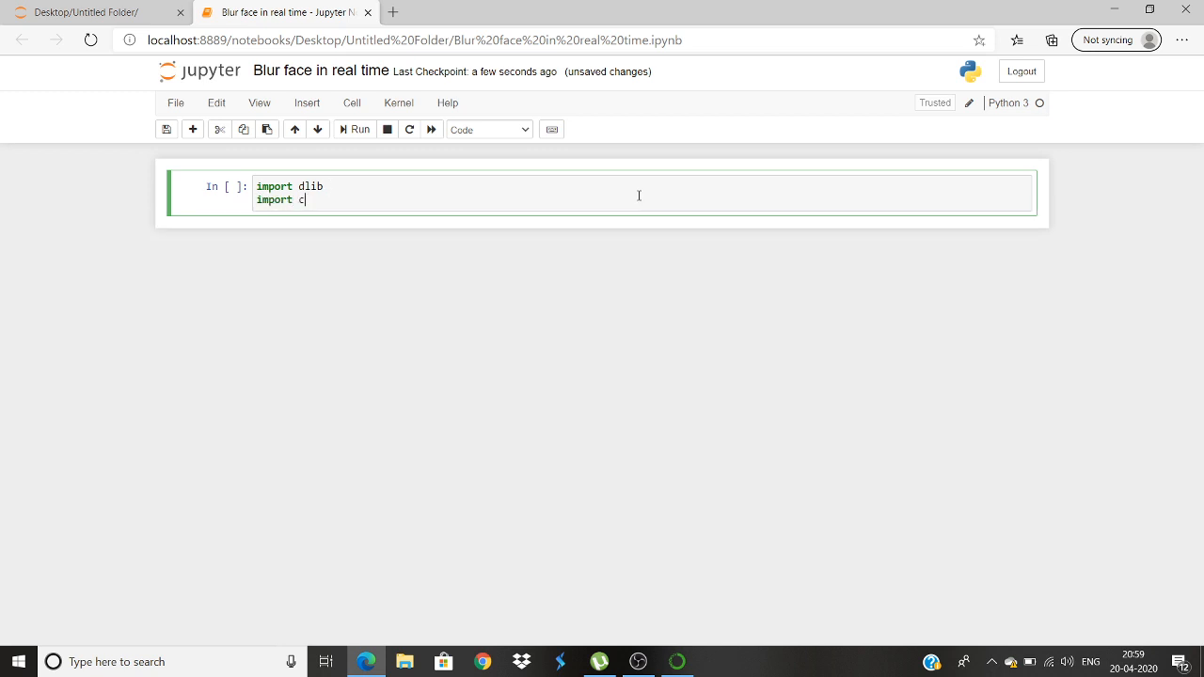
{"action": "type", "text": "v2"}
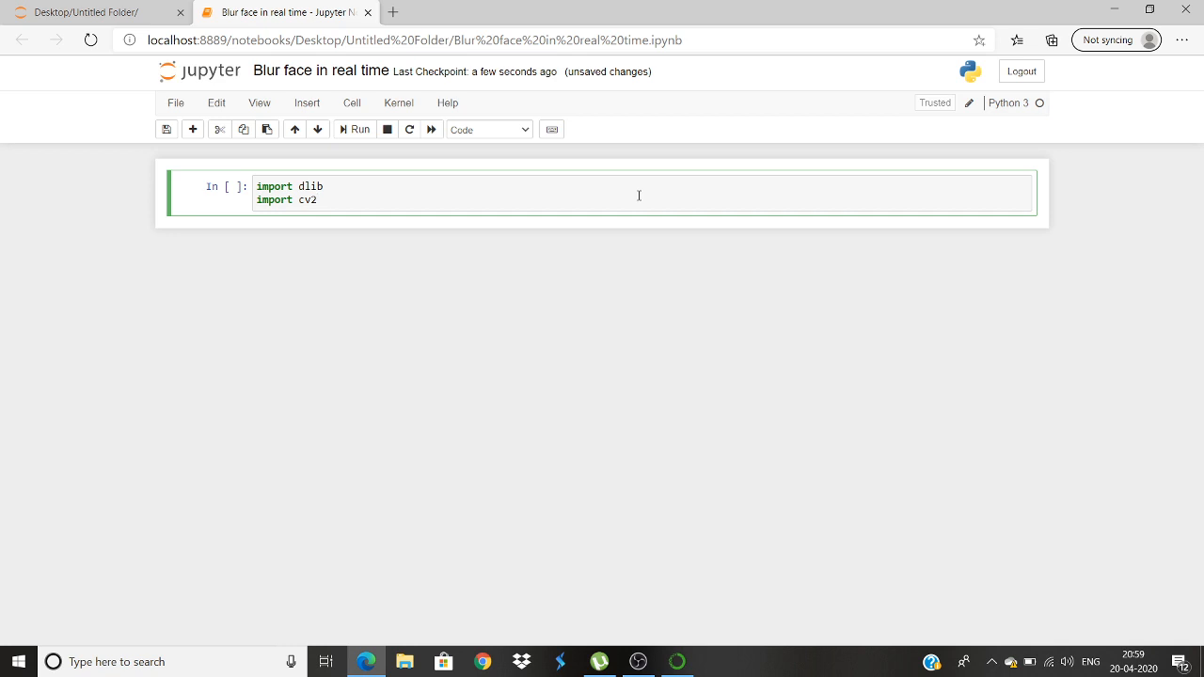
{"action": "type", "text": "import"}
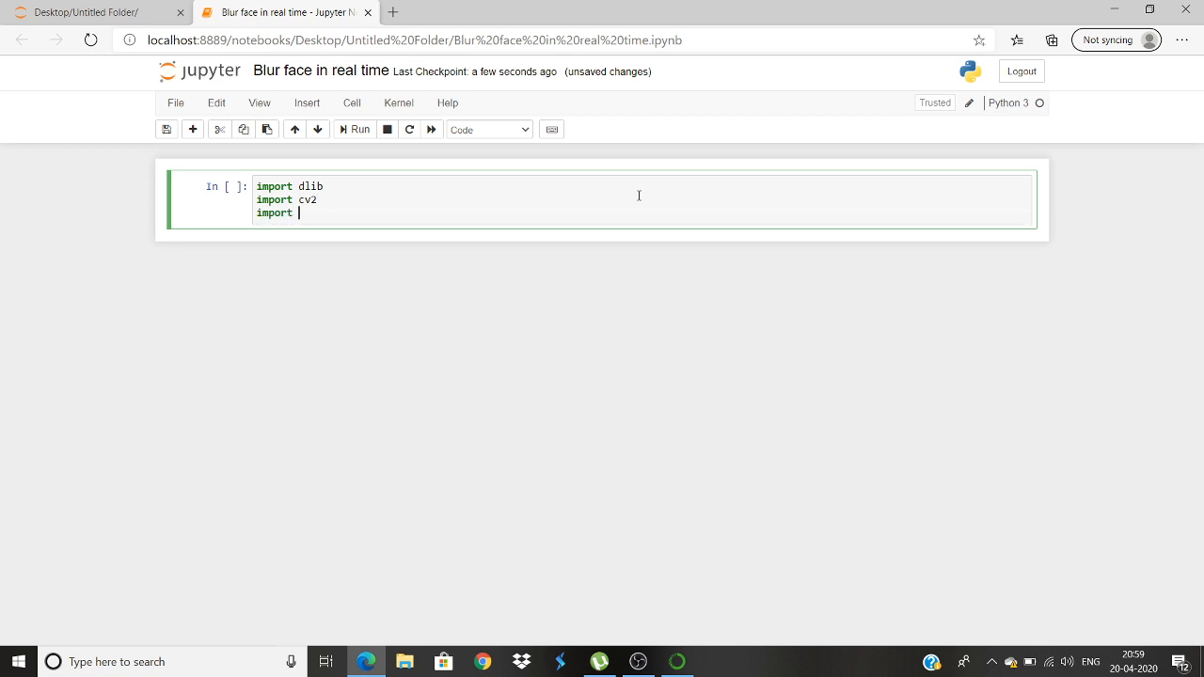
{"action": "type", "text": "numpy as"}
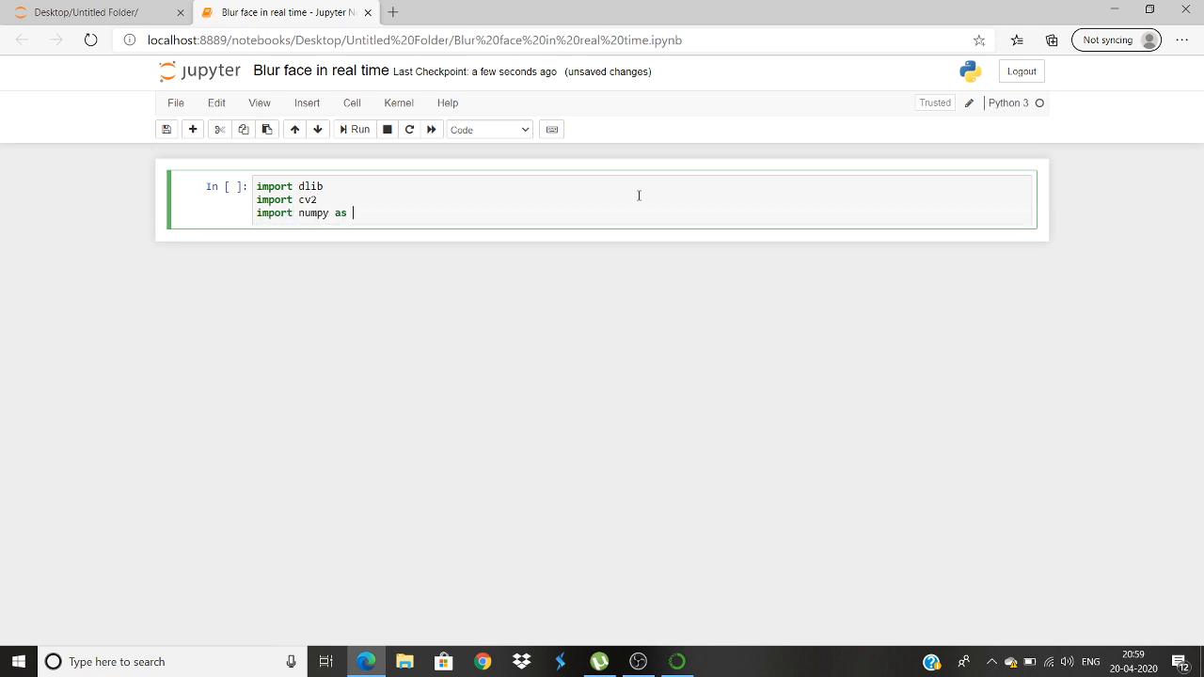
{"action": "type", "text": "np"}
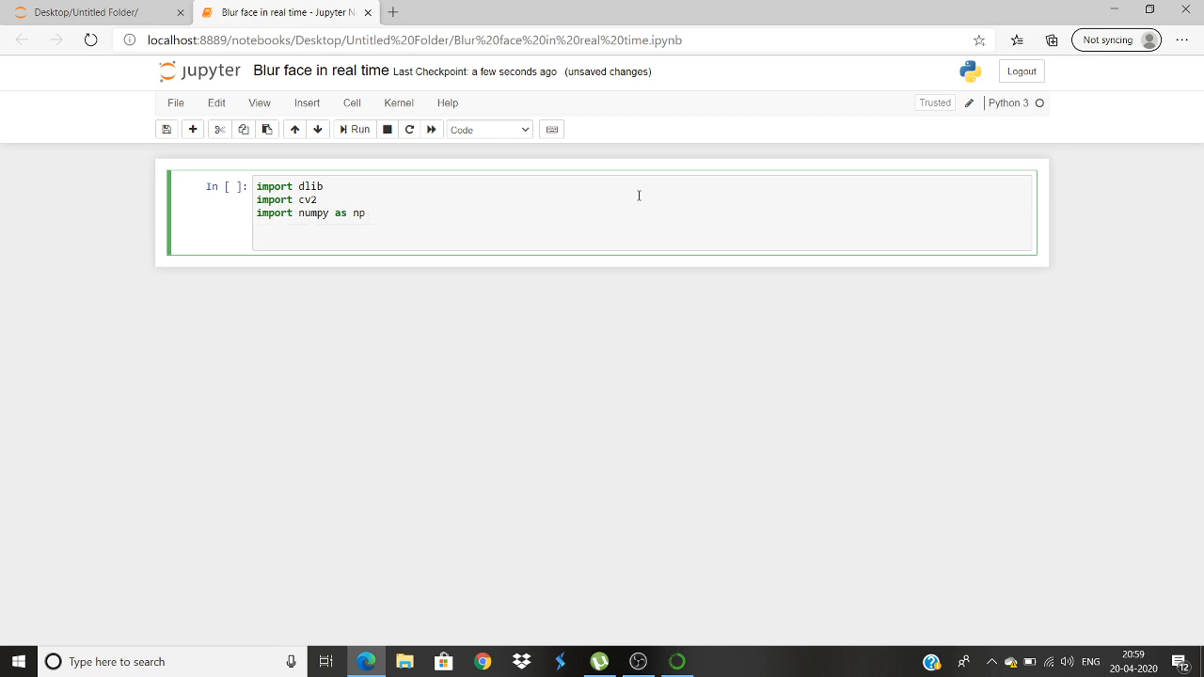
Add video_cap = cv2.VideoCapture(0), correcting the misspelled capture name.
{"action": "type", "text": "v"}
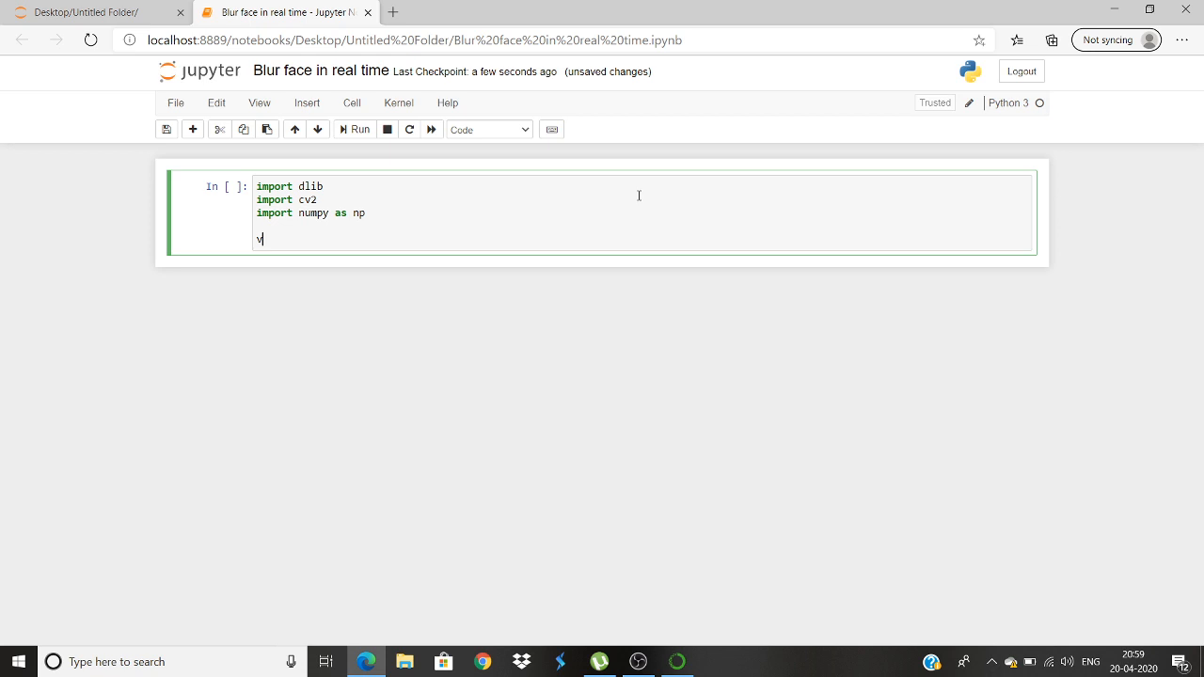
{"action": "type", "text": "ido"}
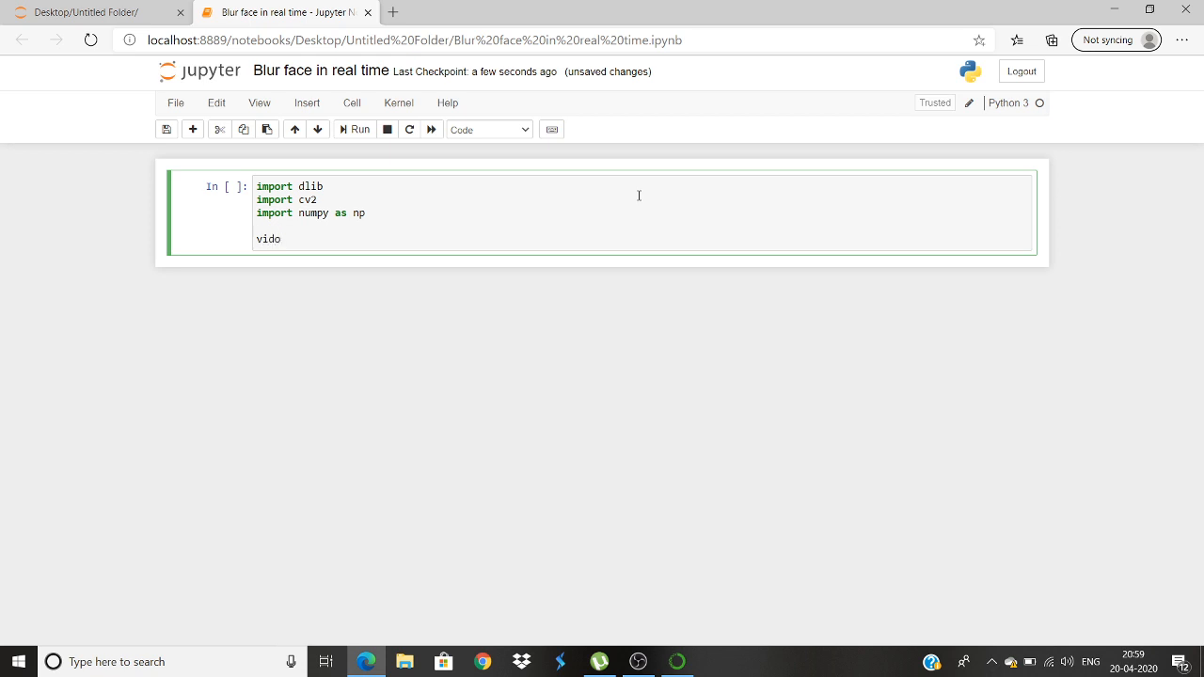
{"action": "type", "text": "eo"}
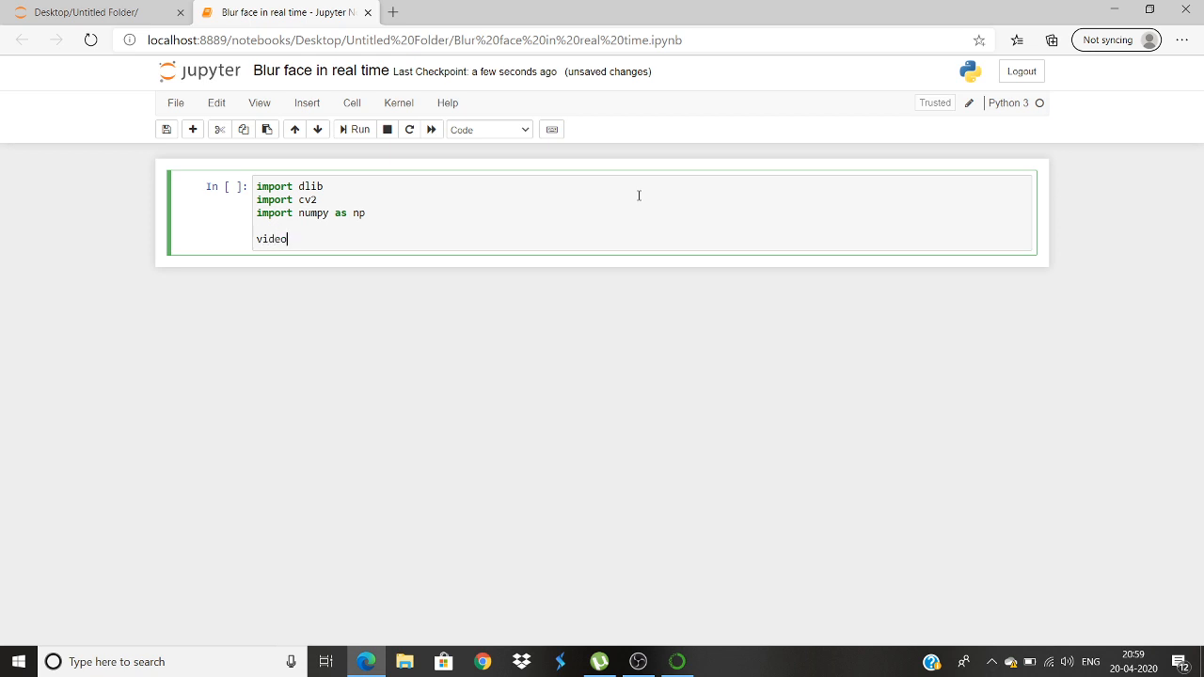
{"action": "type", "text": "_c"}
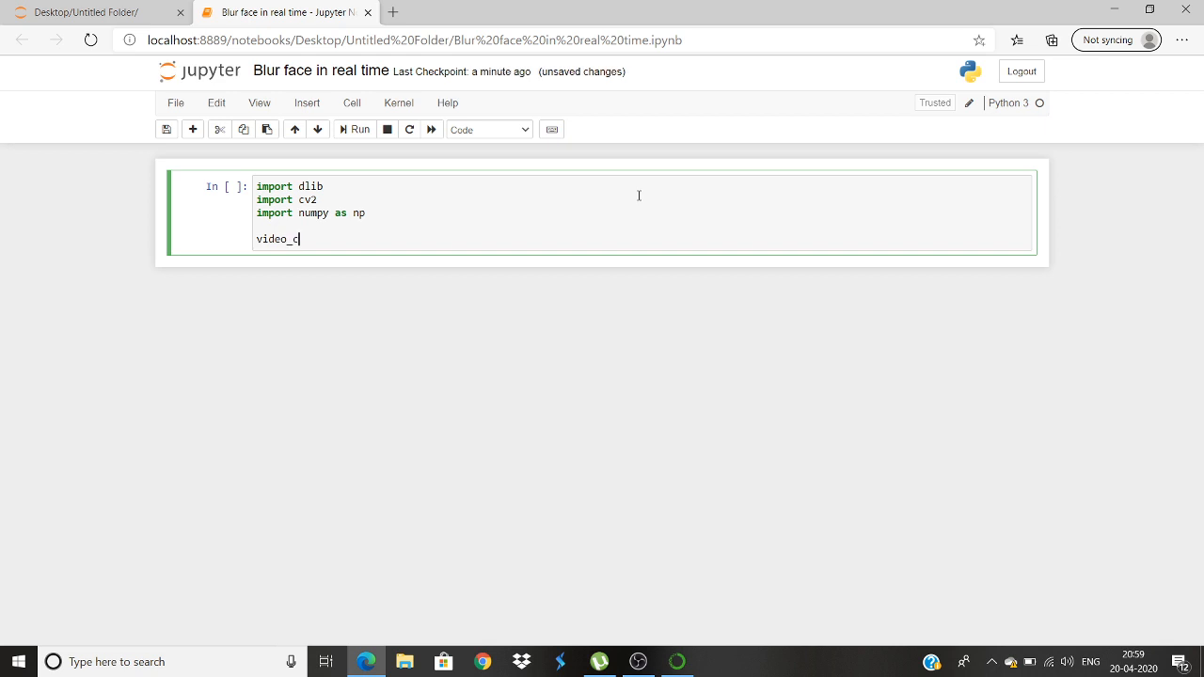
{"action": "type", "text": "ap"}
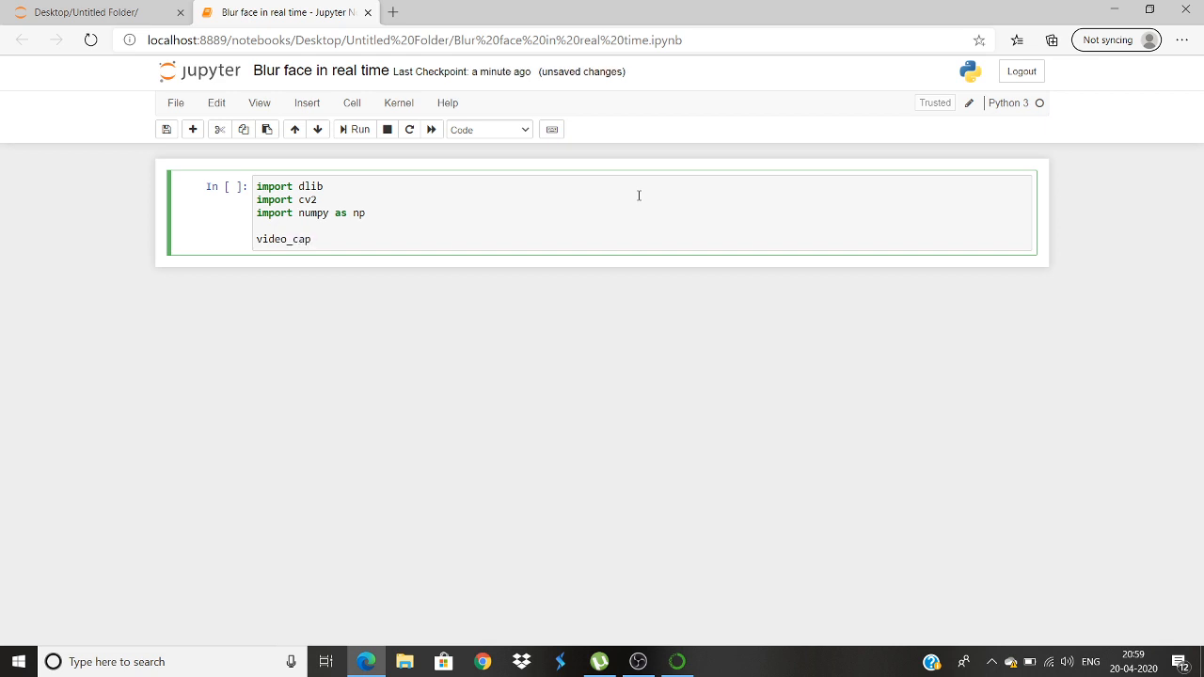
{"action": "type", "text": "="}
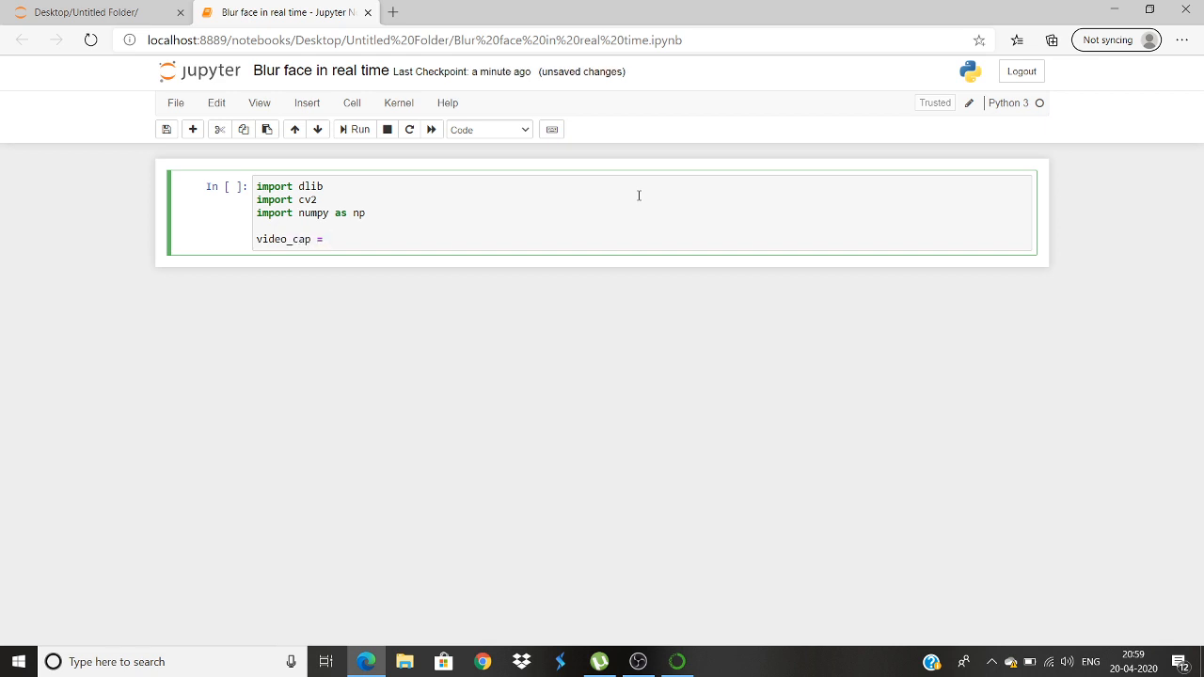
{"action": "type", "text": "cv2"}
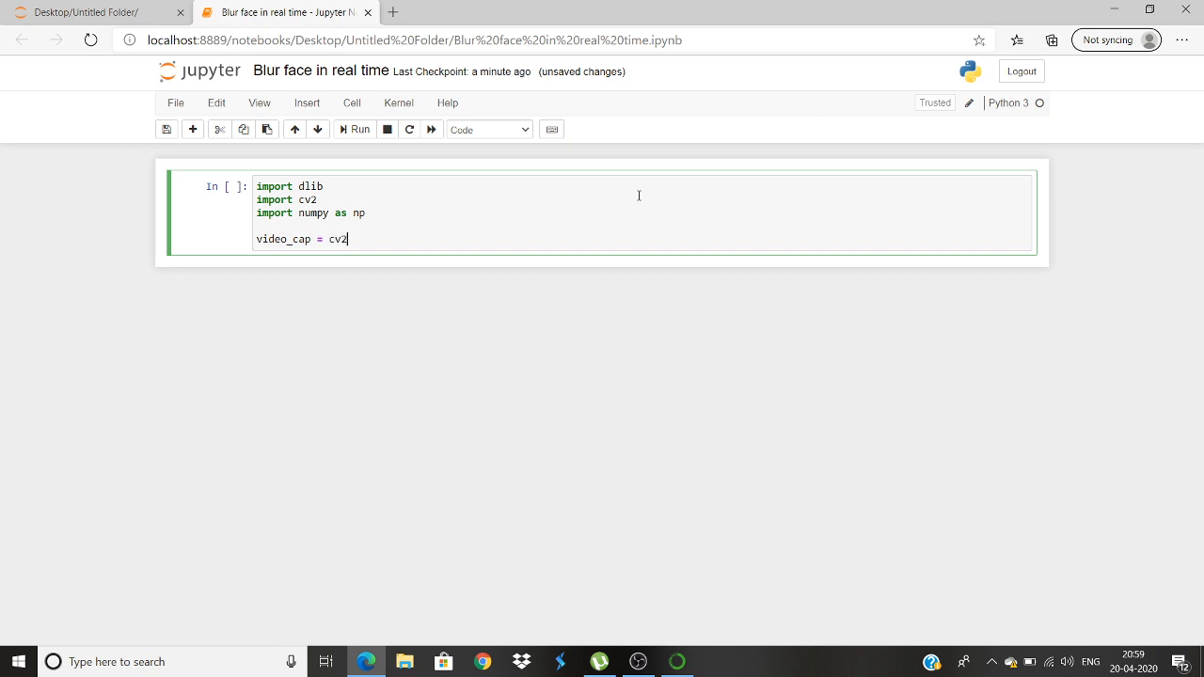
{"action": "type", "text": "."}
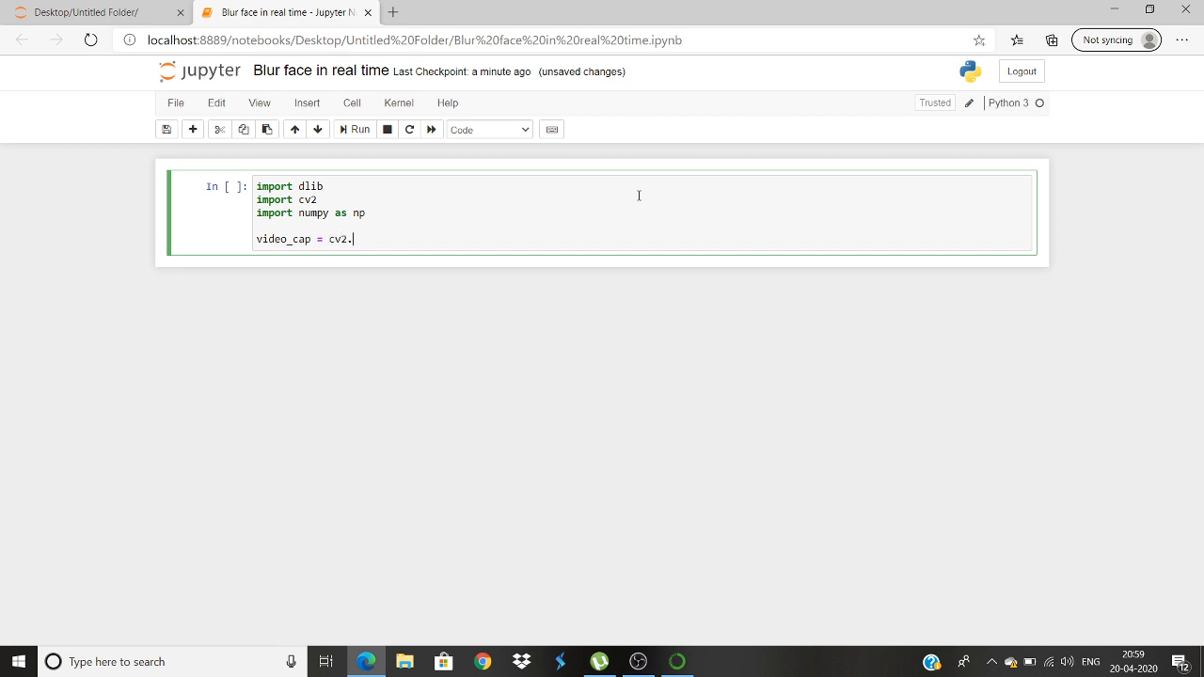
{"action": "type", "text": "VedioC"}
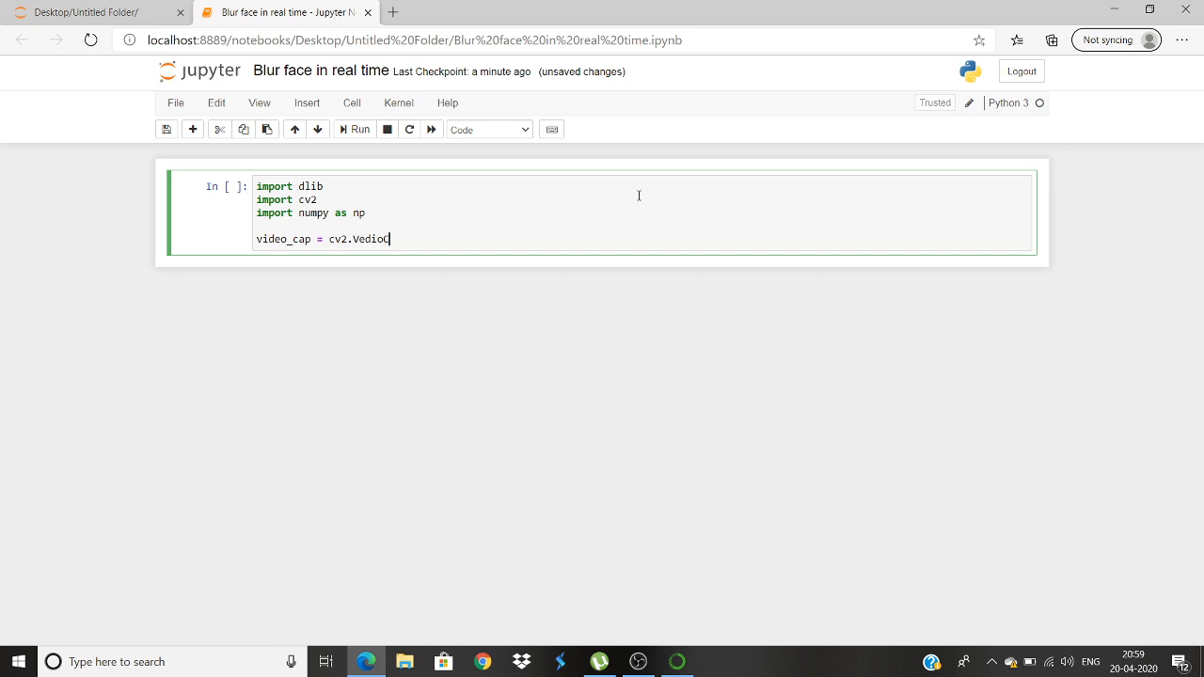
{"action": "type", "text": "apture"}
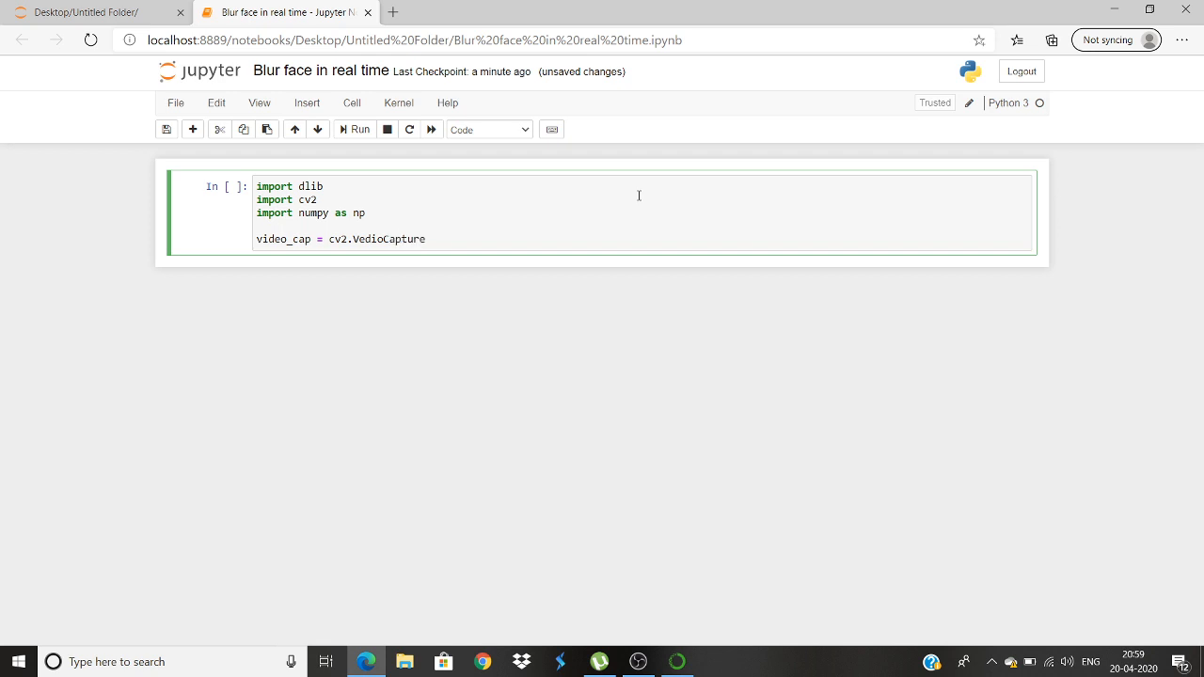
{"action": "key", "text": "Backspace"}
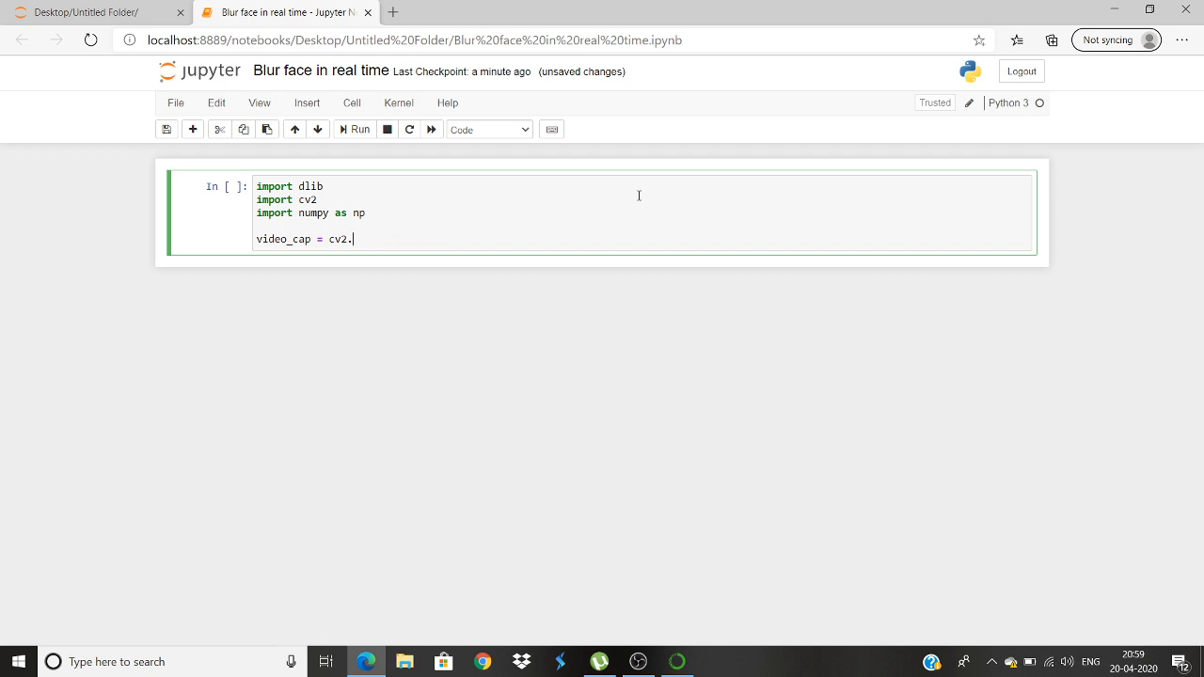
{"action": "type", "text": "Video"}
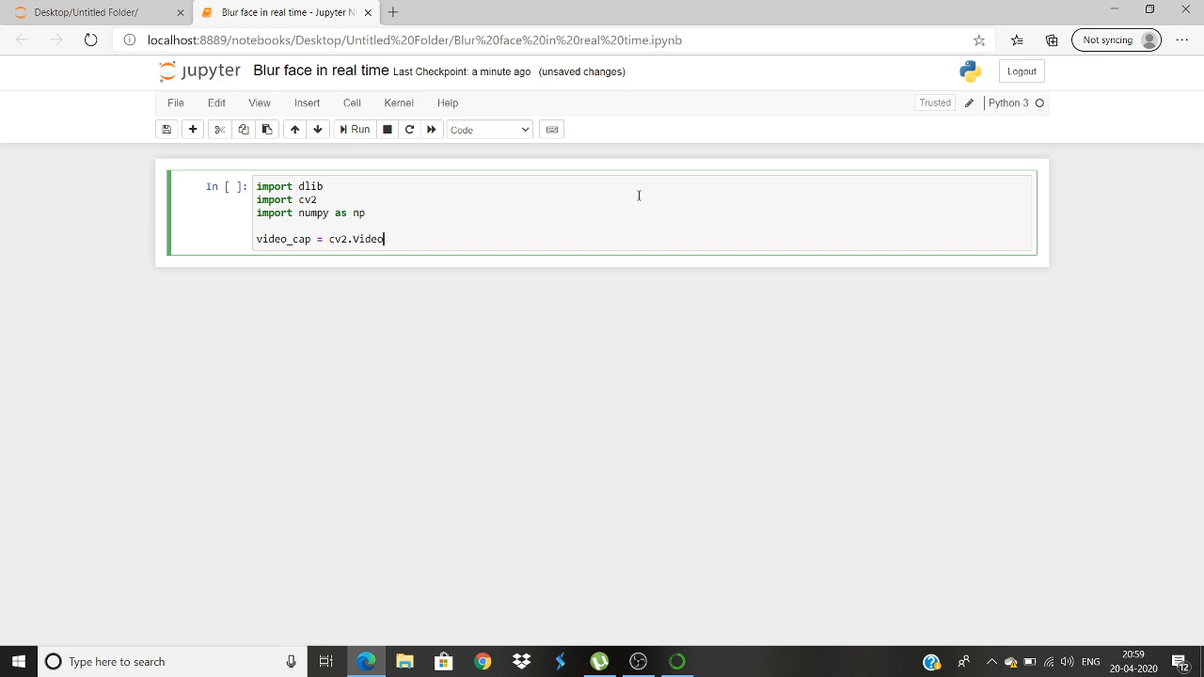
{"action": "type", "text": "Capture"}
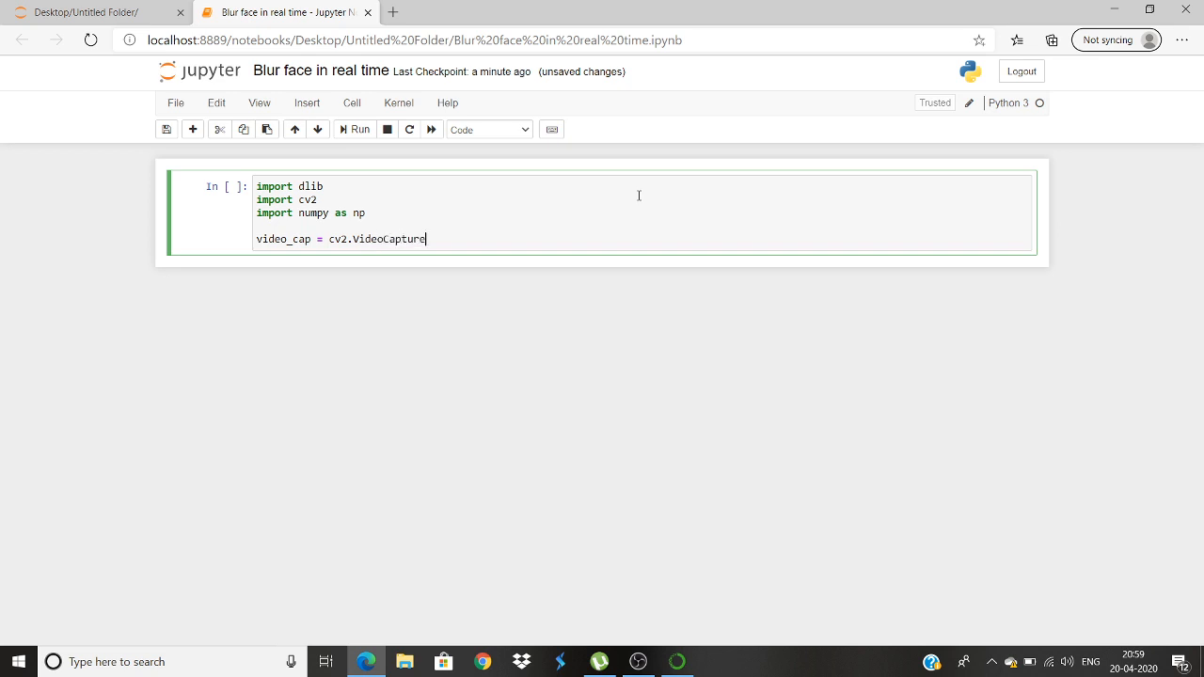
{"action": "type", "text": "(0)"}
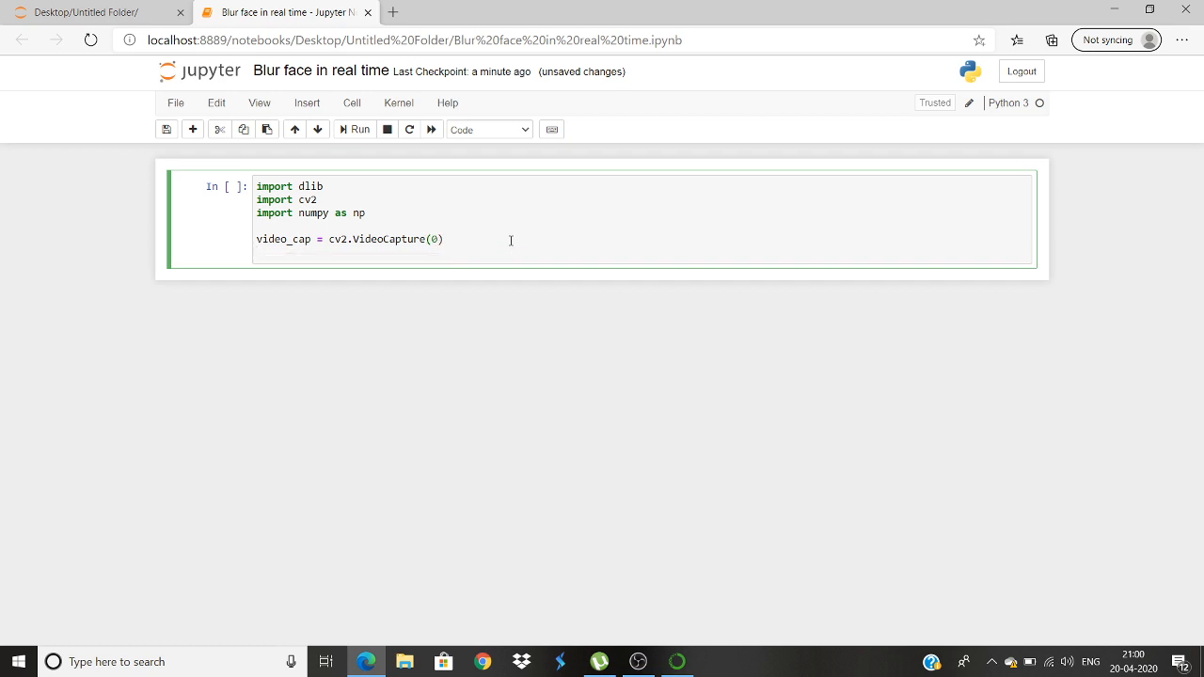
Add detector = dlib.get_frontal_face_detector().
{"action": "type", "text": "det"}
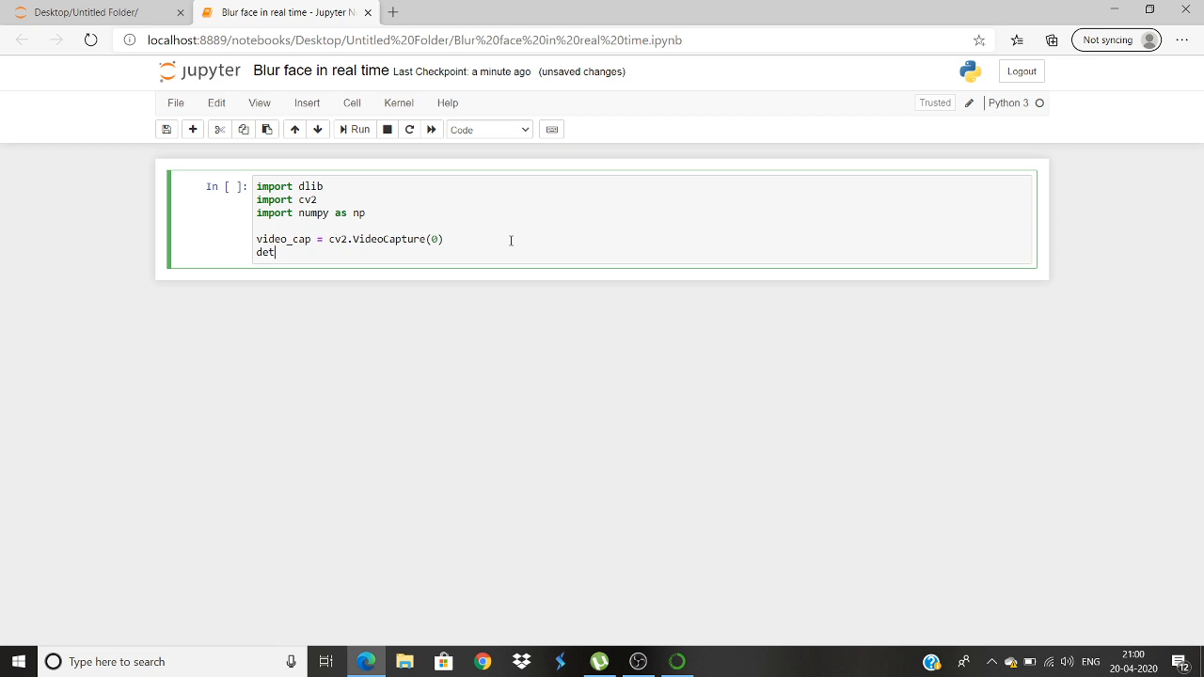
{"action": "type", "text": "ector"}
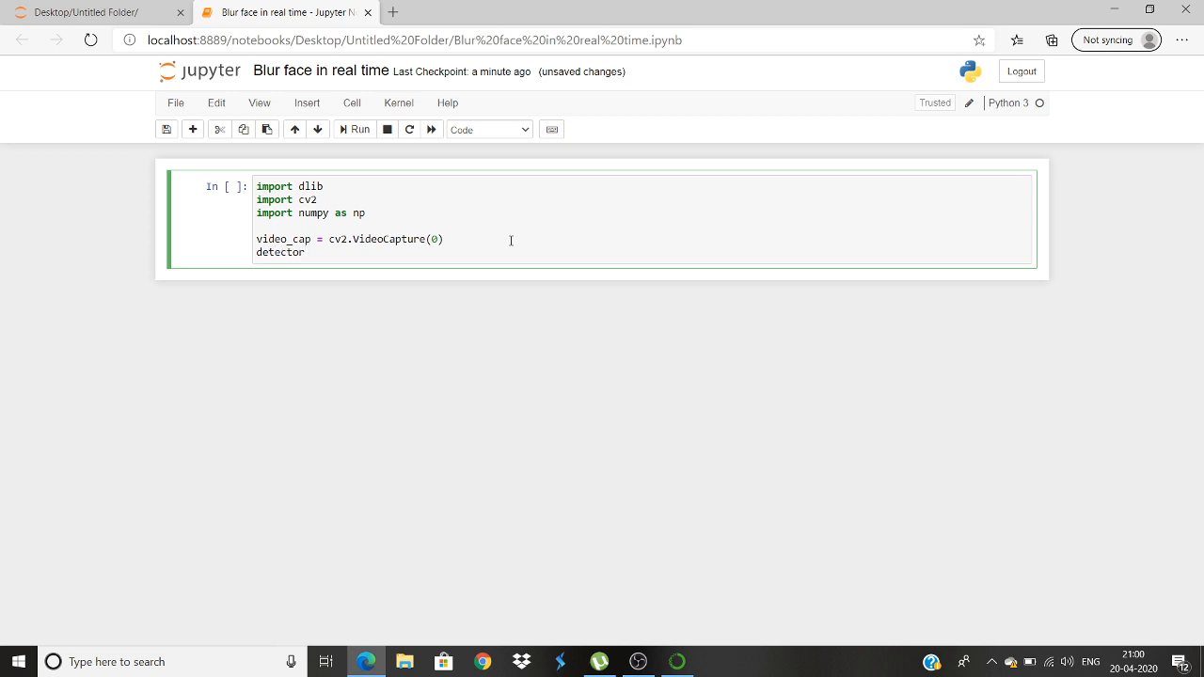
{"action": "type", "text": "="}
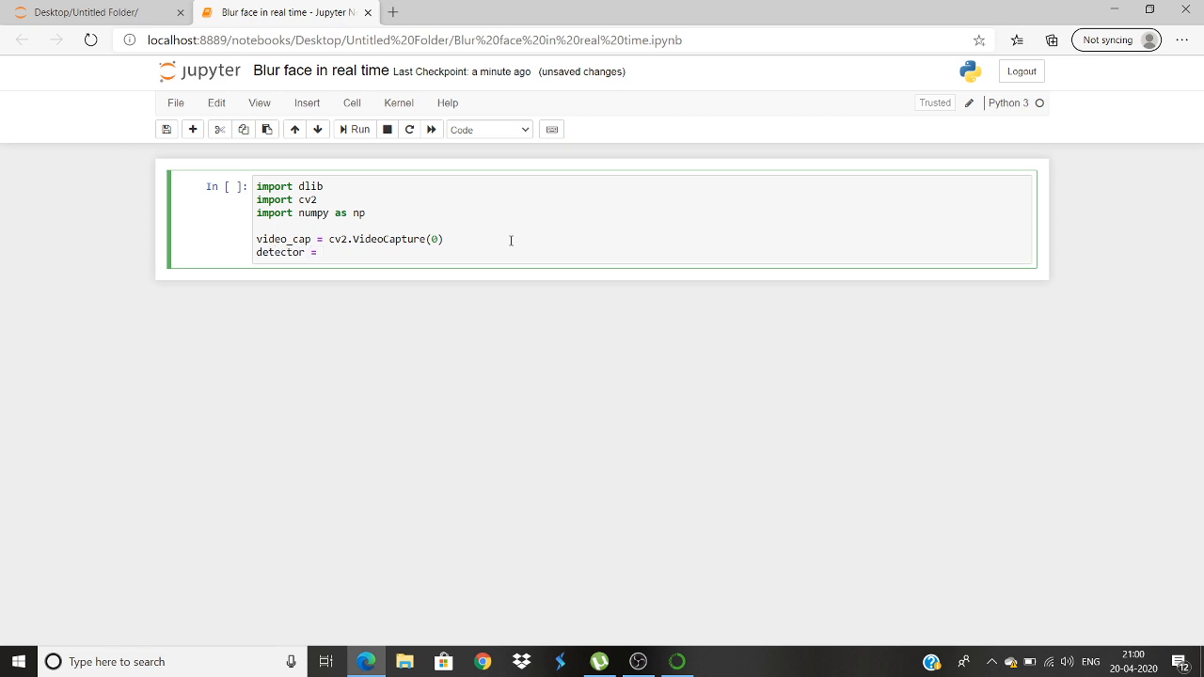
{"action": "type", "text": "dlib"}
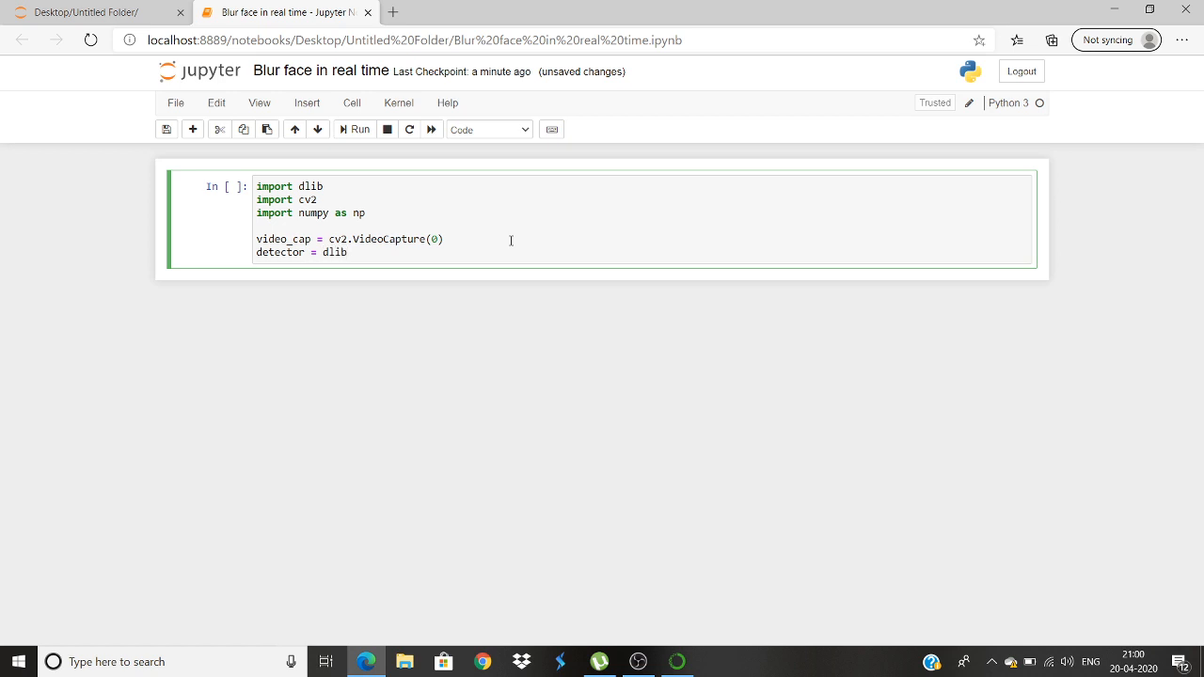
{"action": "type", "text": "g"}
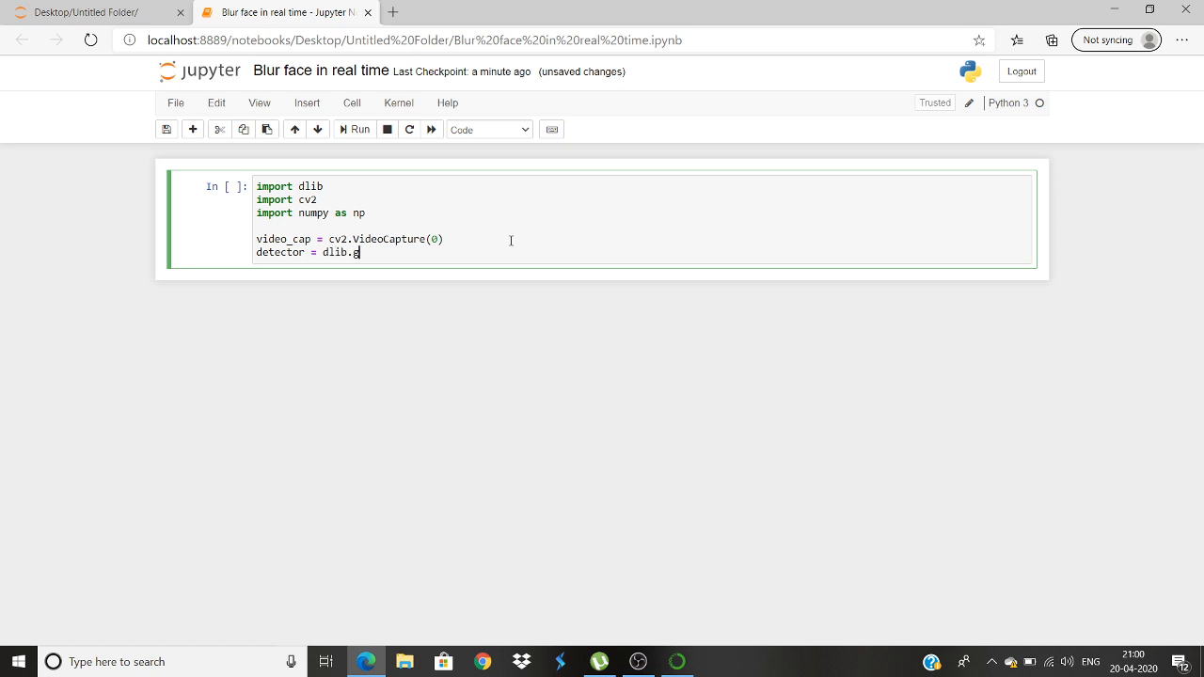
{"action": "type", "text": "et_"}
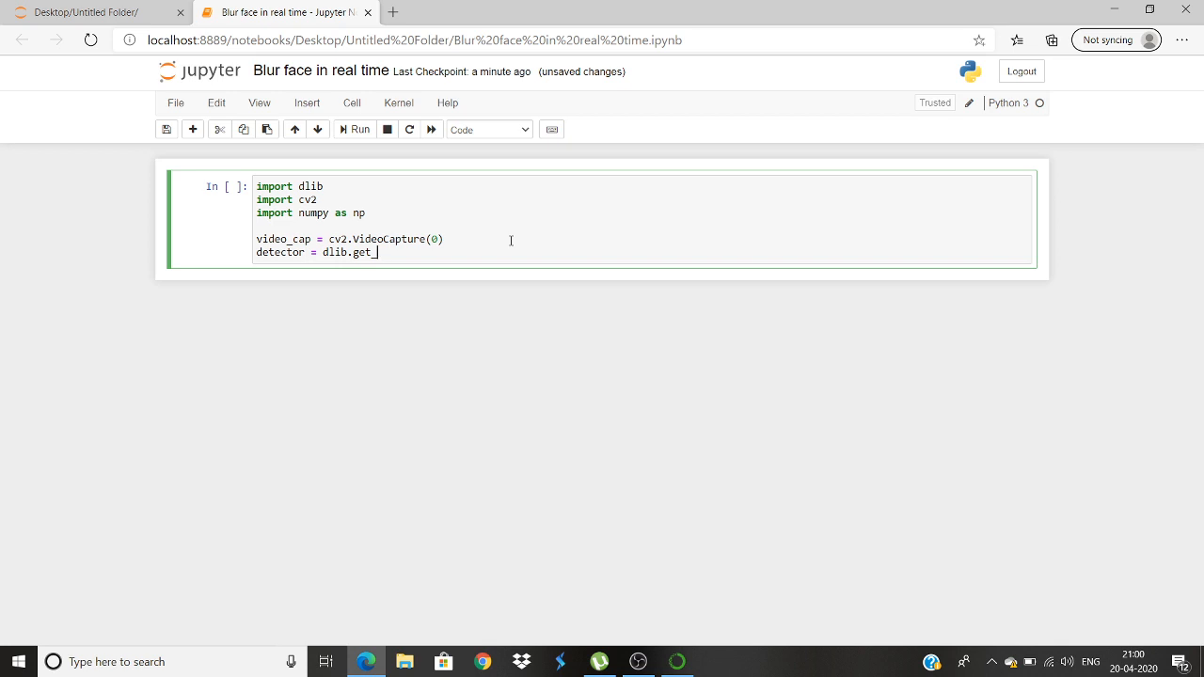
{"action": "type", "text": "frontal"}
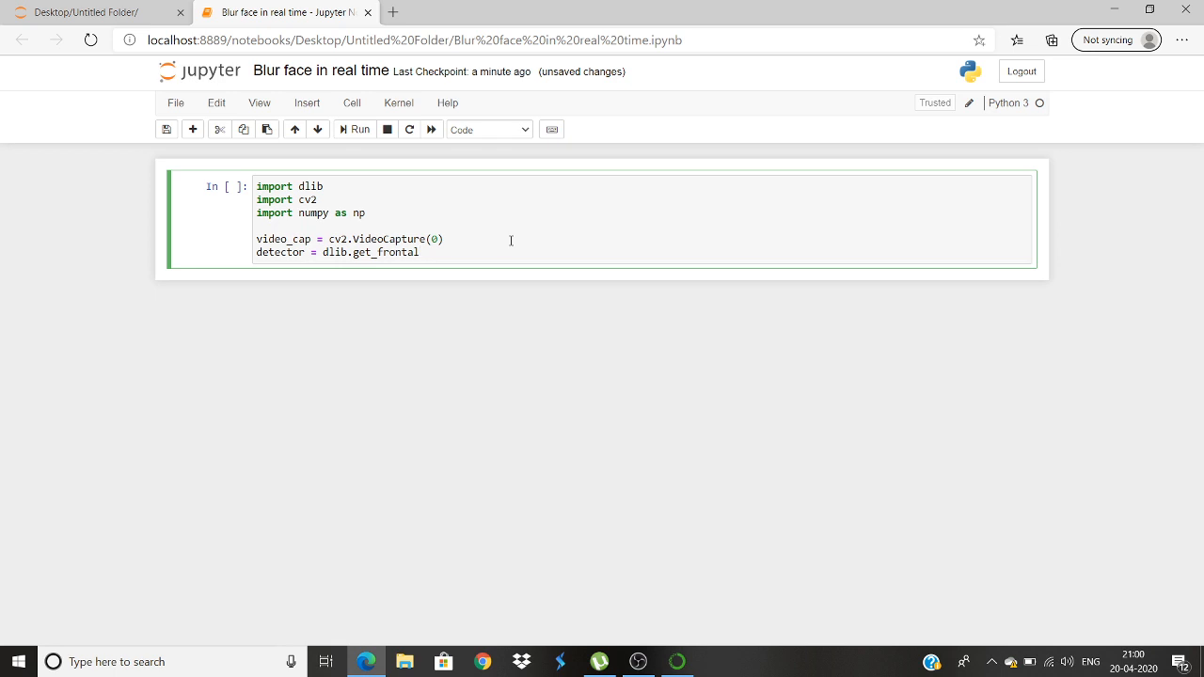
{"action": "type", "text": "_fa"}
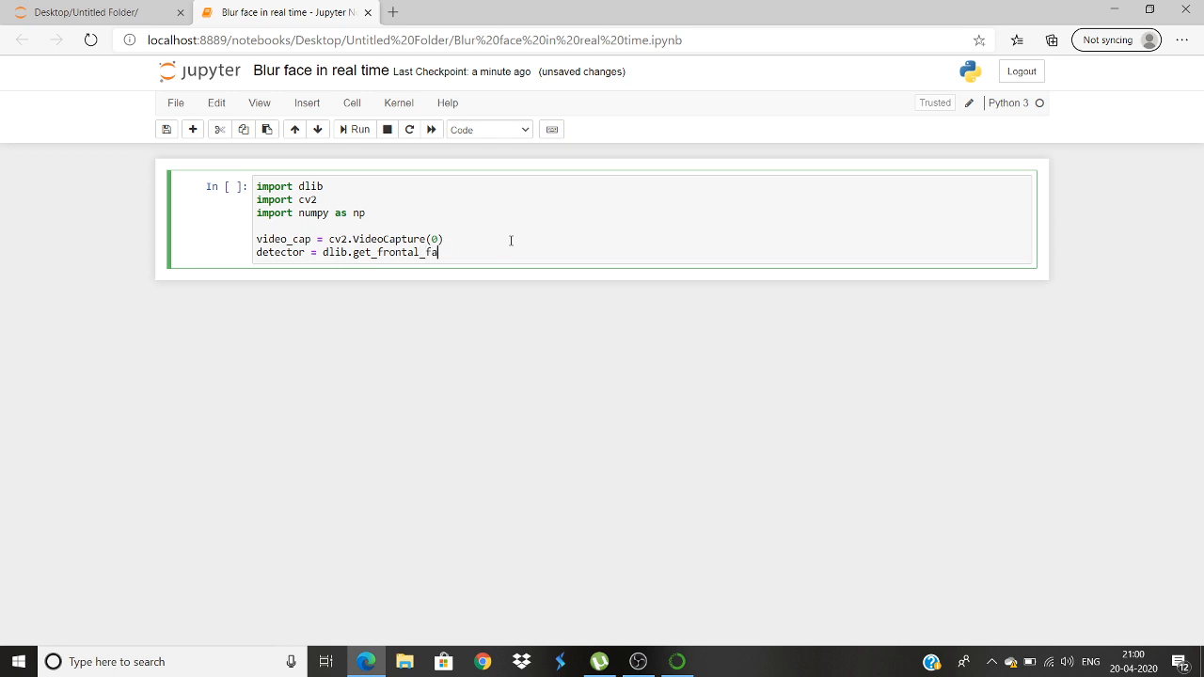
{"action": "type", "text": "ce_"}
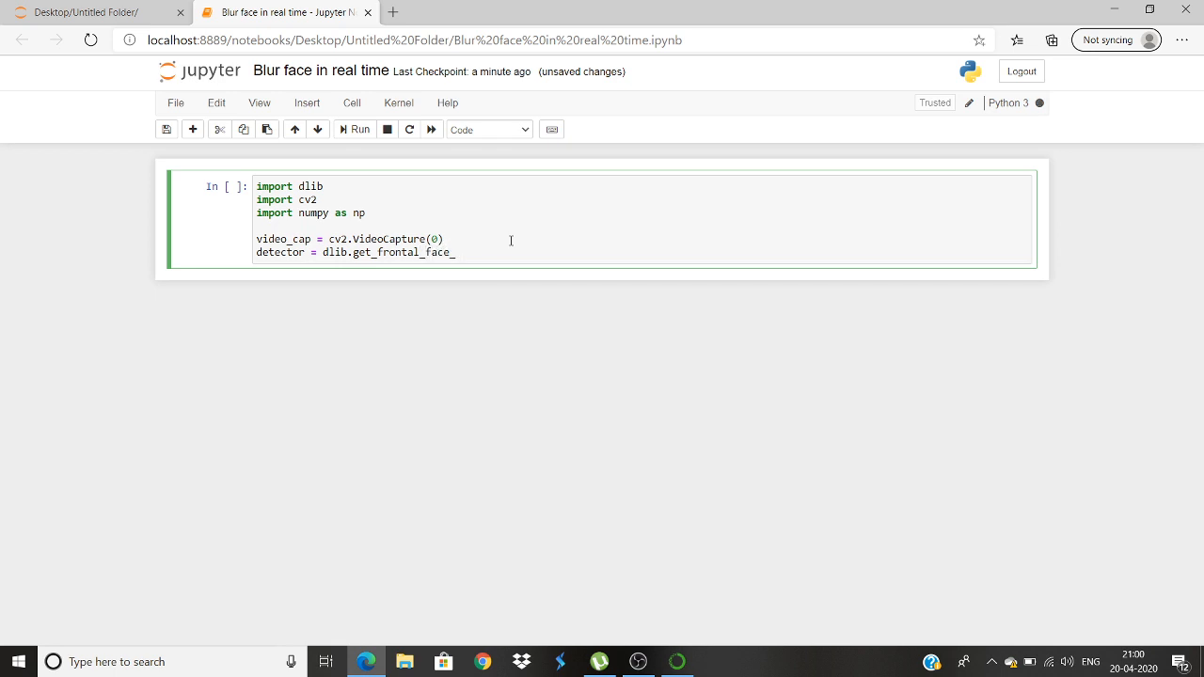
{"action": "type", "text": "detectorde"}
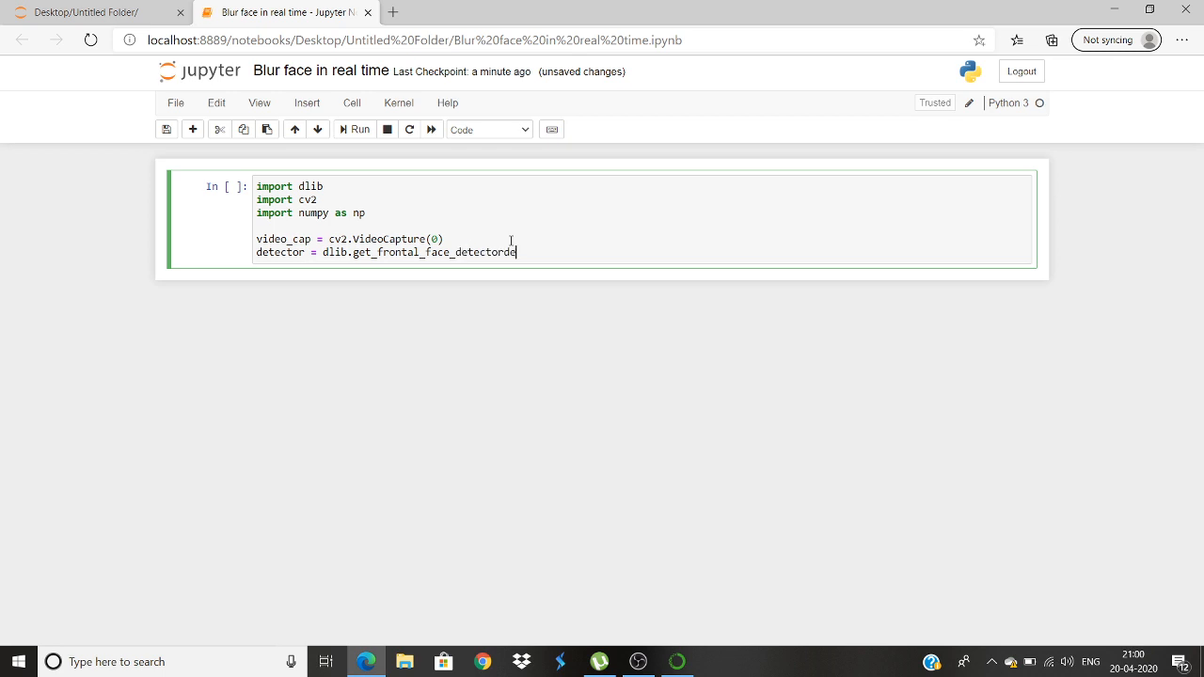
{"action": "key", "text": "Backspace"}
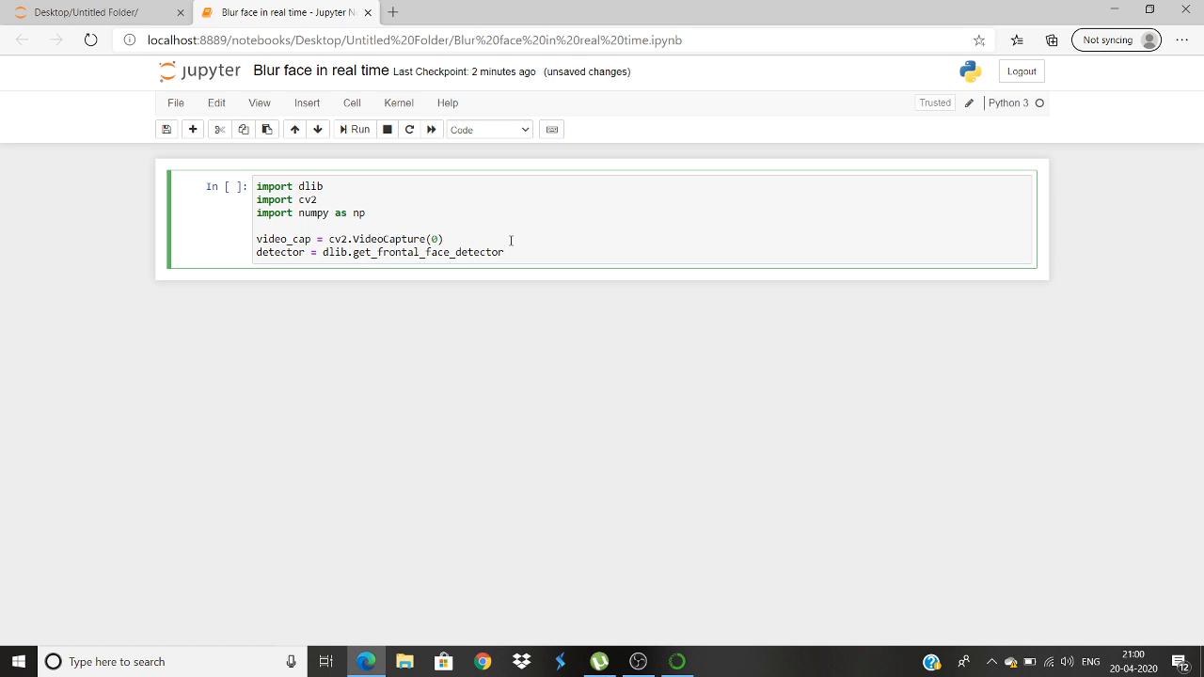
{"action": "type", "text": "()"}
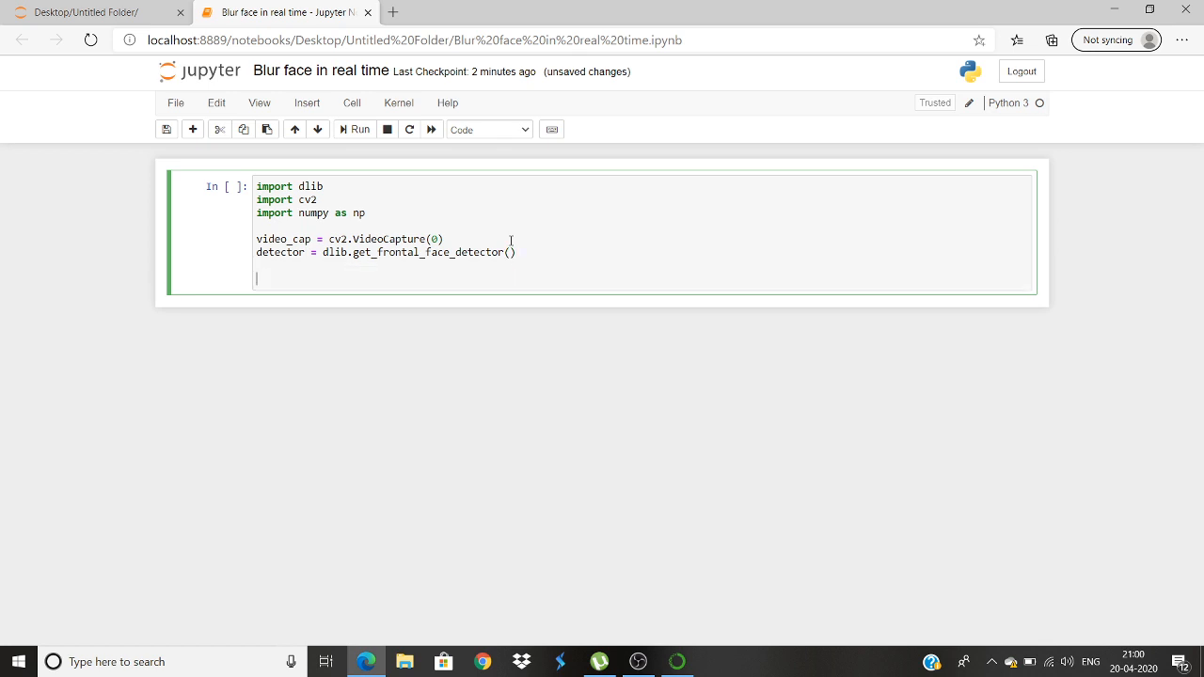
Initialise the flags blurred = False and frame = False.
{"action": "type", "text": "blurre"}
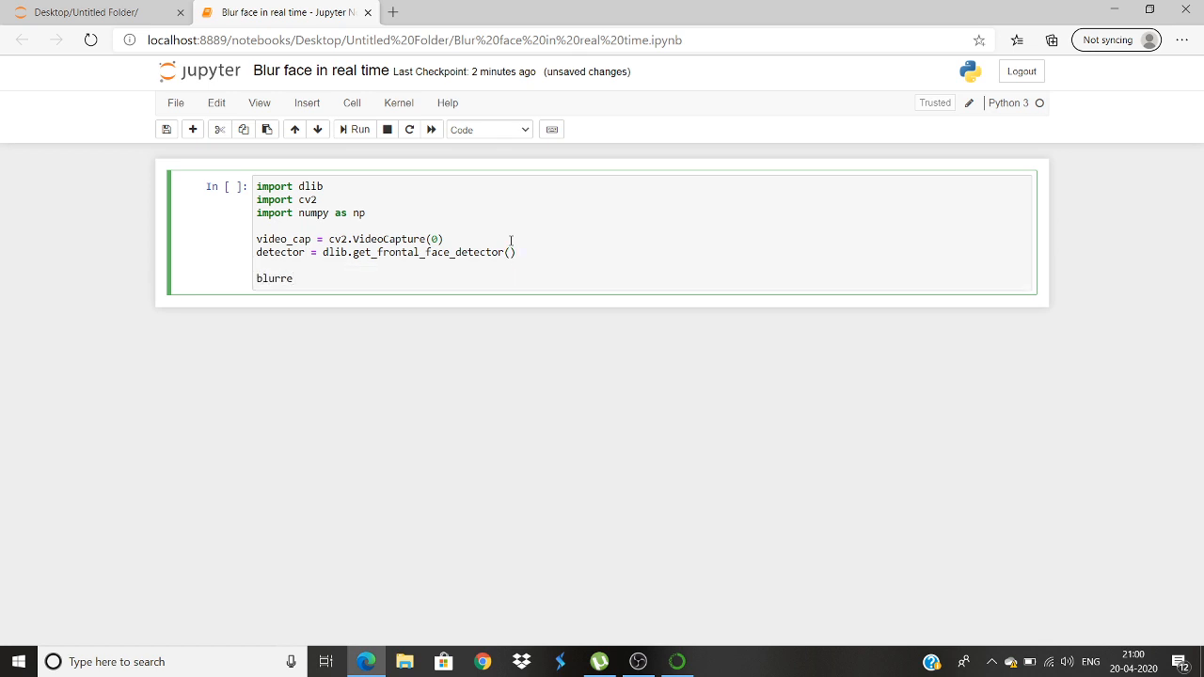
{"action": "type", "text": "d = Fals"}
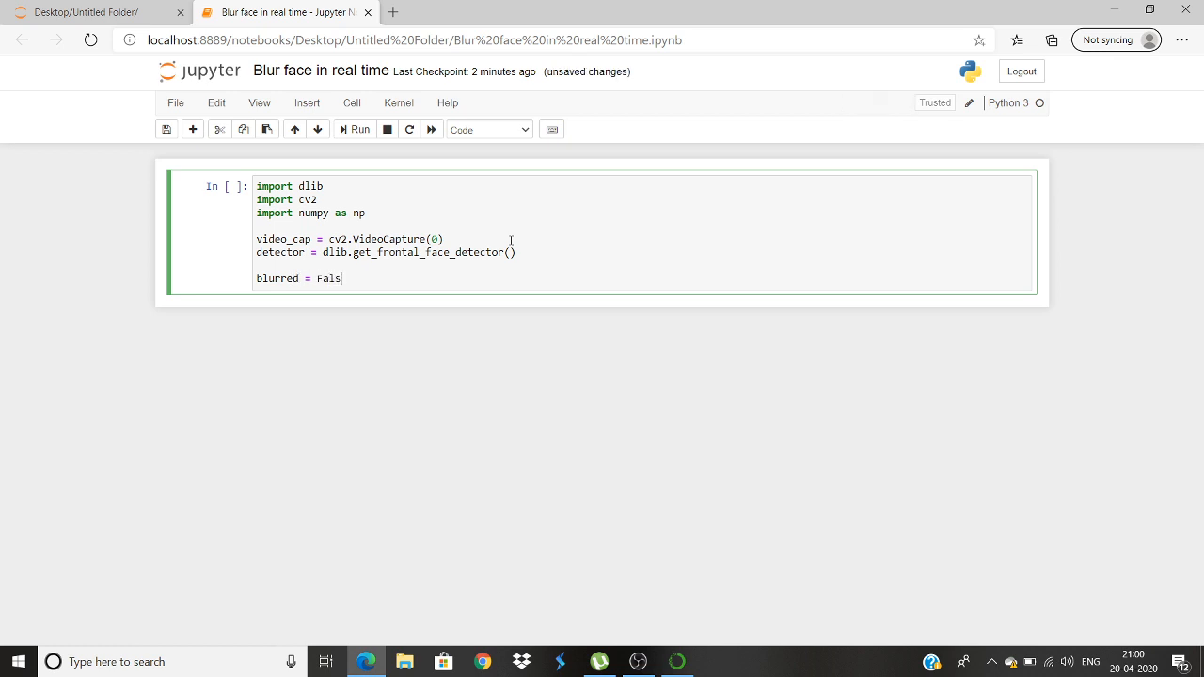
{"action": "type", "text": "e"}
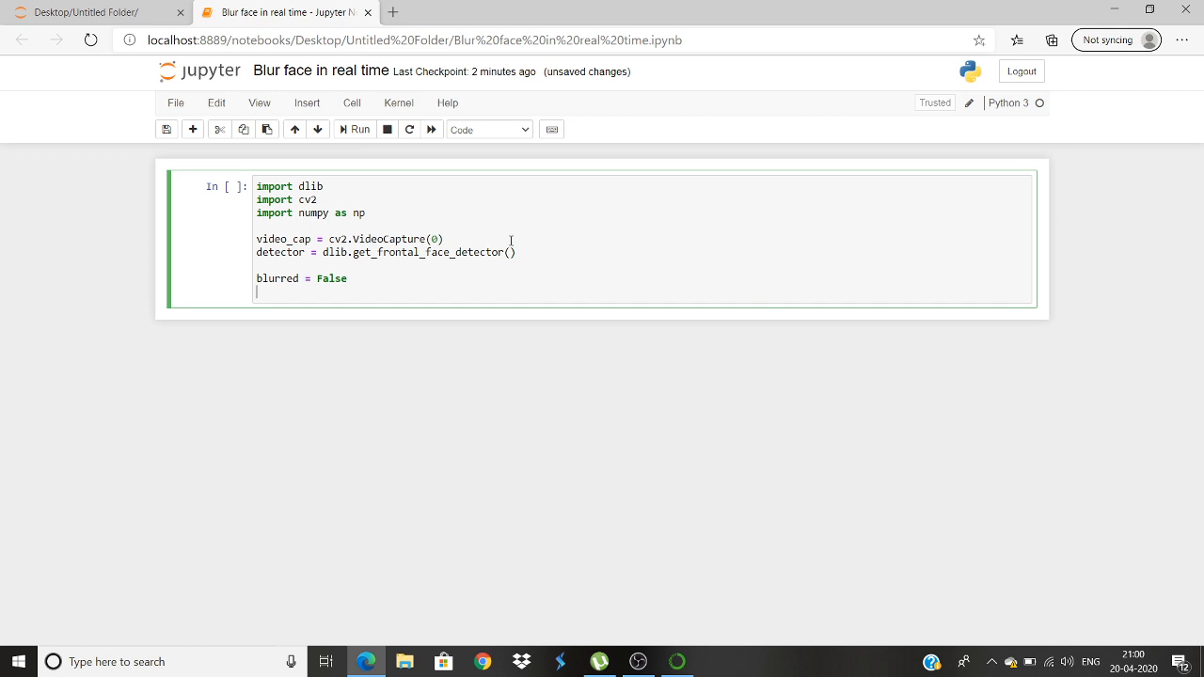
{"action": "type", "text": "fram"}
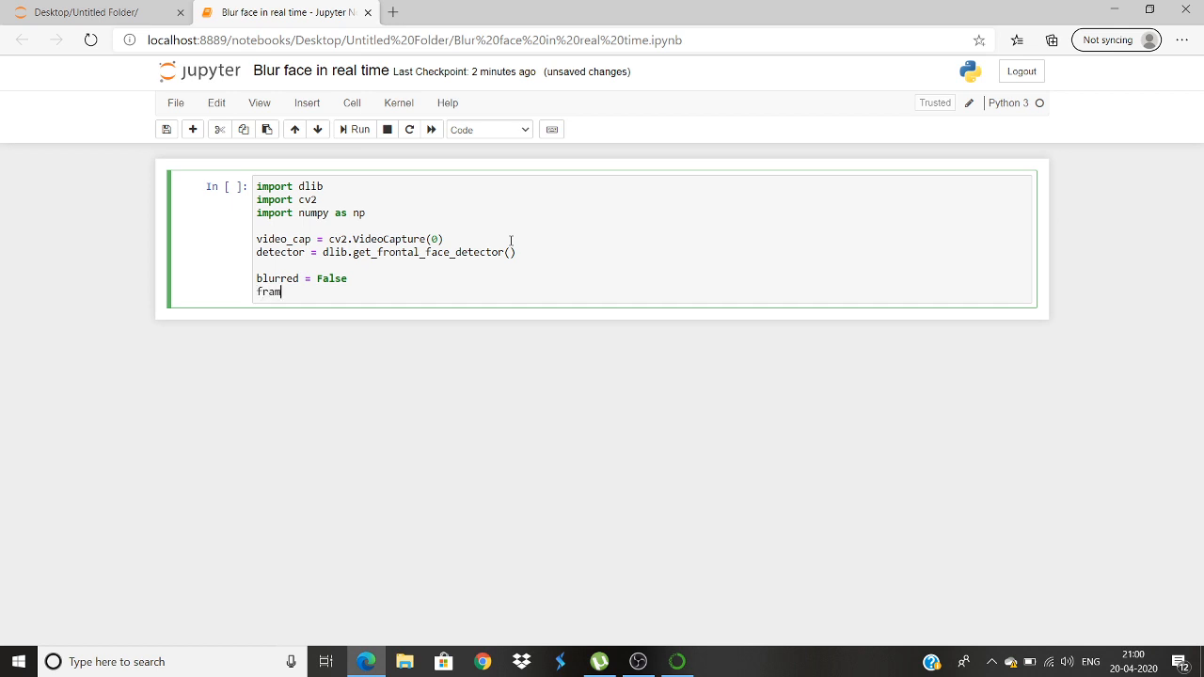
{"action": "type", "text": "e"}
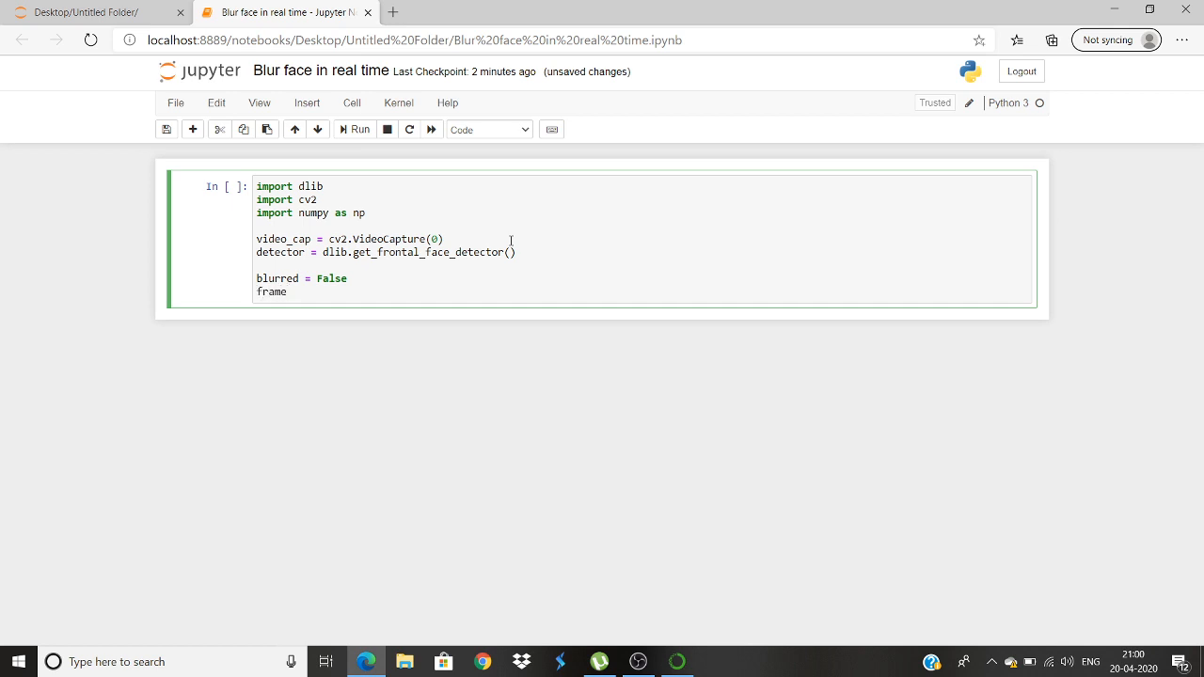
{"action": "type", "text": "= False"}
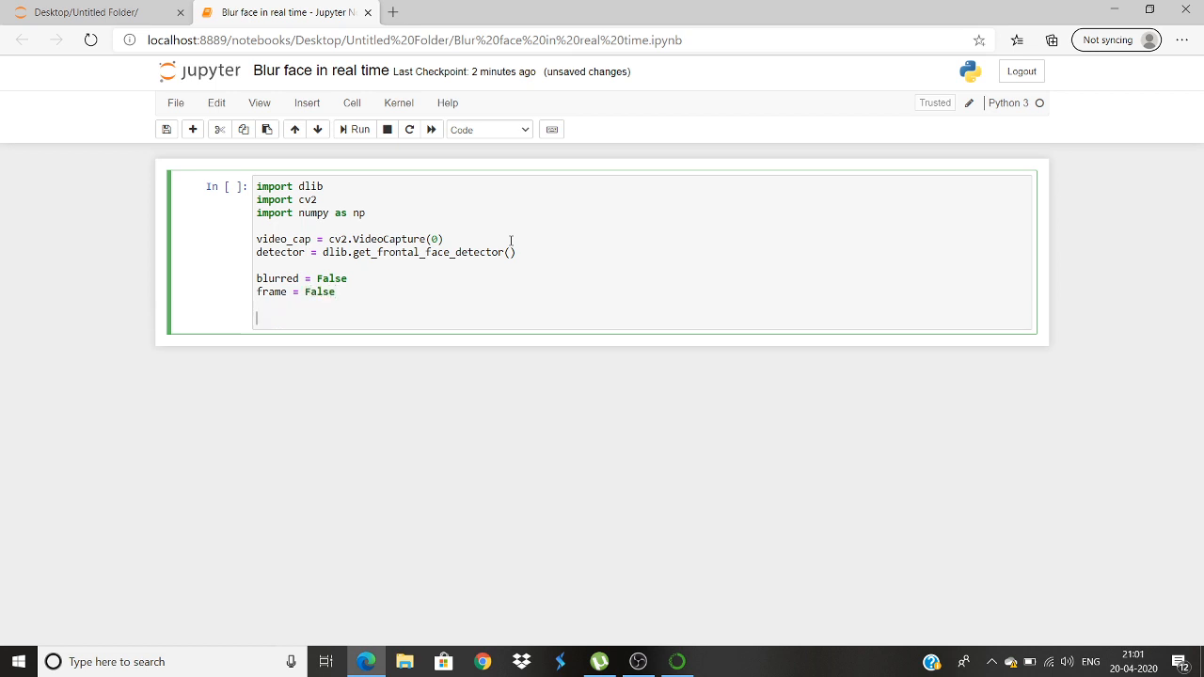
Write a while True loop reading ret, frame = video_cap.read() each pass.
{"action": "type", "text": "while"}
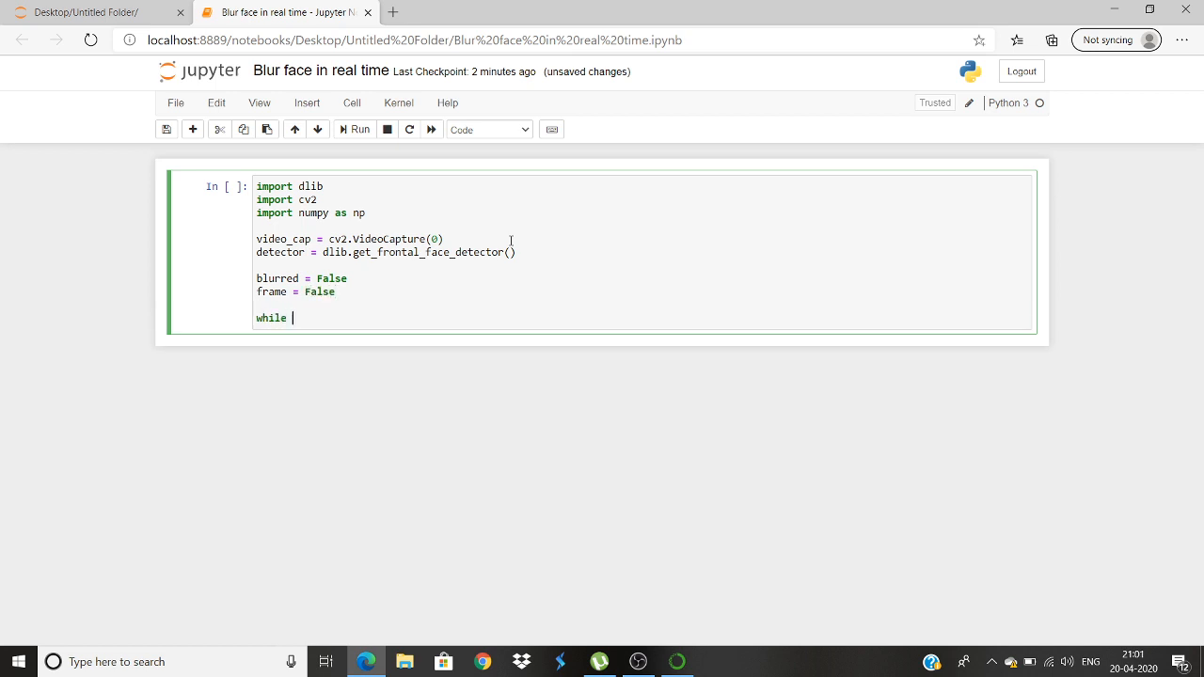
{"action": "type", "text": "True"}
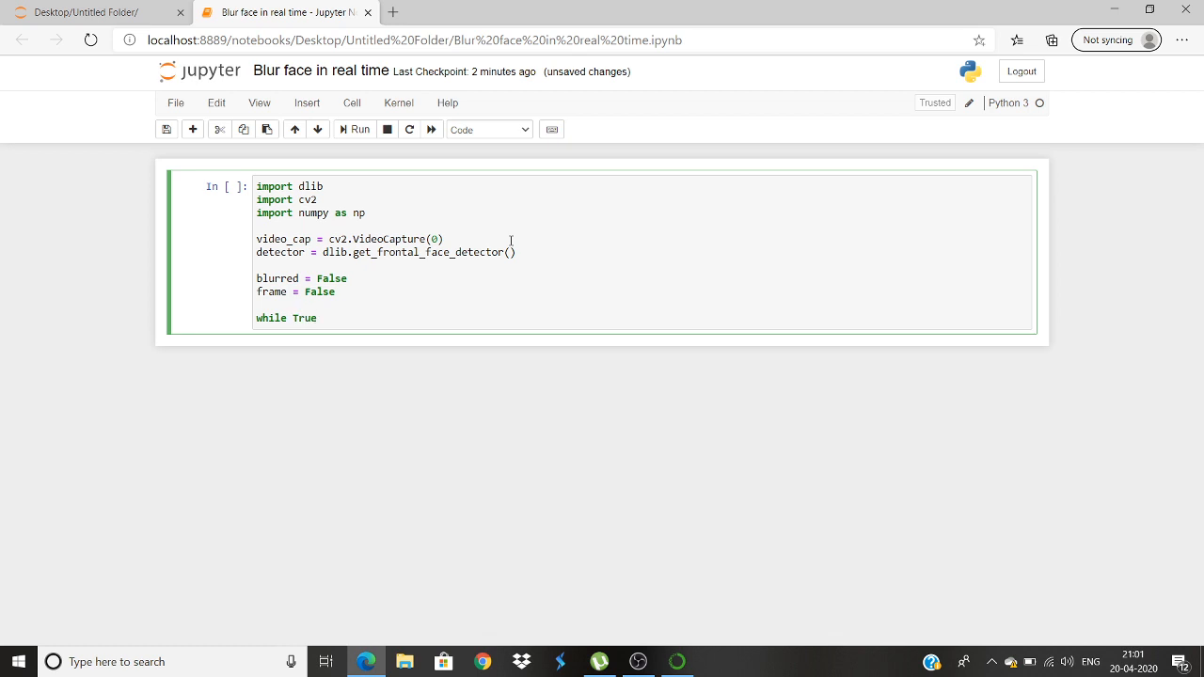
{"action": "type", "text": ":"}
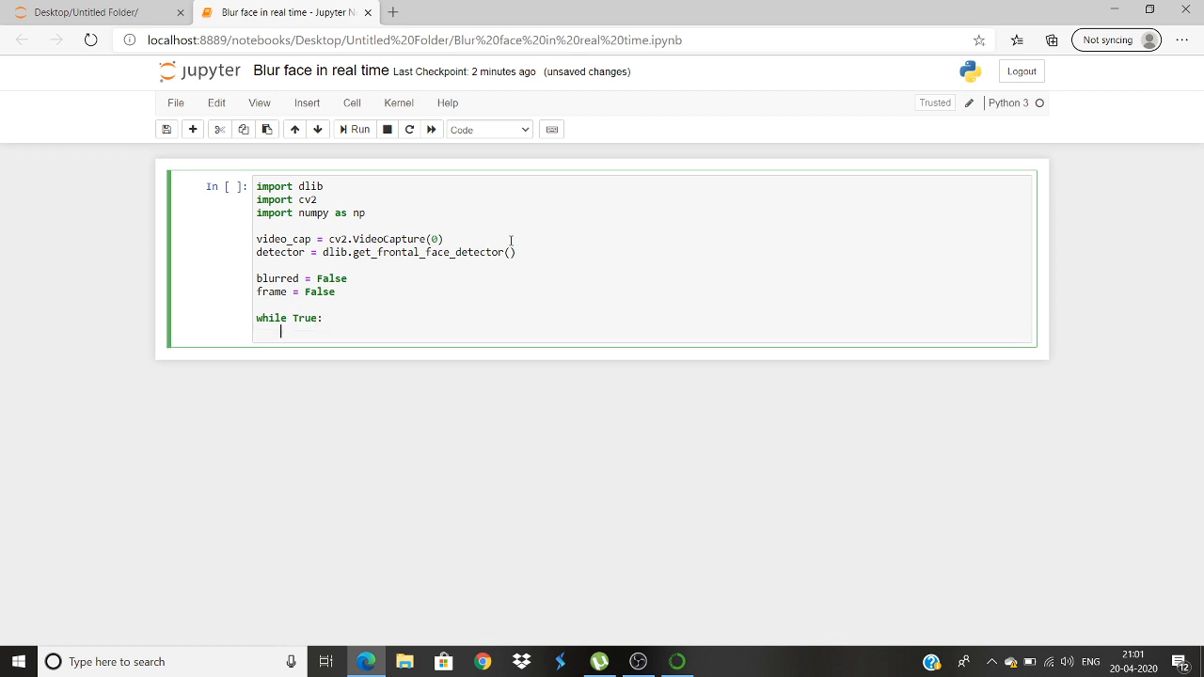
{"action": "type", "text": "ret"}
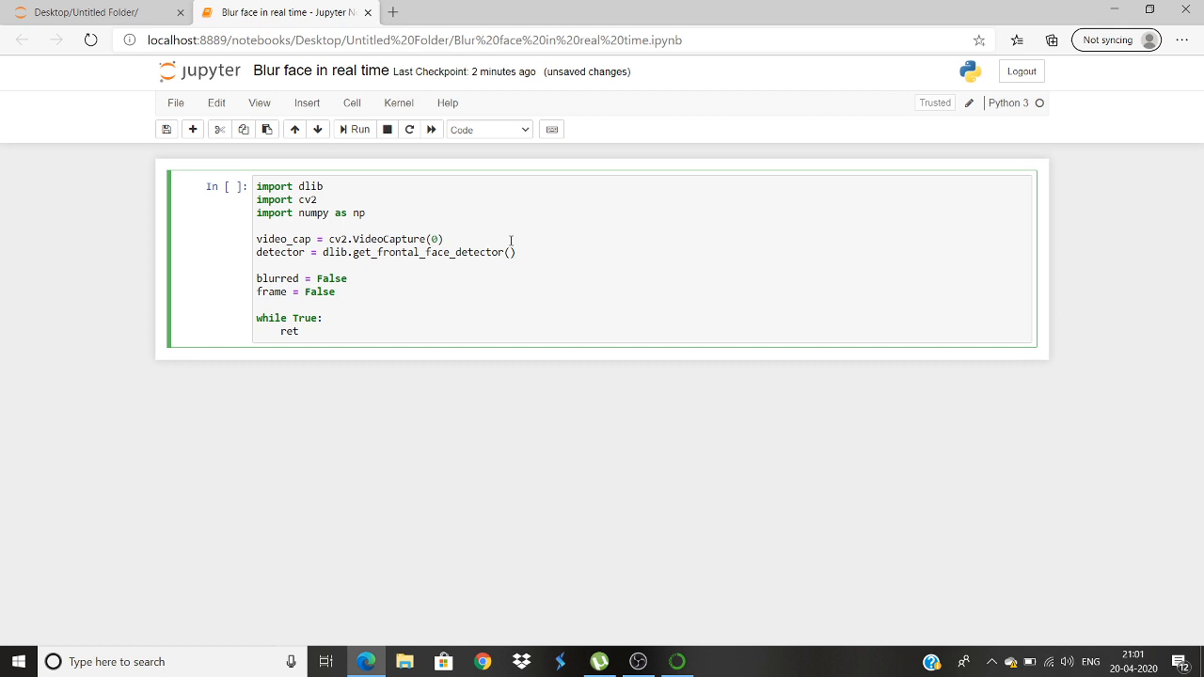
{"action": "type", "text": ", fram"}
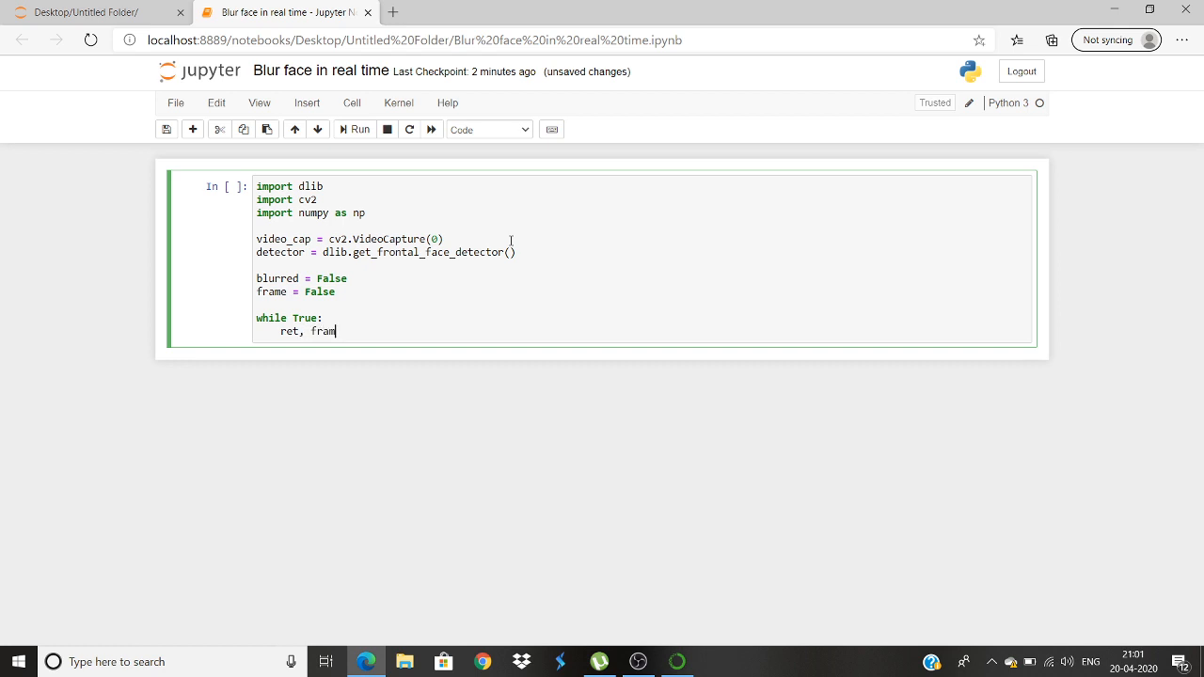
{"action": "type", "text": "e"}
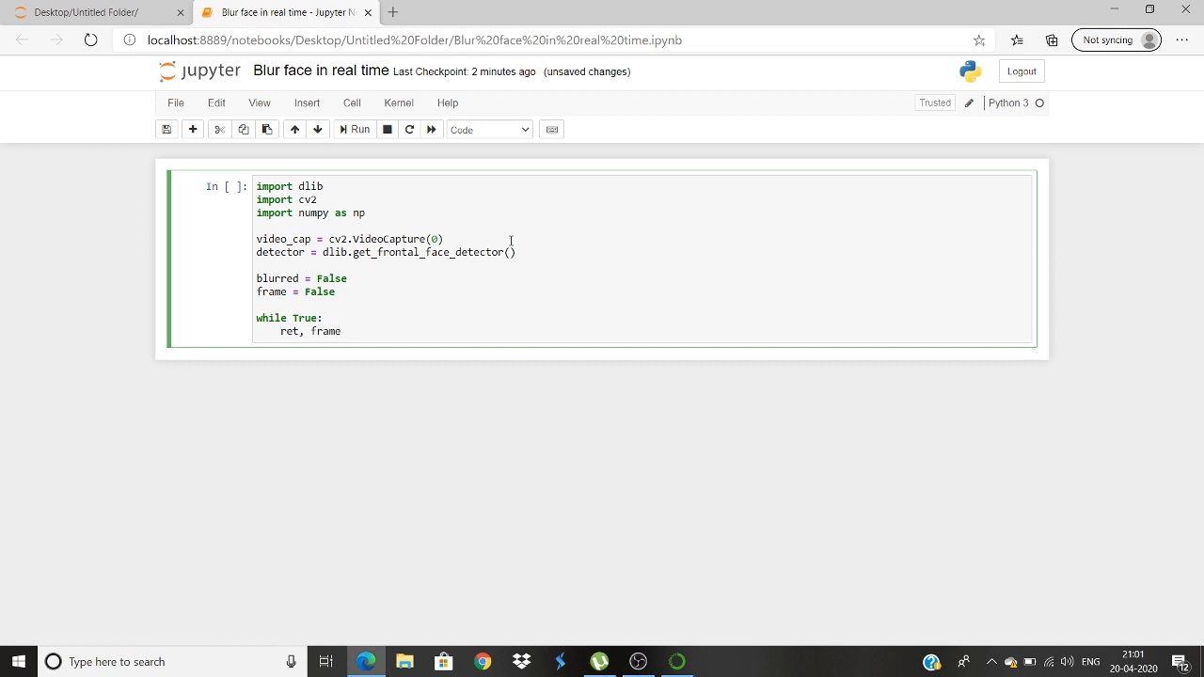
{"action": "type", "text": "= video"}
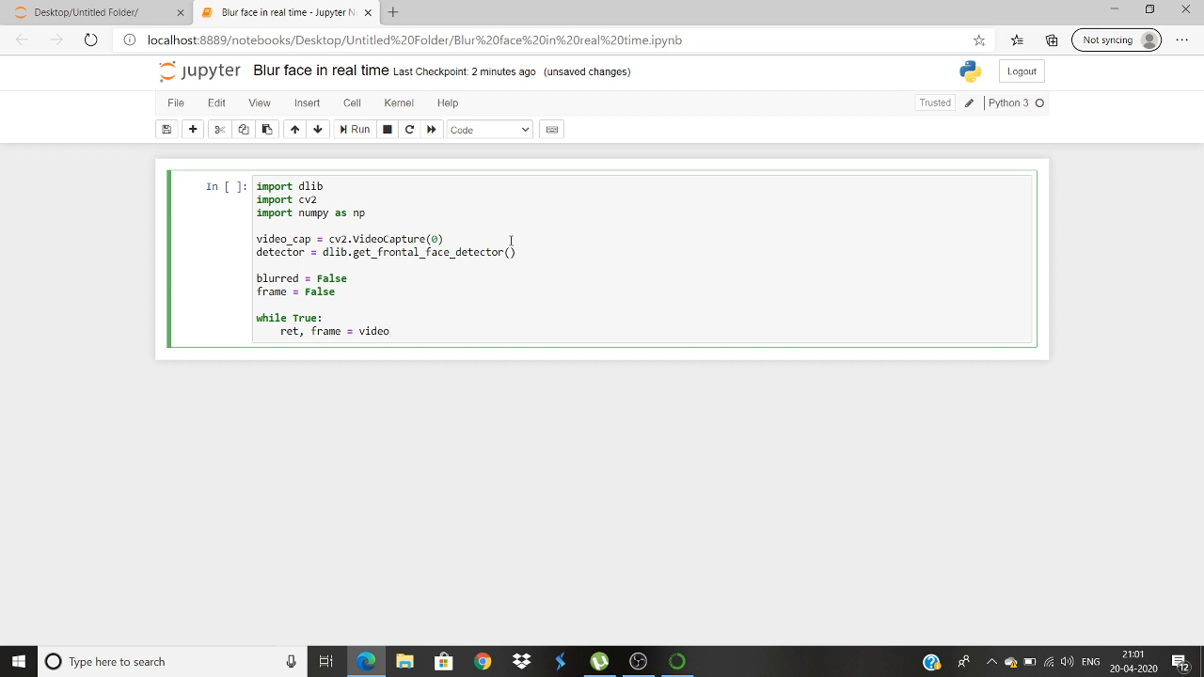
{"action": "type", "text": "_c"}
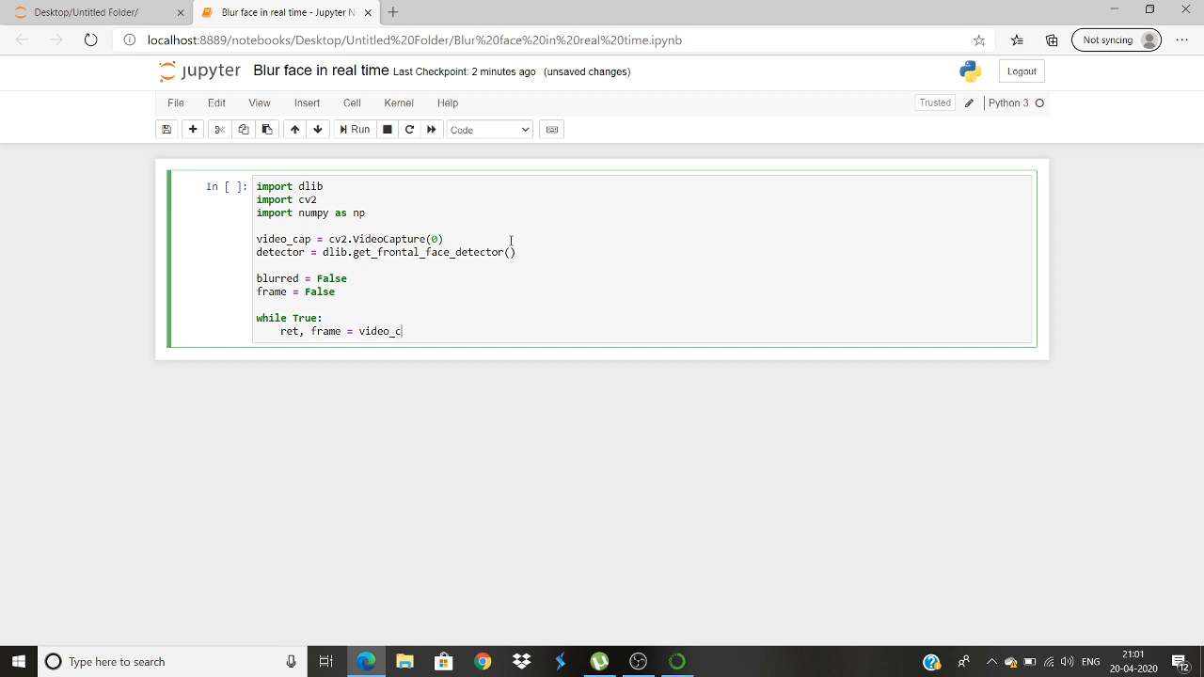
{"action": "type", "text": "ap."}
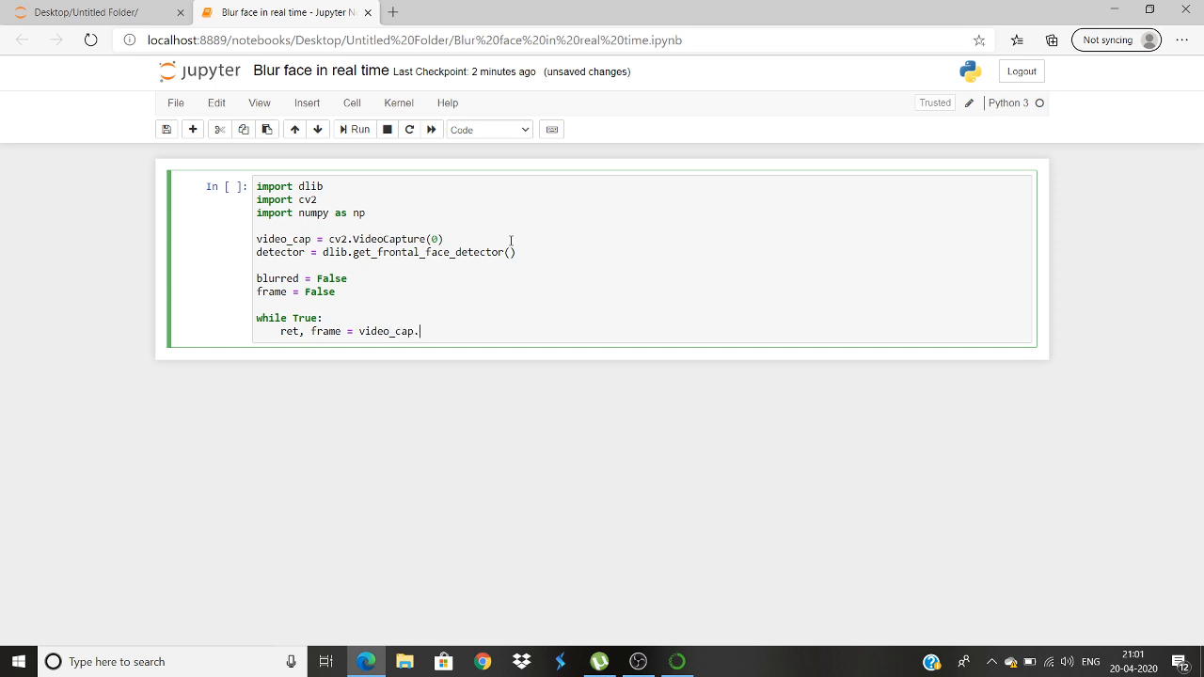
{"action": "type", "text": "read()"}
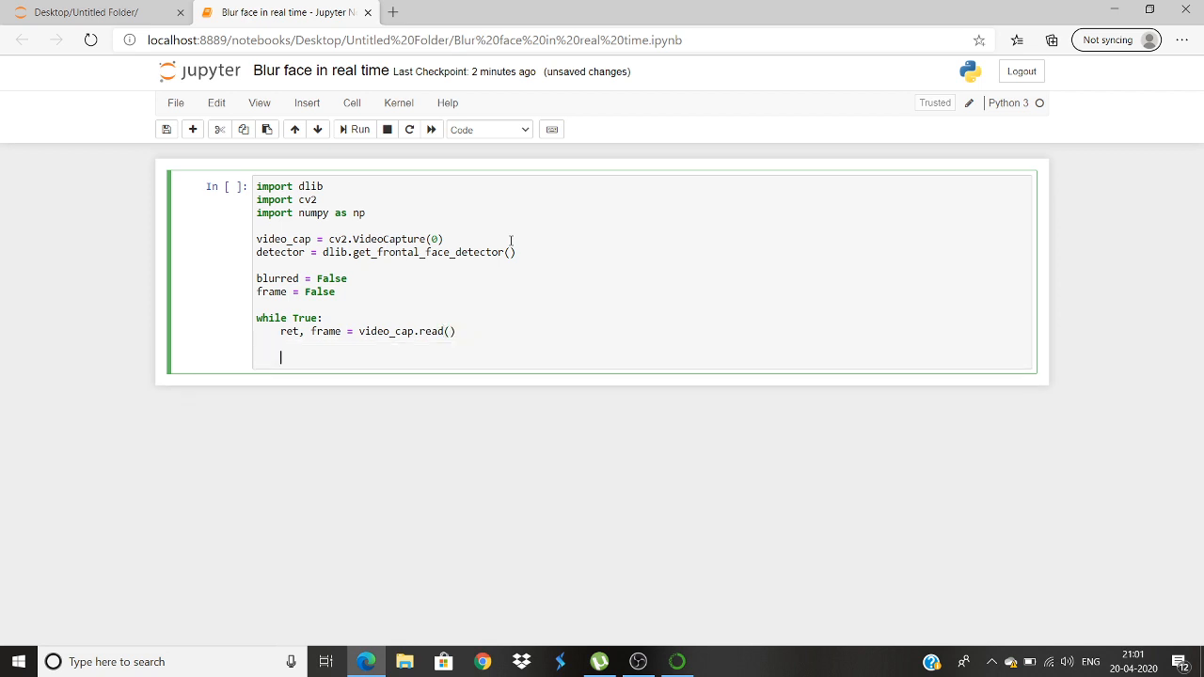
Add if(ret): and begin gray = cv2.cvtColor(frame, ...) beneath it.
{"action": "type", "text": "if("}
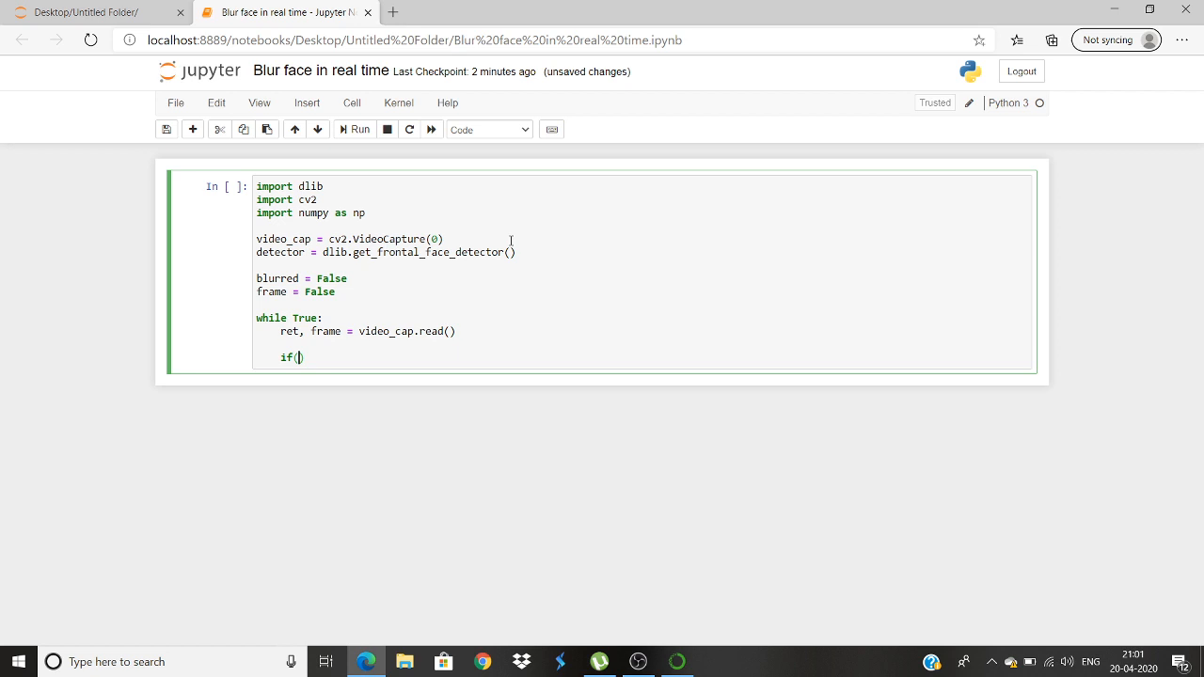
{"action": "type", "text": "ret"}
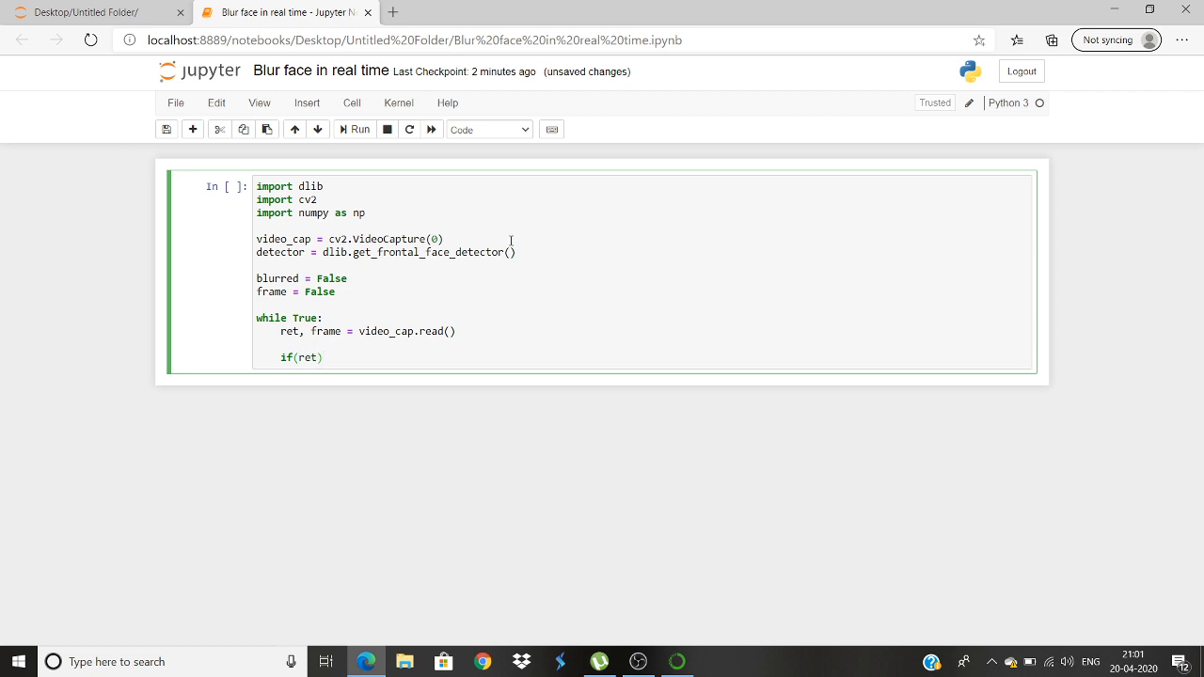
{"action": "type", "text": ":"}
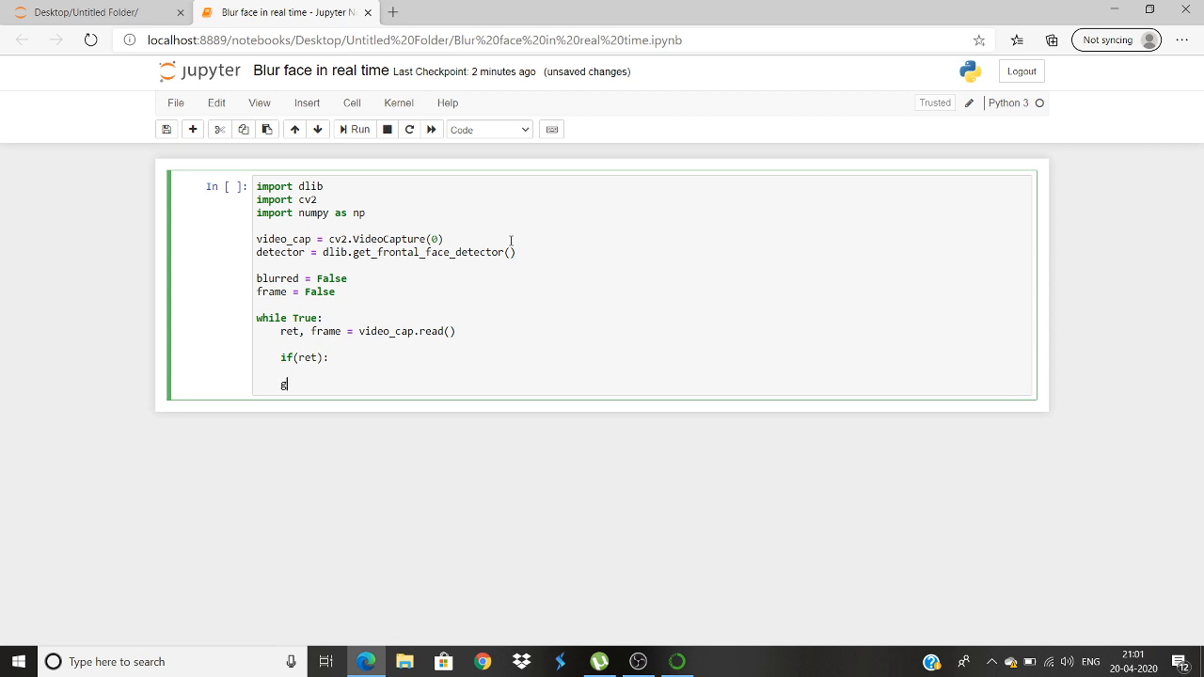
{"action": "type", "text": "r"}
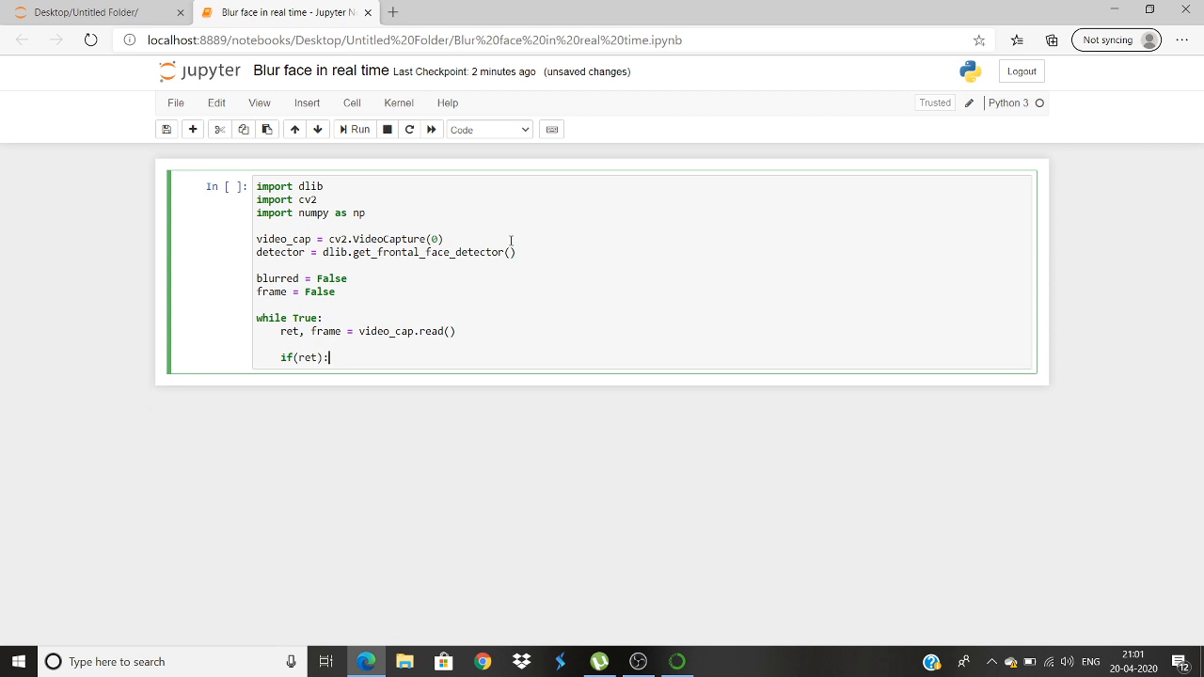
{"action": "type", "text": "gray ="}
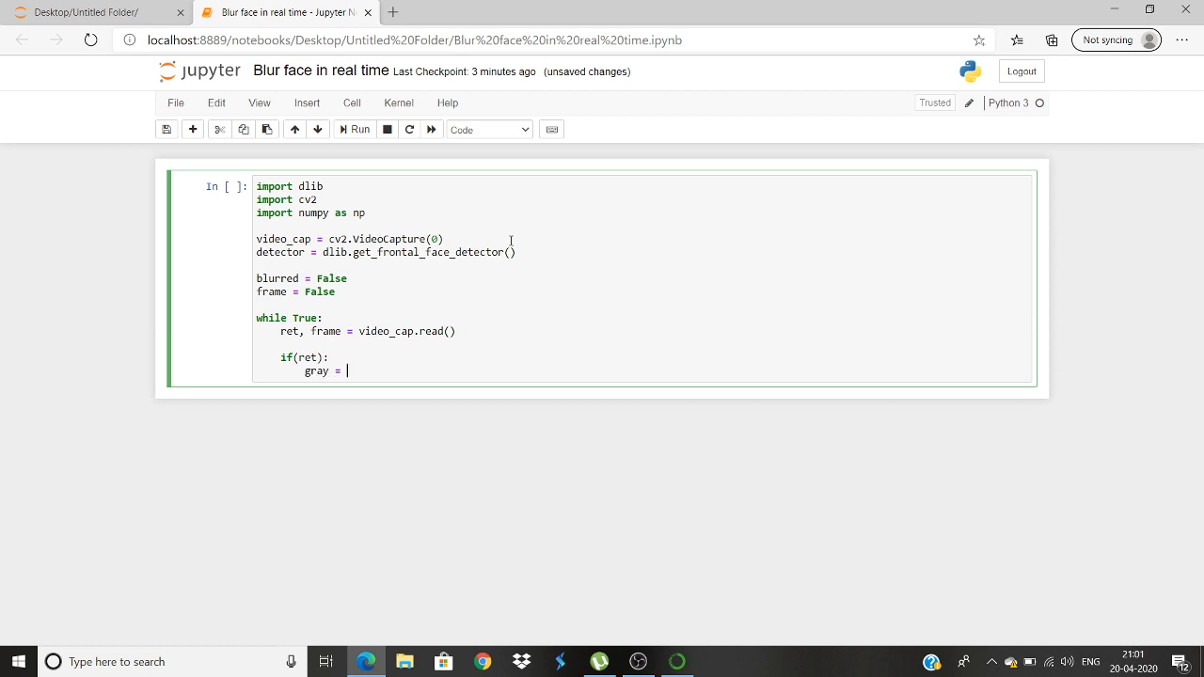
{"action": "type", "text": "cv2."}
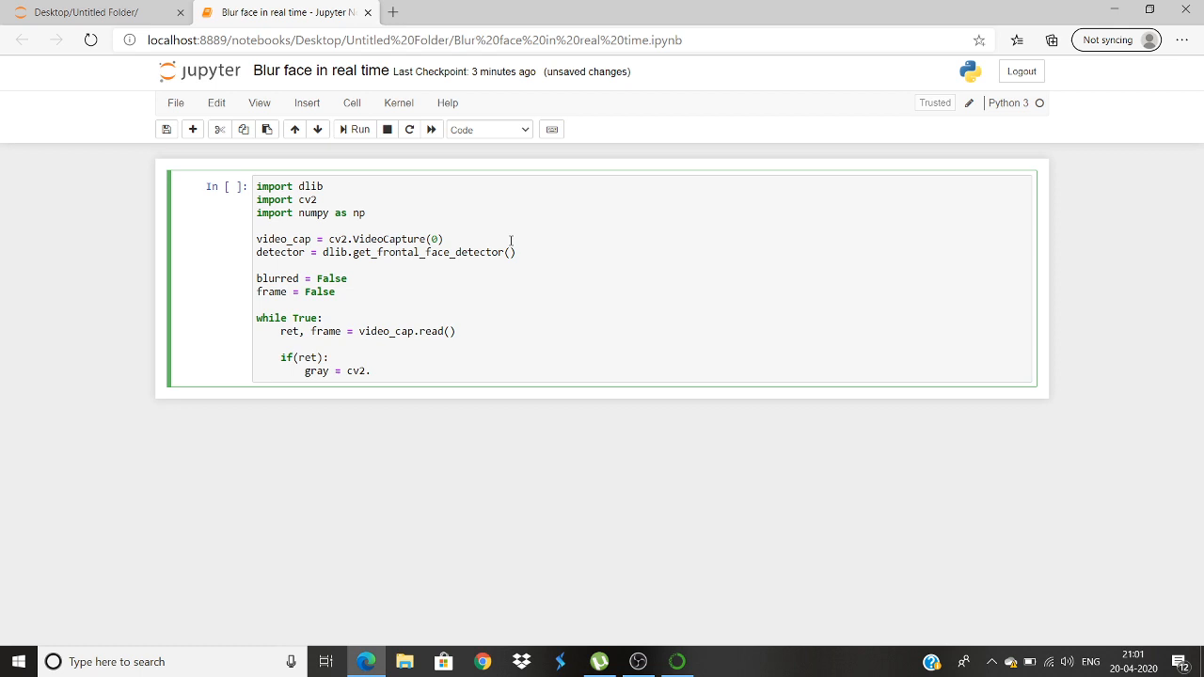
{"action": "type", "text": "cvtCo"}
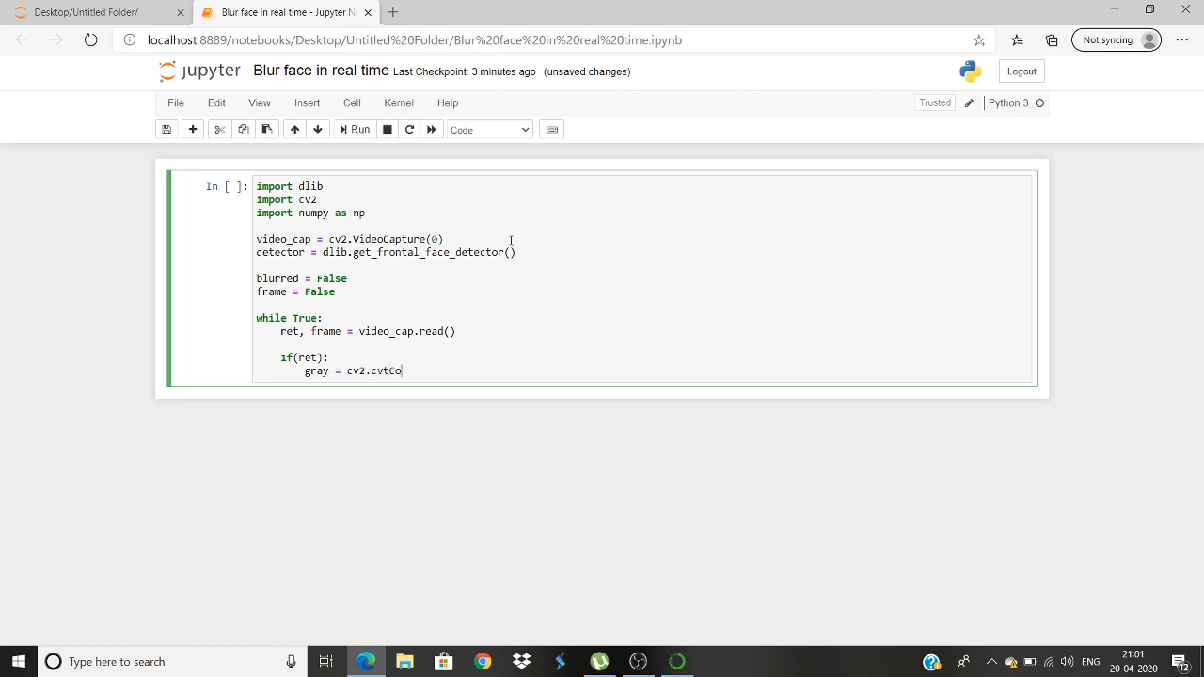
{"action": "type", "text": "lor"}
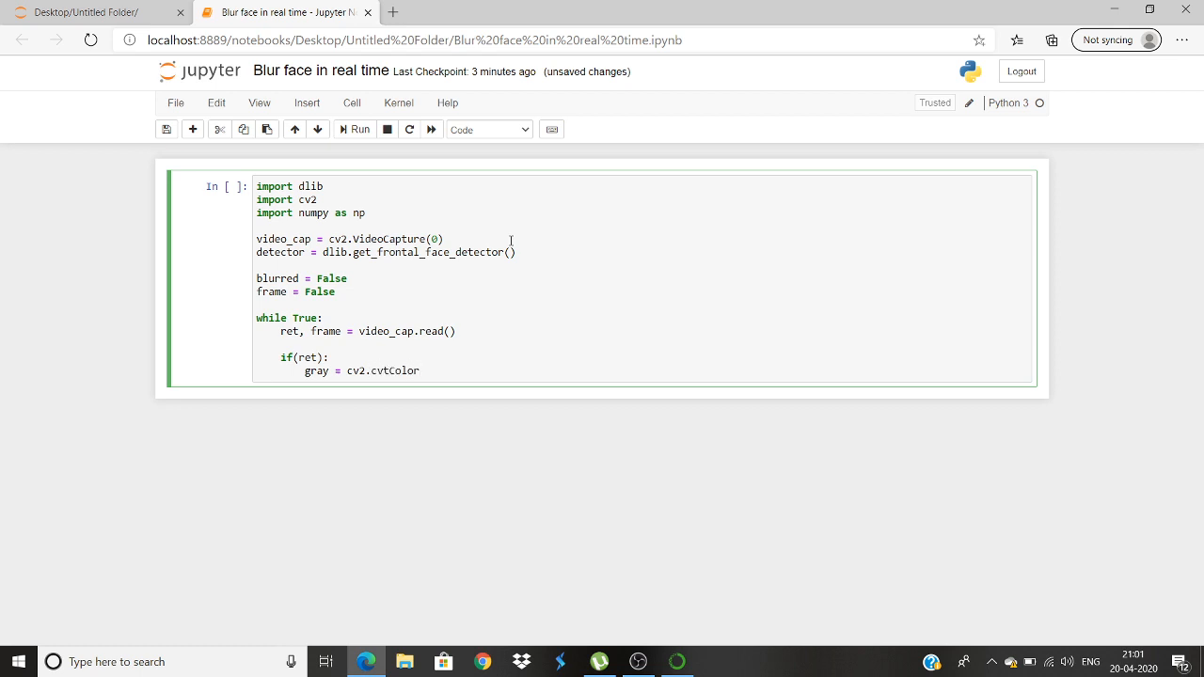
{"action": "type", "text": "(fra"}
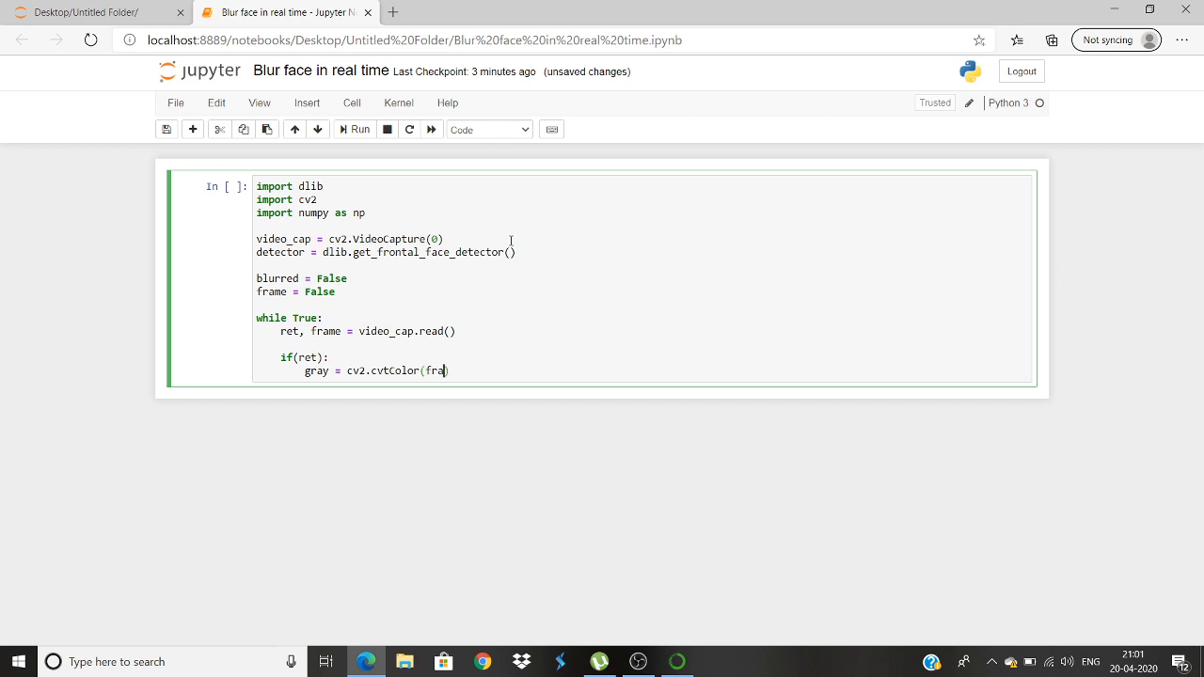
{"action": "type", "text": "me, cv2"}
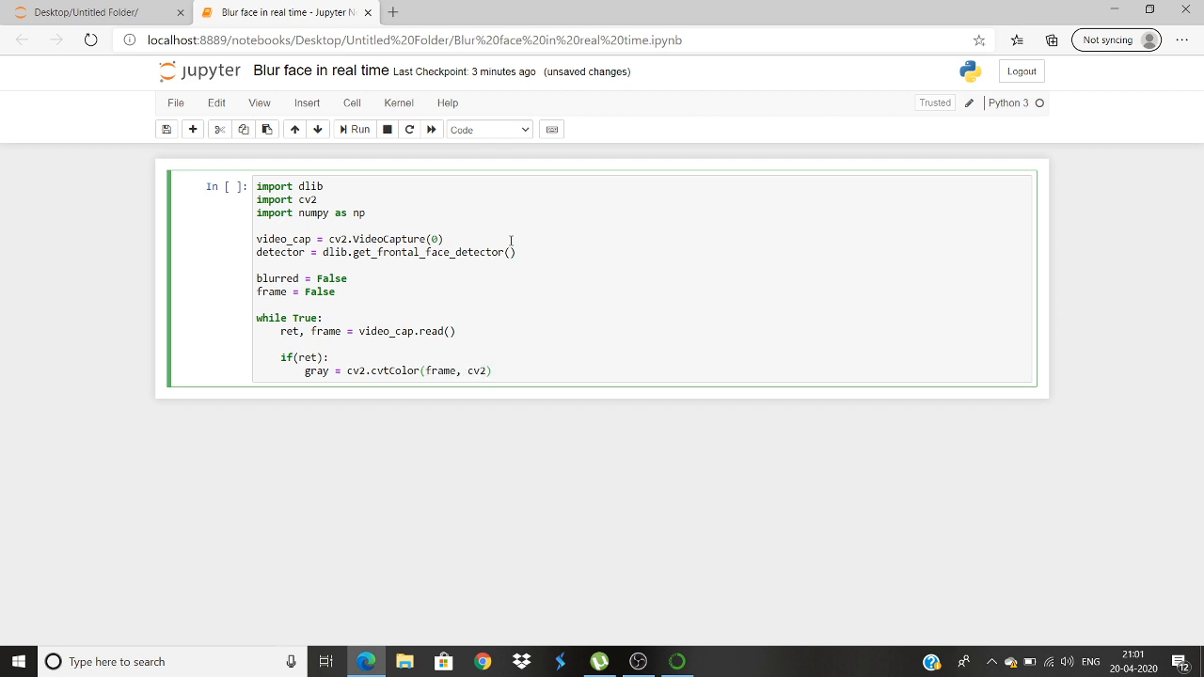
Complete the conversion with cv2.COLOR_BGR2GRAY and start a new line.
{"action": "type", "text": "."}
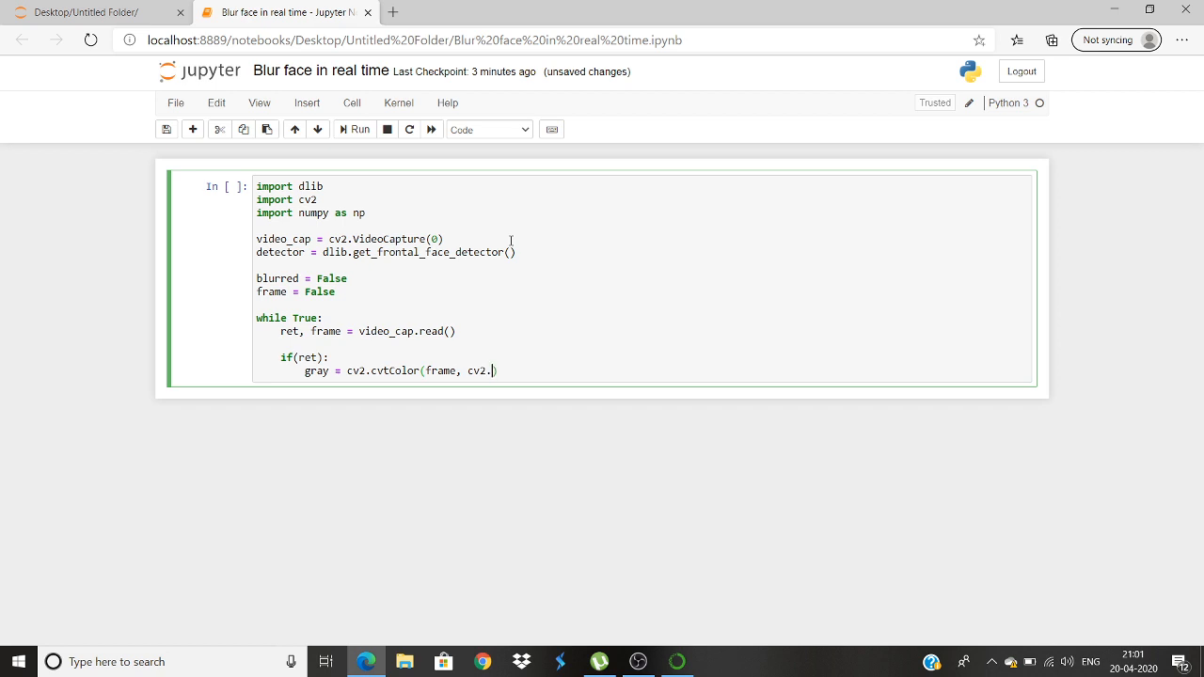
{"action": "type", "text": "COLOR"}
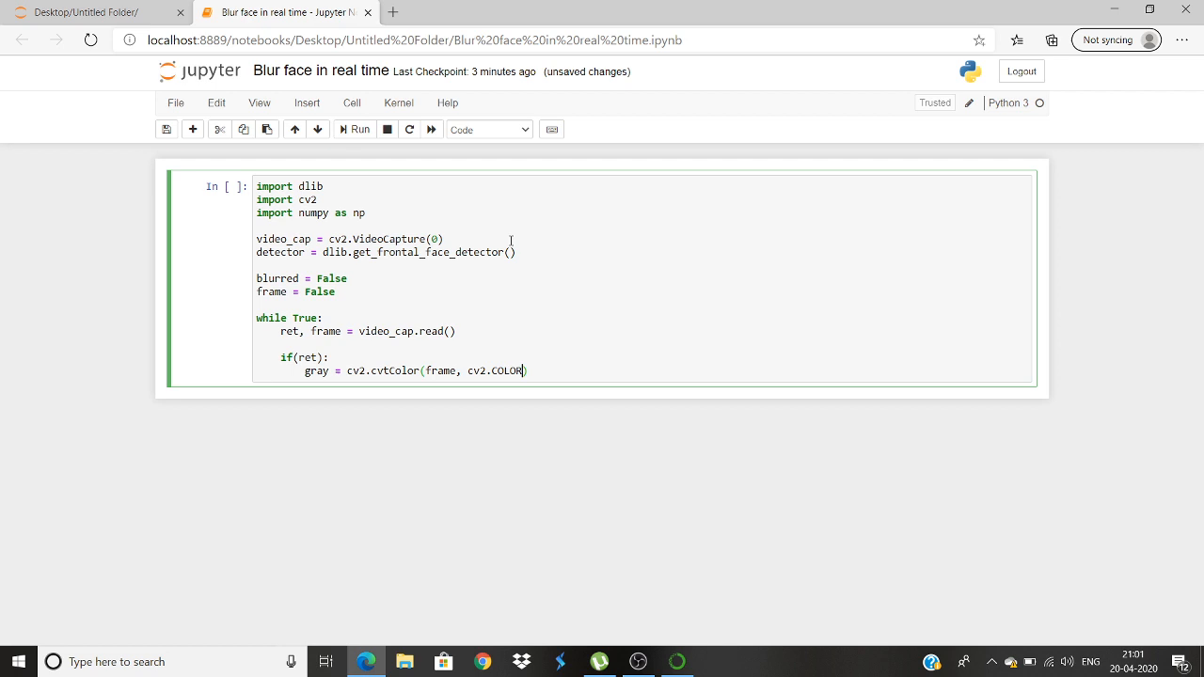
{"action": "type", "text": "_"}
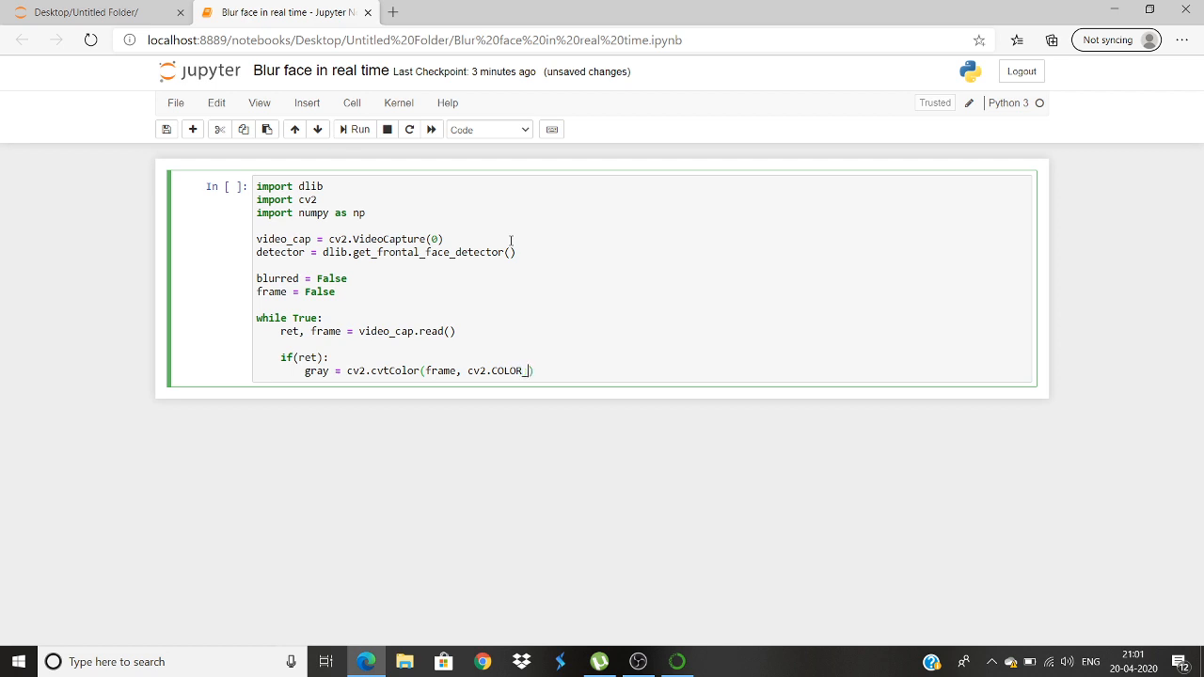
{"action": "type", "text": "BGR)"}
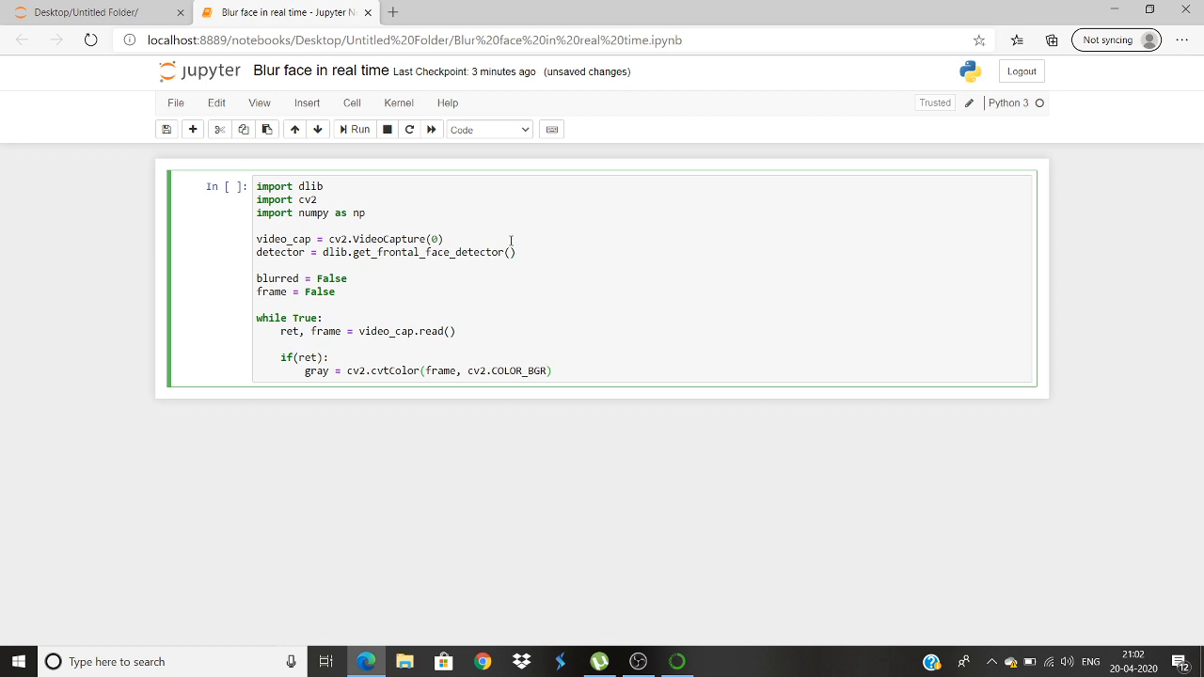
{"action": "type", "text": "2Gray"}
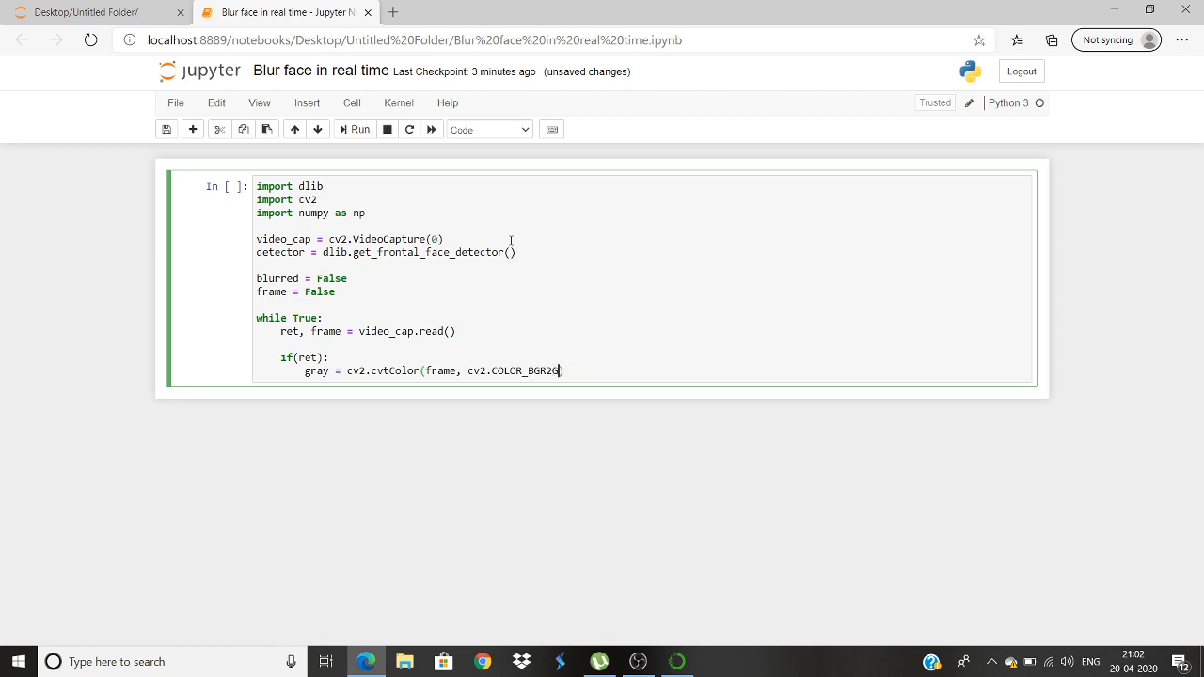
{"action": "type", "text": "RAY)"}
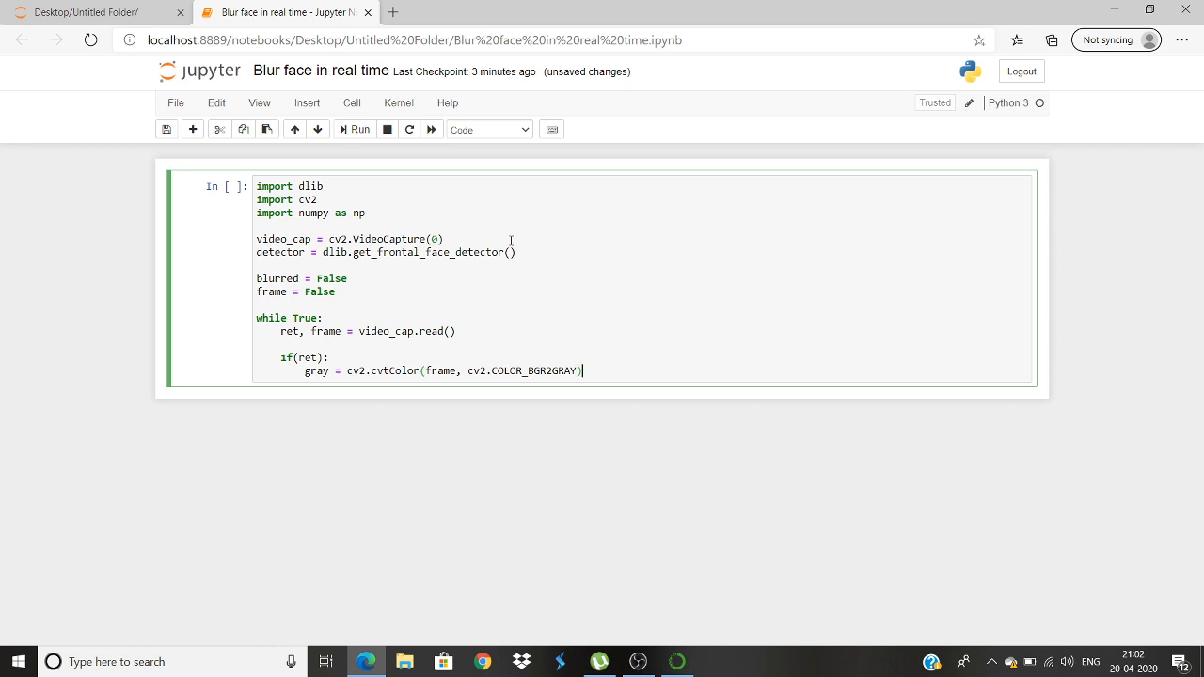
{"action": "key", "text": "enter"}
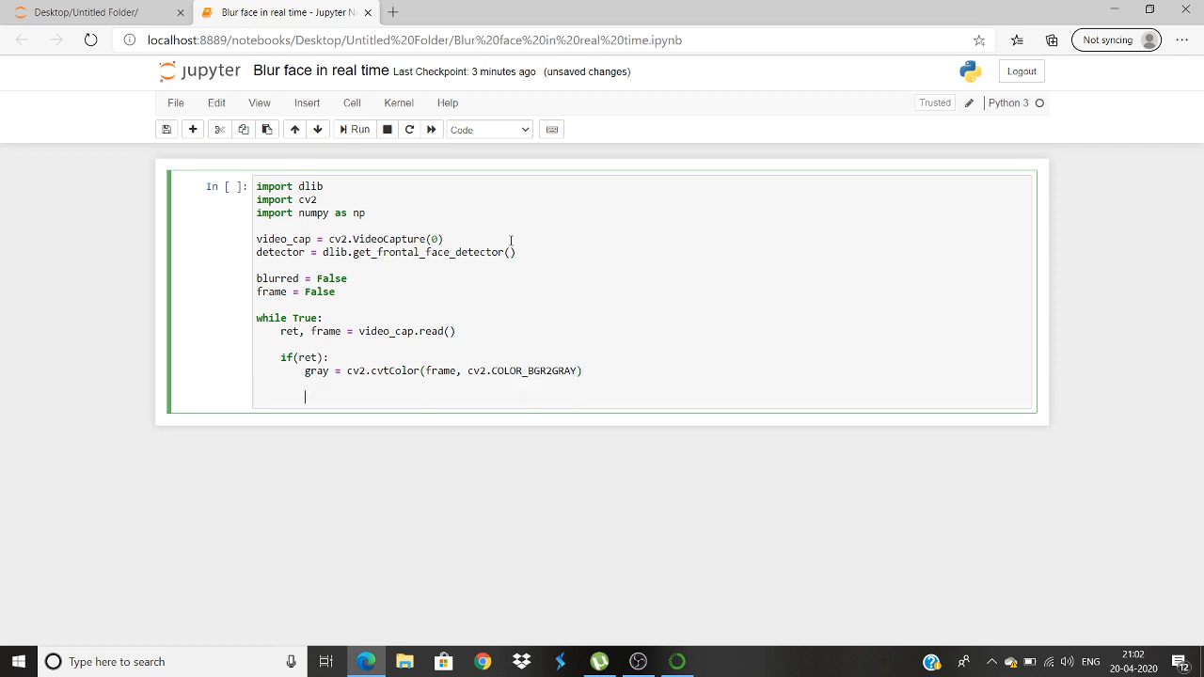
Add rects = detector(gray,0) to detect faces in the grayscale frame.
{"action": "type", "text": "rects"}
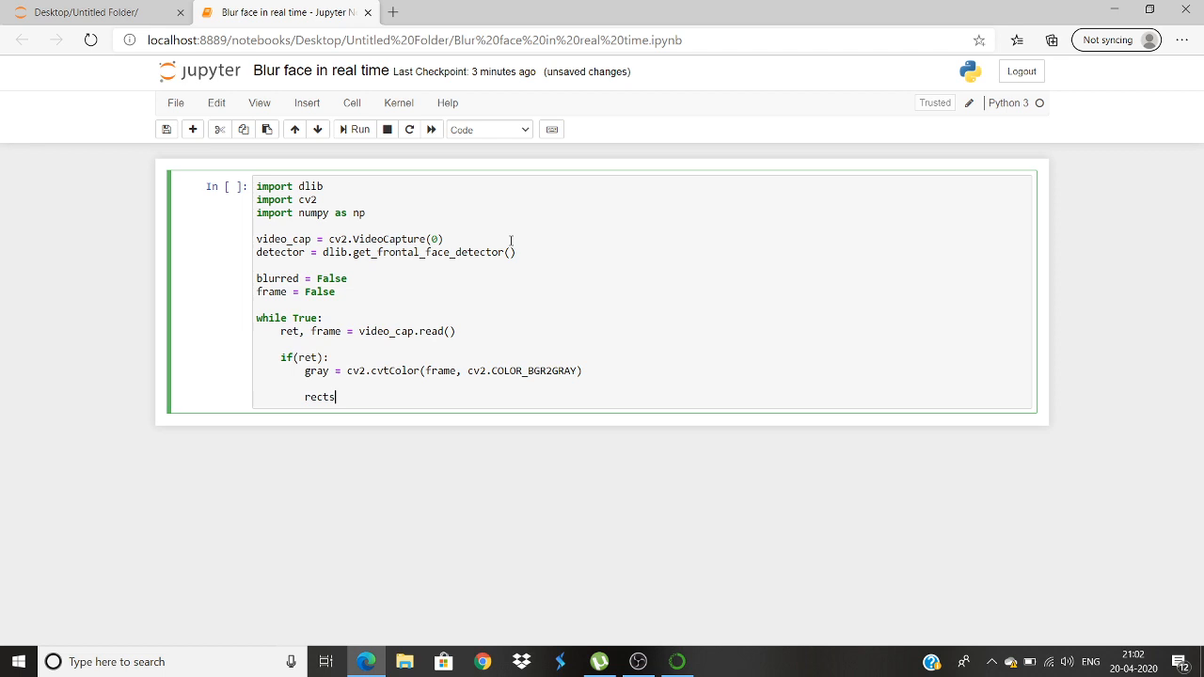
{"action": "type", "text": "="}
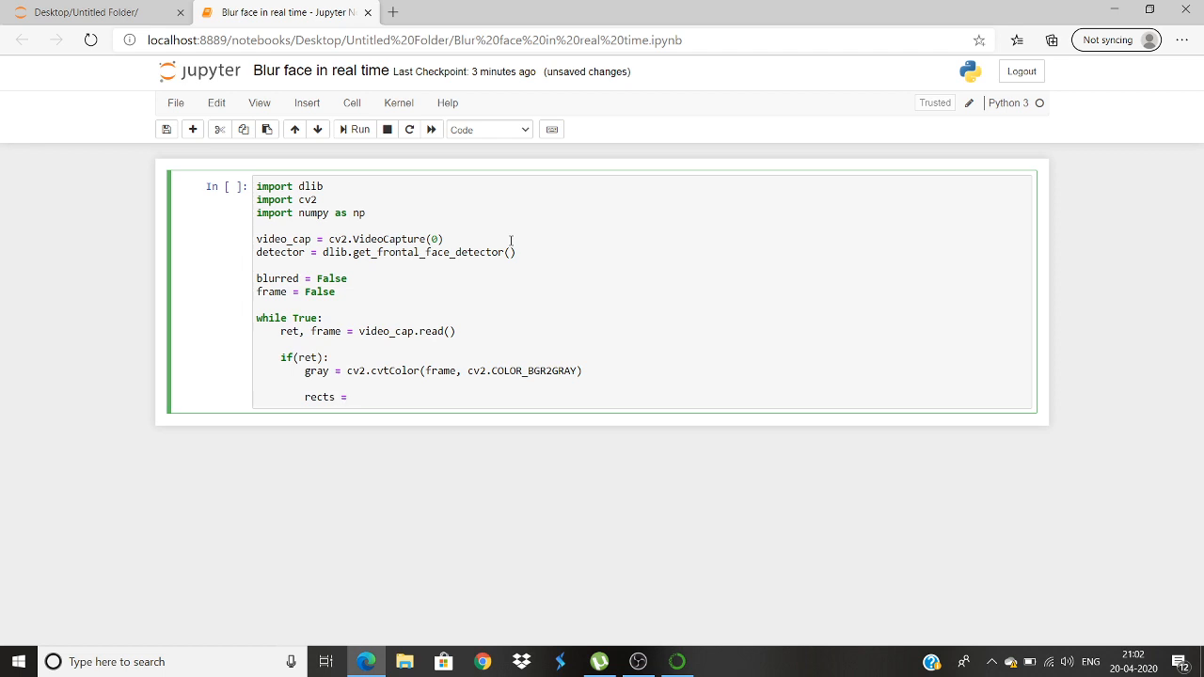
{"action": "type", "text": "detector"}
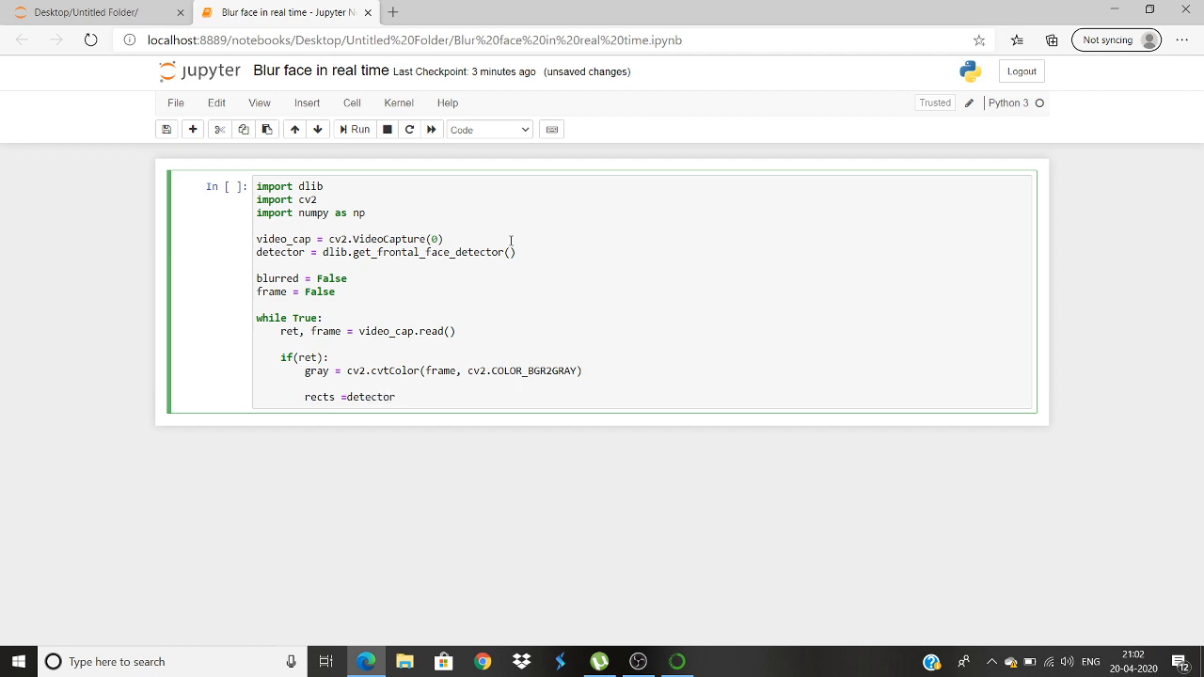
{"action": "type", "text": "(gray)"}
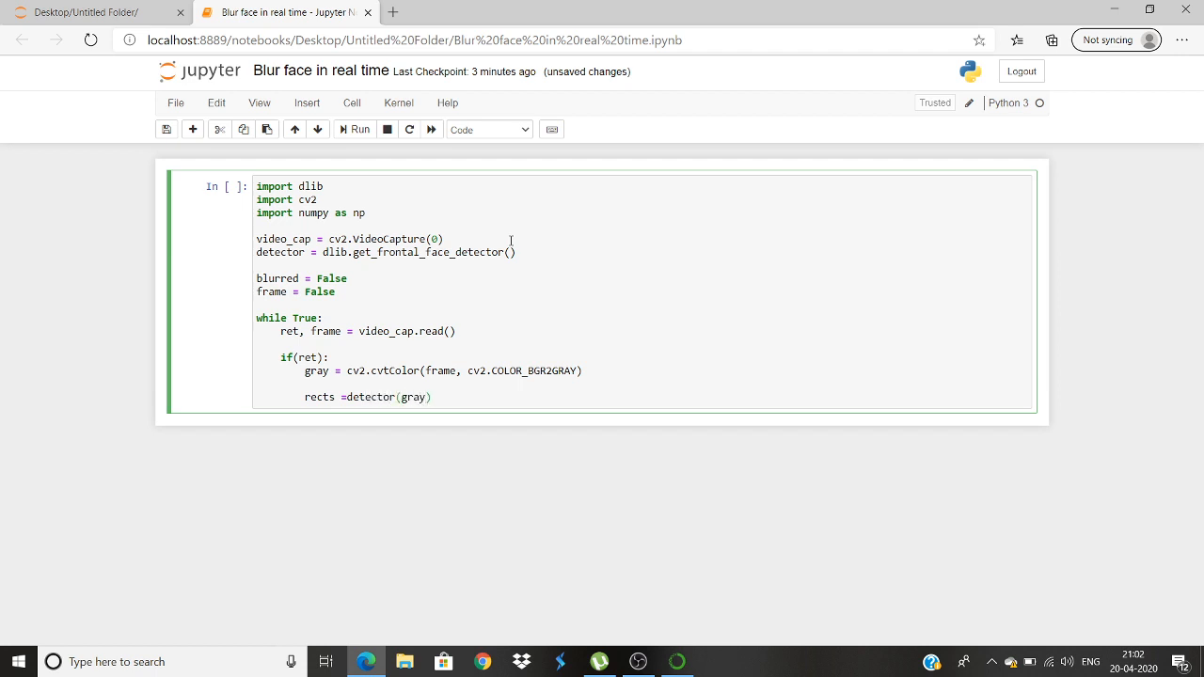
{"action": "type", "text": ",0"}
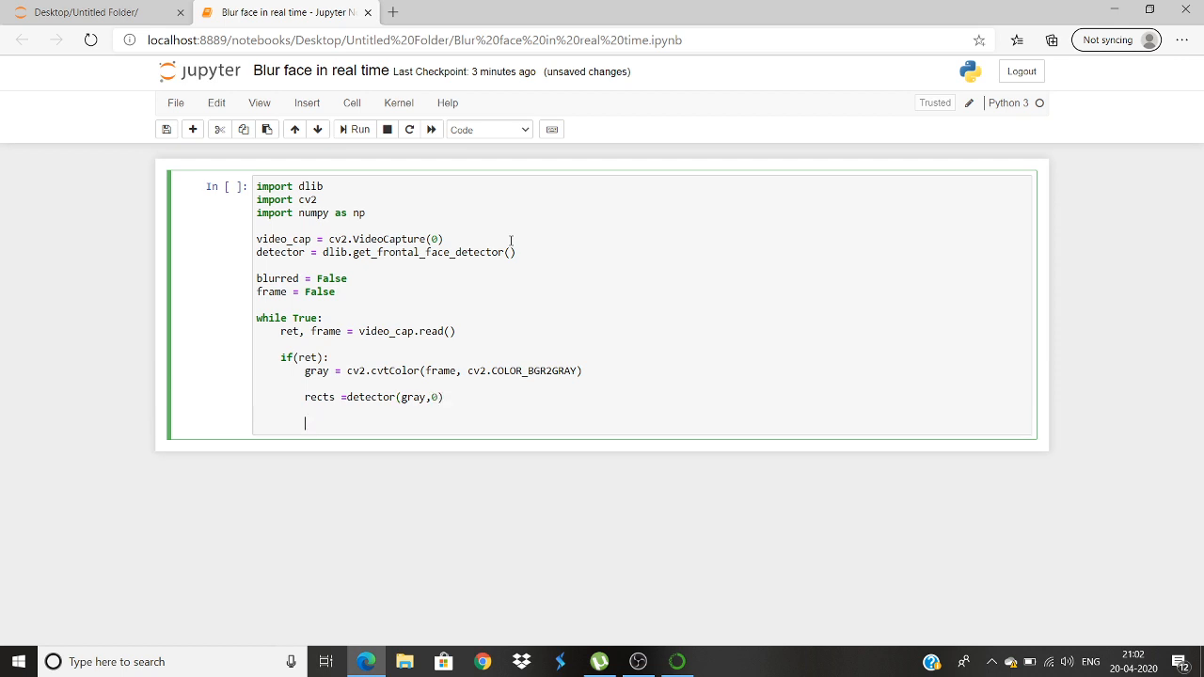
Loop for rect in rects: assigning x = rect.left() and y = rect.top().
{"action": "type", "text": "for rect"}
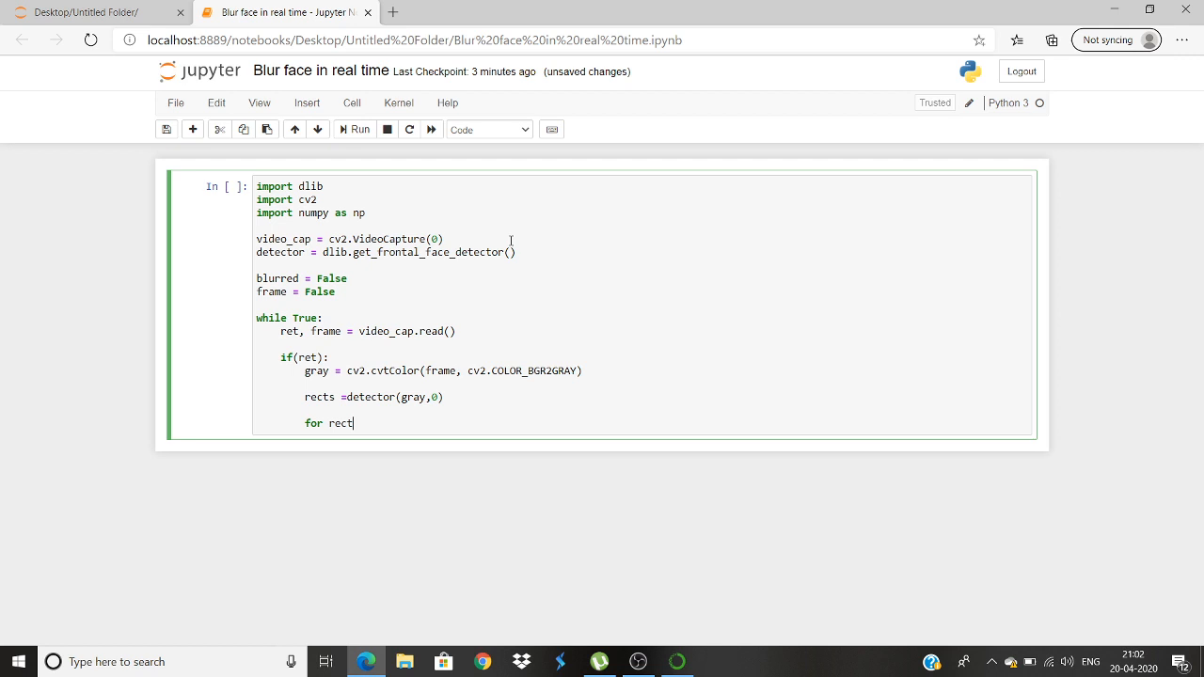
{"action": "type", "text": "s"}
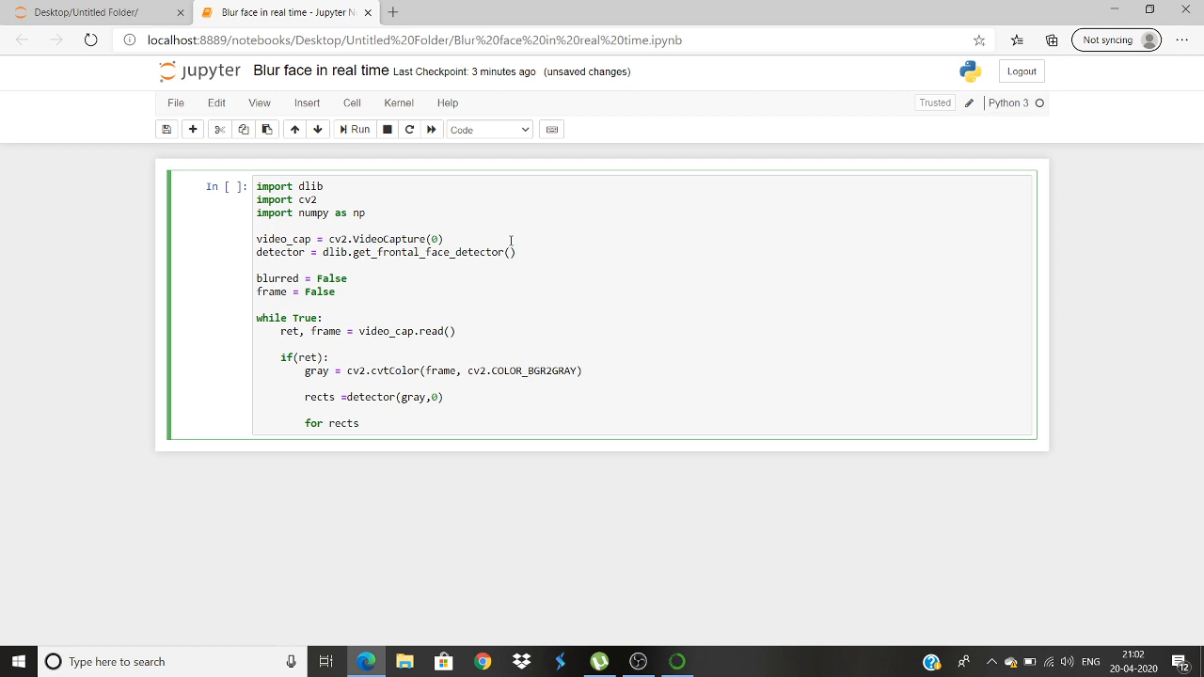
{"action": "key", "text": "Backspace"}
{"action": "type", "text": " in rect"}
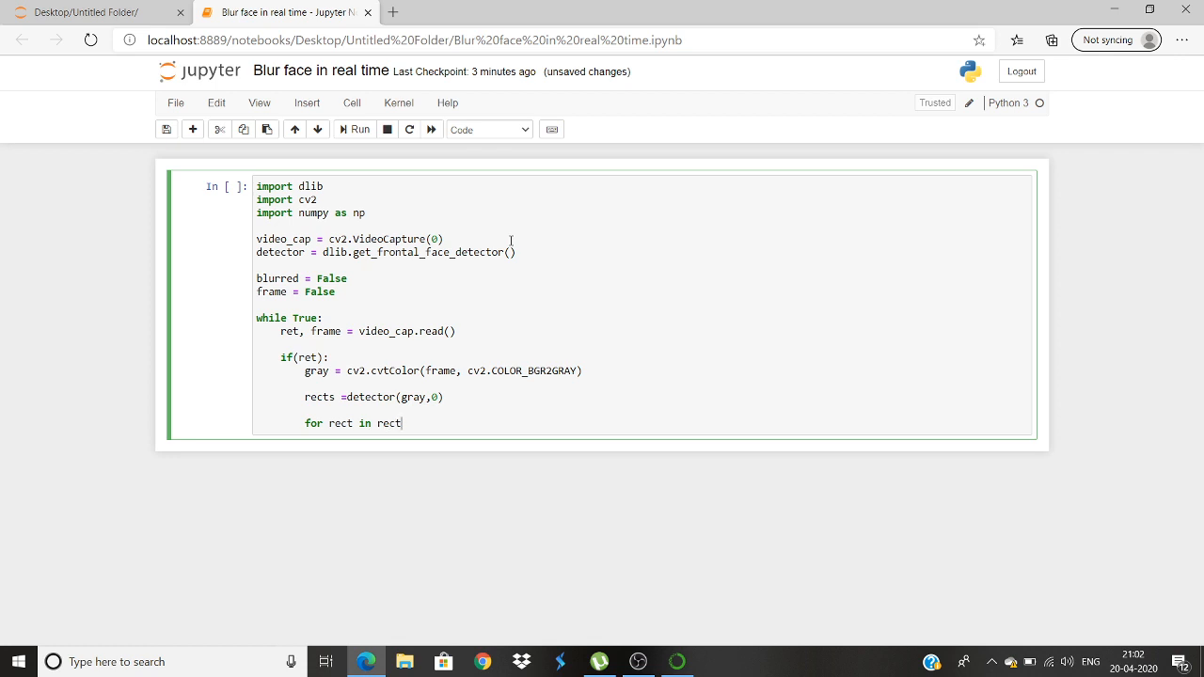
{"action": "type", "text": "s"}
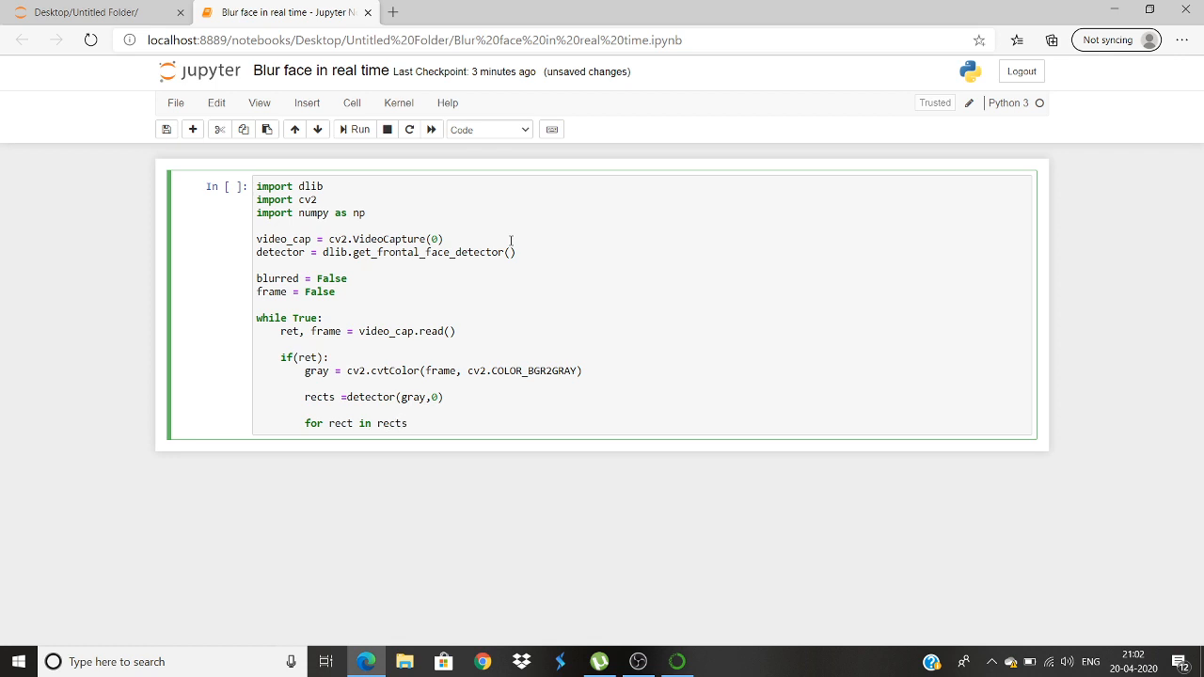
{"action": "type", "text": "x="}
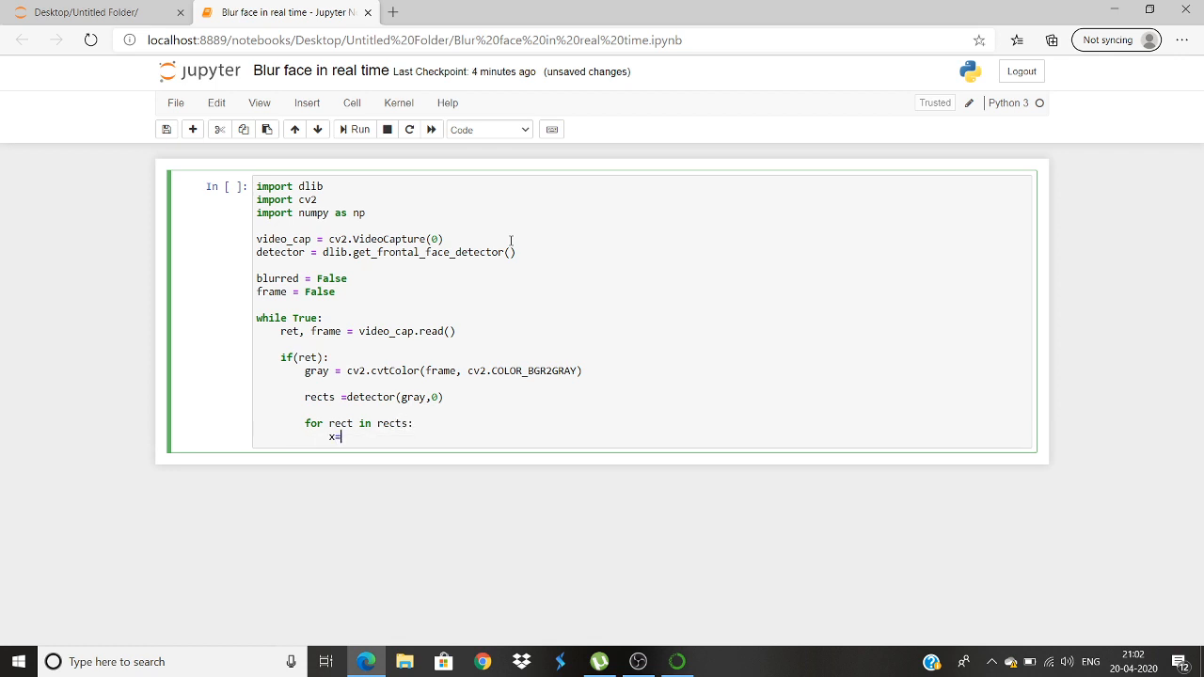
{"action": "type", "text": "r"}
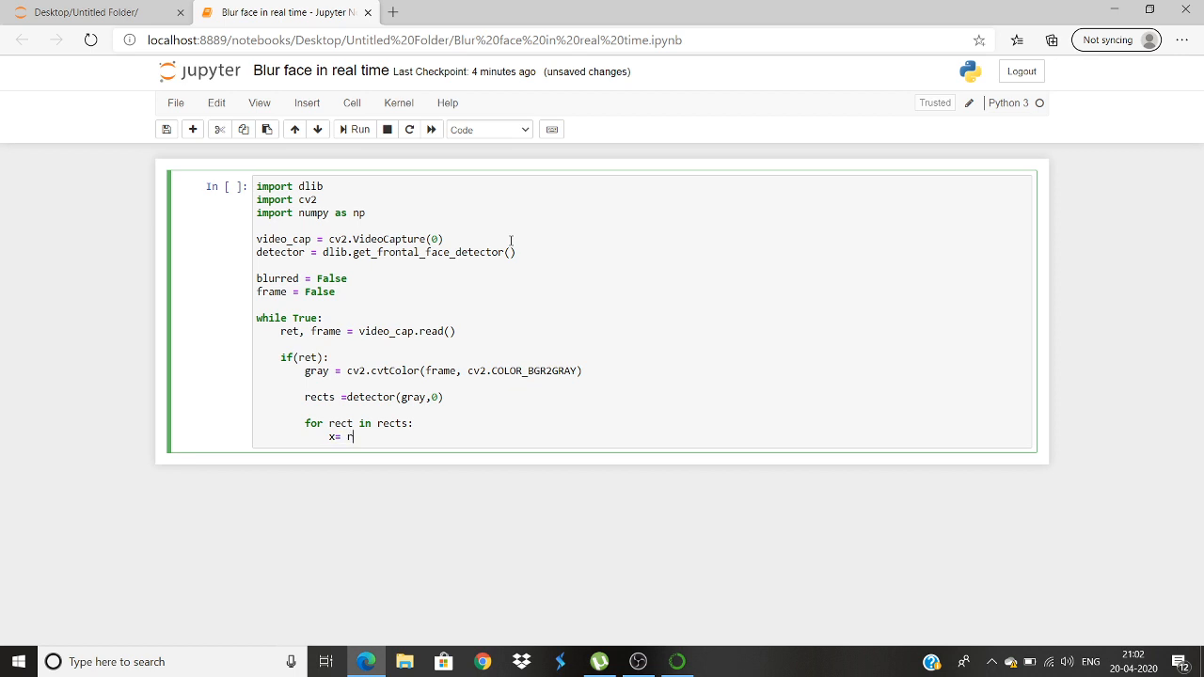
{"action": "type", "text": "ect.left"}
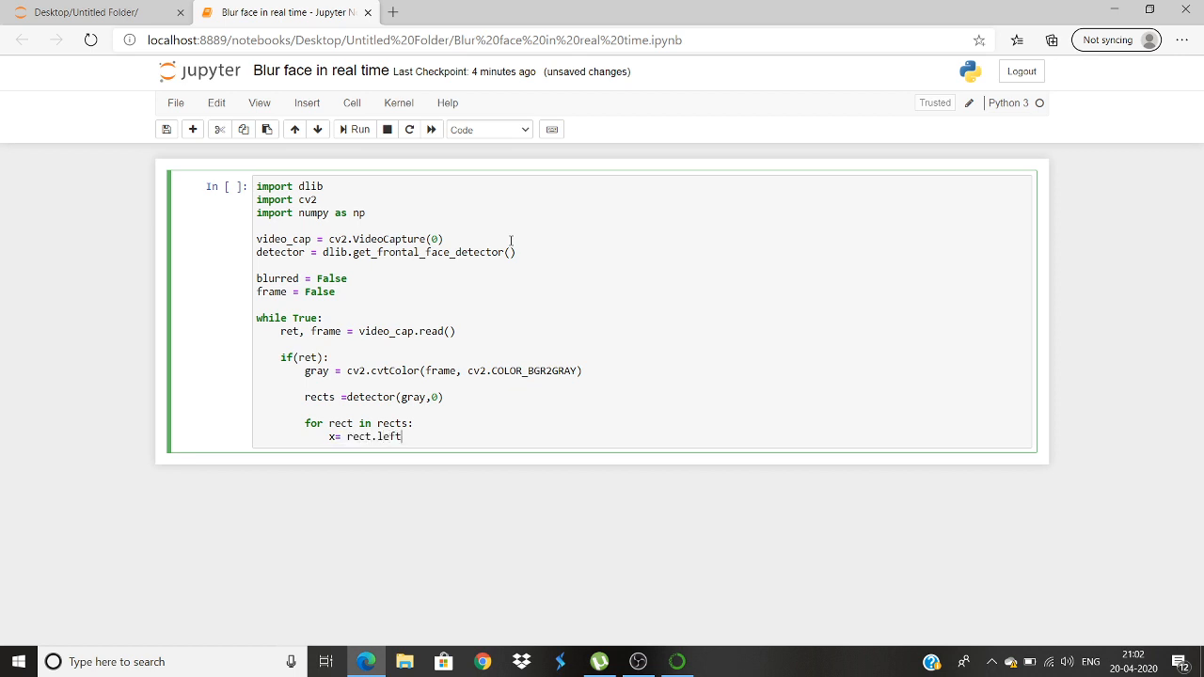
{"action": "type", "text": "()"}
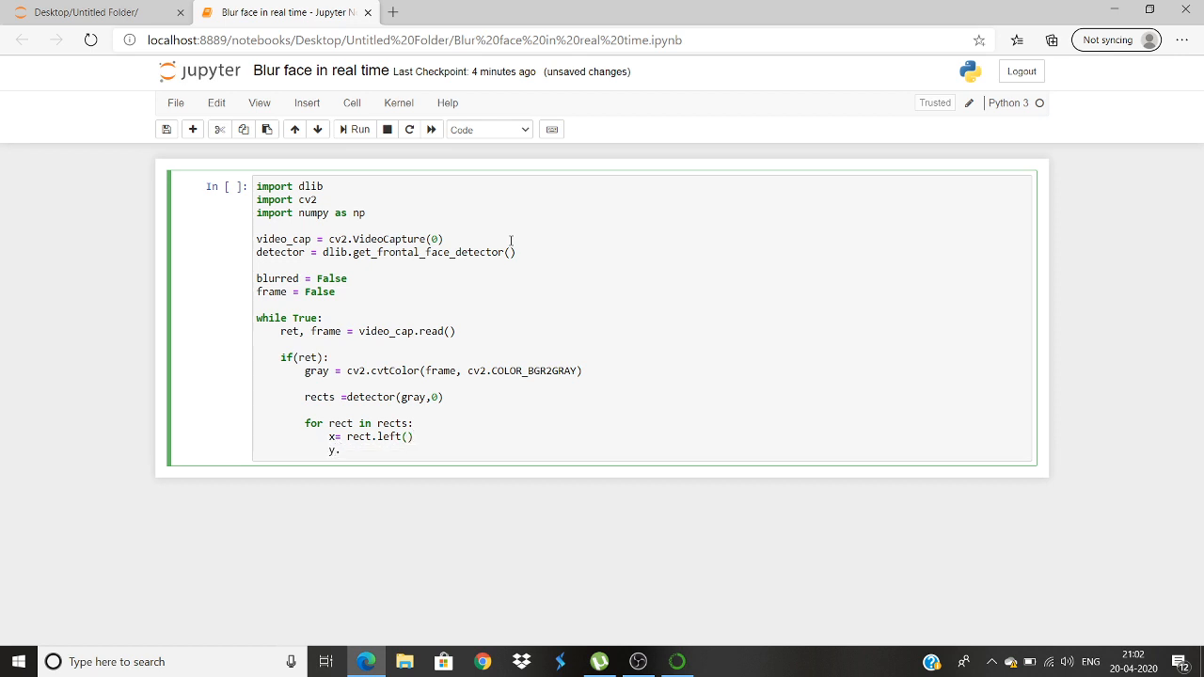
{"action": "type", "text": "y= rect"}
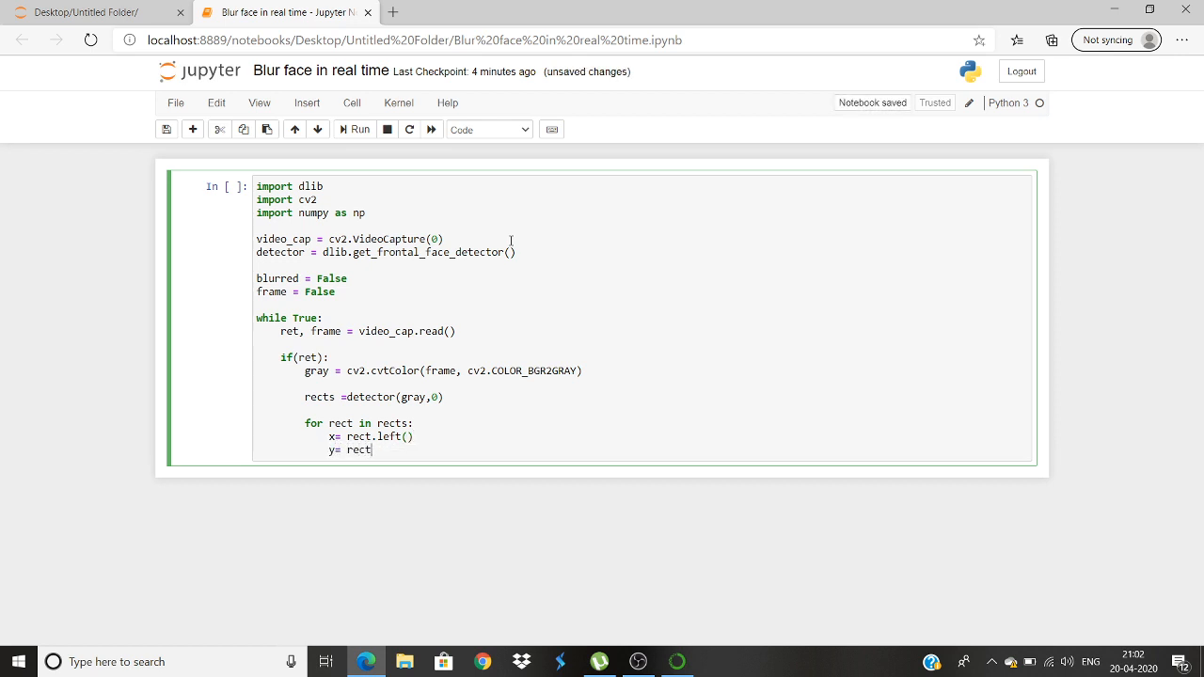
{"action": "type", "text": ".top"}
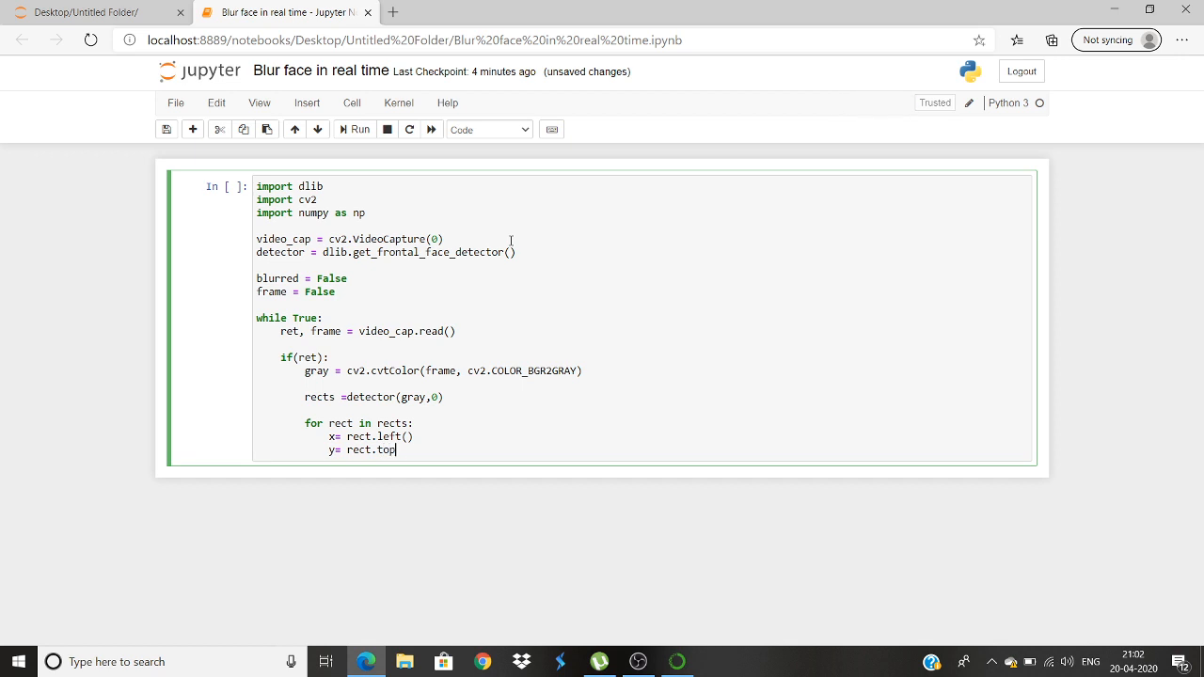
{"action": "type", "text": "()"}
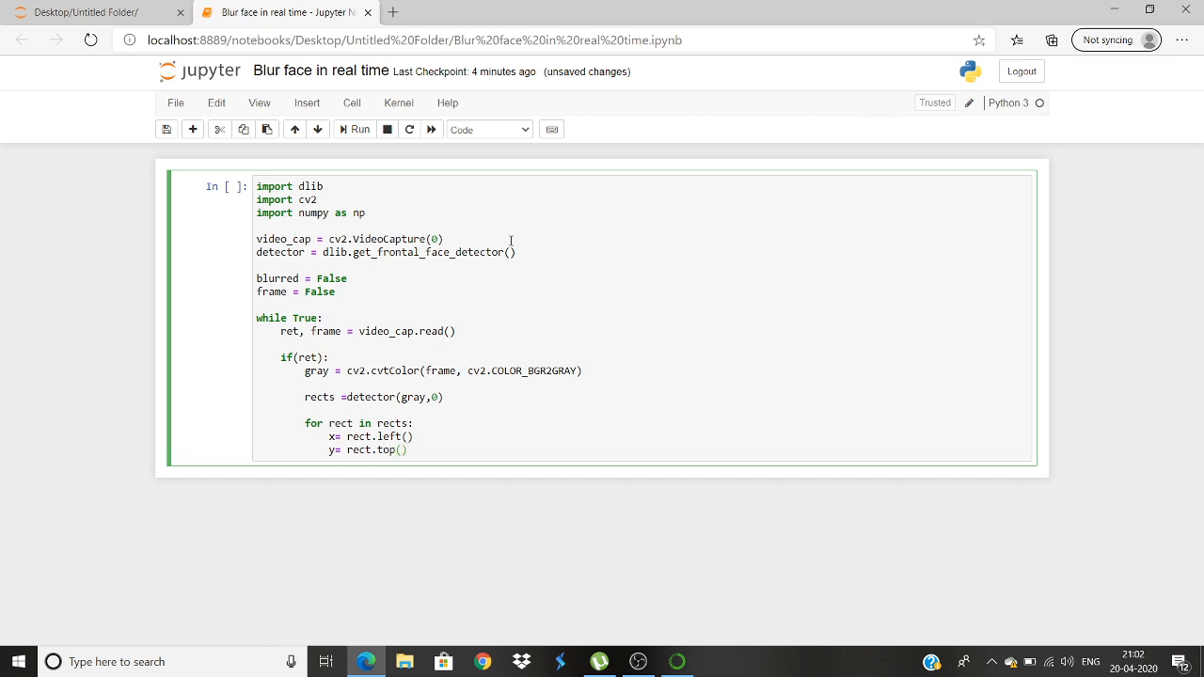
Assign x1 = rect.right() and y1 = rect.bottom() inside the loop.
{"action": "type", "text": "x1"}
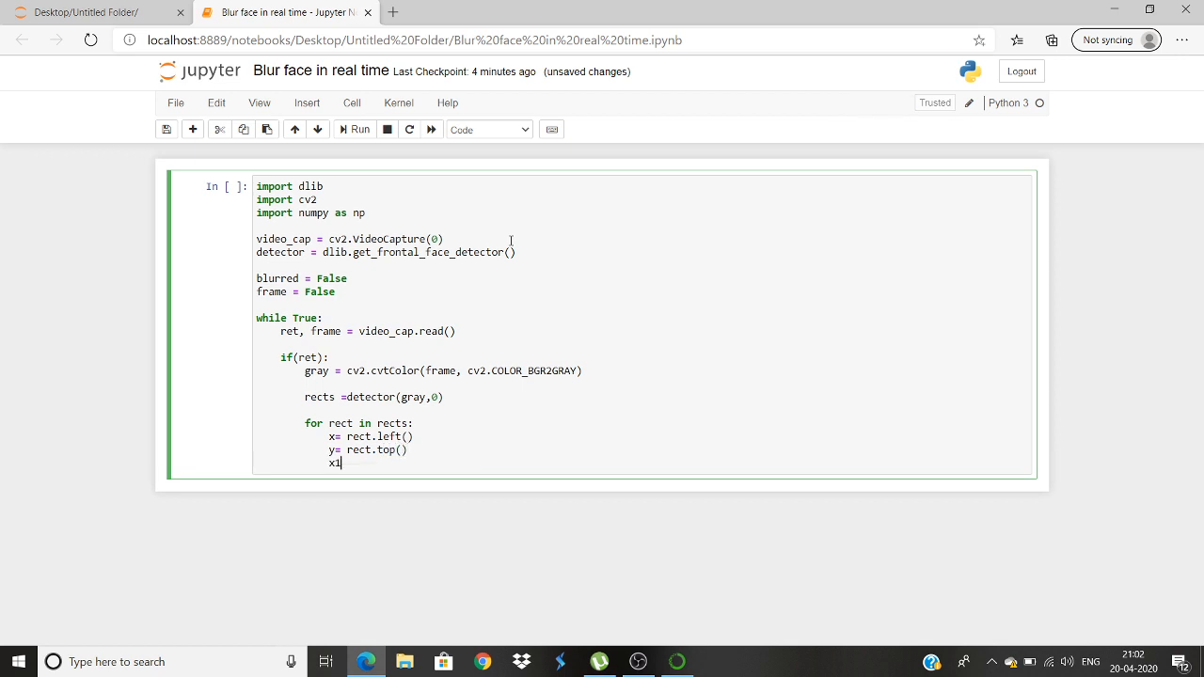
{"action": "type", "text": "="}
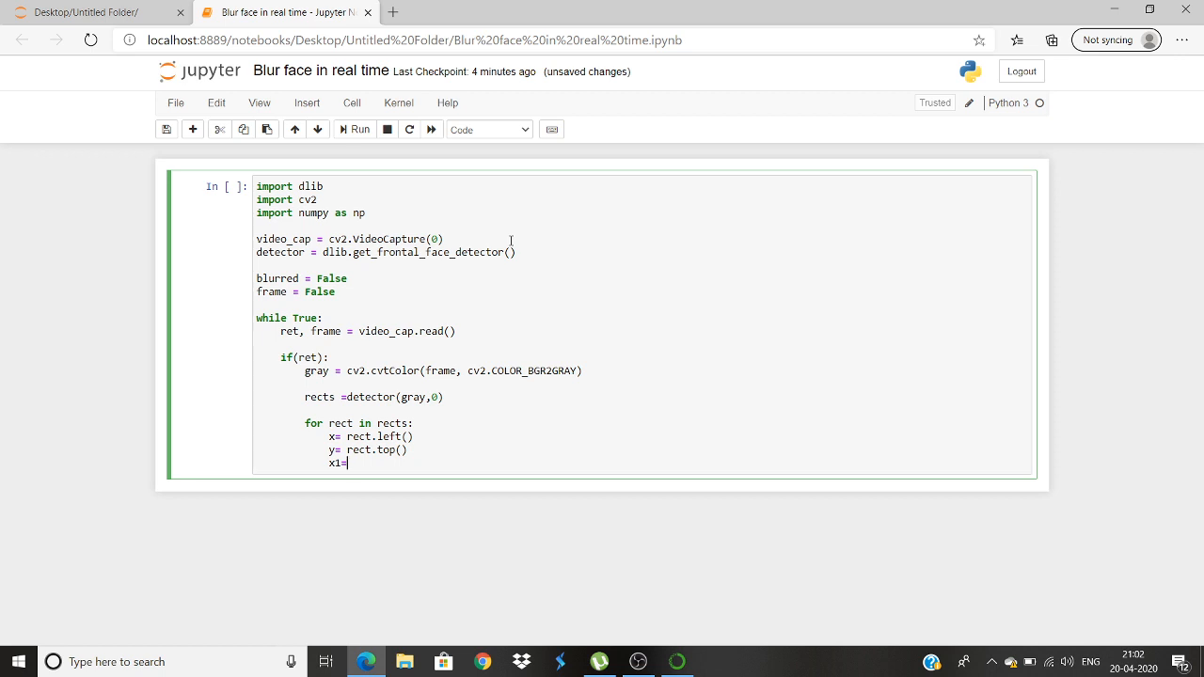
{"action": "type", "text": "rect."}
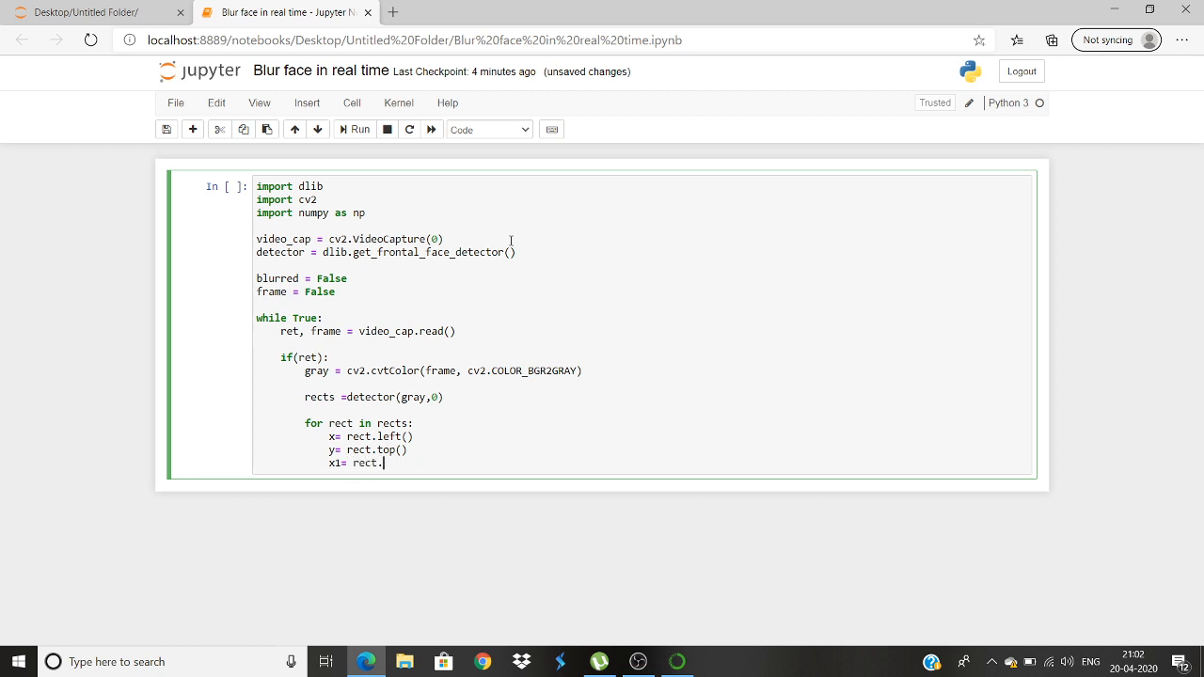
{"action": "type", "text": "right()"}
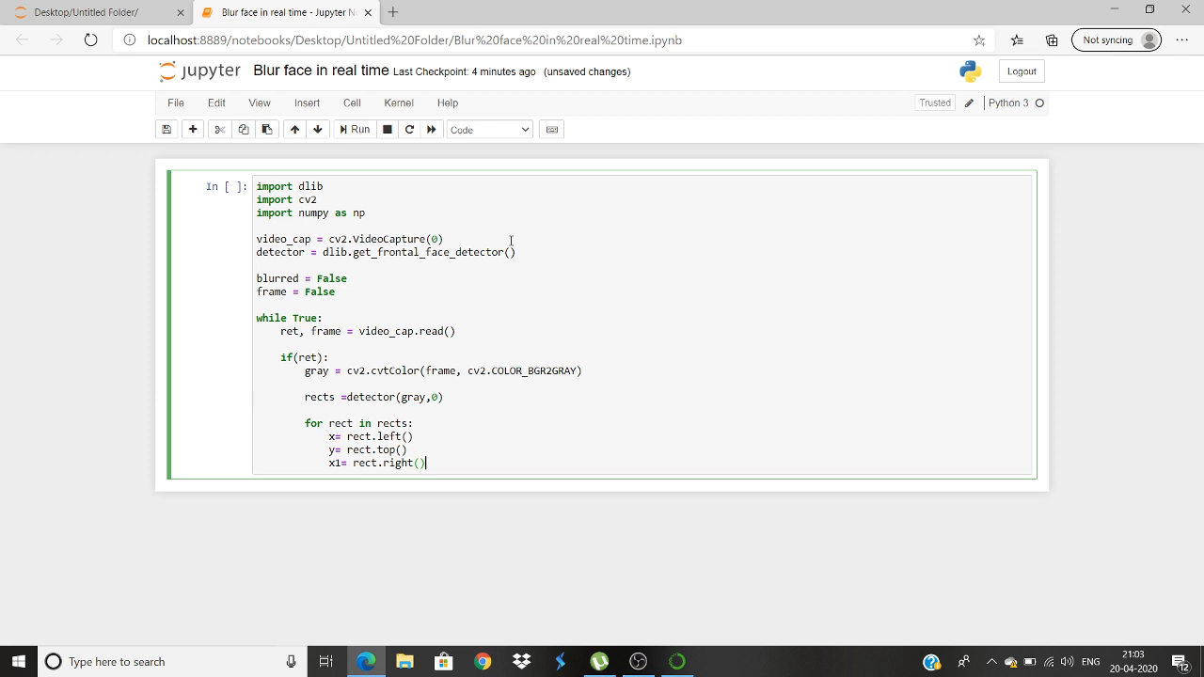
{"action": "type", "text": "y1"}
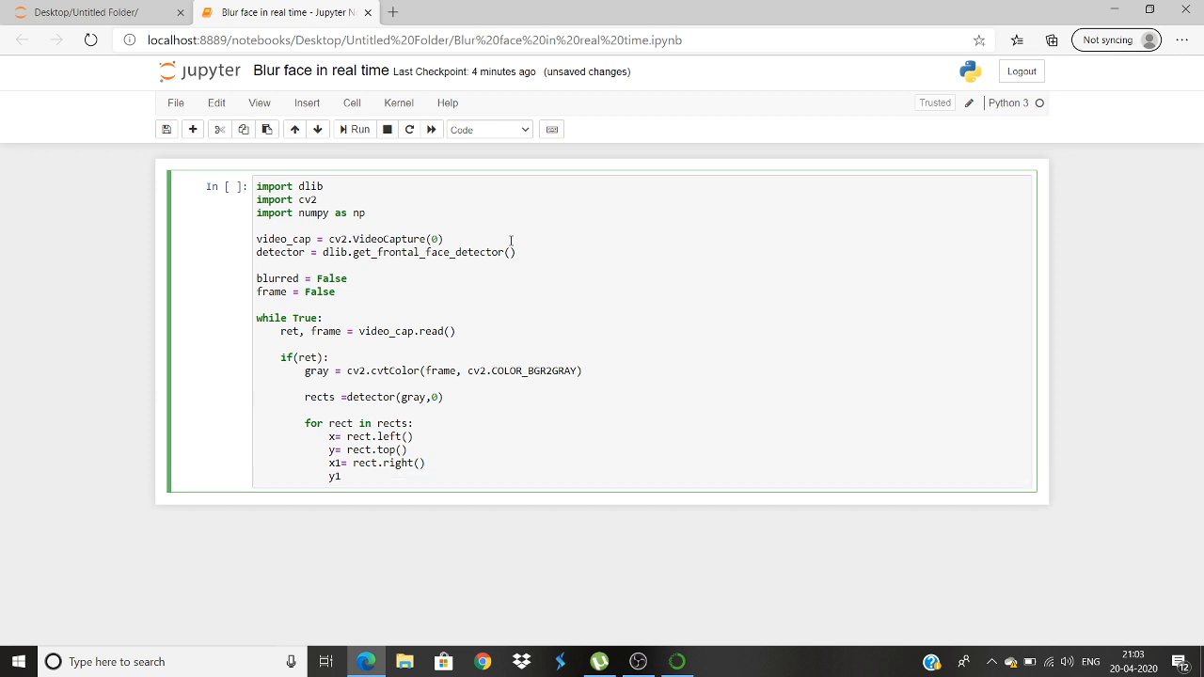
{"action": "type", "text": "=rect.bottom"}
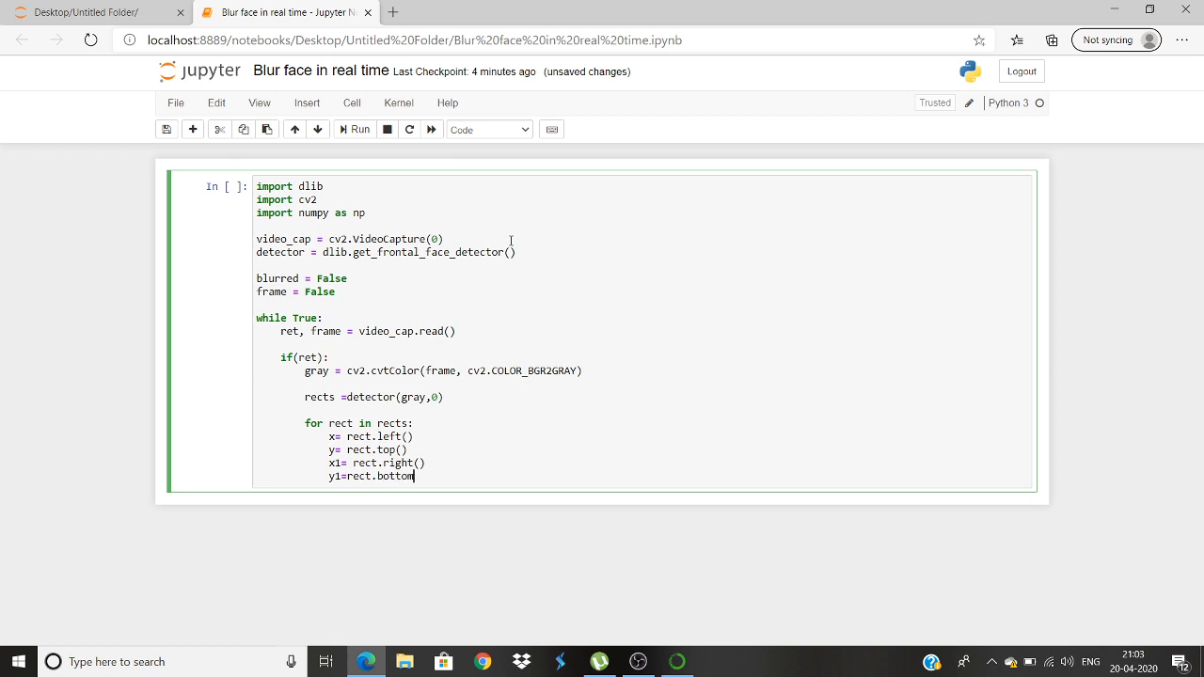
{"action": "type", "text": "()"}
{"action": "type", "text": "if"}
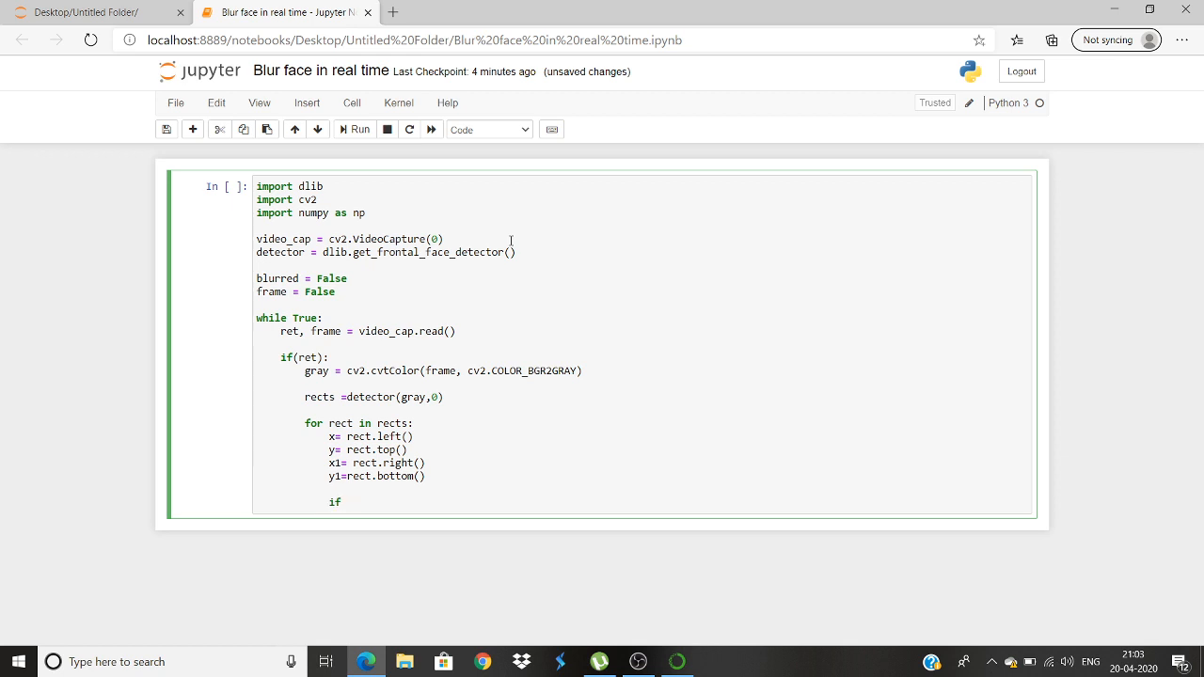
Finish the 'if blurred:' condition and begin assigning to the face region frame[y:y1, x:x1].
{"action": "type", "text": "bl"}
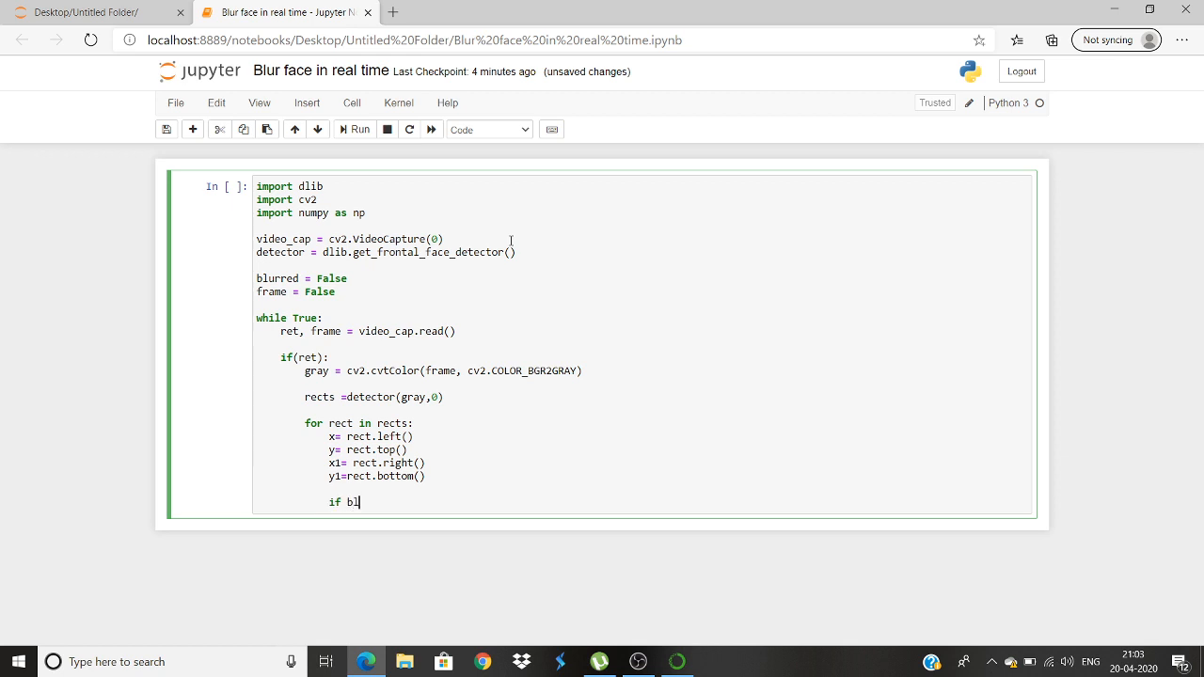
{"action": "type", "text": "urred"}
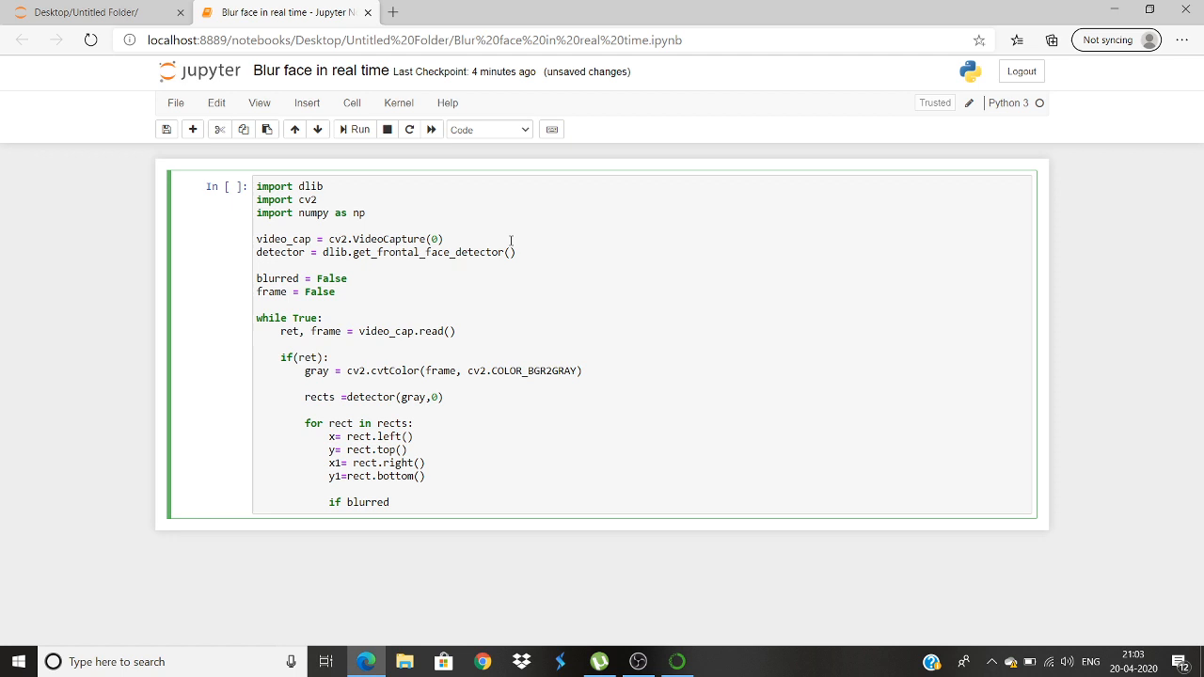
{"action": "type", "text": ":"}
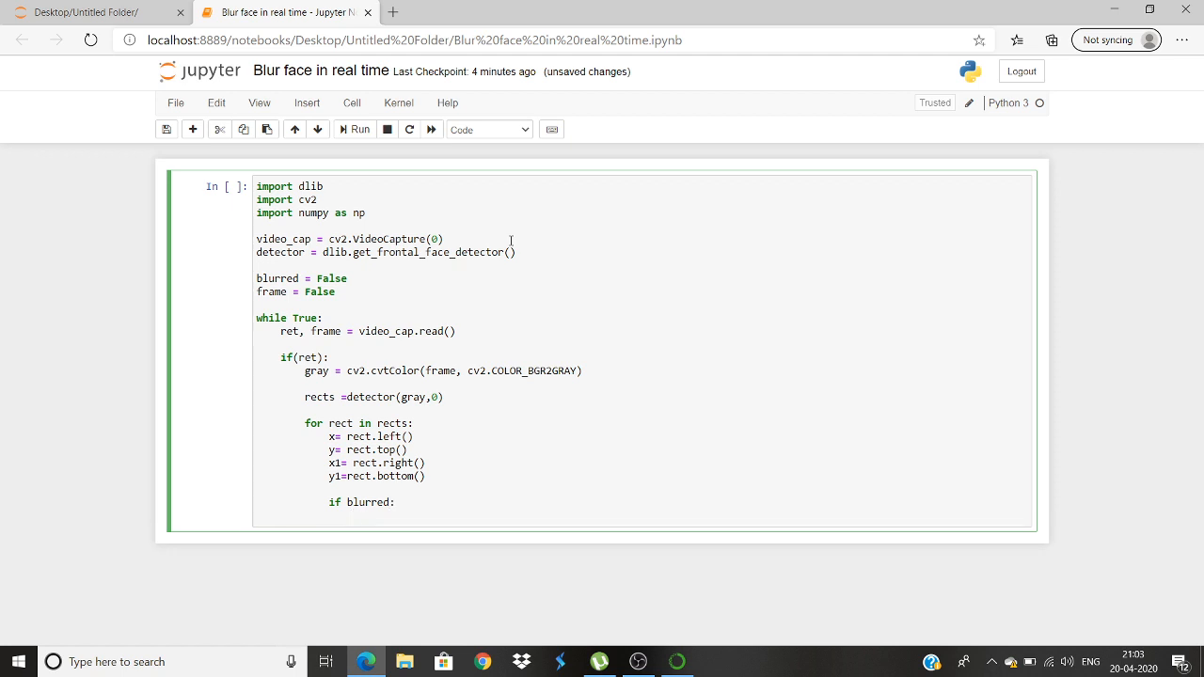
{"action": "type", "text": "frame"}
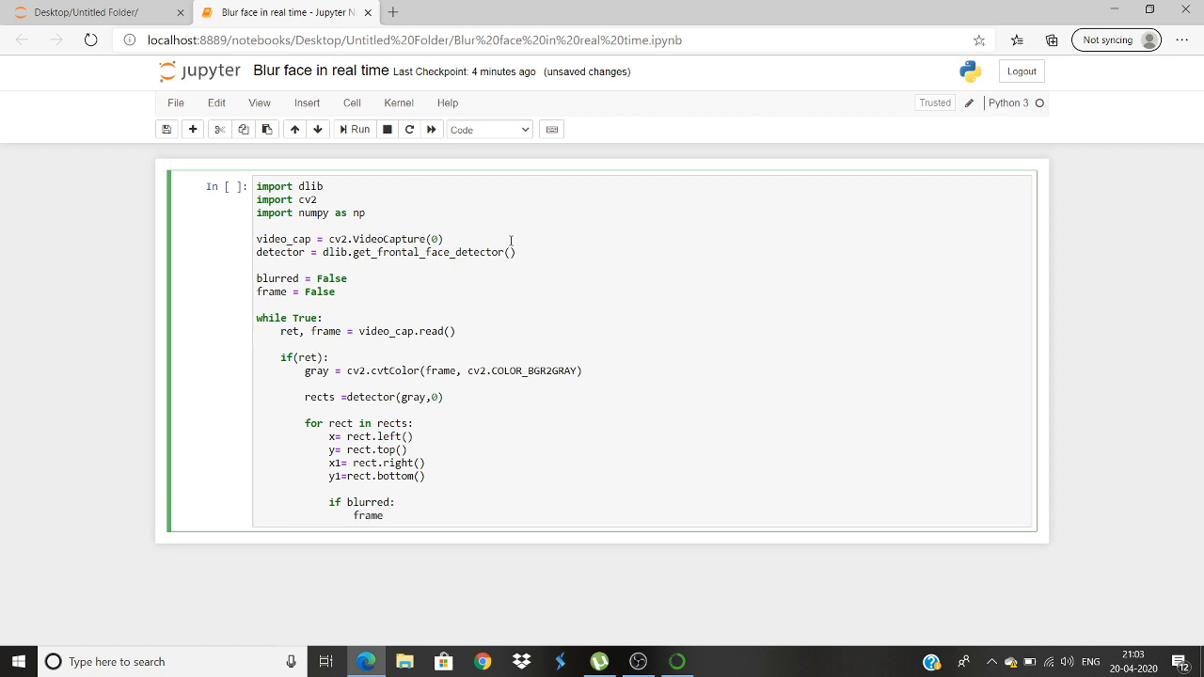
{"action": "type", "text": "[]"}
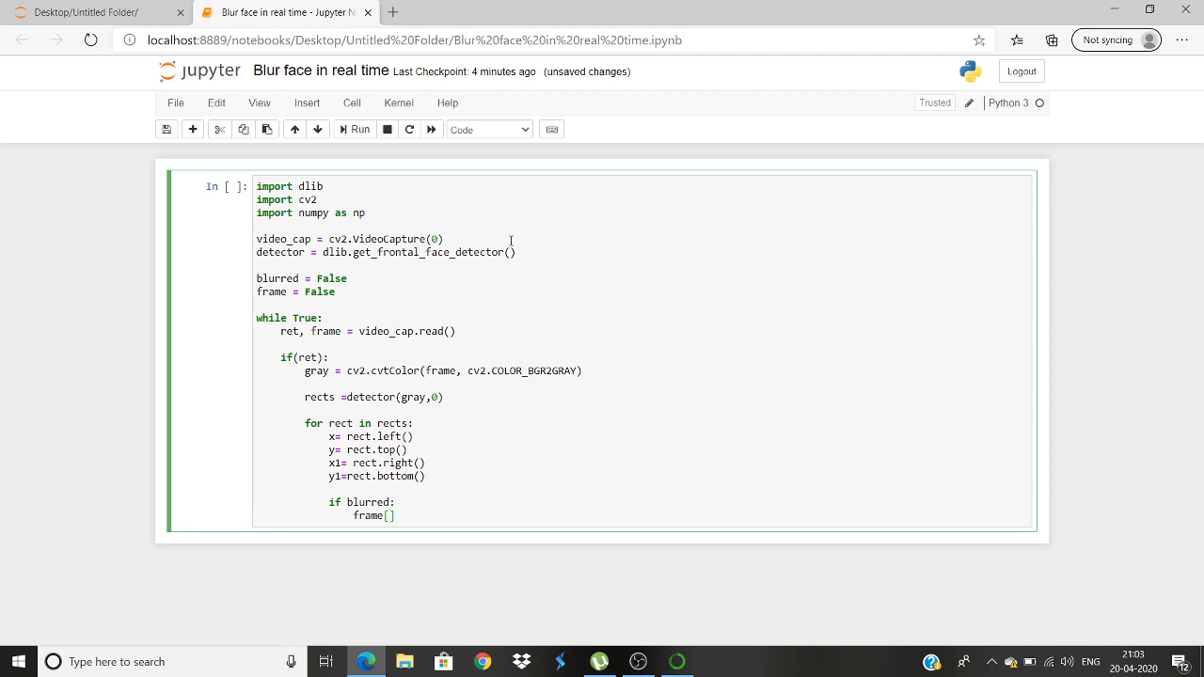
{"action": "type", "text": "y:"}
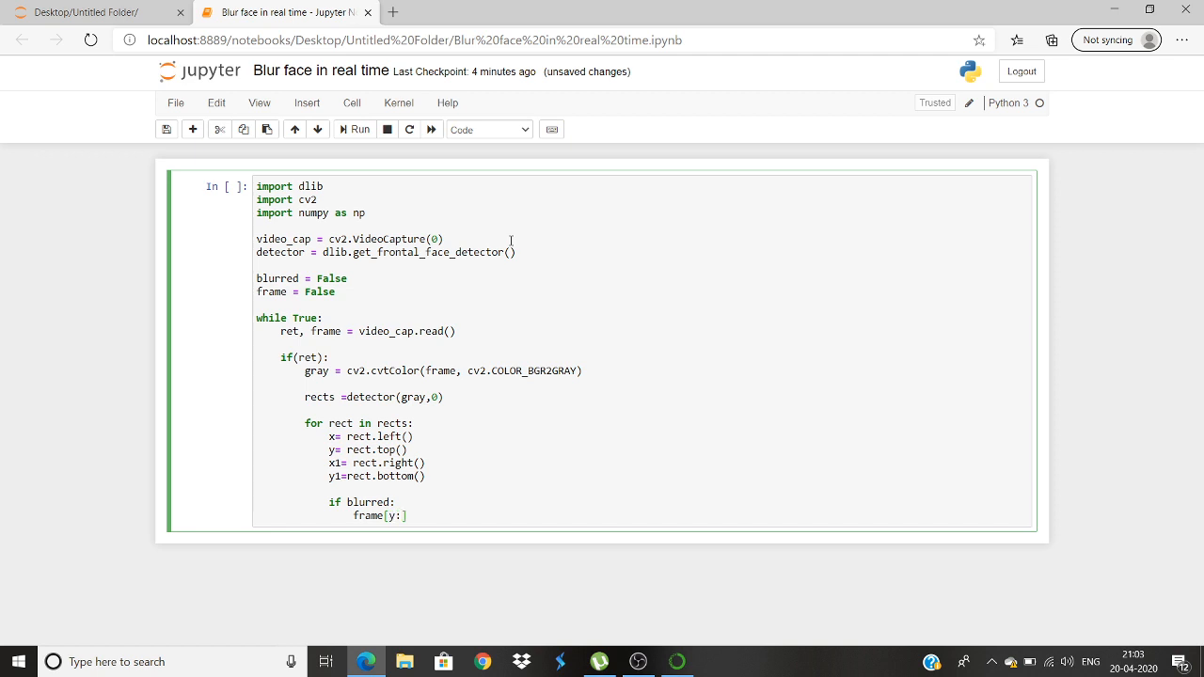
{"action": "type", "text": "y1"}
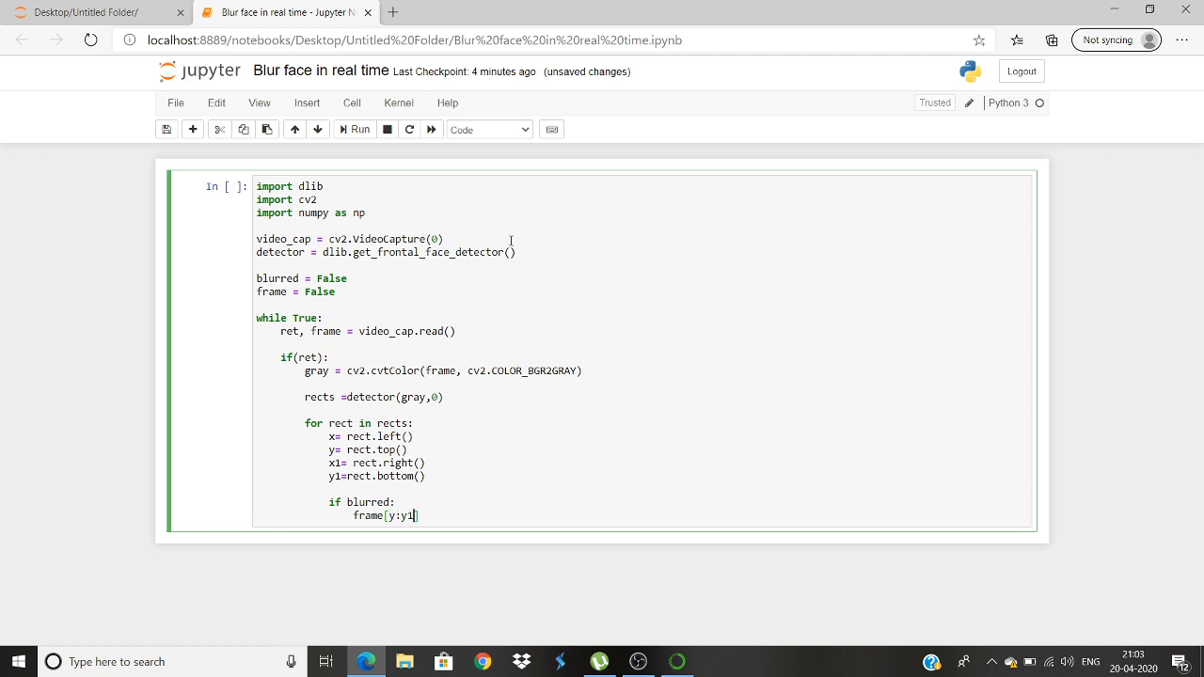
{"action": "type", "text": ", x:x"}
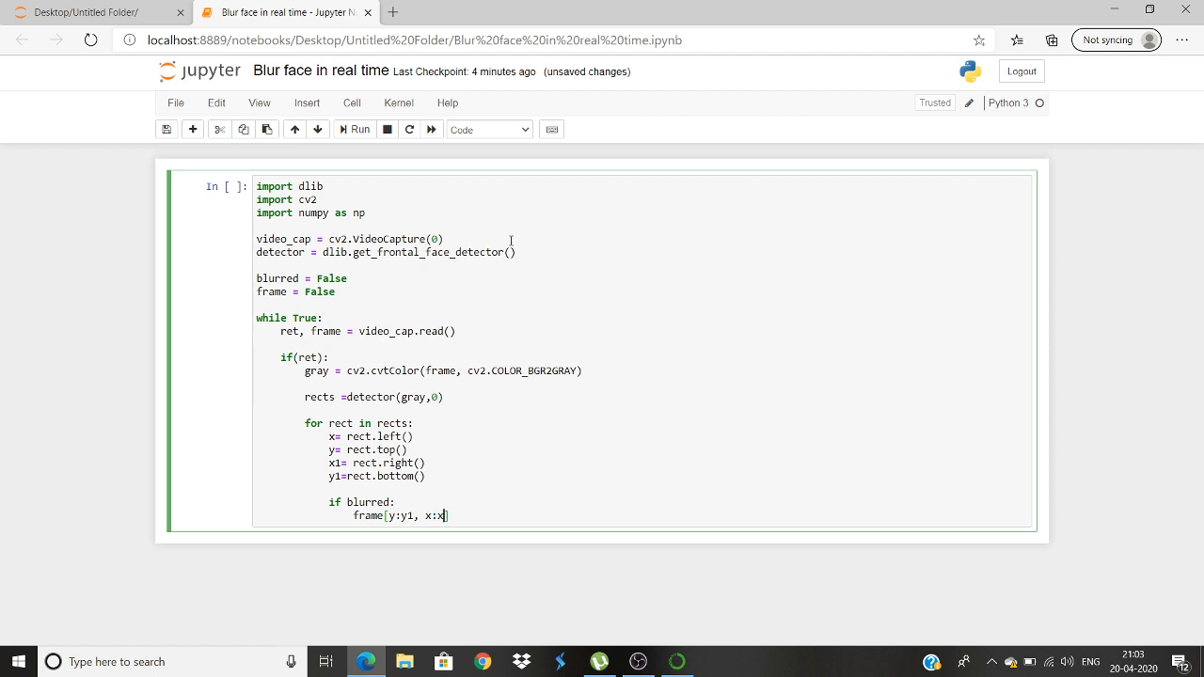
{"action": "type", "text": "1"}
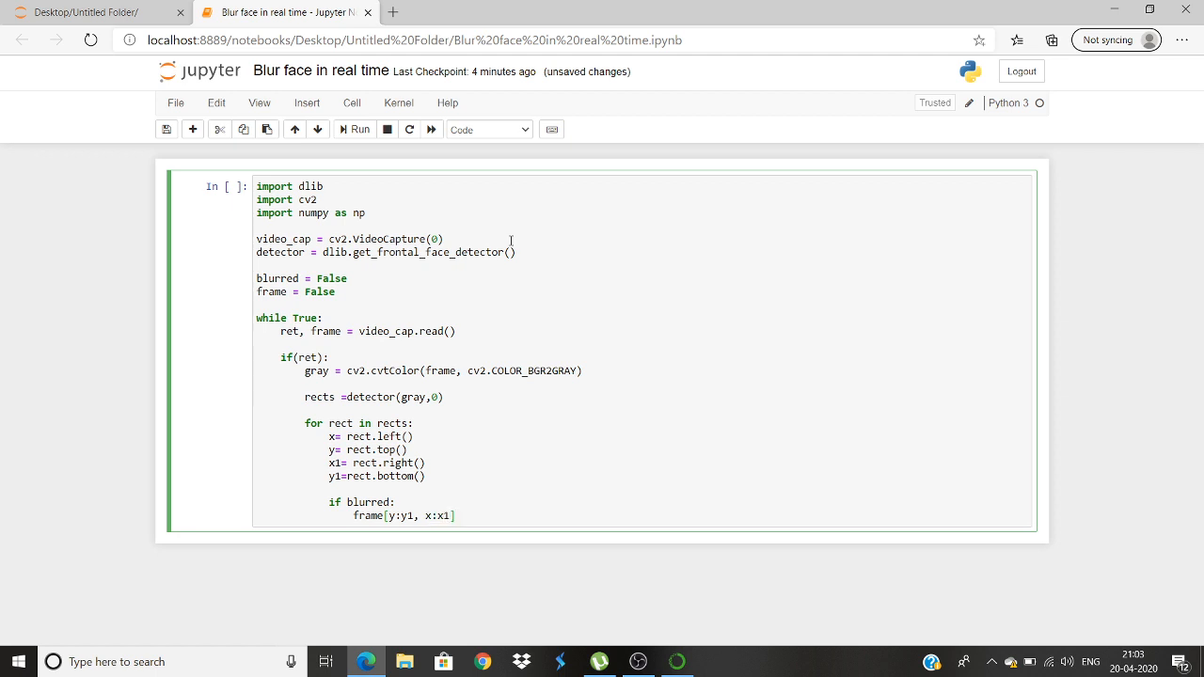
Set that region equal to cv2.blur of itself with a (25,25) kernel.
{"action": "type", "text": "= cv2"}
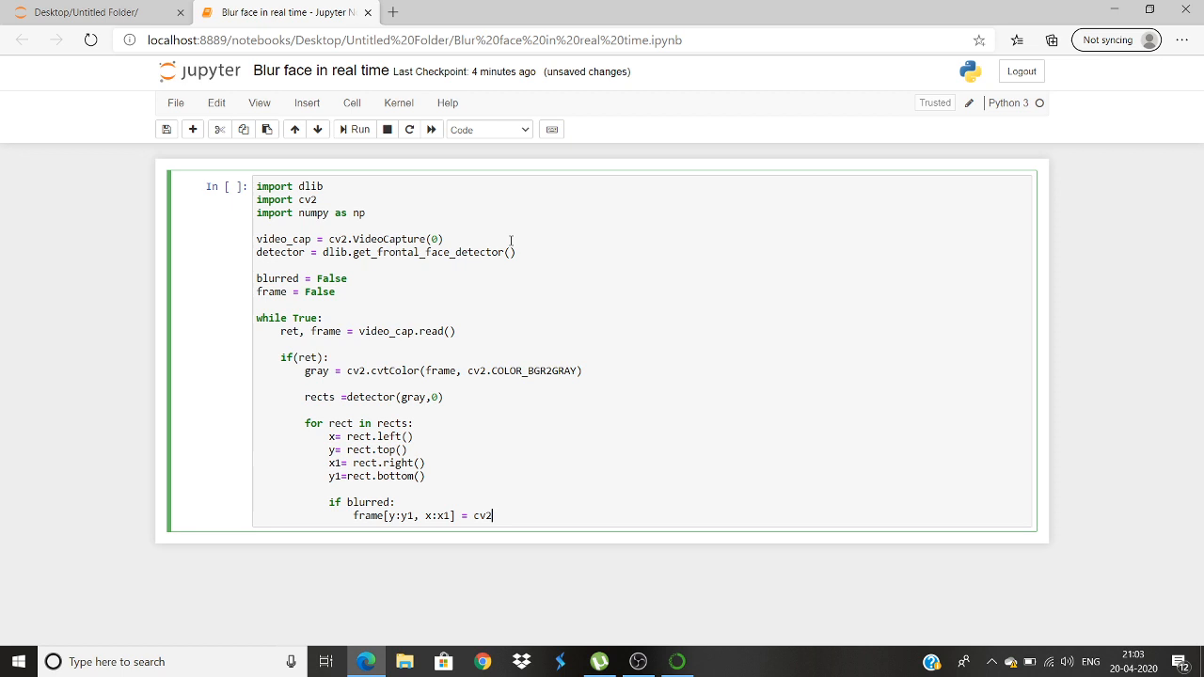
{"action": "type", "text": ".blur"}
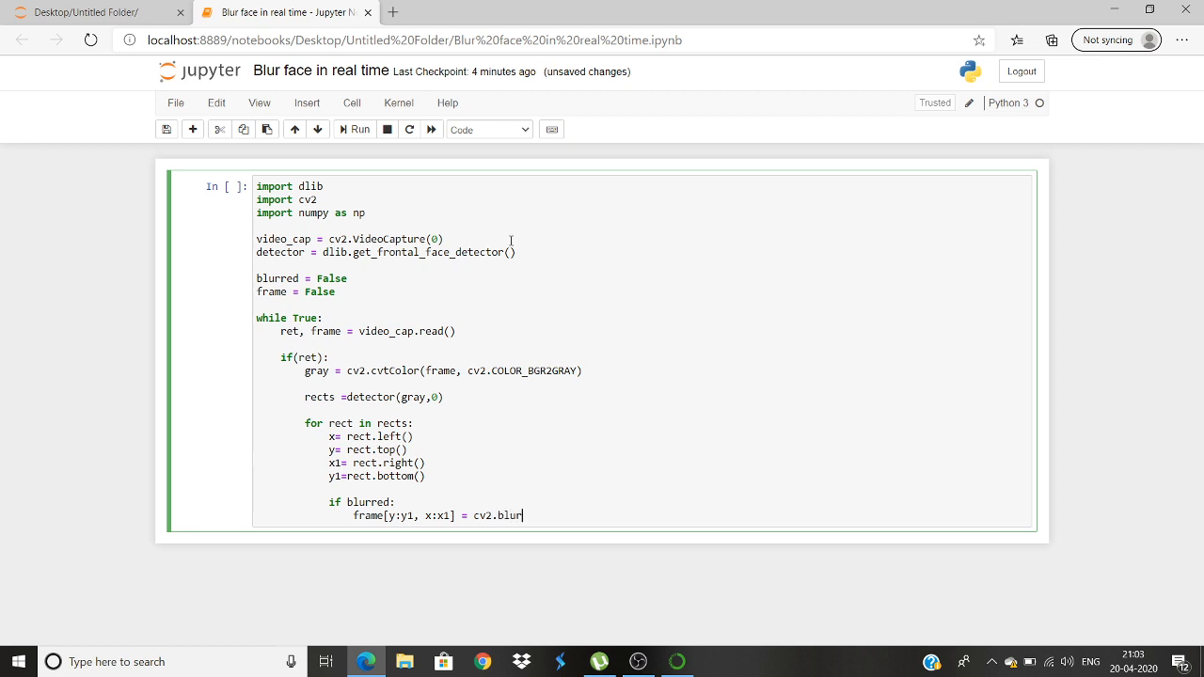
{"action": "type", "text": "()"}
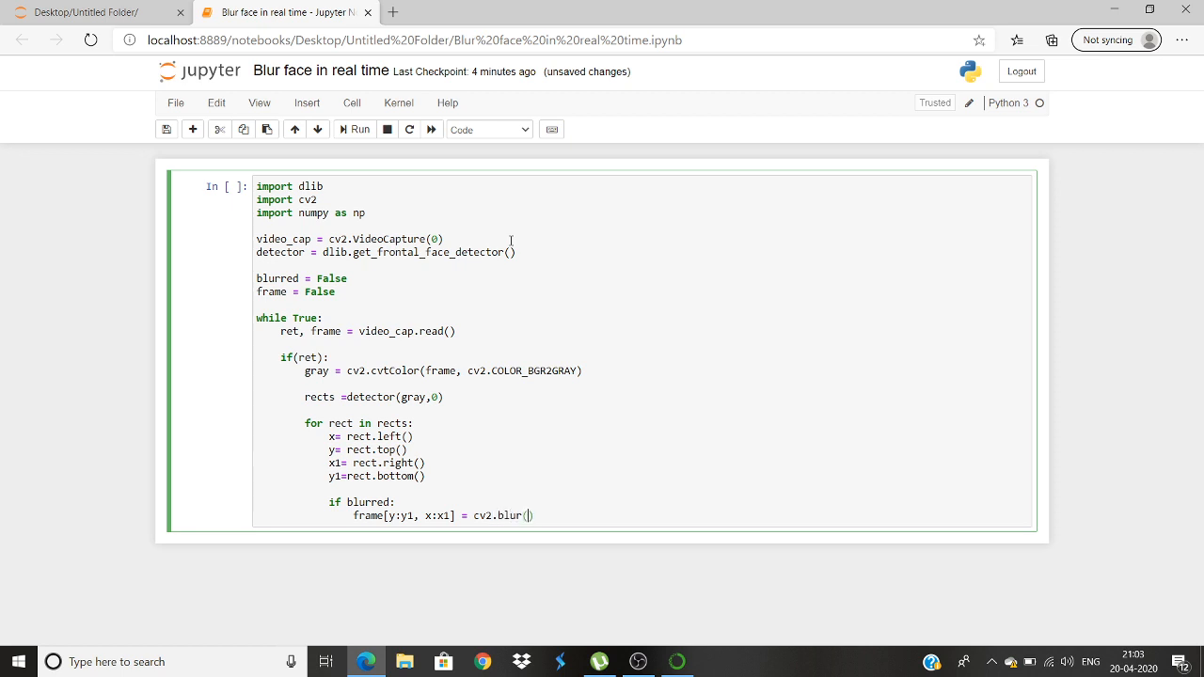
{"action": "type", "text": "frame[y:y1, x:x1"}
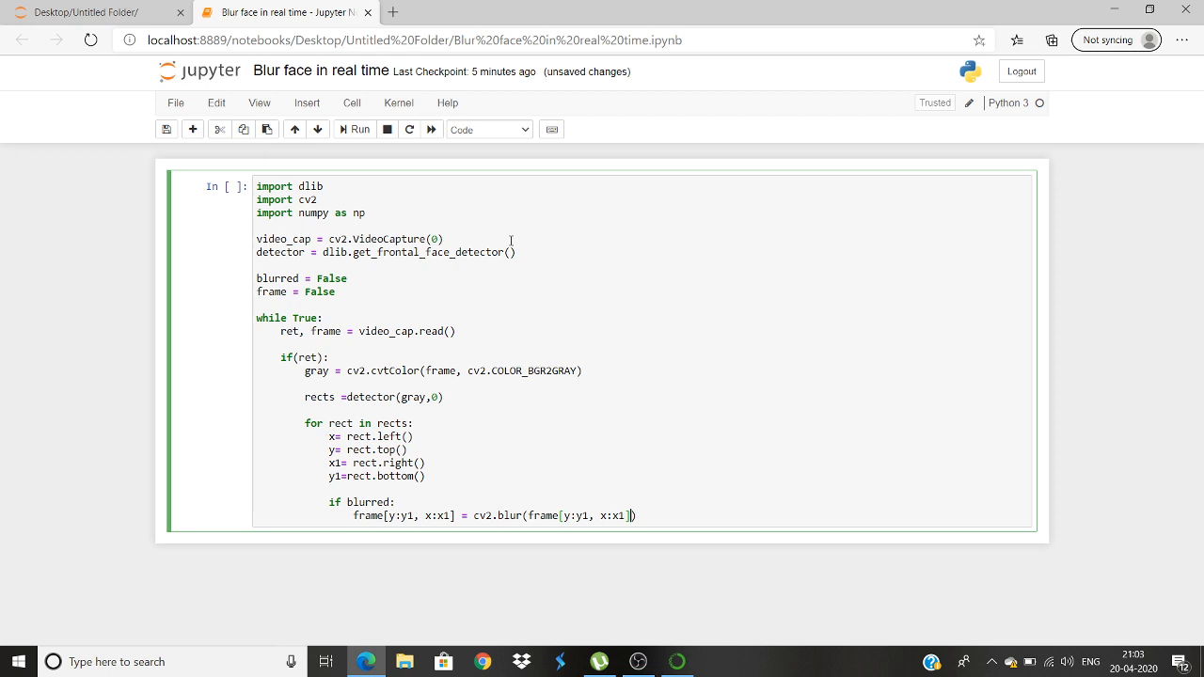
{"action": "type", "text": ", ()"}
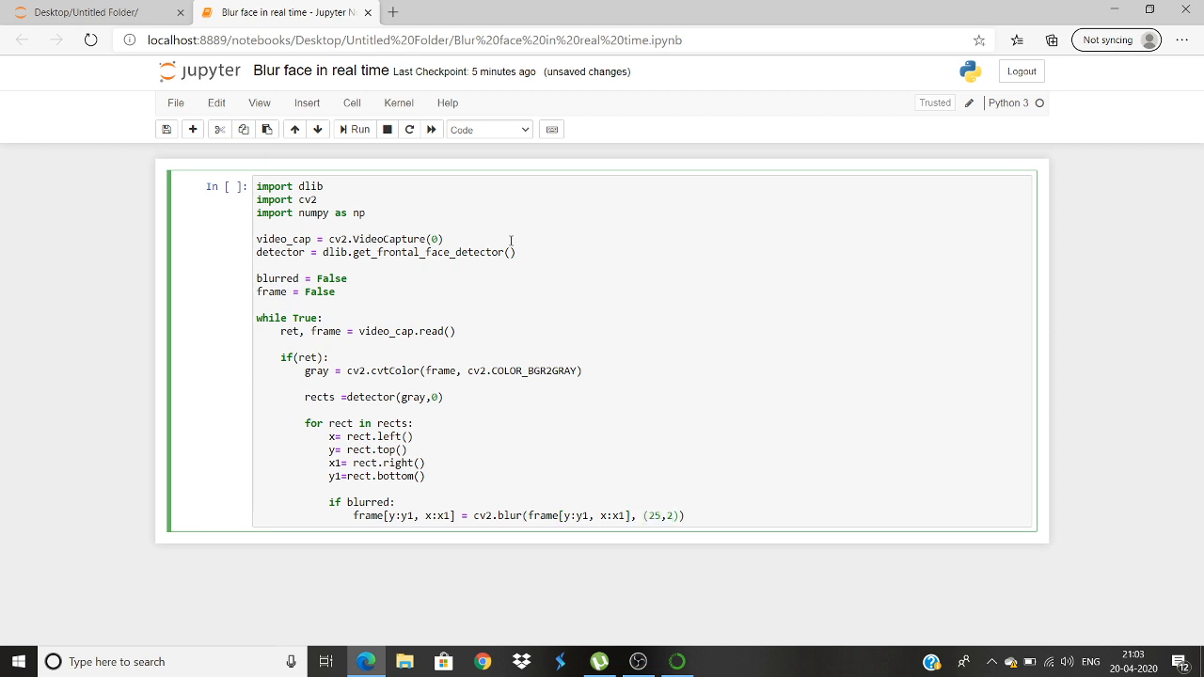
{"action": "type", "text": "5"}
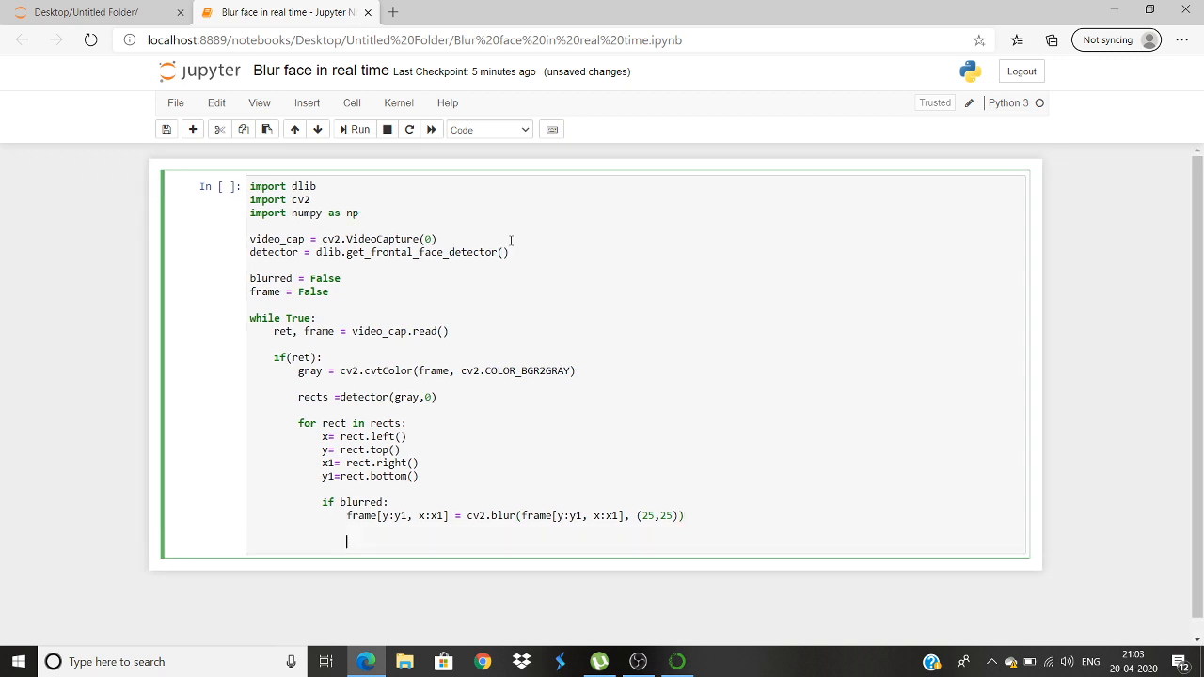
Add an 'if frame:' branch and start a cv2.rectangle(frame, ...) call beneath it.
{"action": "type", "text": "if"}
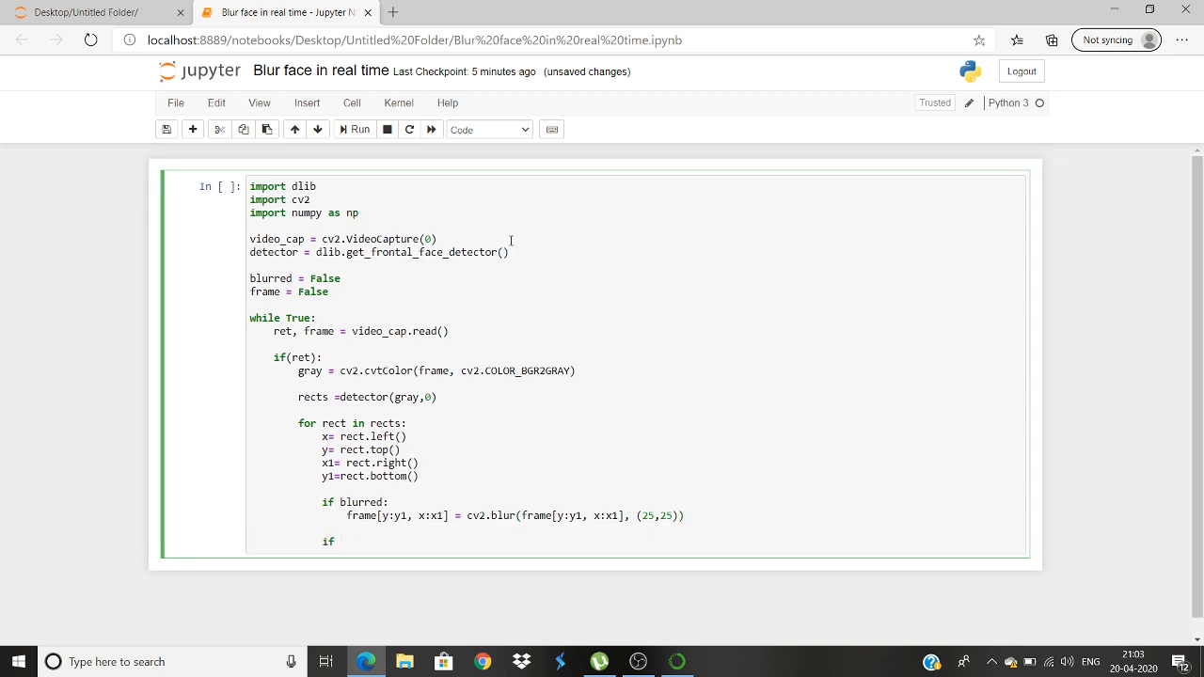
{"action": "type", "text": "framed"}
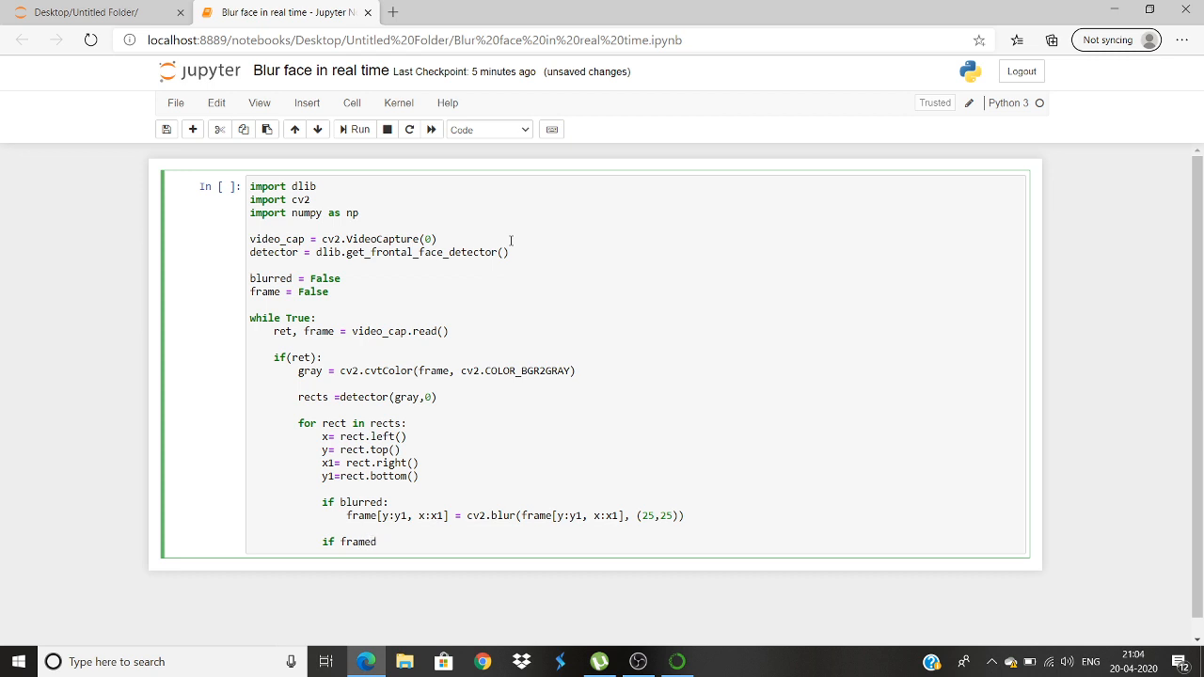
{"action": "left_click", "coordinate": [377, 541]}
{"action": "type", "text": ":"}
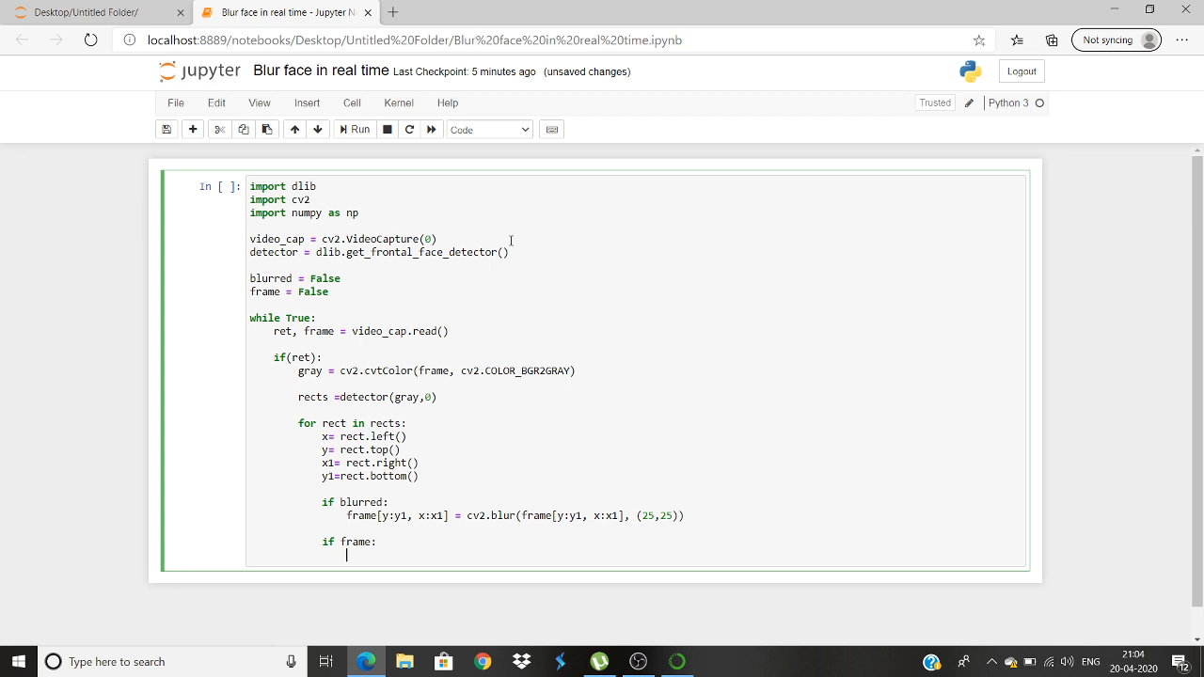
{"action": "mouse_move", "coordinate": [553, 320]}
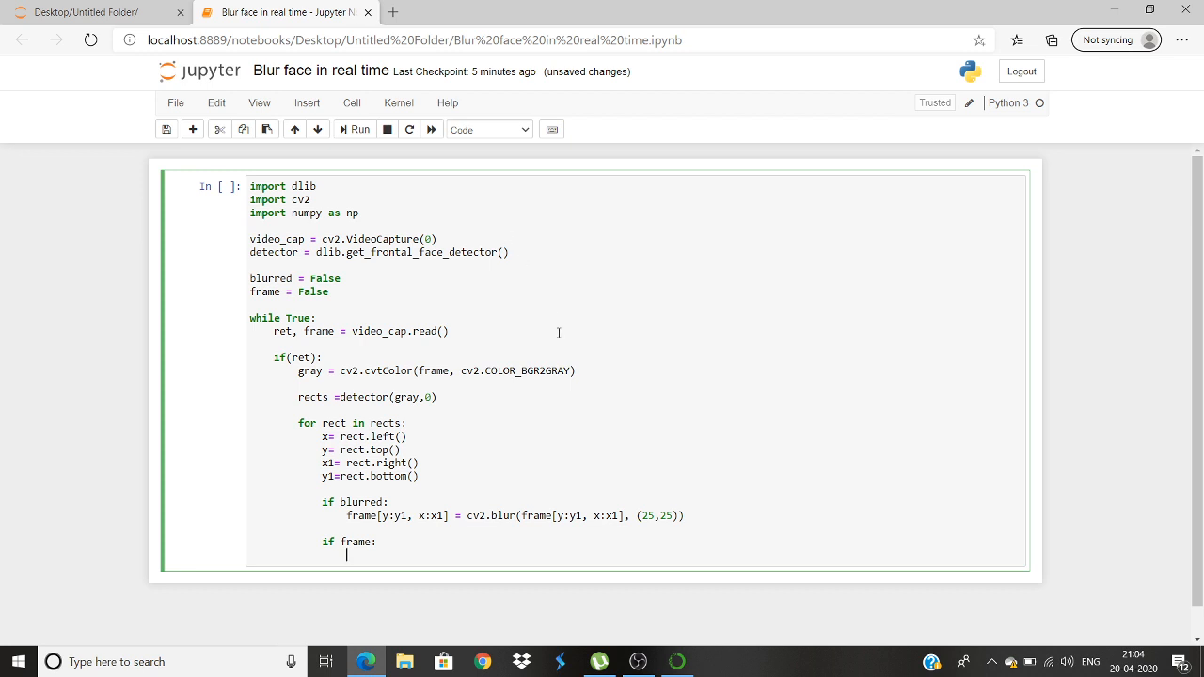
{"action": "type", "text": "cv2.rect"}
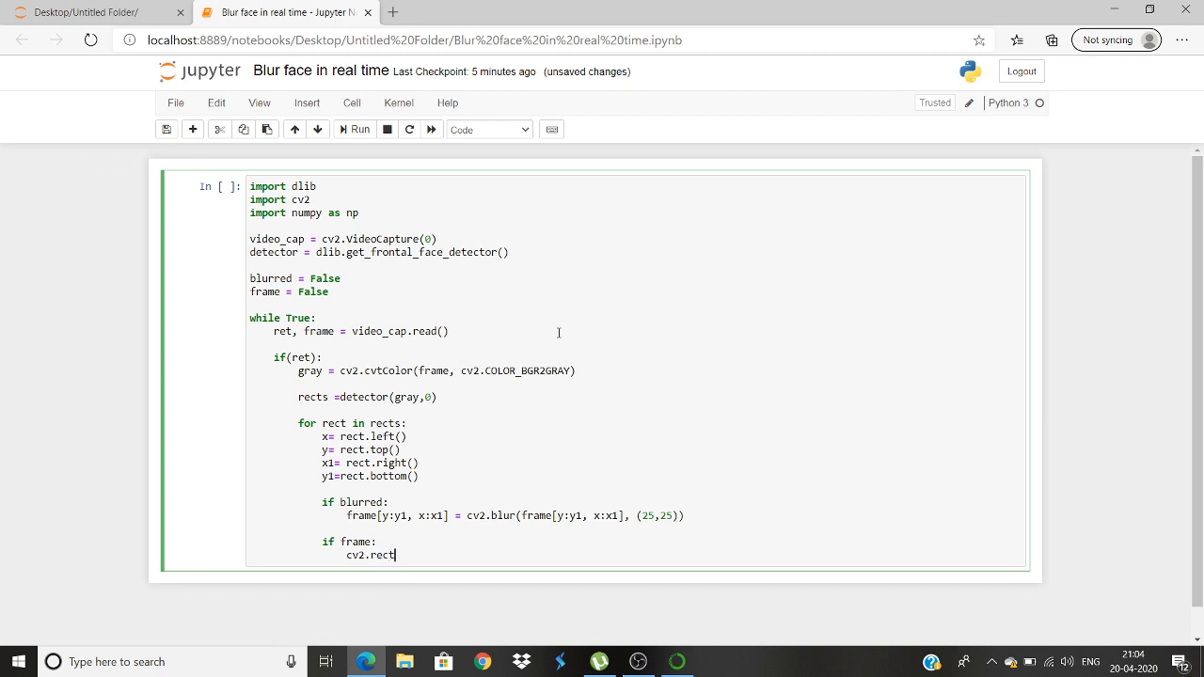
{"action": "type", "text": "angl"}
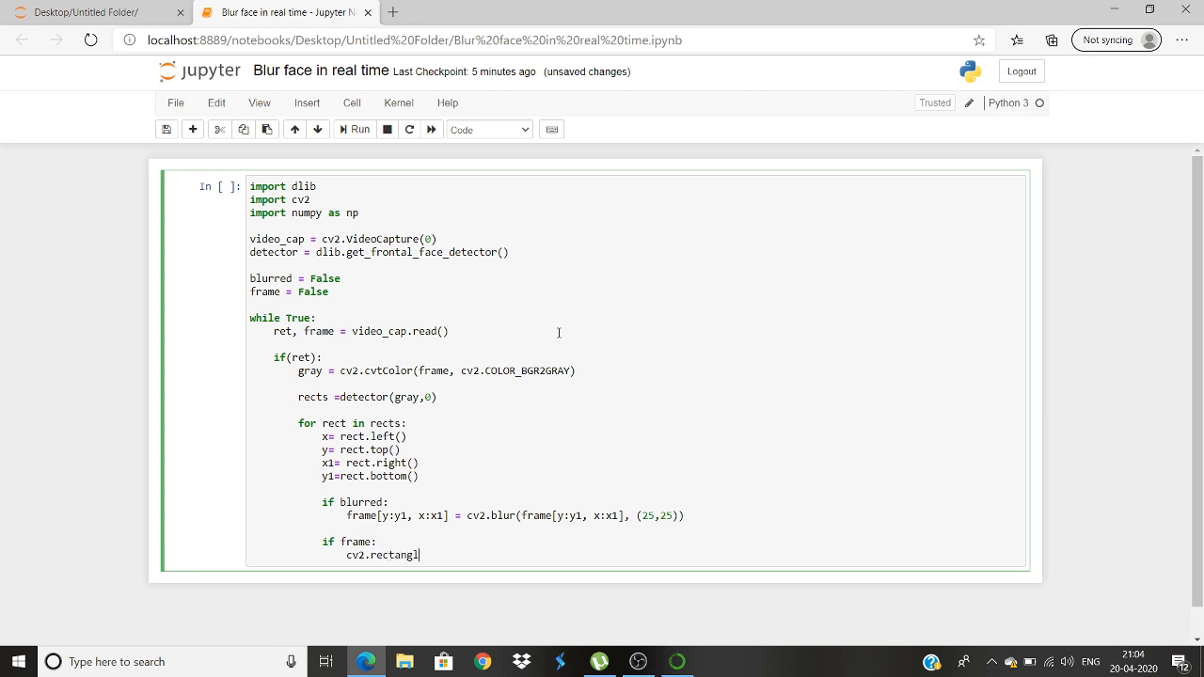
{"action": "type", "text": "e"}
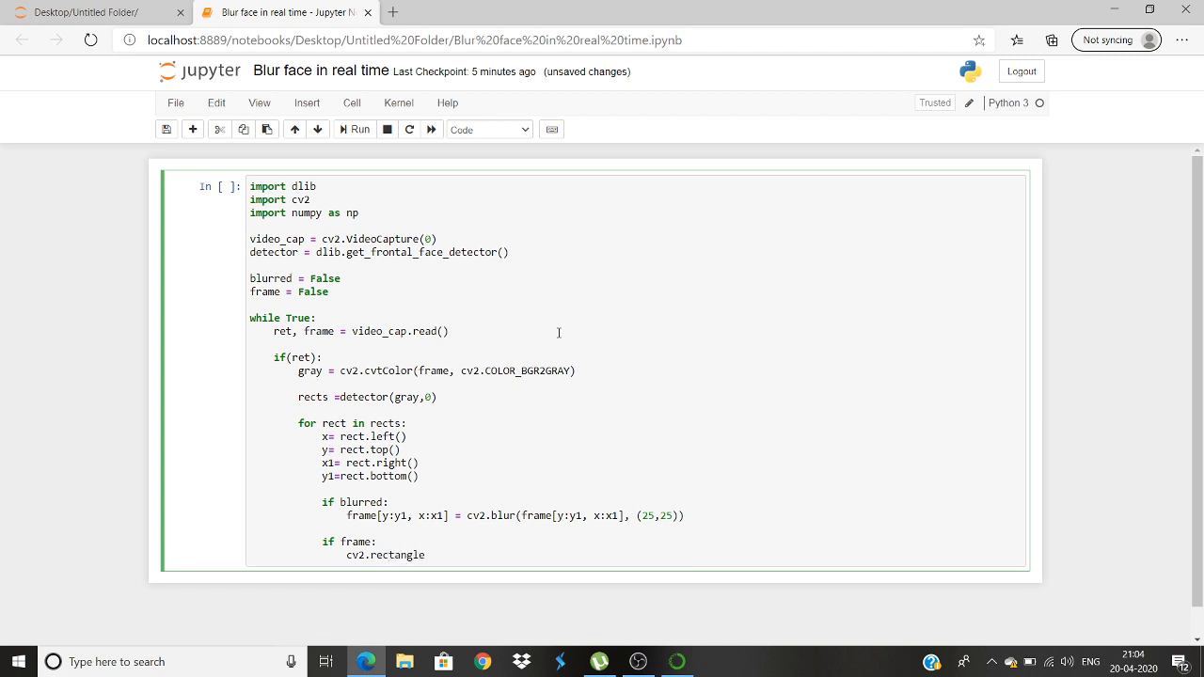
{"action": "type", "text": "(frame)"}
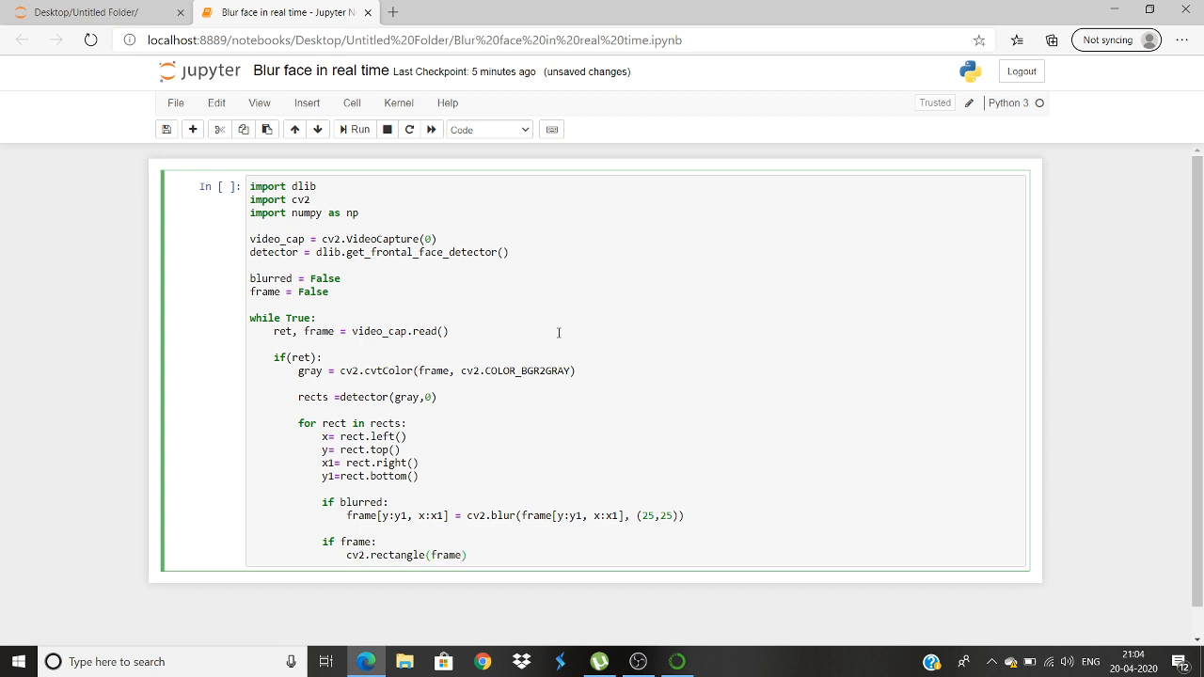
Give the rectangle corners (x,y) and (x1,y1), colour (0,0,255) and thickness 2.
{"action": "type", "text": ","}
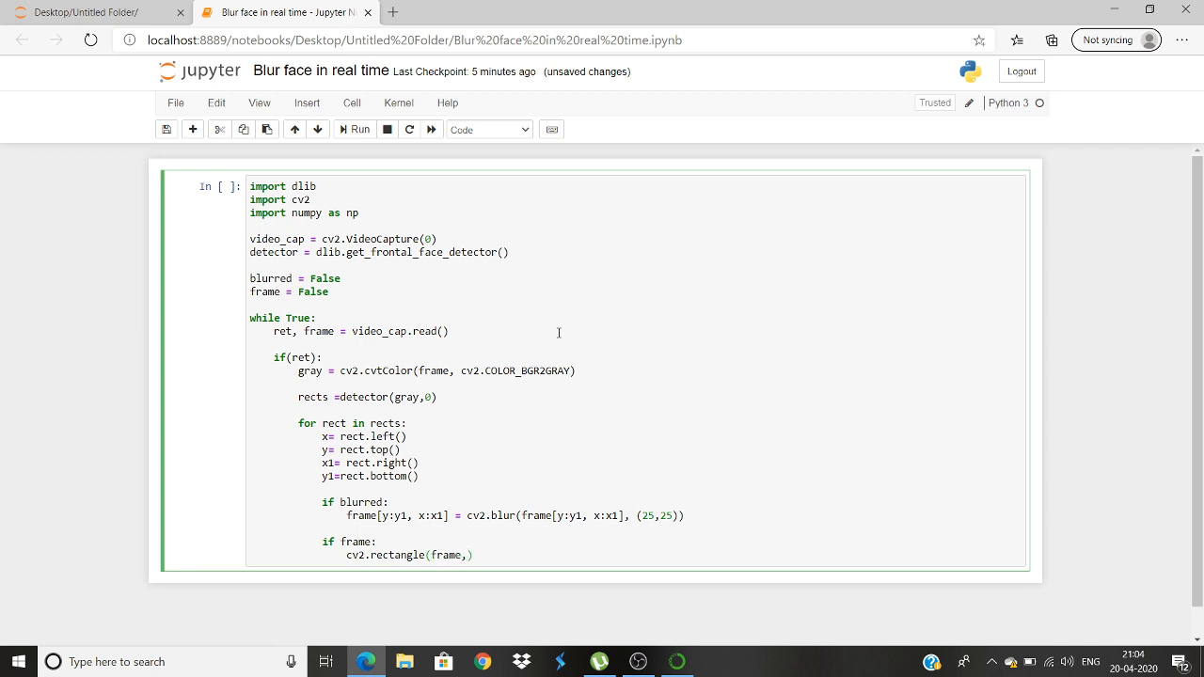
{"action": "type", "text": "(x,"}
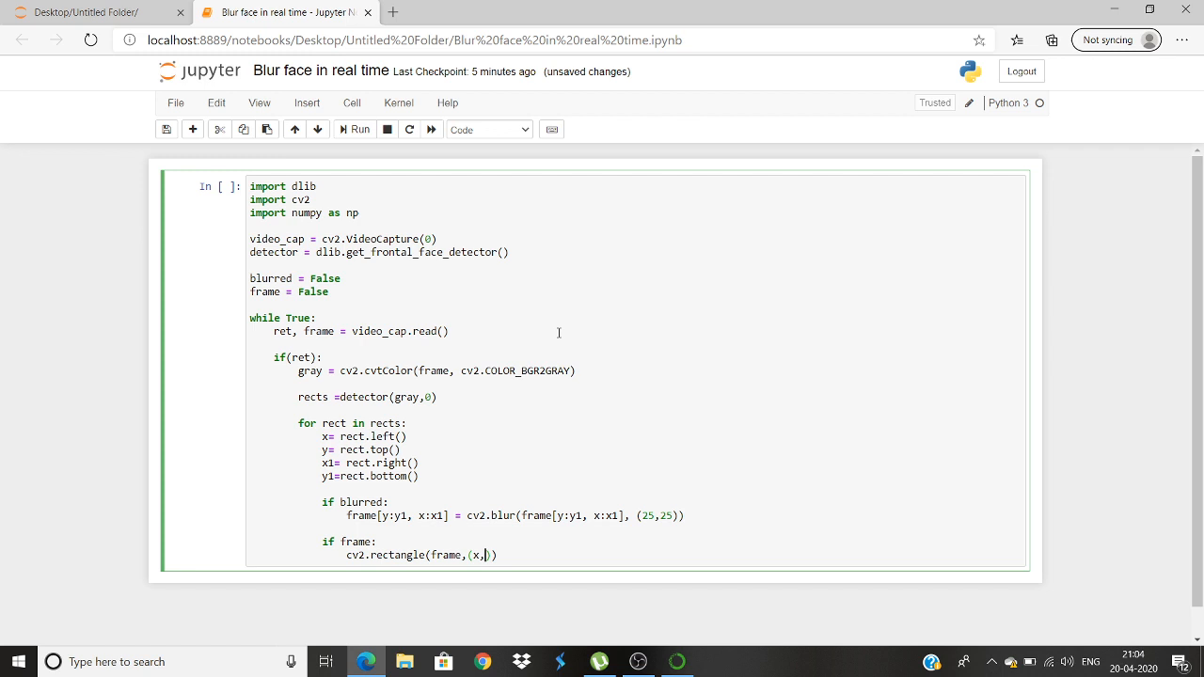
{"action": "type", "text": "y"}
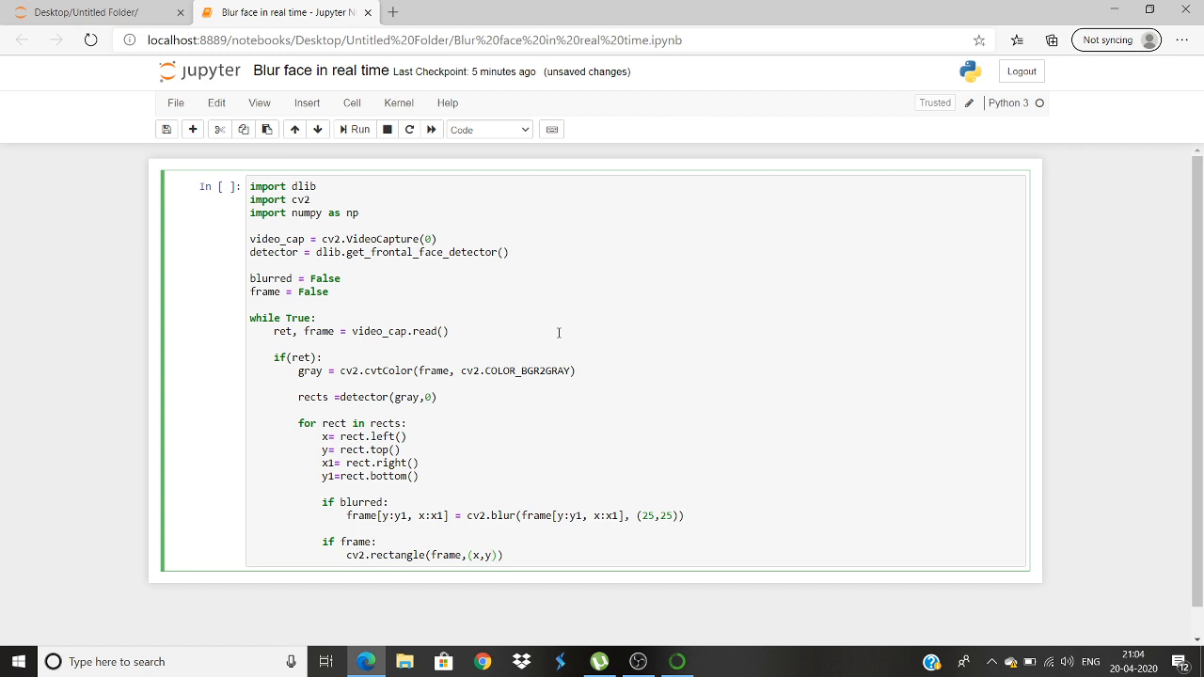
{"action": "type", "text": ","}
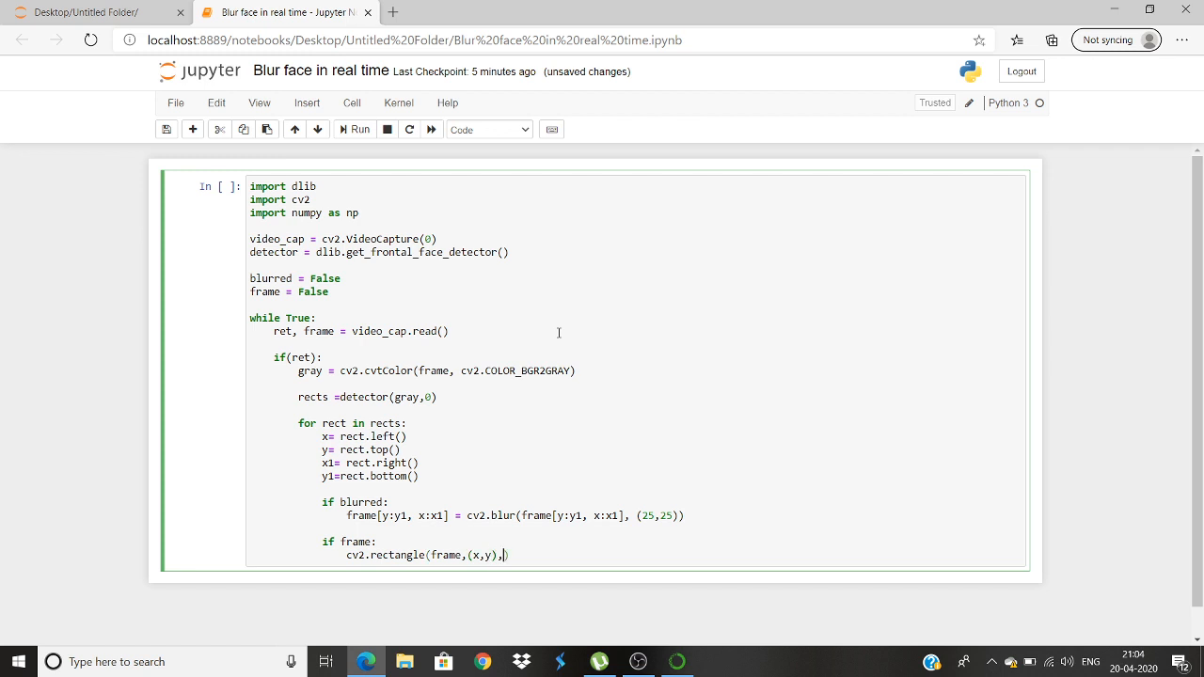
{"action": "type", "text": "(x1,y1"}
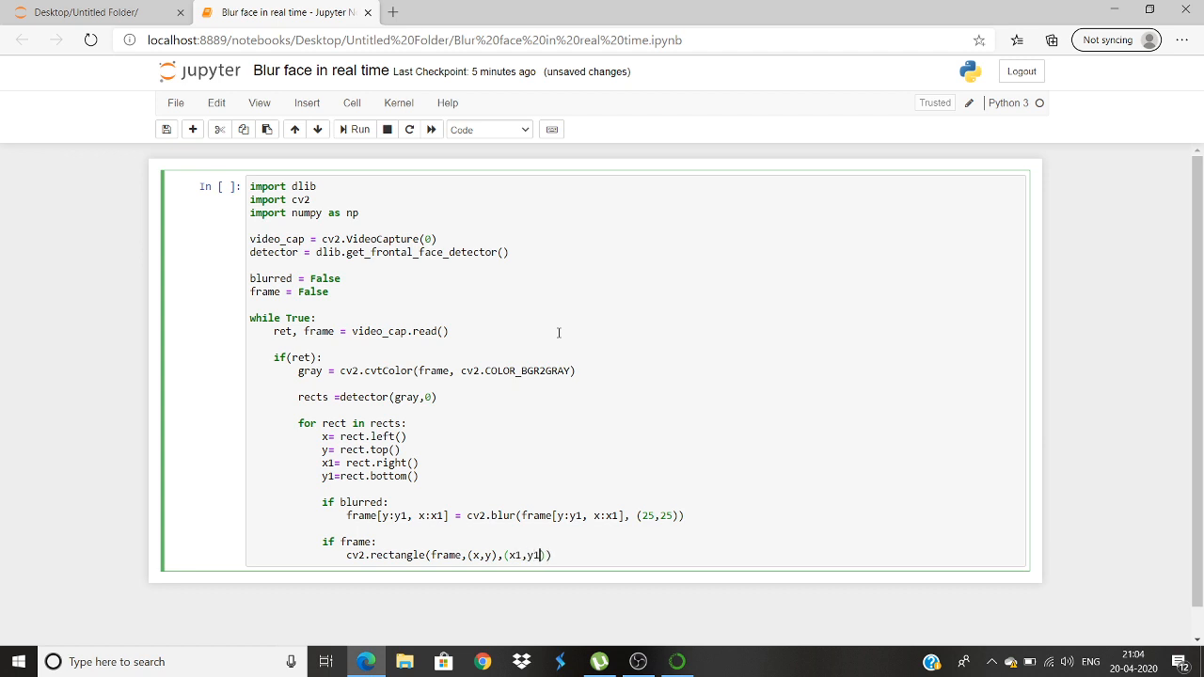
{"action": "type", "text": "("}
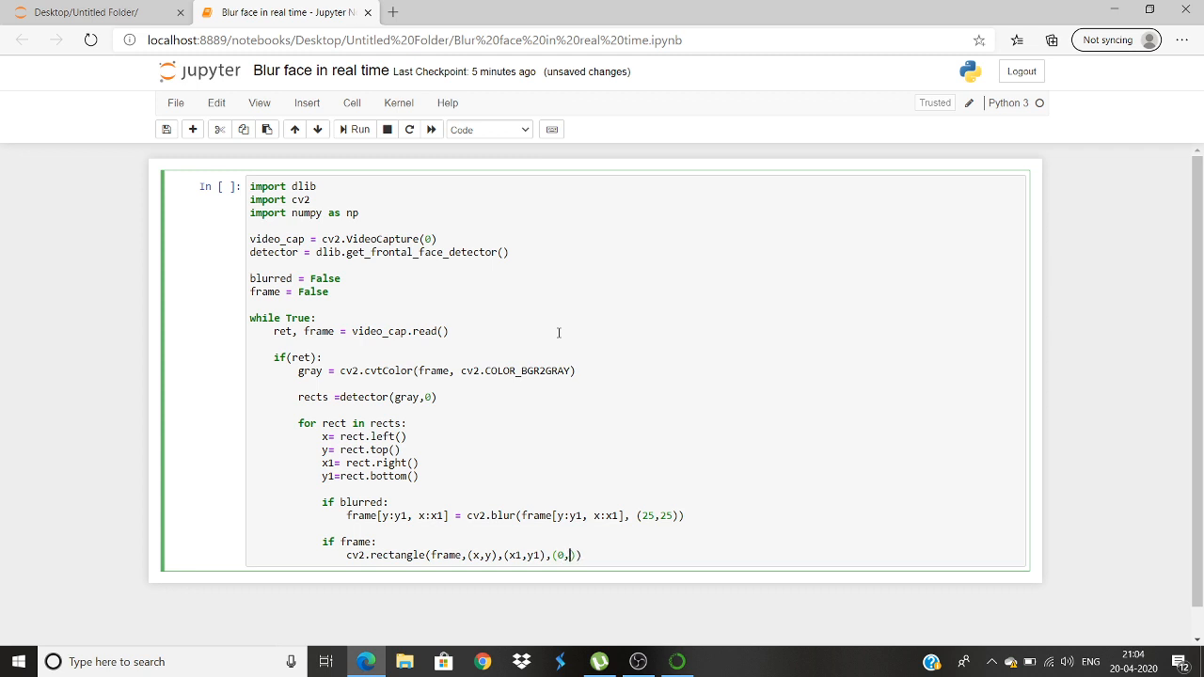
{"action": "type", "text": "0,255"}
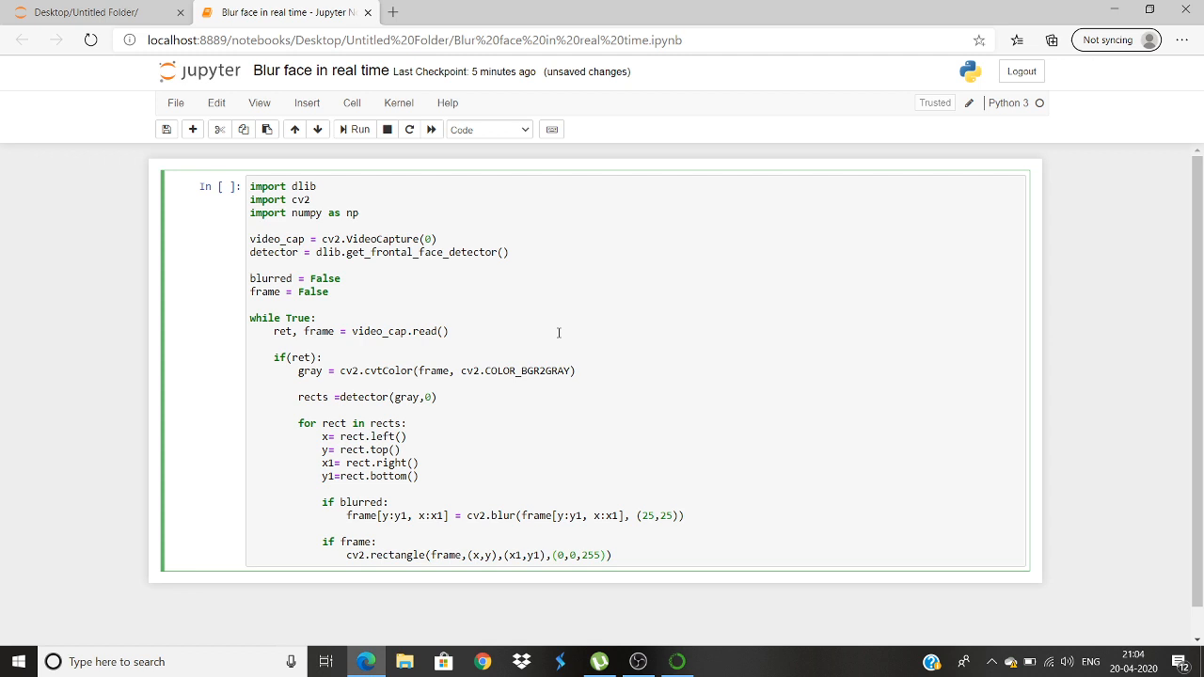
{"action": "type", "text": ",2"}
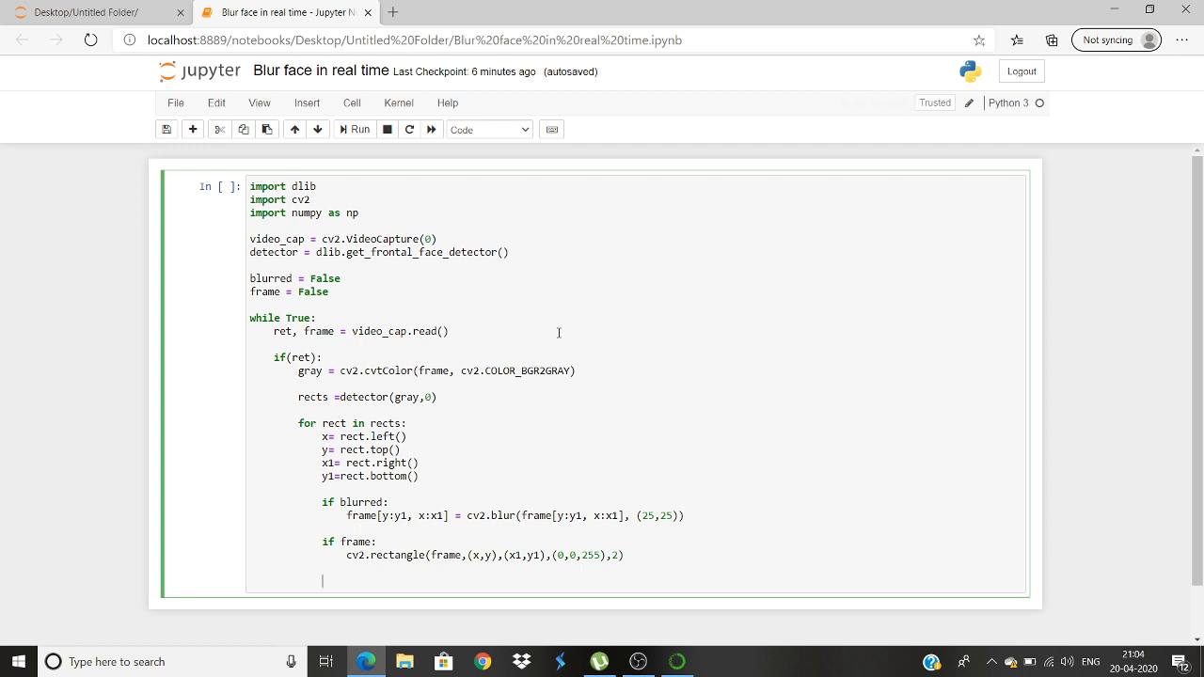
Write cv2.imshow after the face loop, retyping to fix a comma and misspelled name.
{"action": "type", "text": "c"}
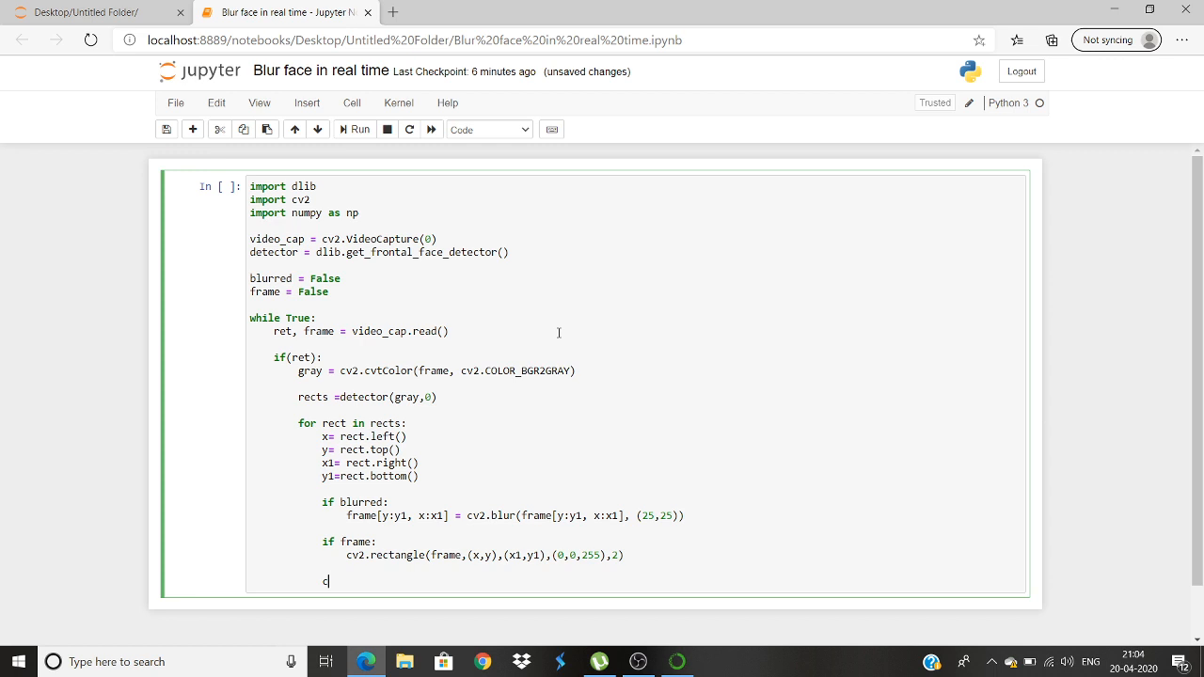
{"action": "type", "text": "v2"}
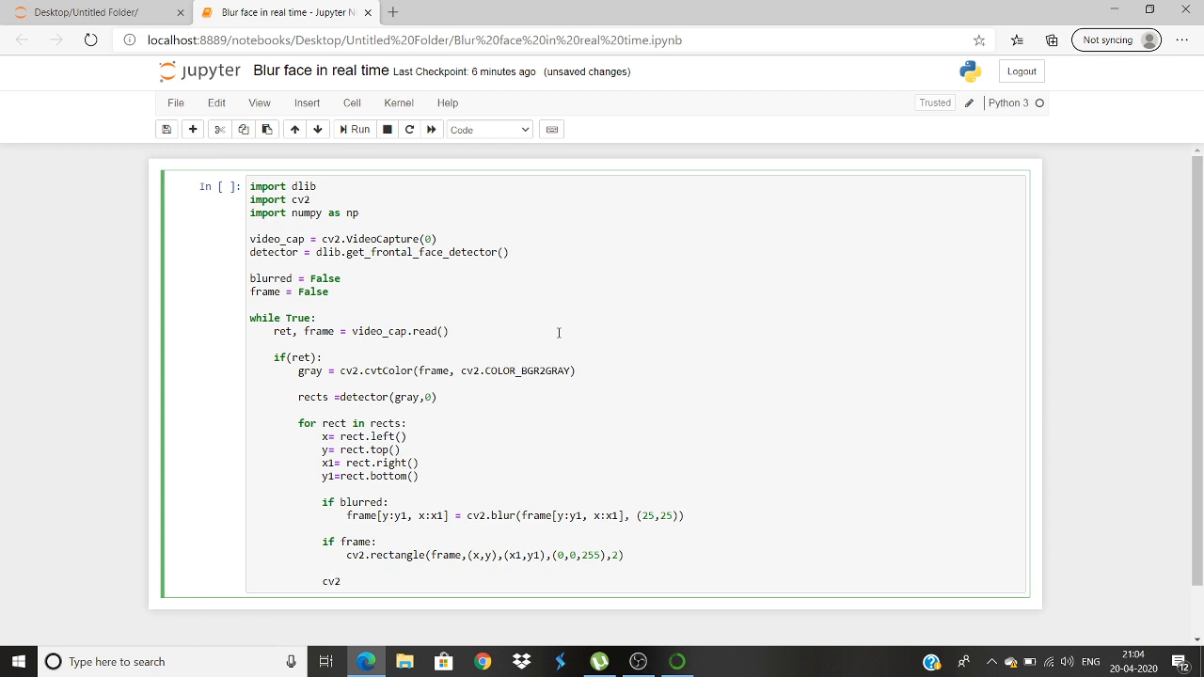
{"action": "left_click", "coordinate": [342, 581]}
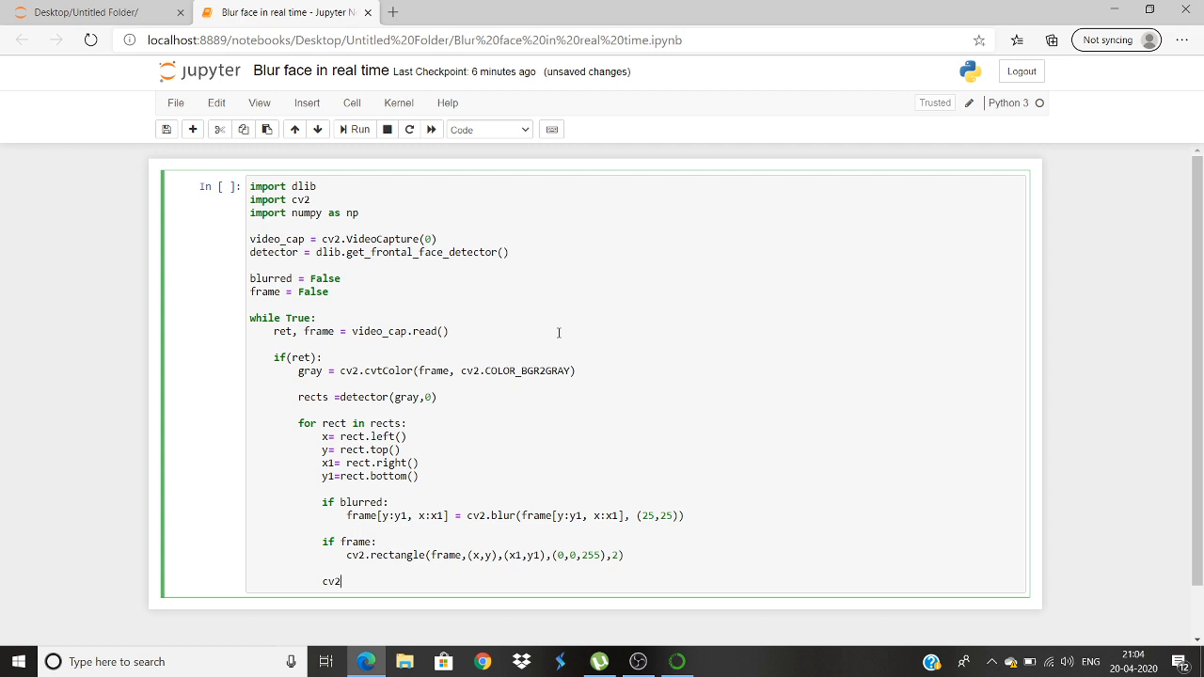
{"action": "key", "text": "Backspace"}
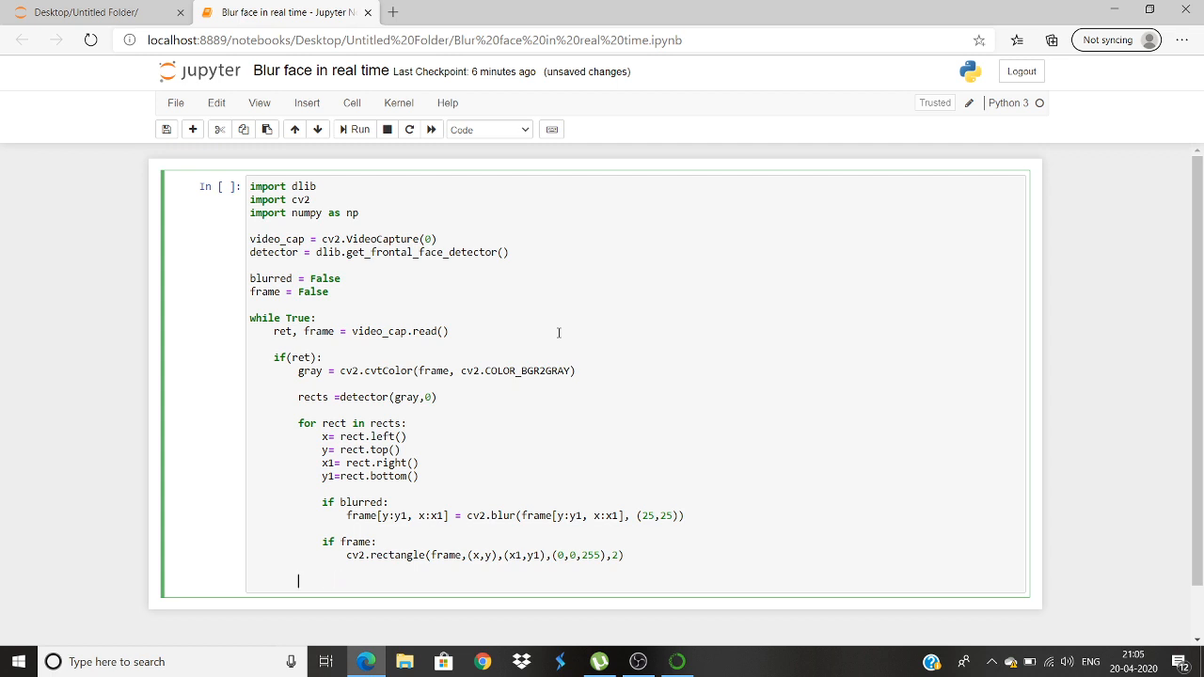
{"action": "type", "text": "cv2,i"}
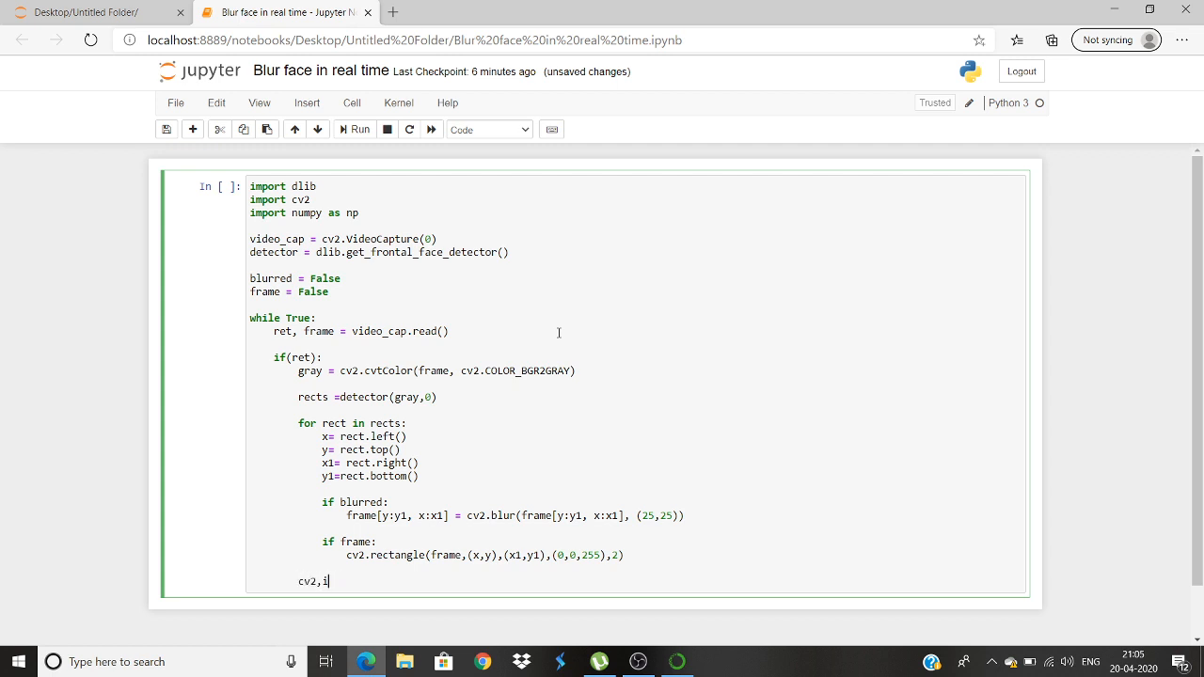
{"action": "type", "text": "msho"}
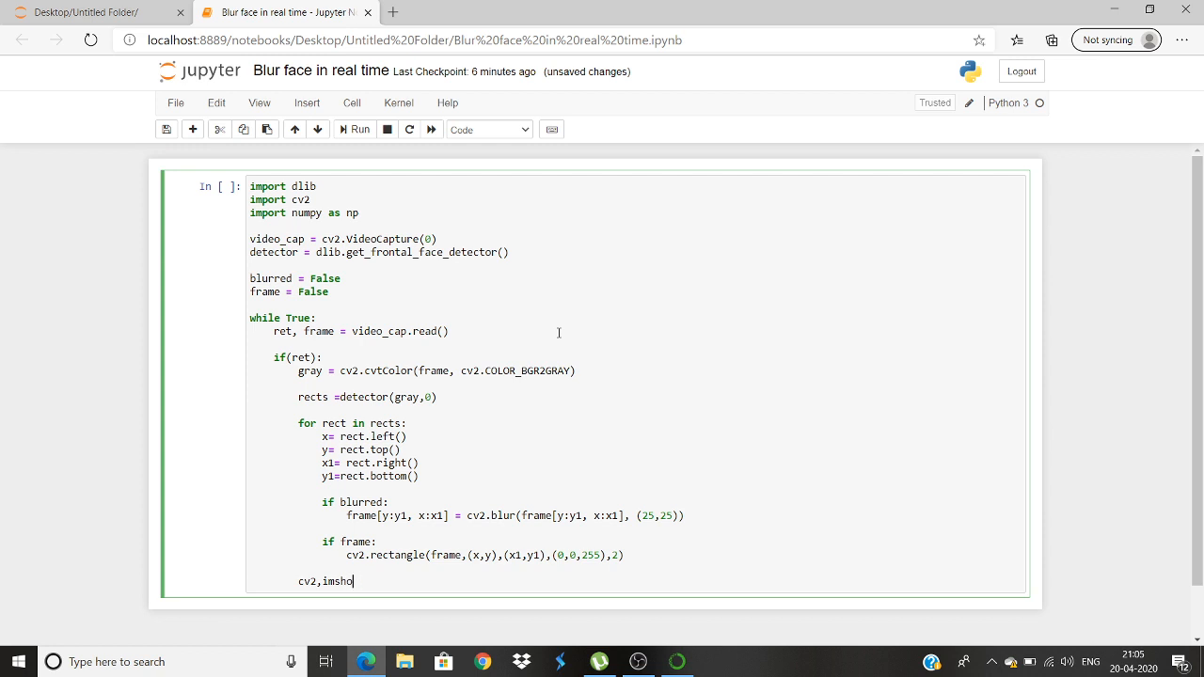
{"action": "key", "text": "Backspace"}
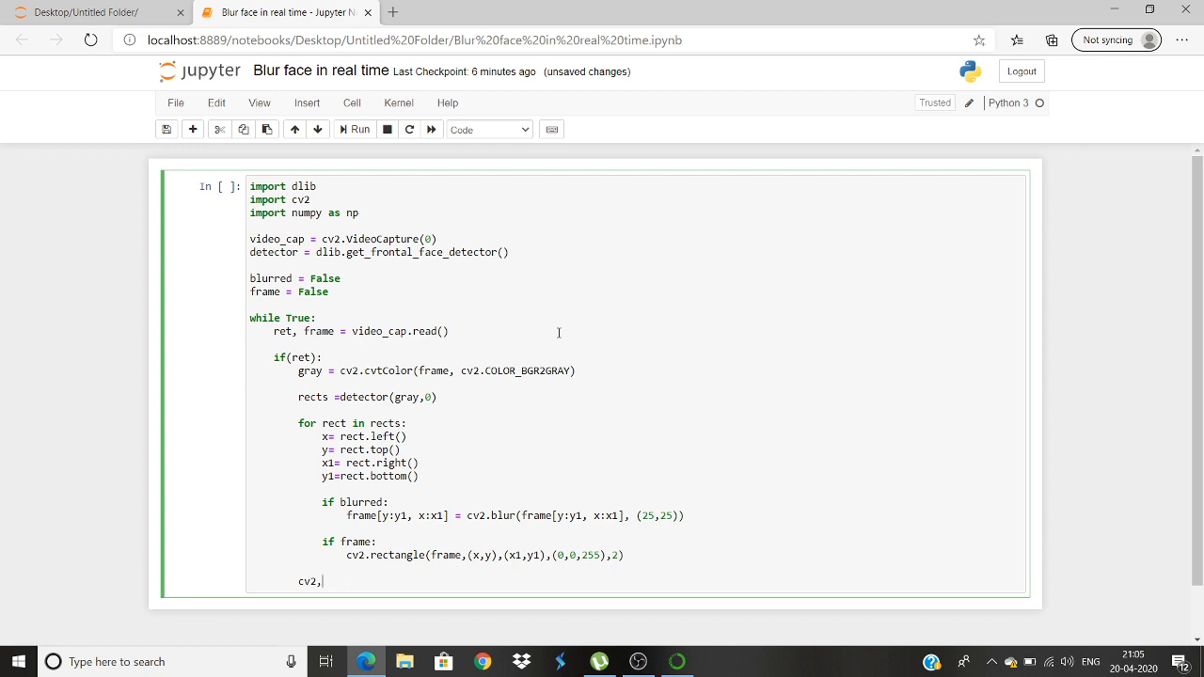
{"action": "type", "text": "imshow"}
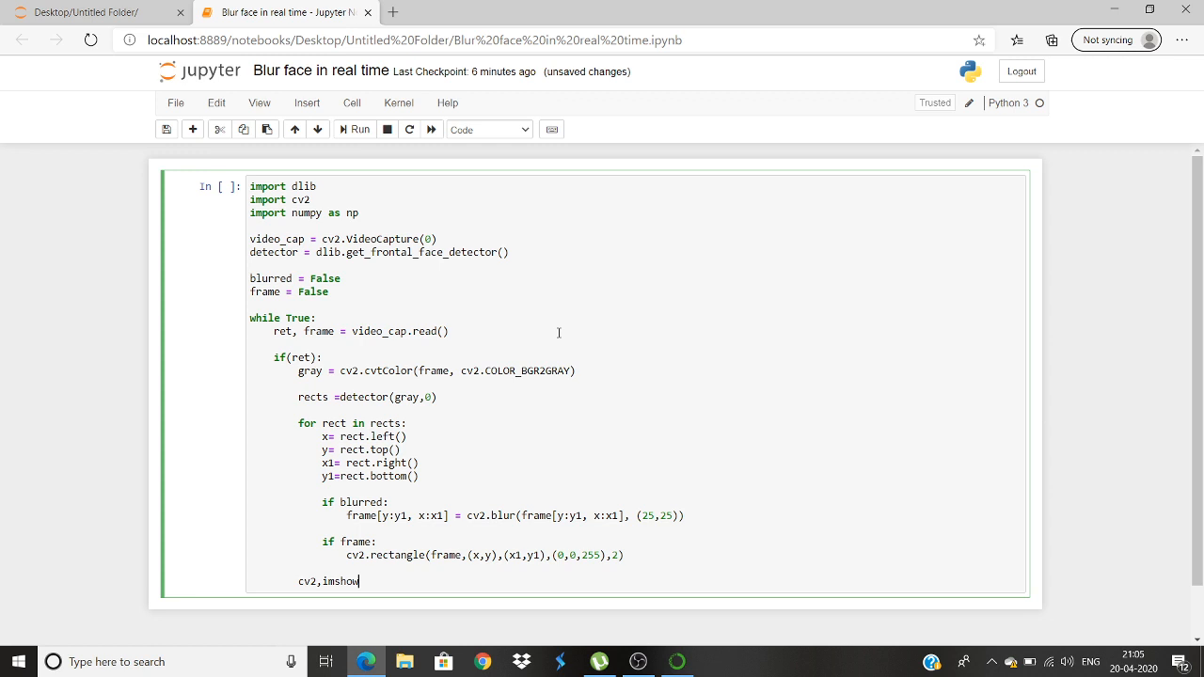
{"action": "key", "text": "Backspace"}
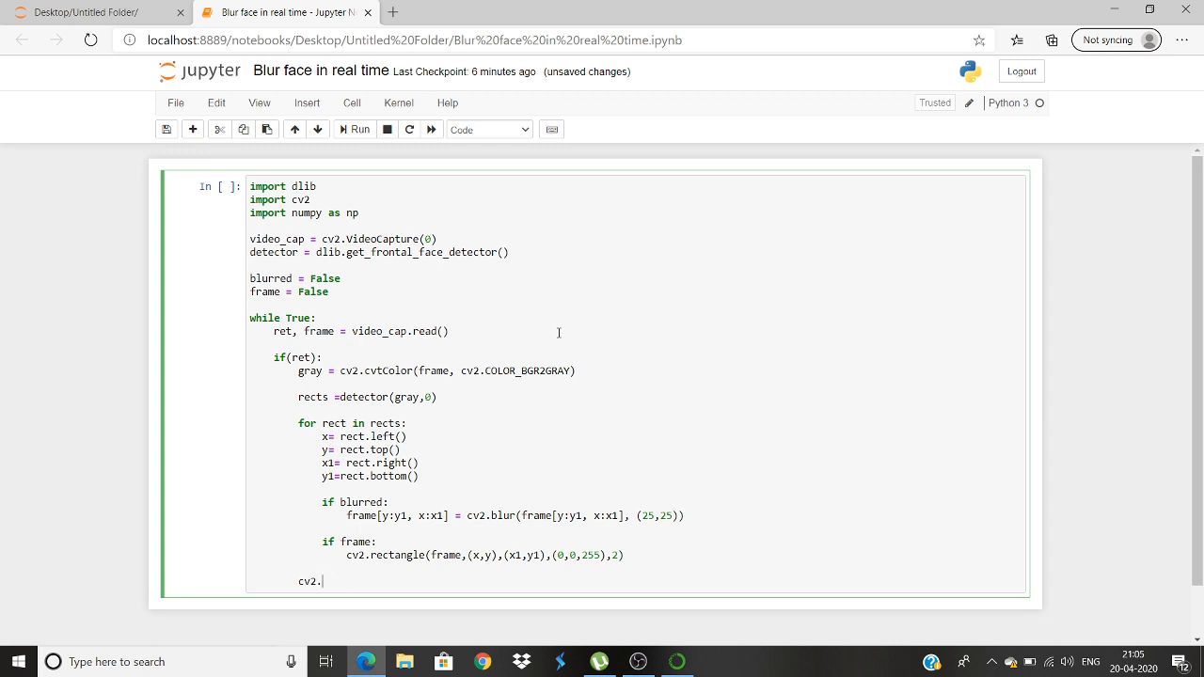
{"action": "type", "text": "imshow"}
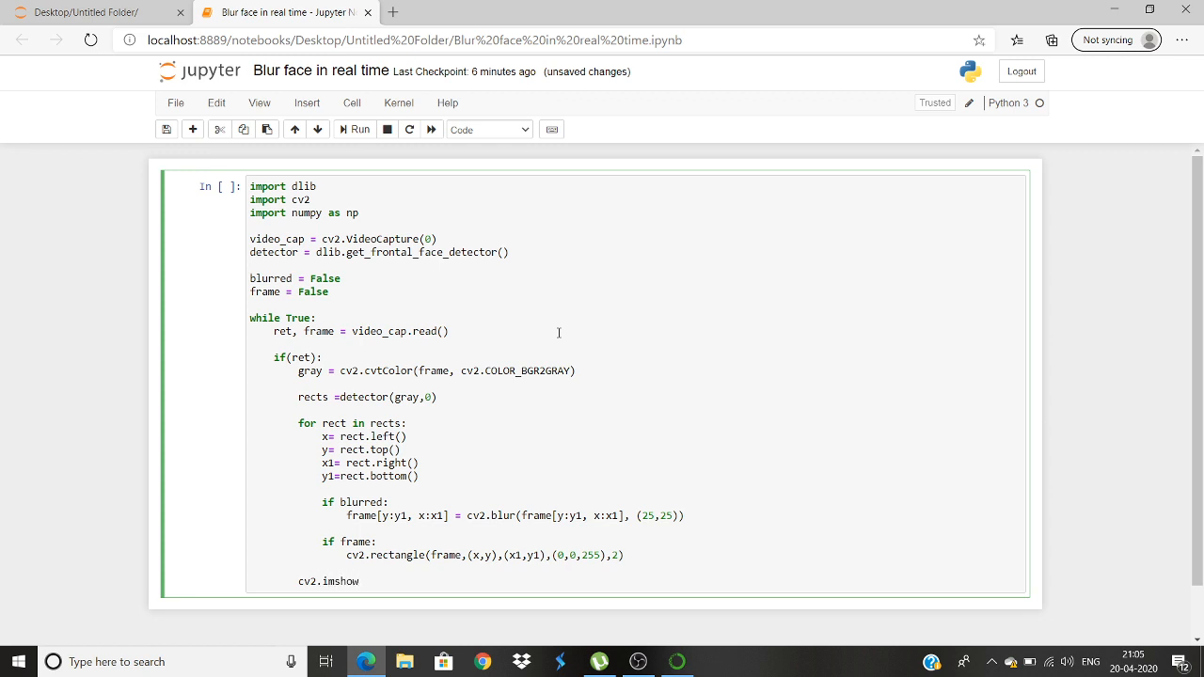
Pass the window title 'Video Feed' and the frame to the imshow call.
{"action": "type", "text": "("}
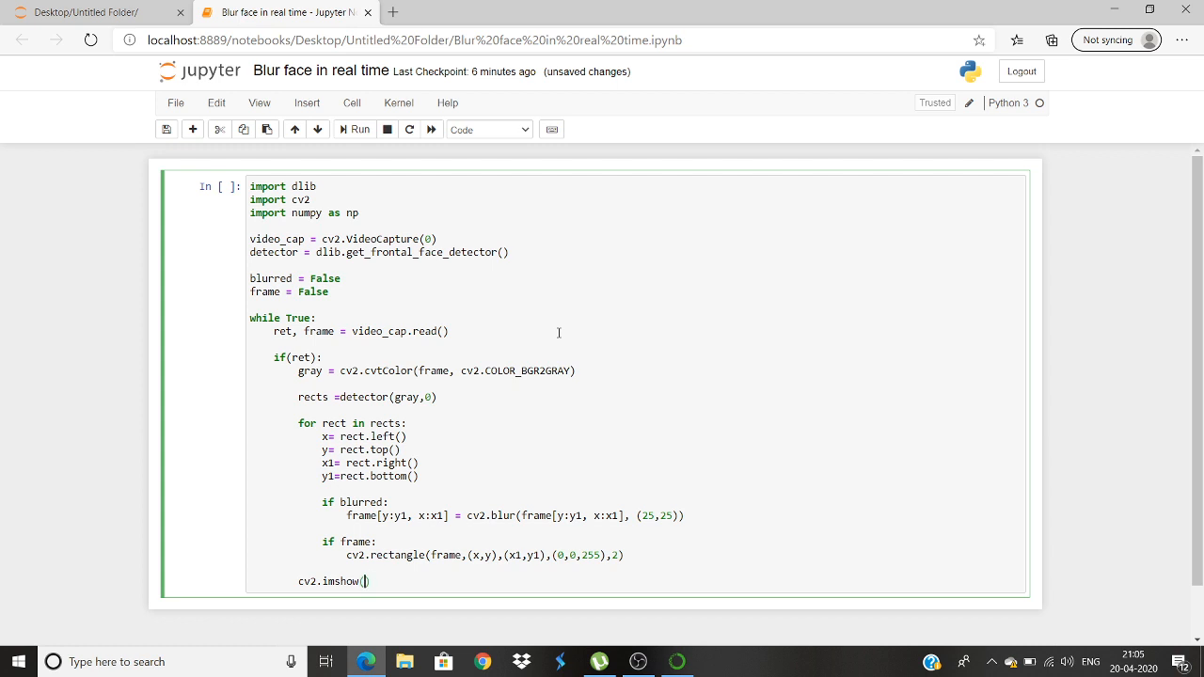
{"action": "type", "text": "'video '"}
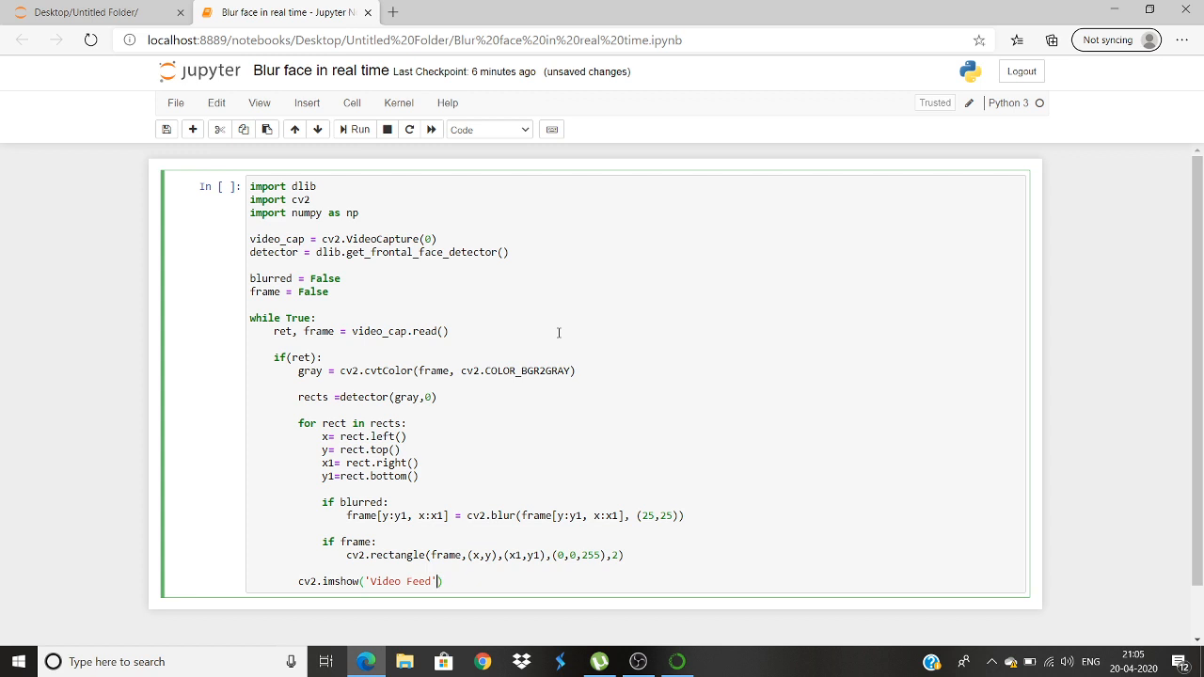
{"action": "type", "text": ", frame"}
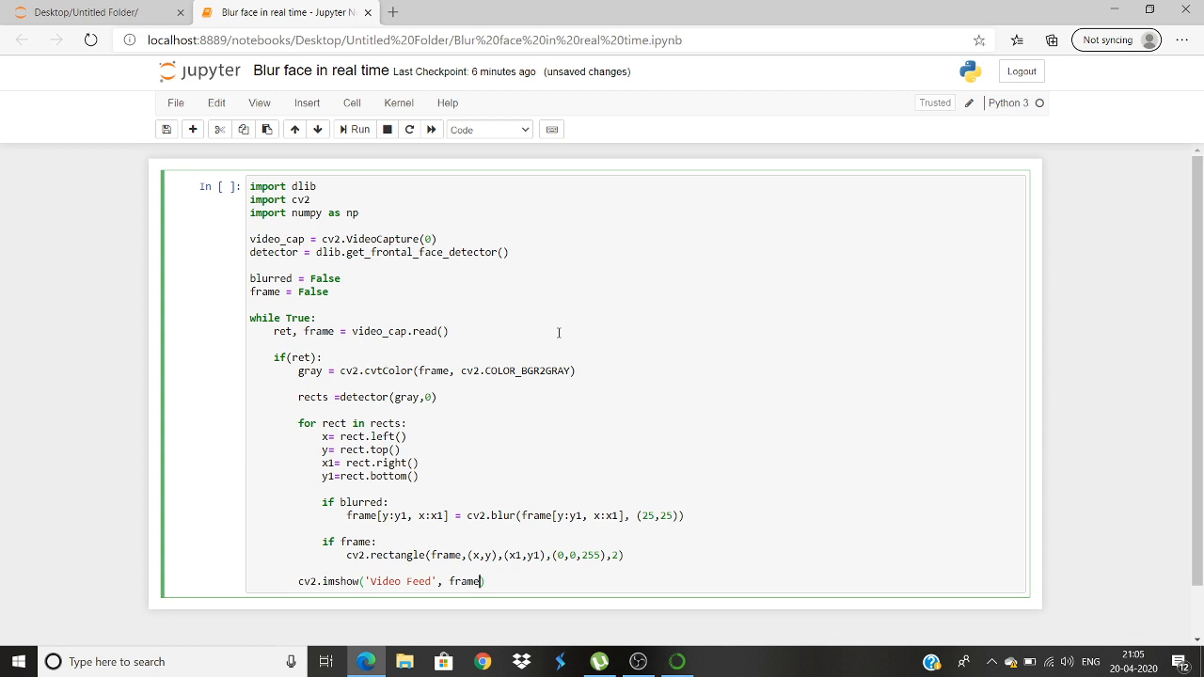
{"action": "mouse_move", "coordinate": [310, 278]}
{"action": "type", "text": "d"}
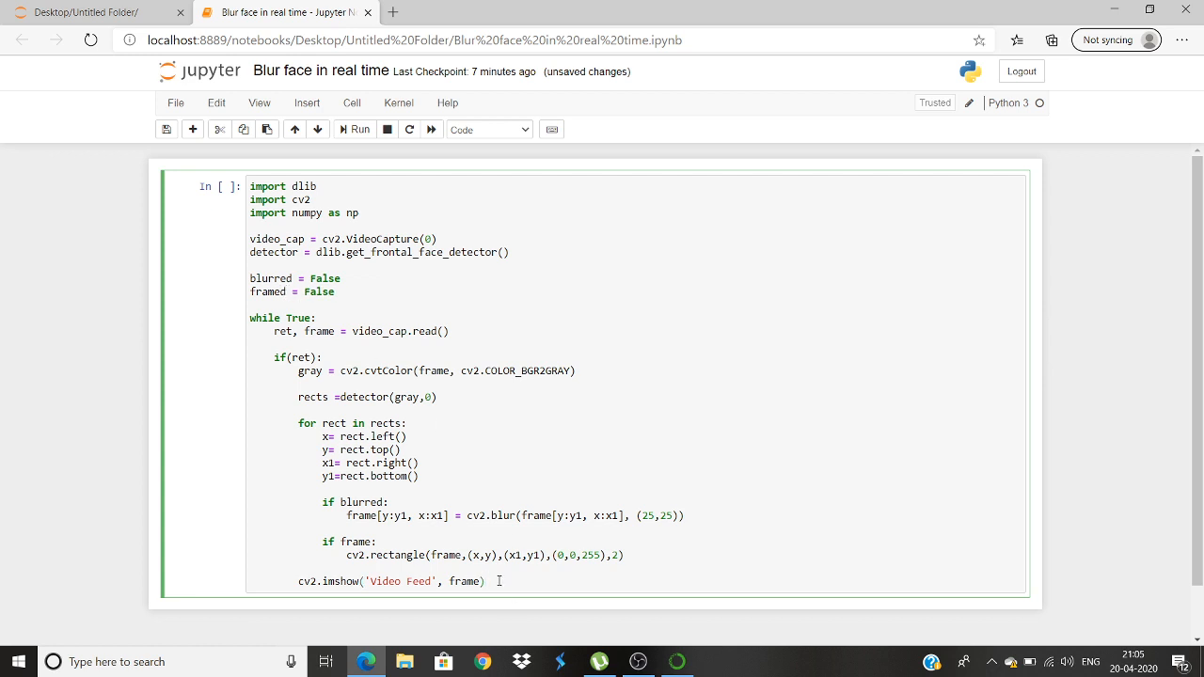
Add ch = 0xFF & cv2.waitKey(1) after the imshow line and begin a new if statement.
{"action": "key", "text": "enter"}
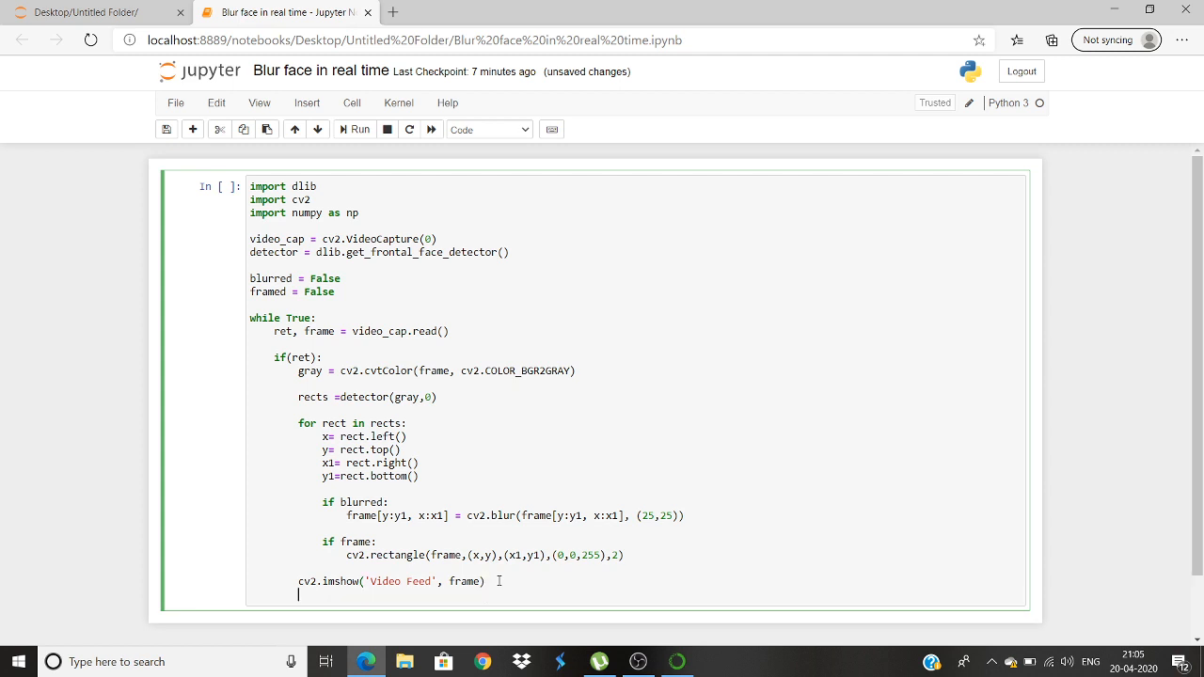
{"action": "left_click", "coordinate": [275, 595]}
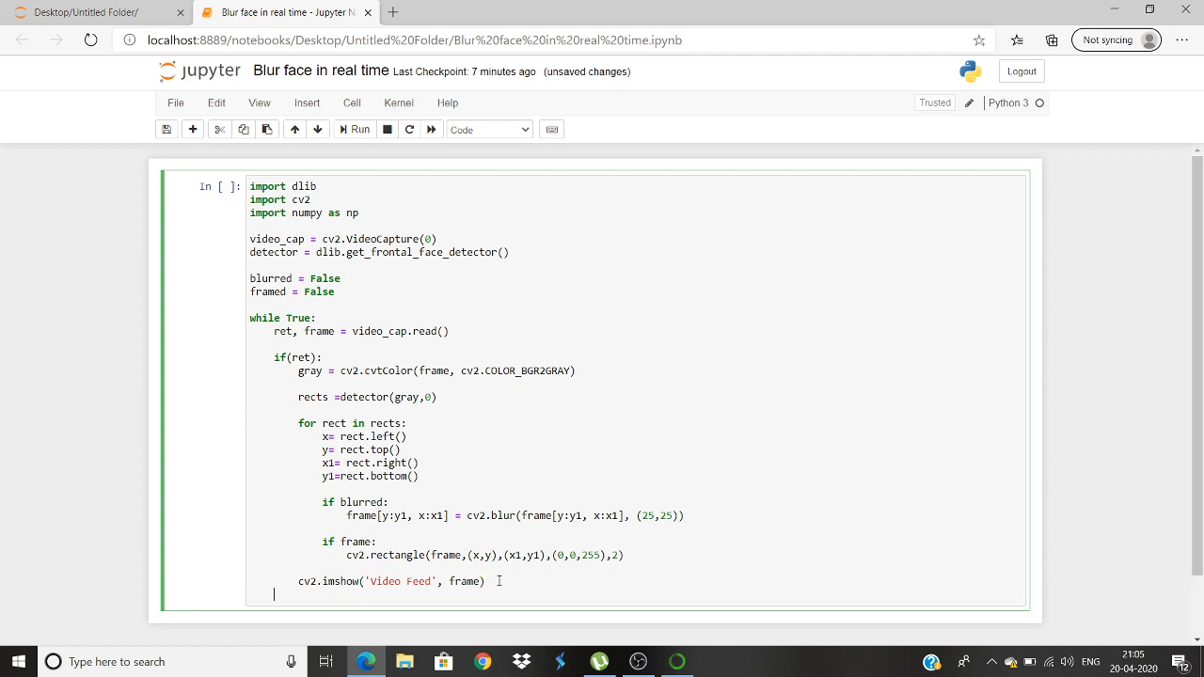
{"action": "type", "text": "ch ="}
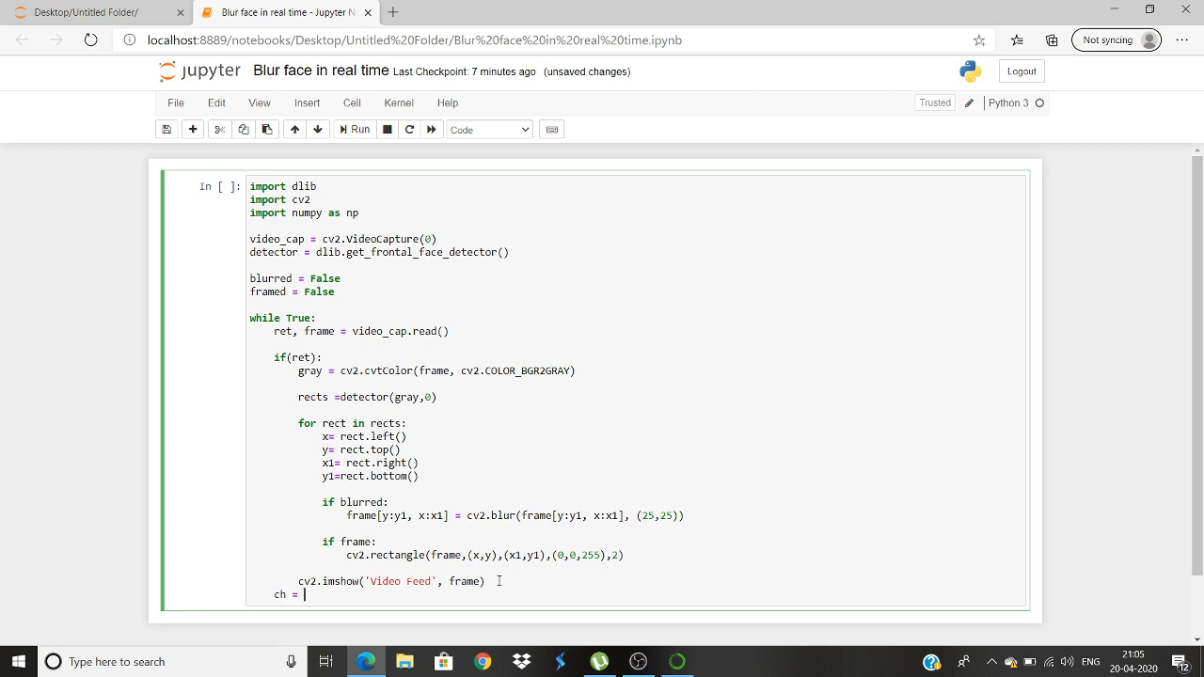
{"action": "key", "text": "Backspace"}
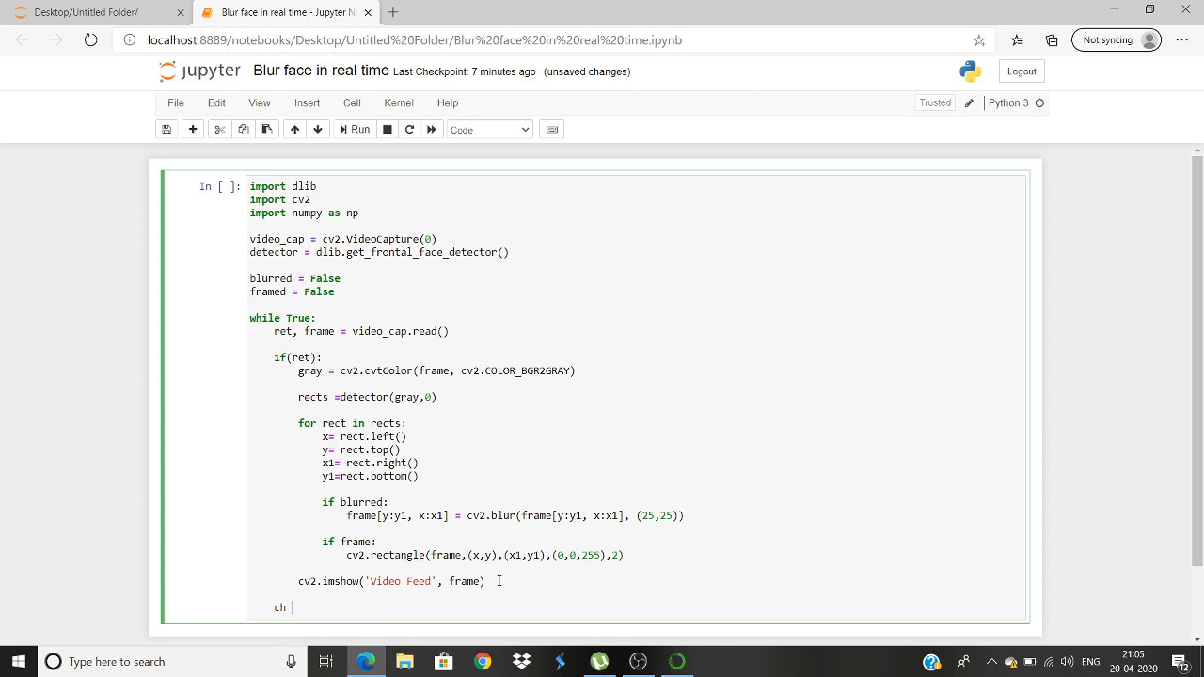
{"action": "type", "text": "= 0x"}
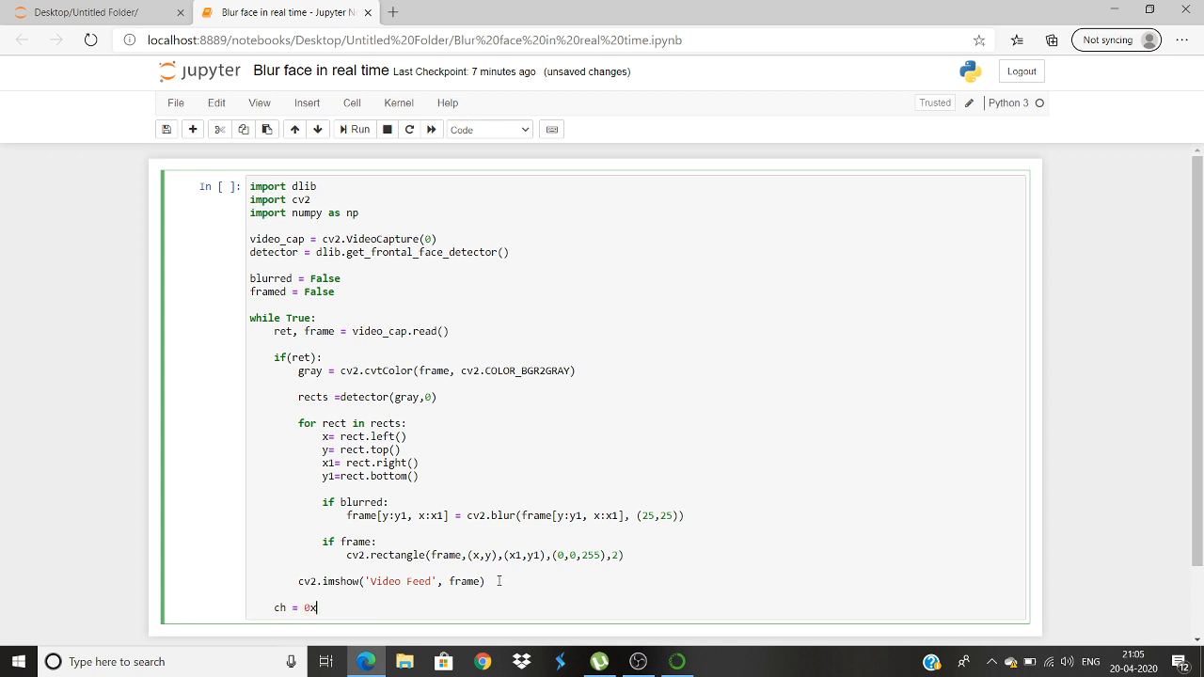
{"action": "type", "text": "FF"}
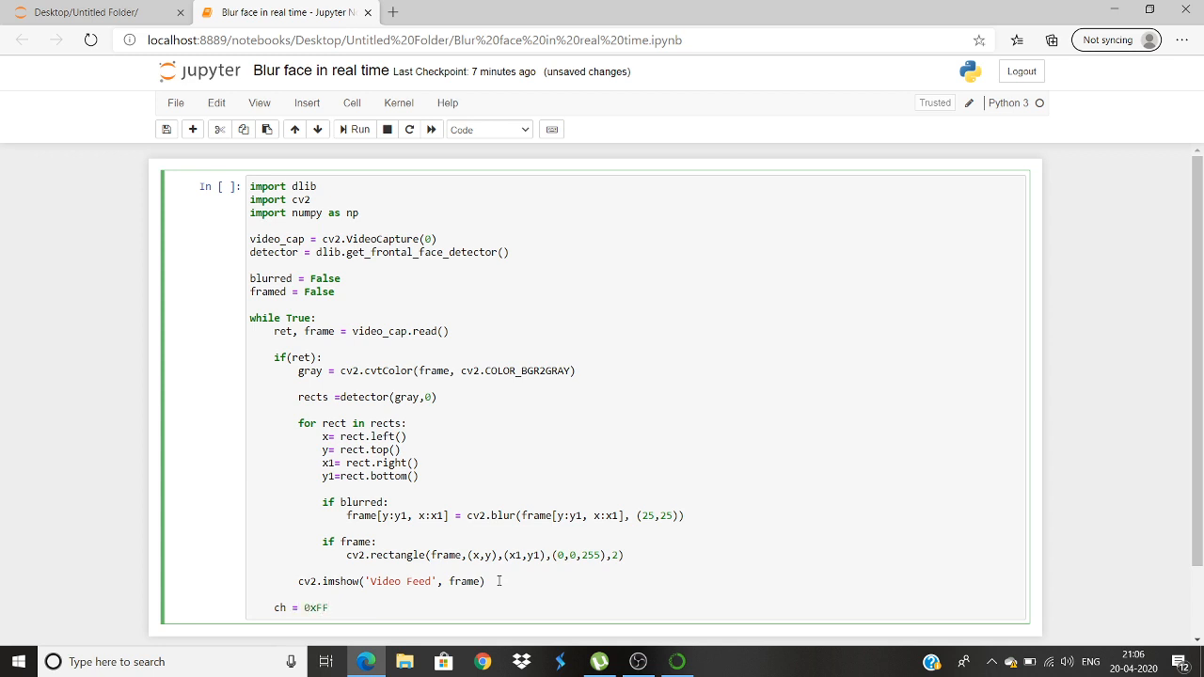
{"action": "type", "text": "& c"}
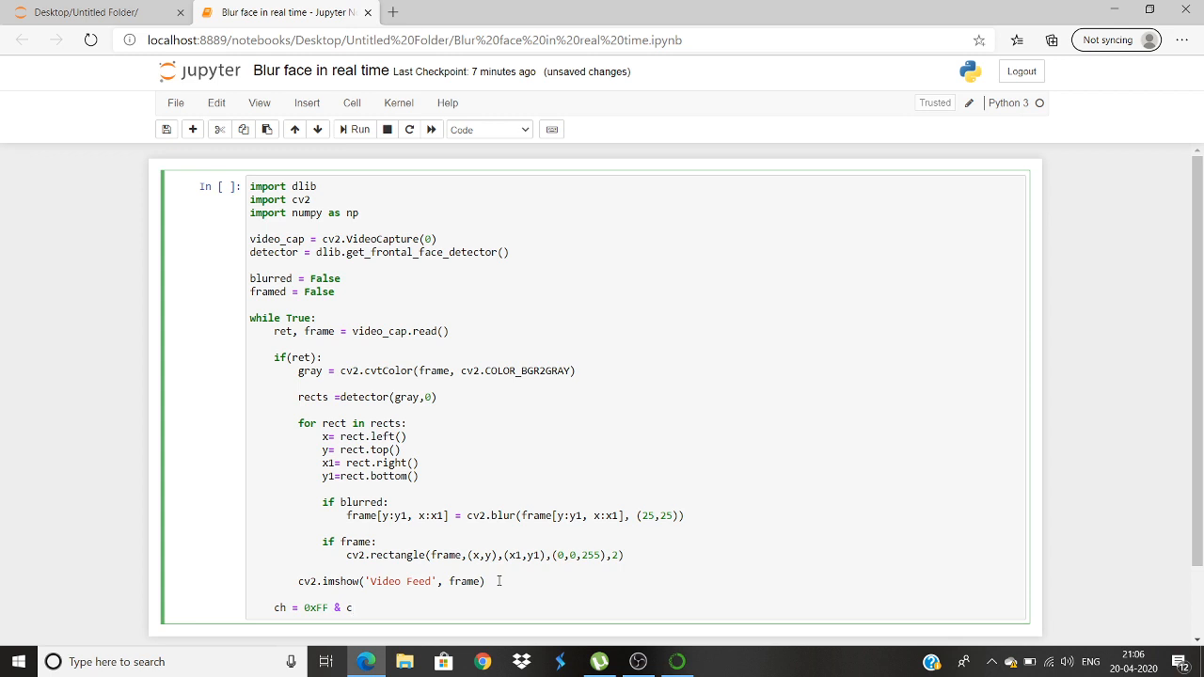
{"action": "type", "text": "v2."}
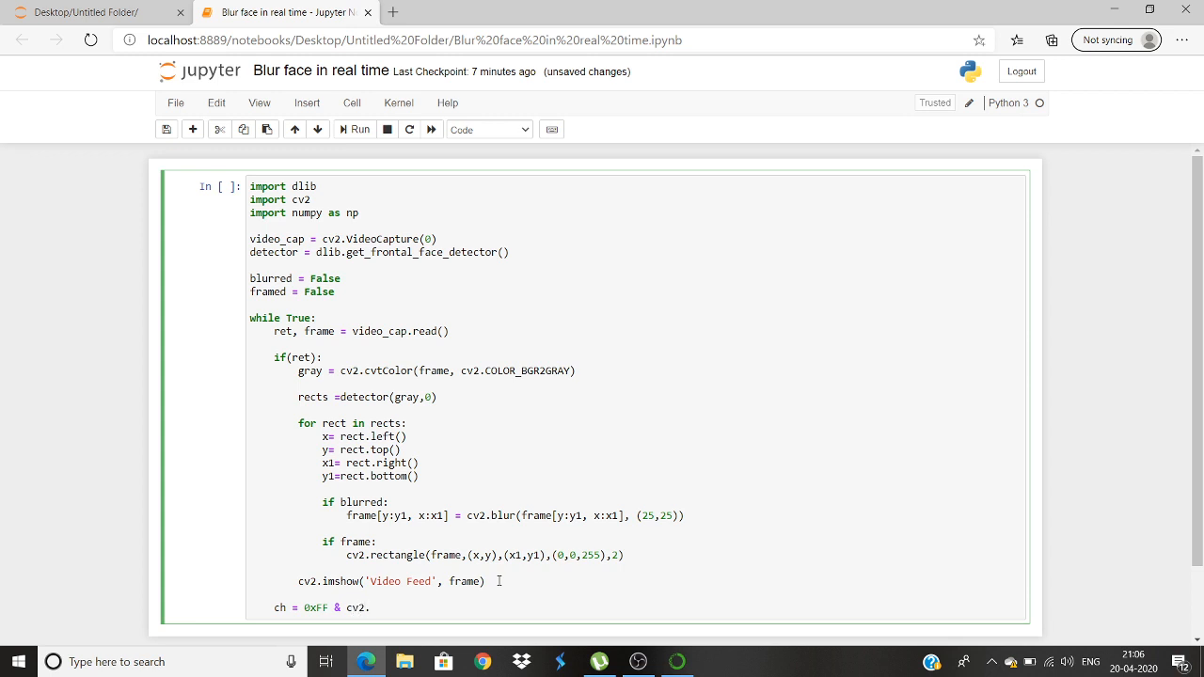
{"action": "type", "text": "waitKey("}
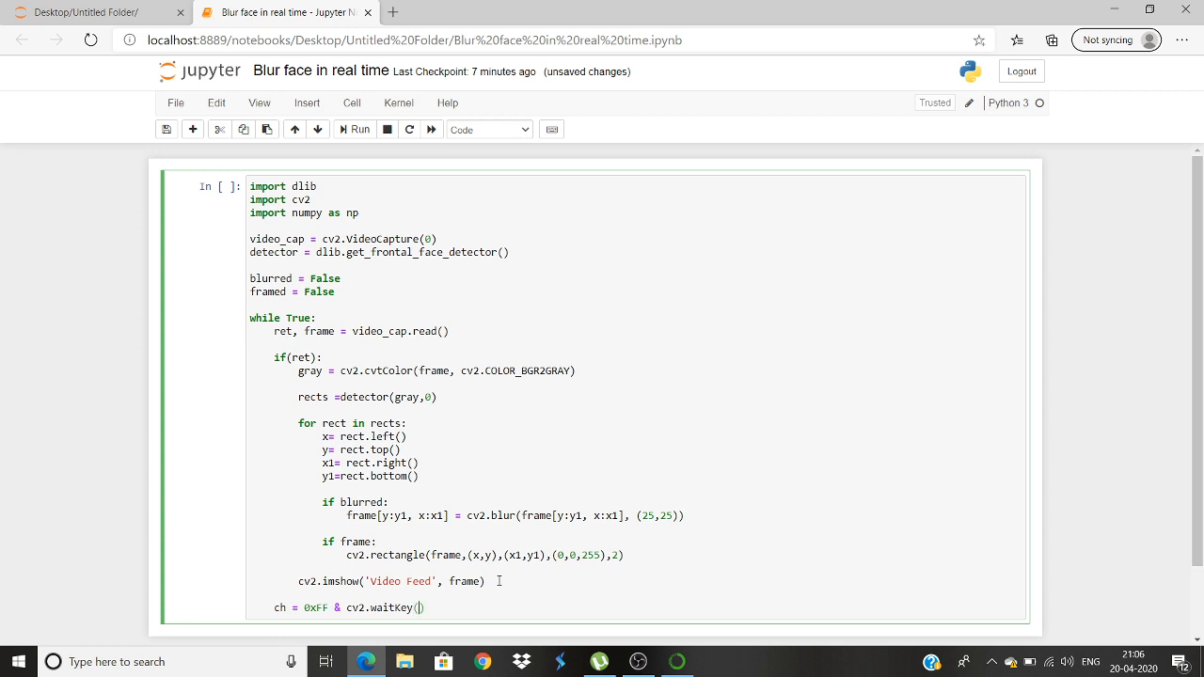
{"action": "type", "text": "1"}
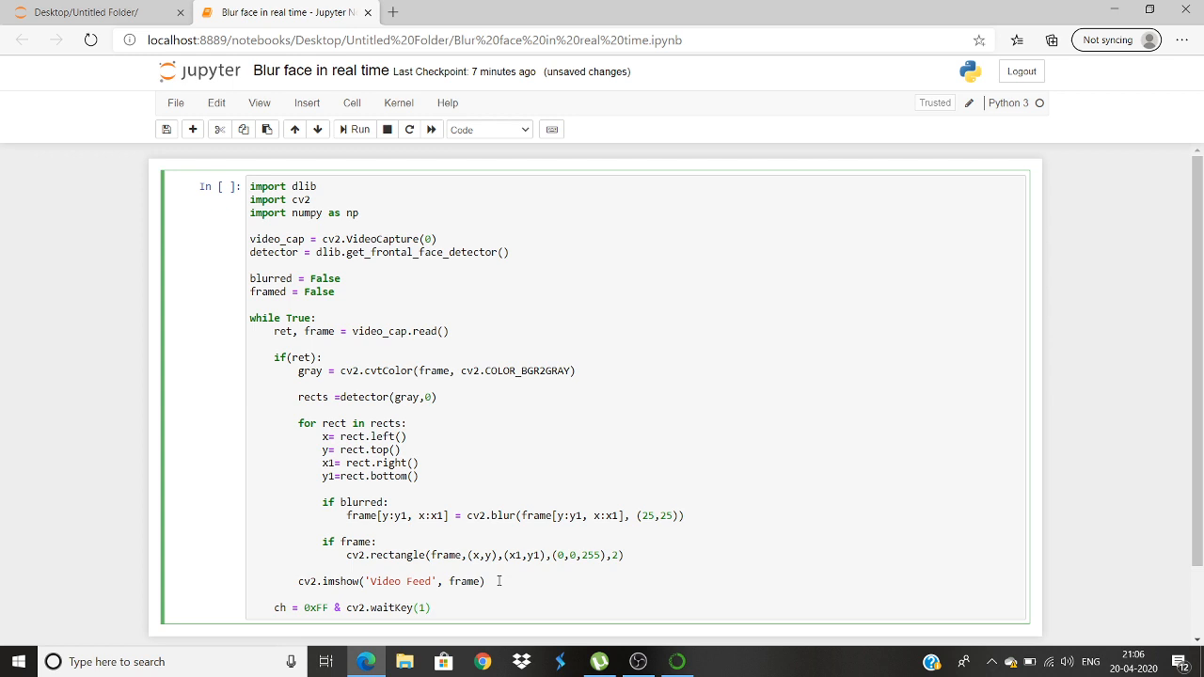
{"action": "type", "text": "if"}
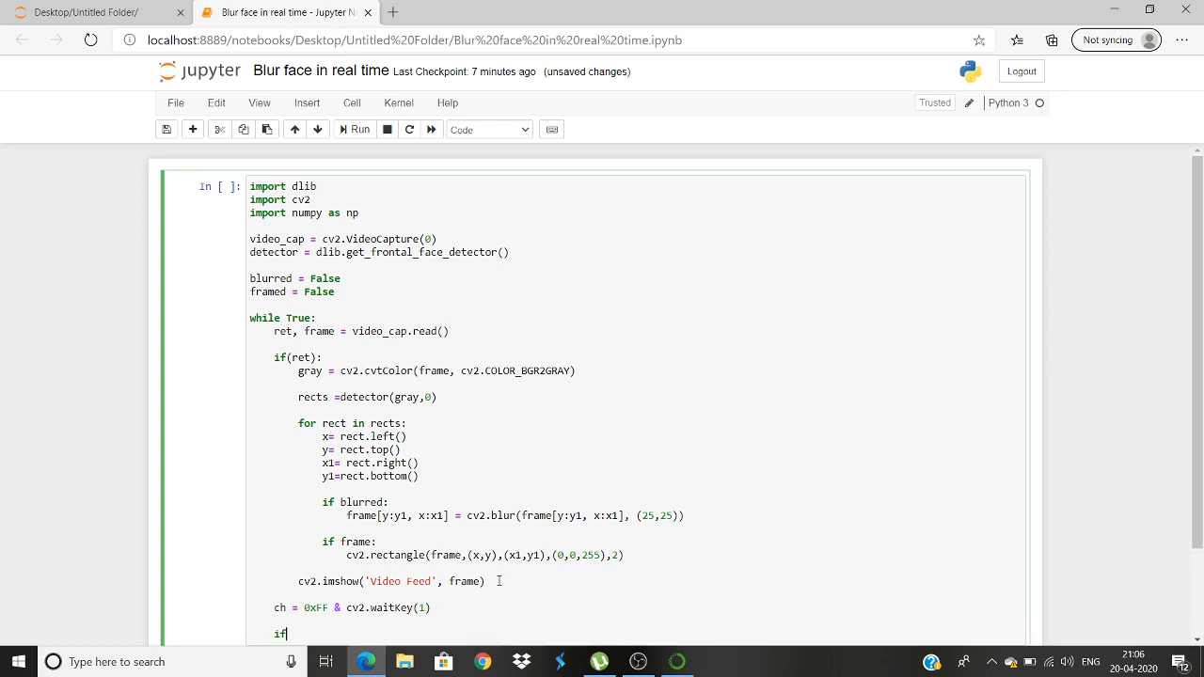
Make the check if ch == ord("b") flip the flag with blurred = not blurred.
{"action": "type", "text": "ch"}
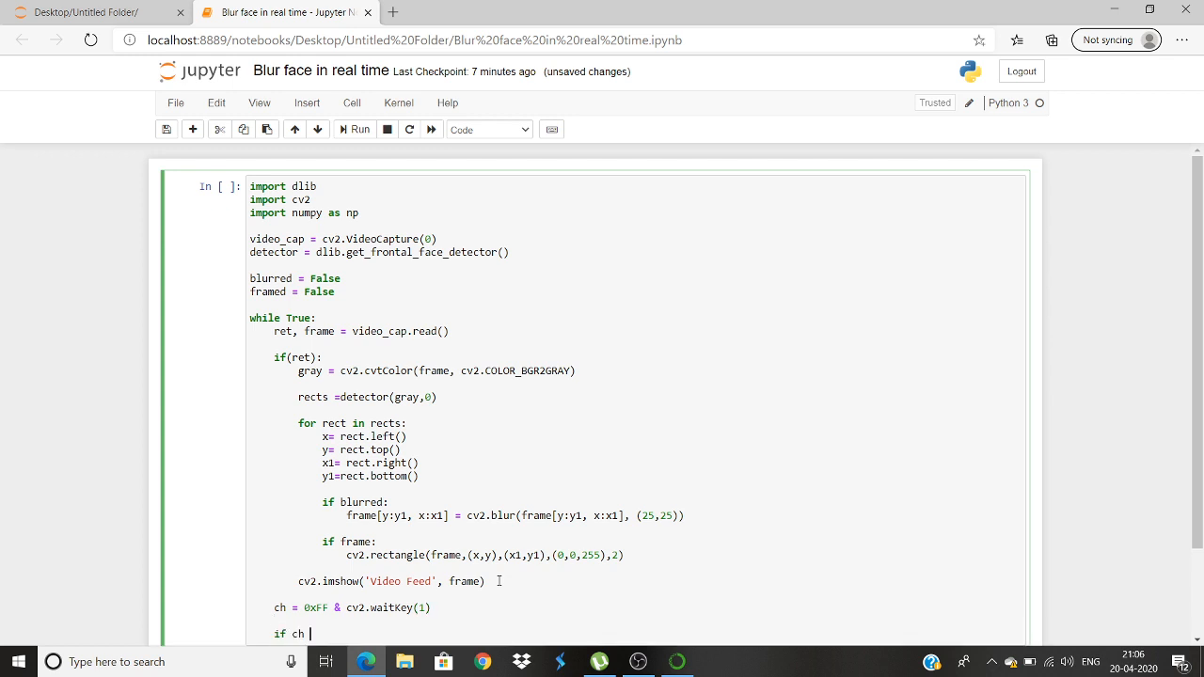
{"action": "type", "text": "== ord(\"b\"):"}
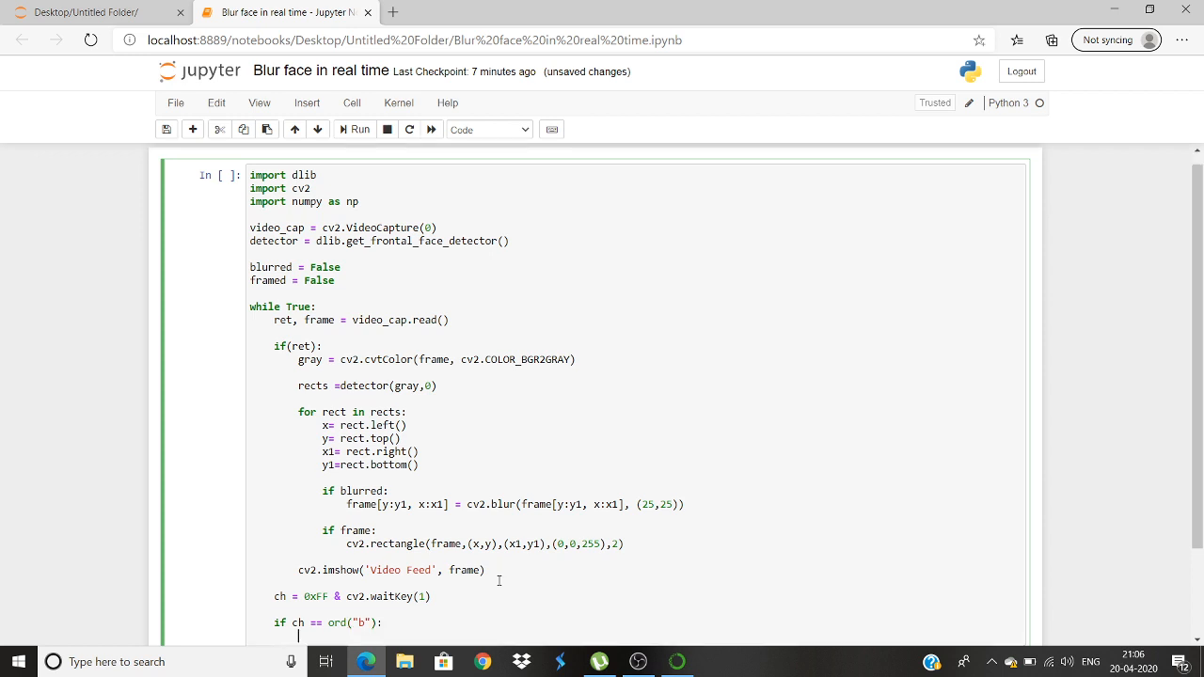
{"action": "type", "text": "b"}
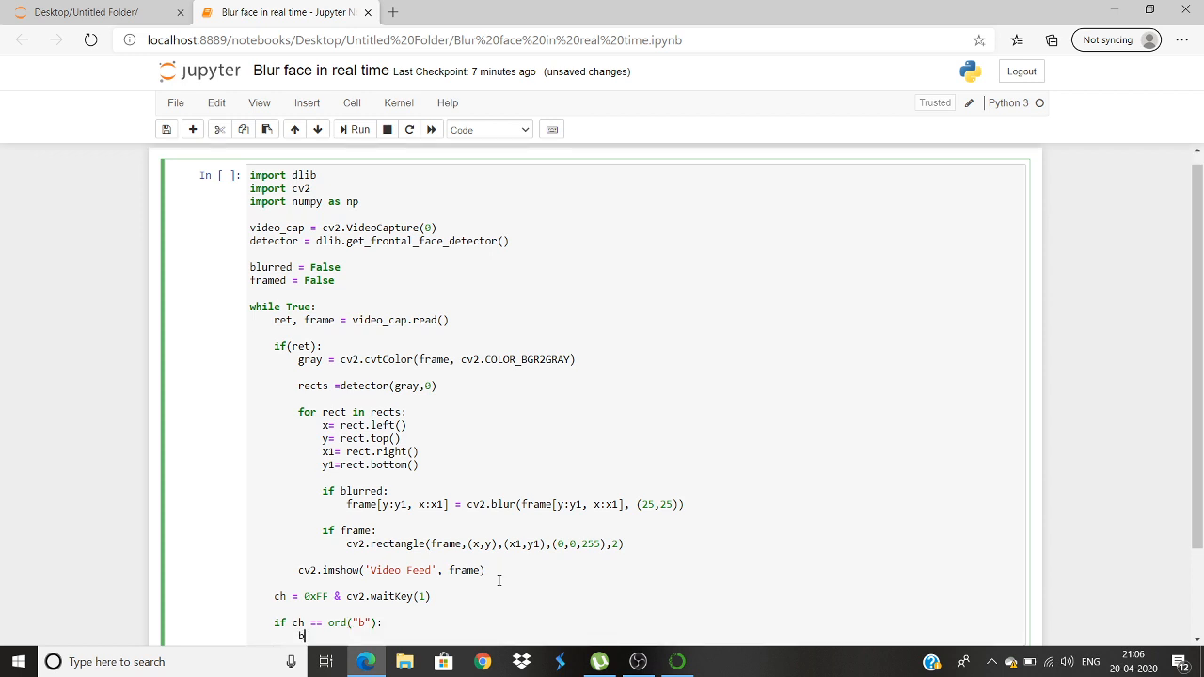
{"action": "type", "text": "lurred"}
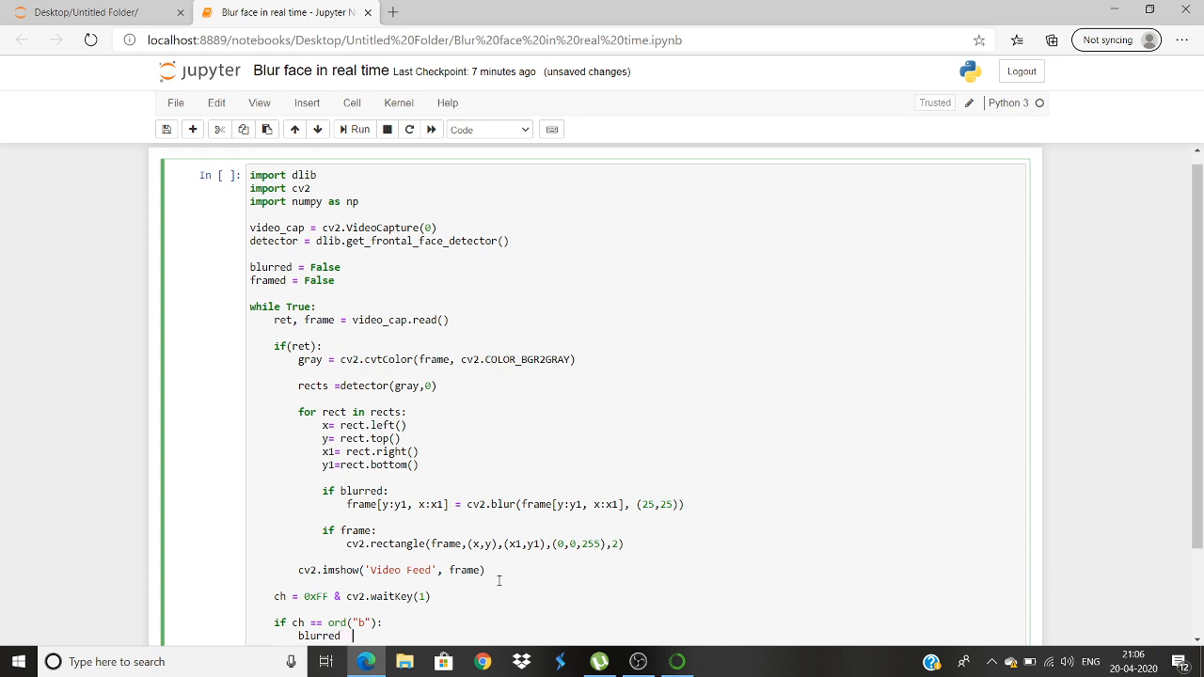
{"action": "type", "text": "= nor"}
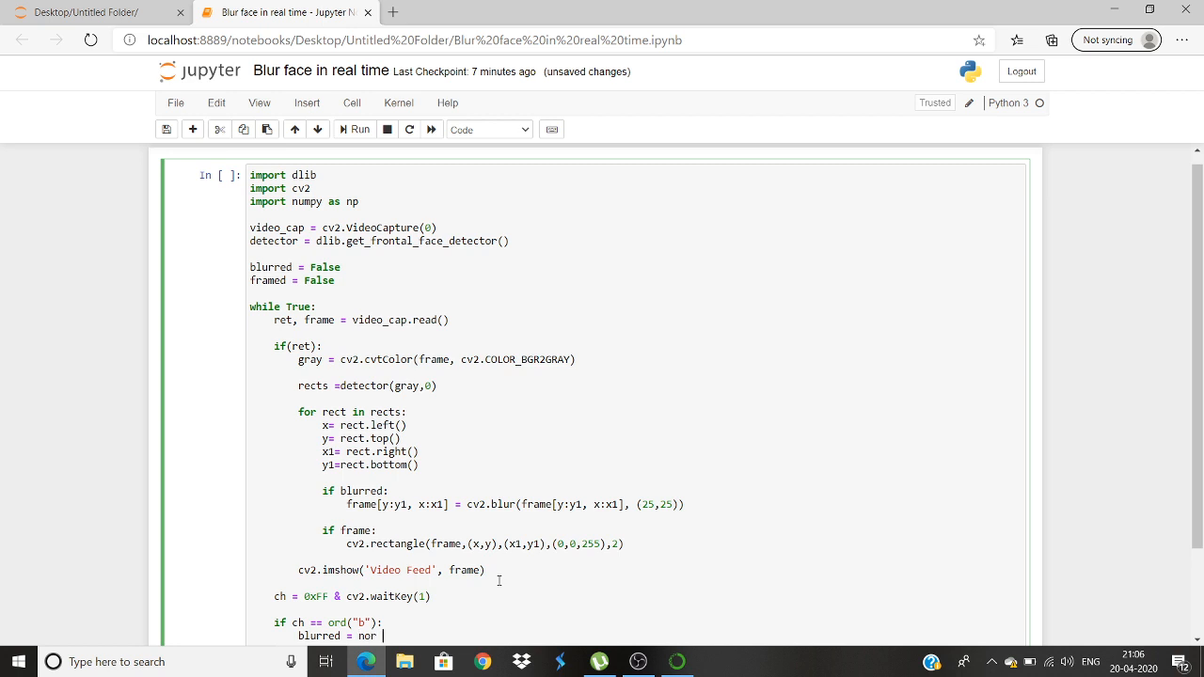
{"action": "type", "text": "ot b"}
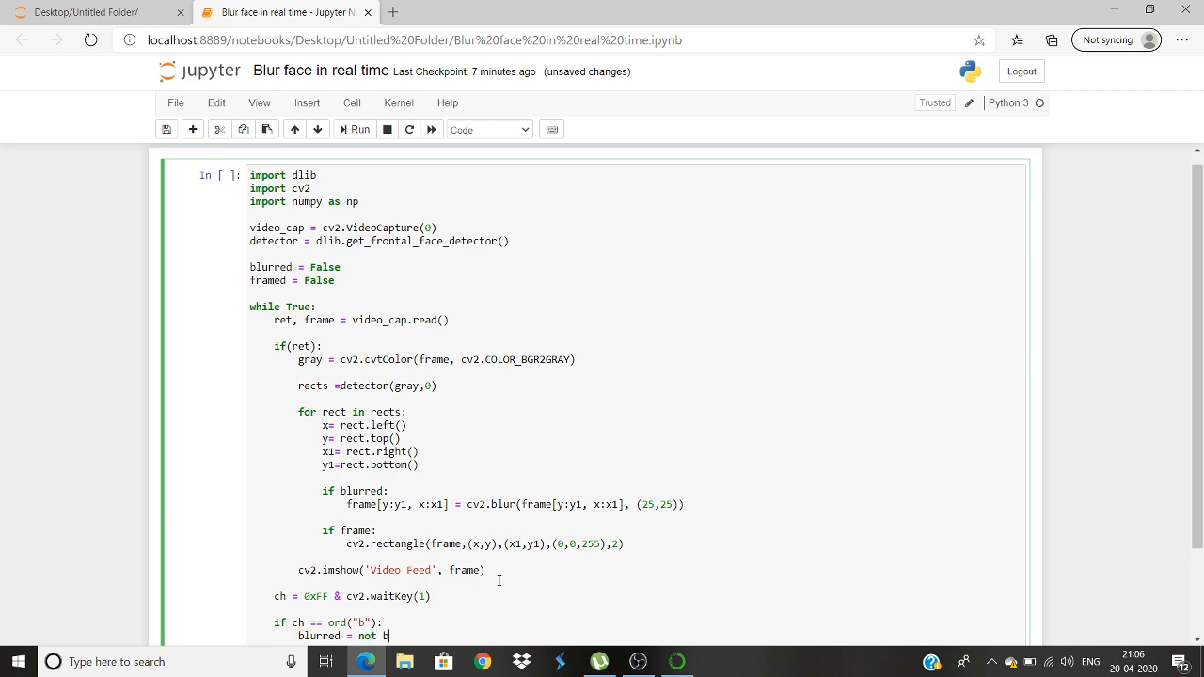
{"action": "type", "text": "lu"}
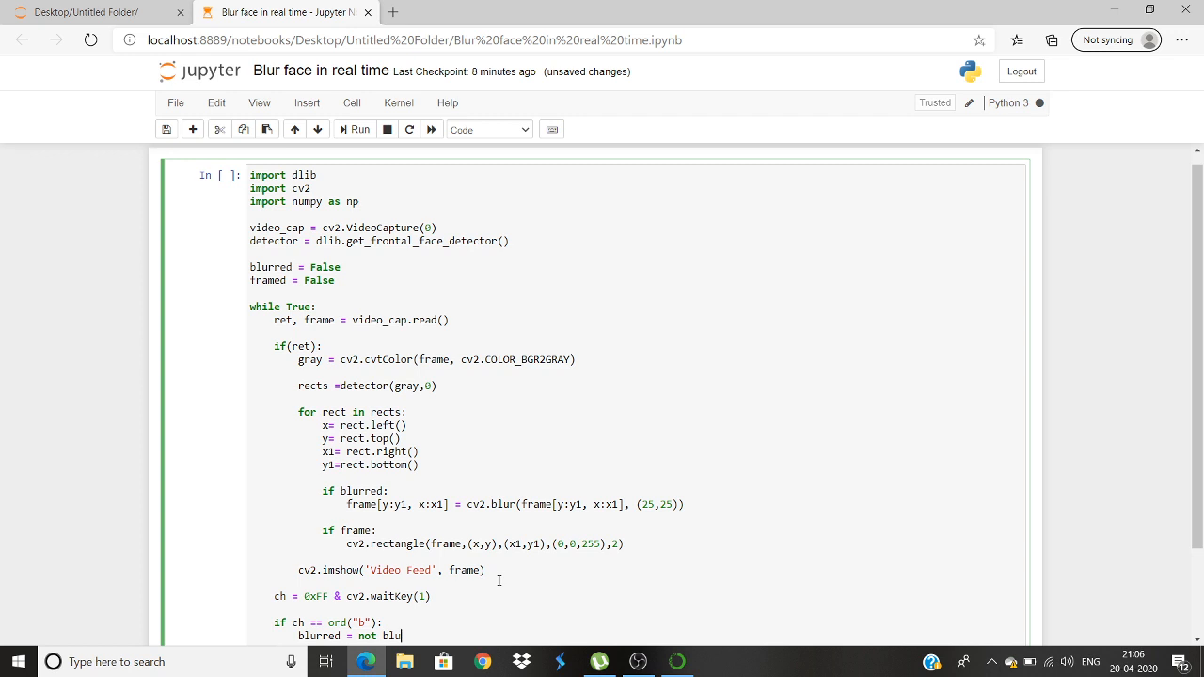
{"action": "type", "text": "rred"}
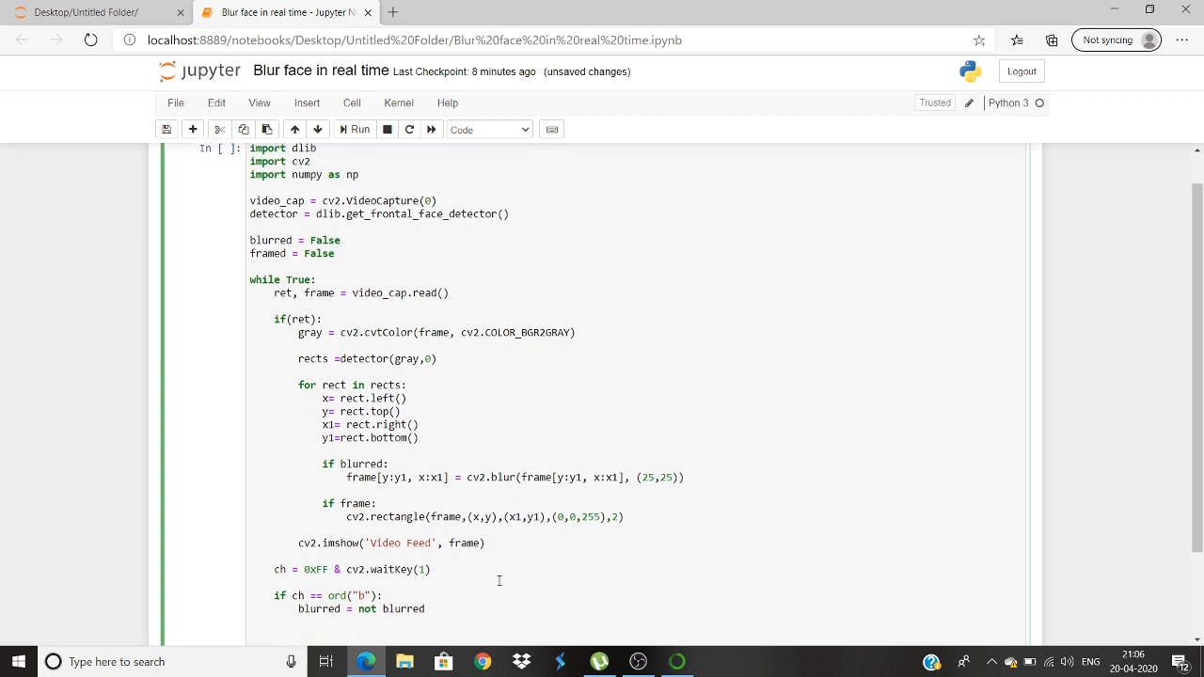
Add a matching ord("f") check that sets framed = not framed.
{"action": "type", "text": "if ch == ord(\"f\"):"}
{"action": "type", "text": "framed ="}
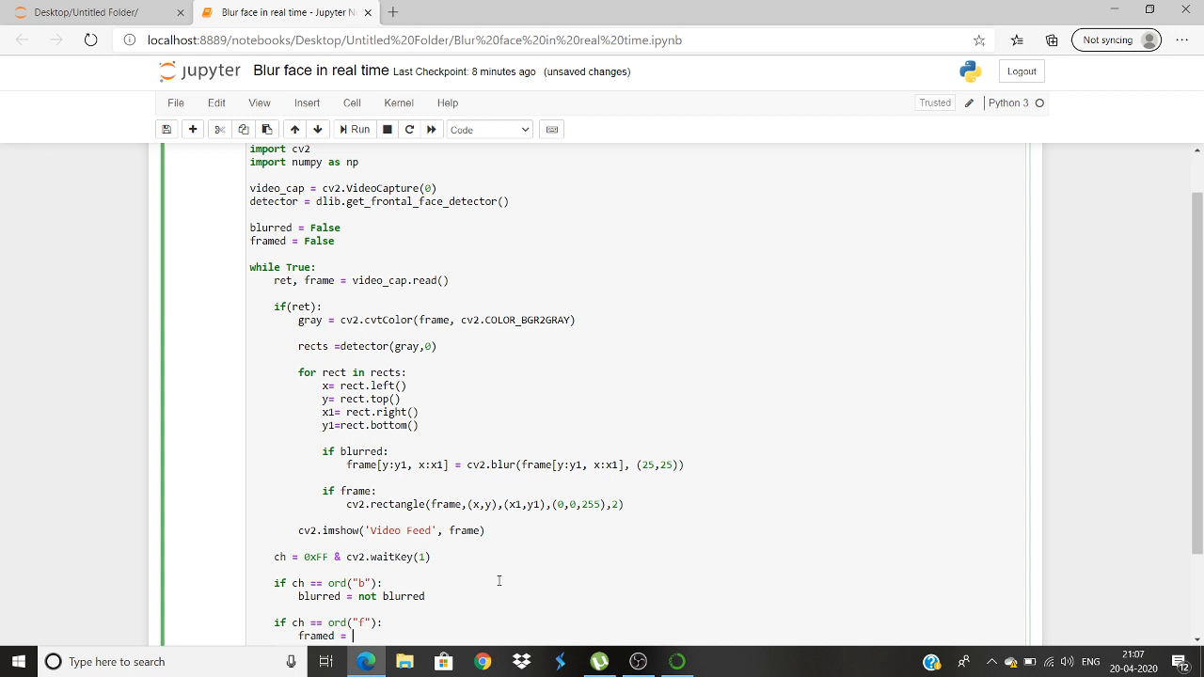
{"action": "type", "text": "not fram"}
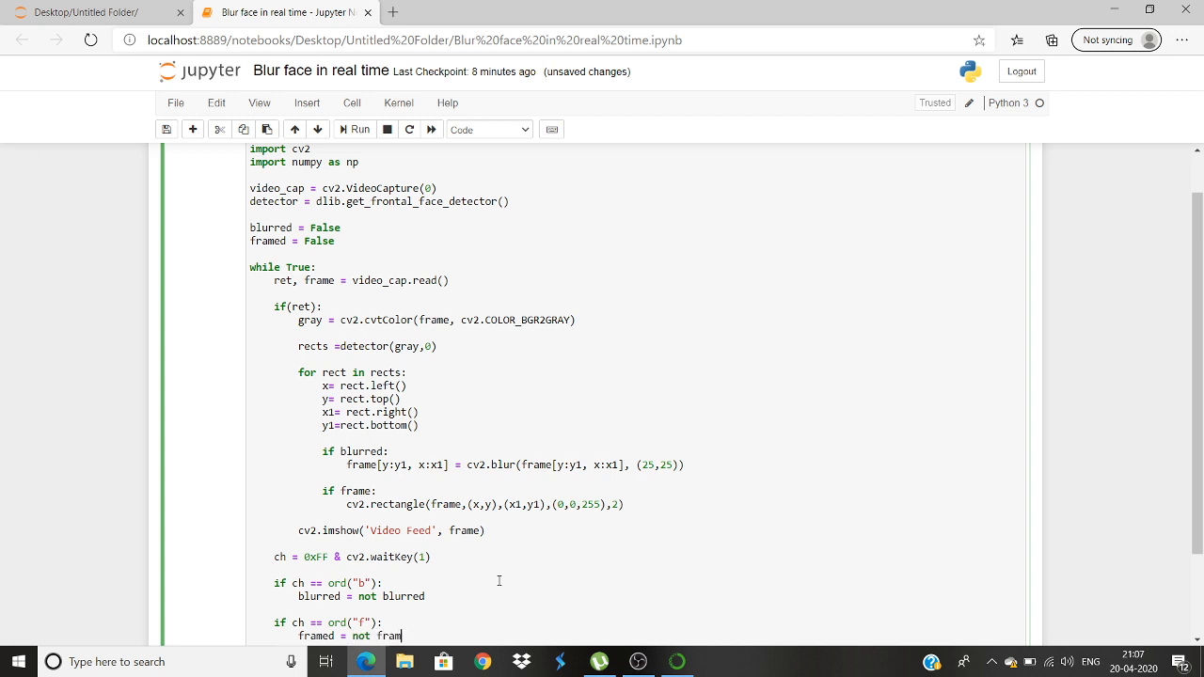
{"action": "type", "text": "ed"}
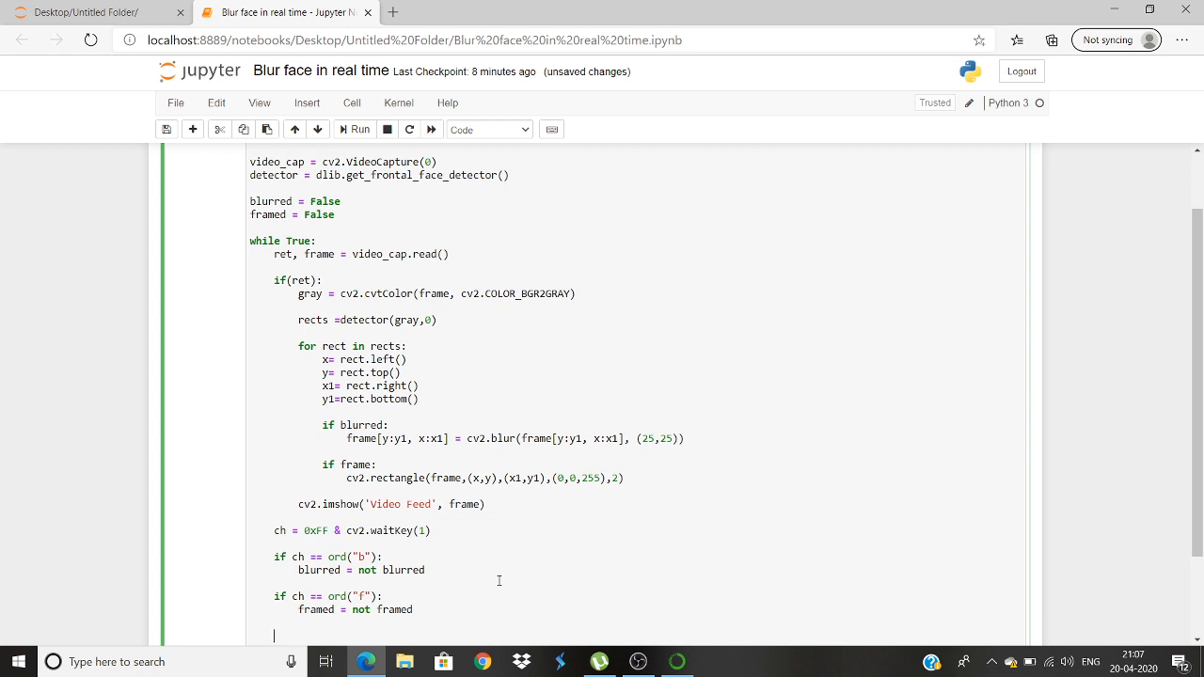
Add if ch== ord("q"): with an indented break to exit the loop.
{"action": "type", "text": "if ch"}
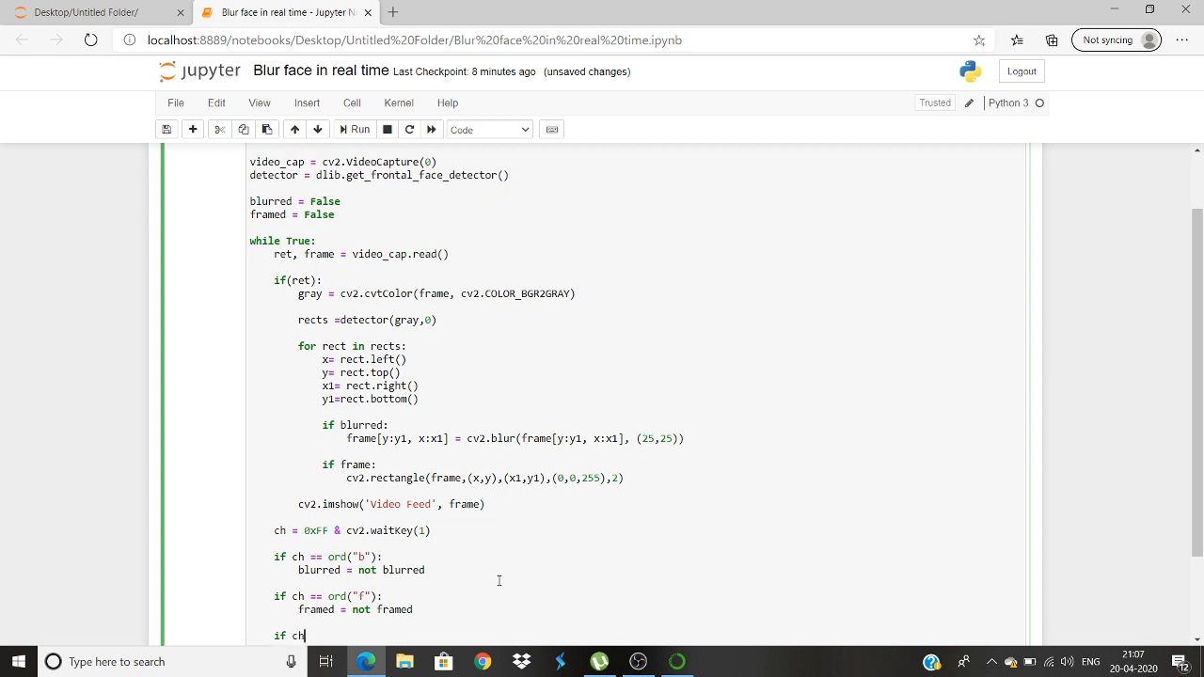
{"action": "type", "text": "=="}
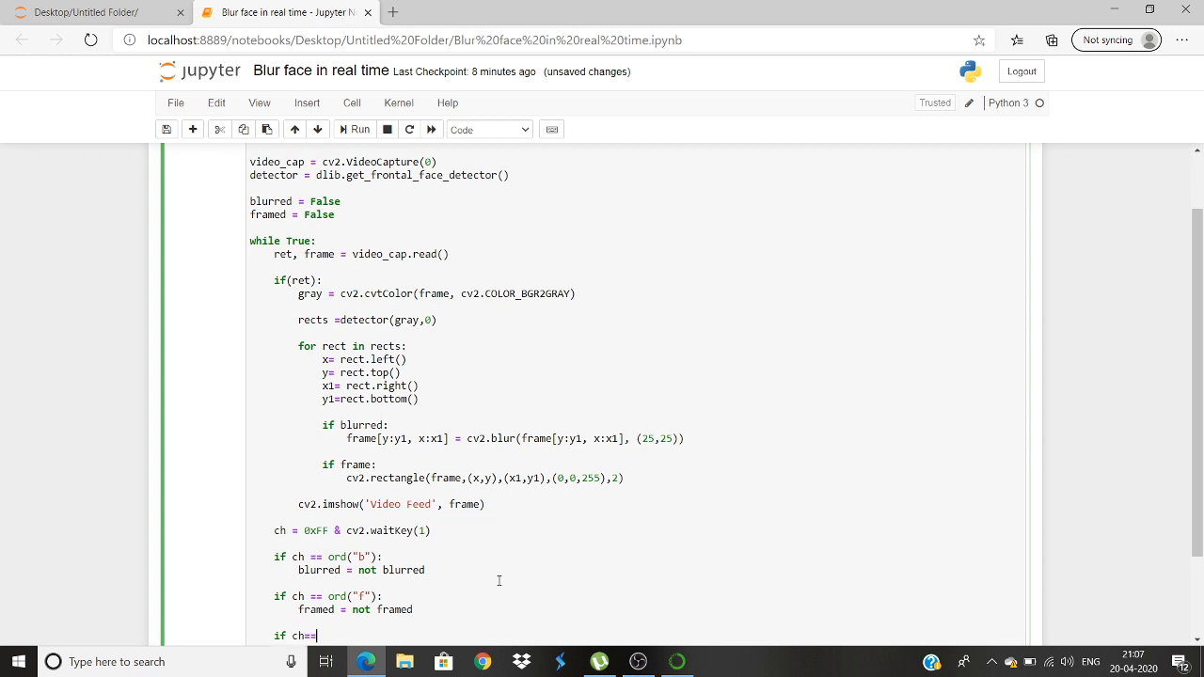
{"action": "type", "text": "ord"}
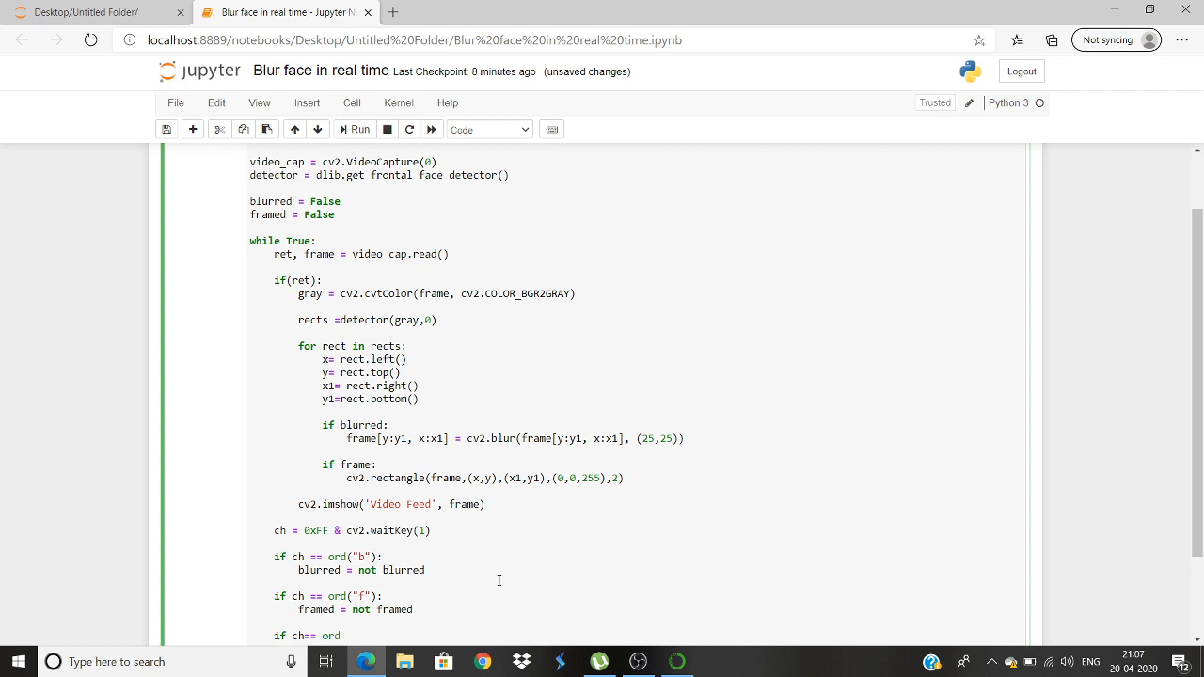
{"action": "type", "text": "(\"q\"):"}
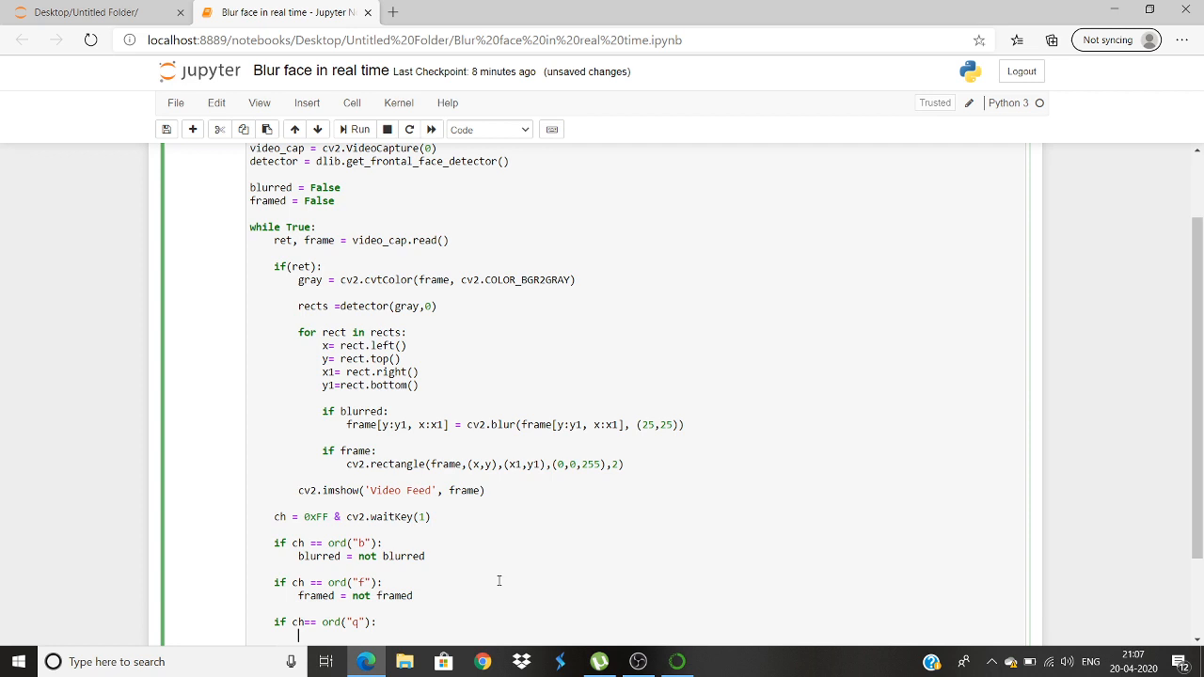
{"action": "type", "text": "break"}
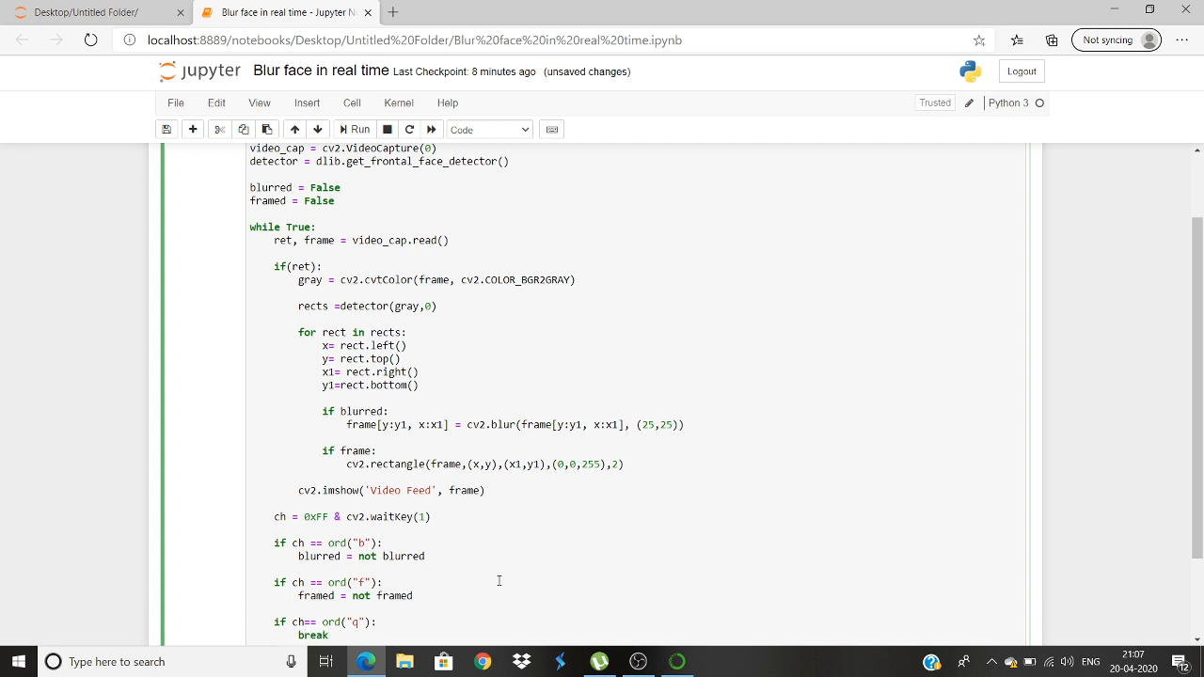
{"action": "scroll", "scroll_direction": "down", "scroll_amount": 3}
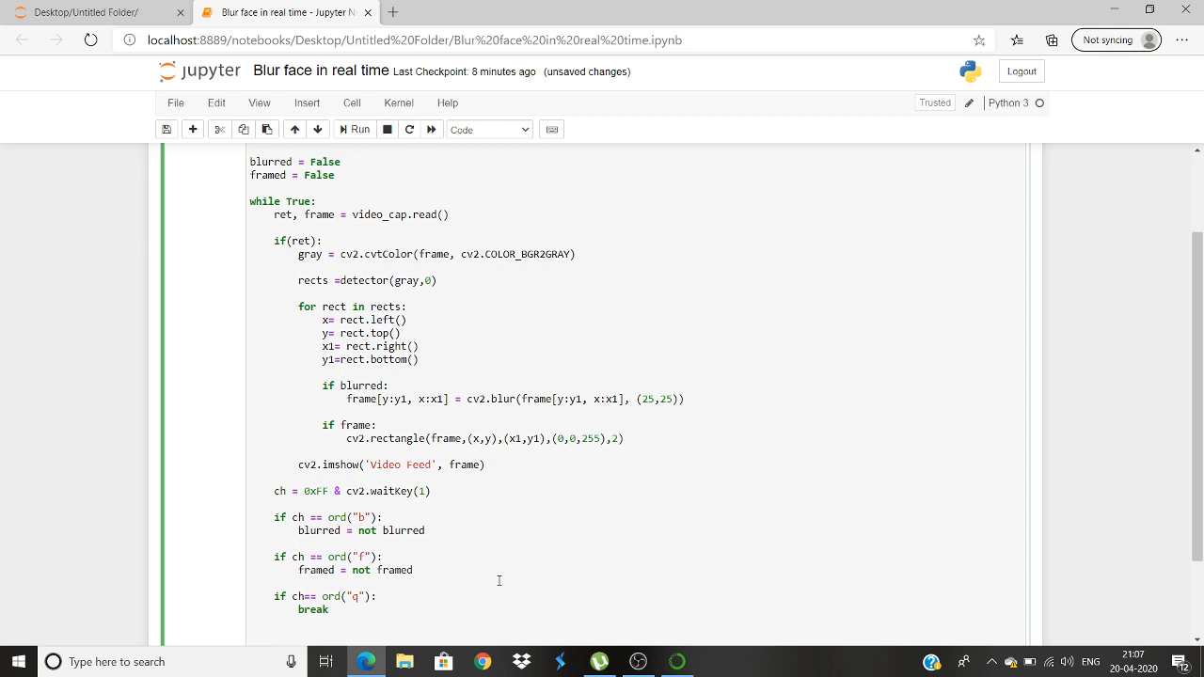
Release the webcam with video_cap.release() after the while loop.
{"action": "type", "text": "video_"}
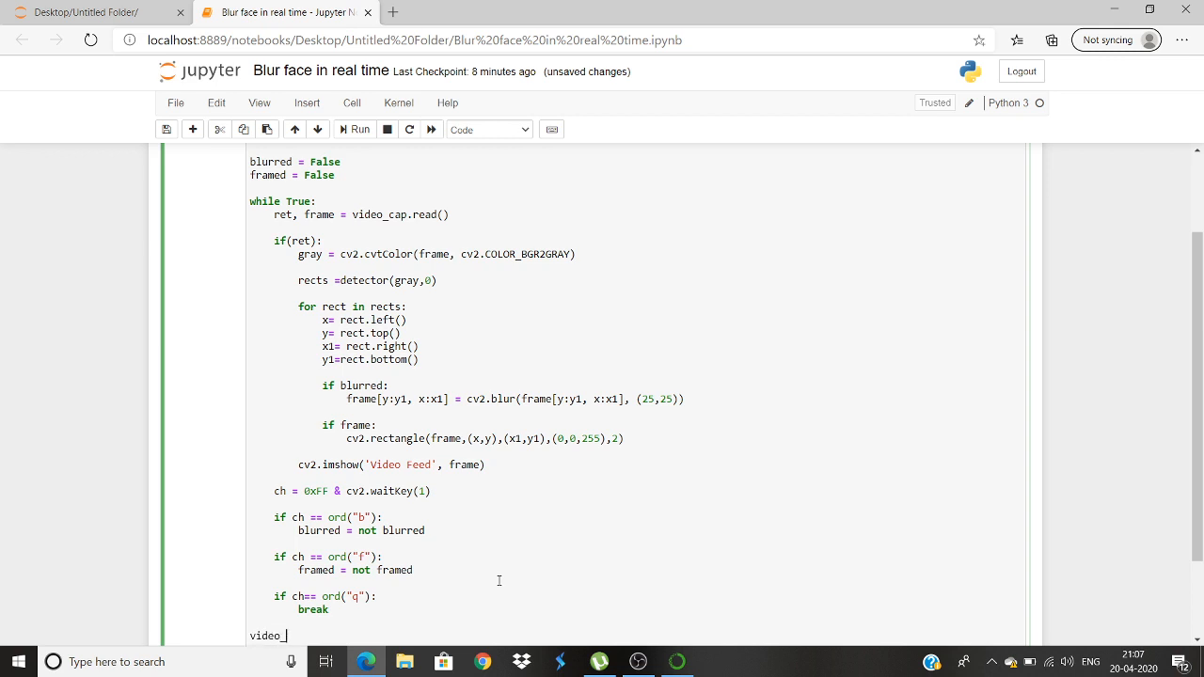
{"action": "type", "text": "cap."}
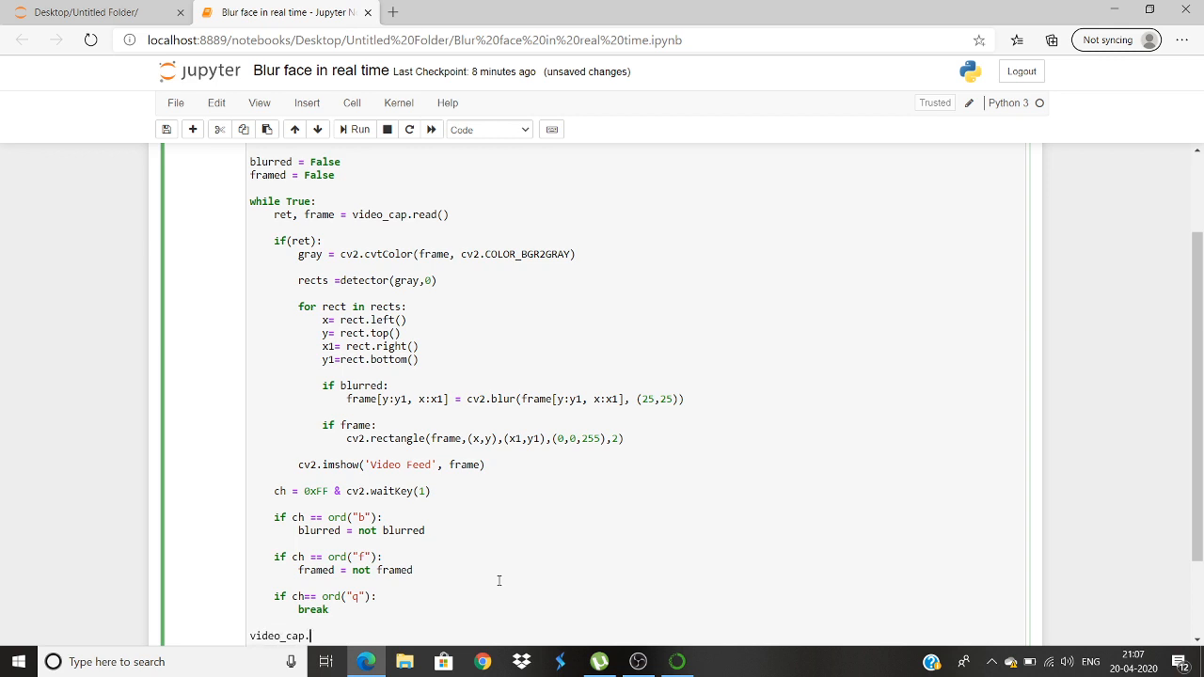
{"action": "type", "text": "release"}
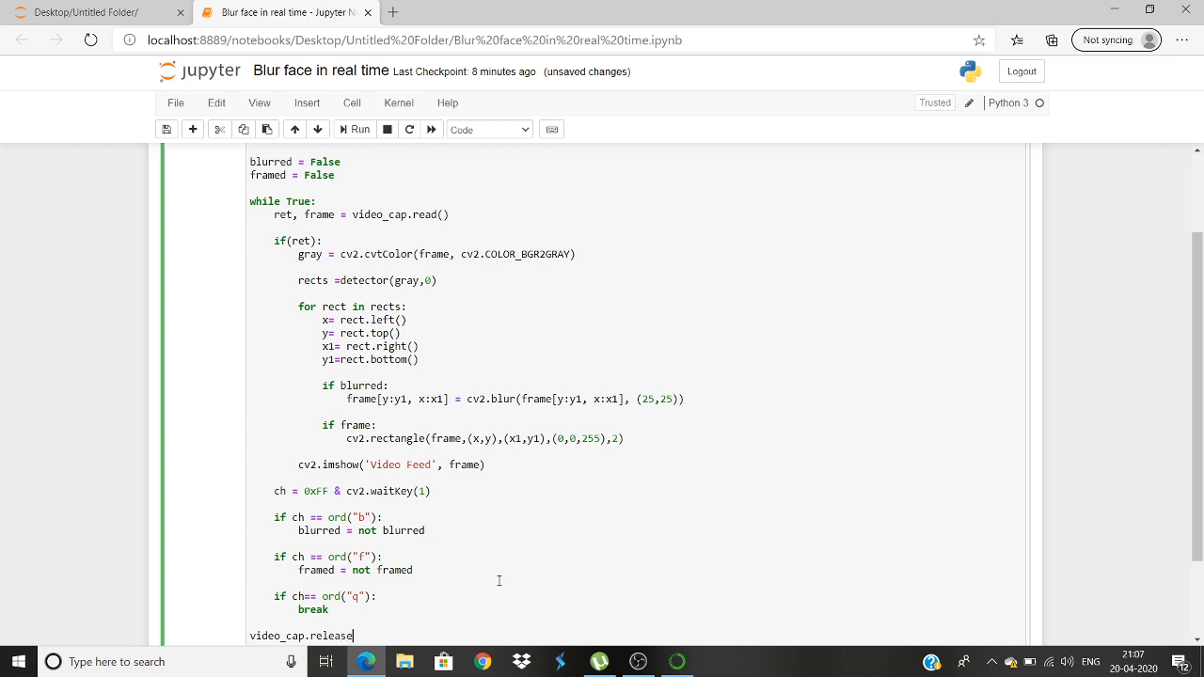
{"action": "type", "text": "()"}
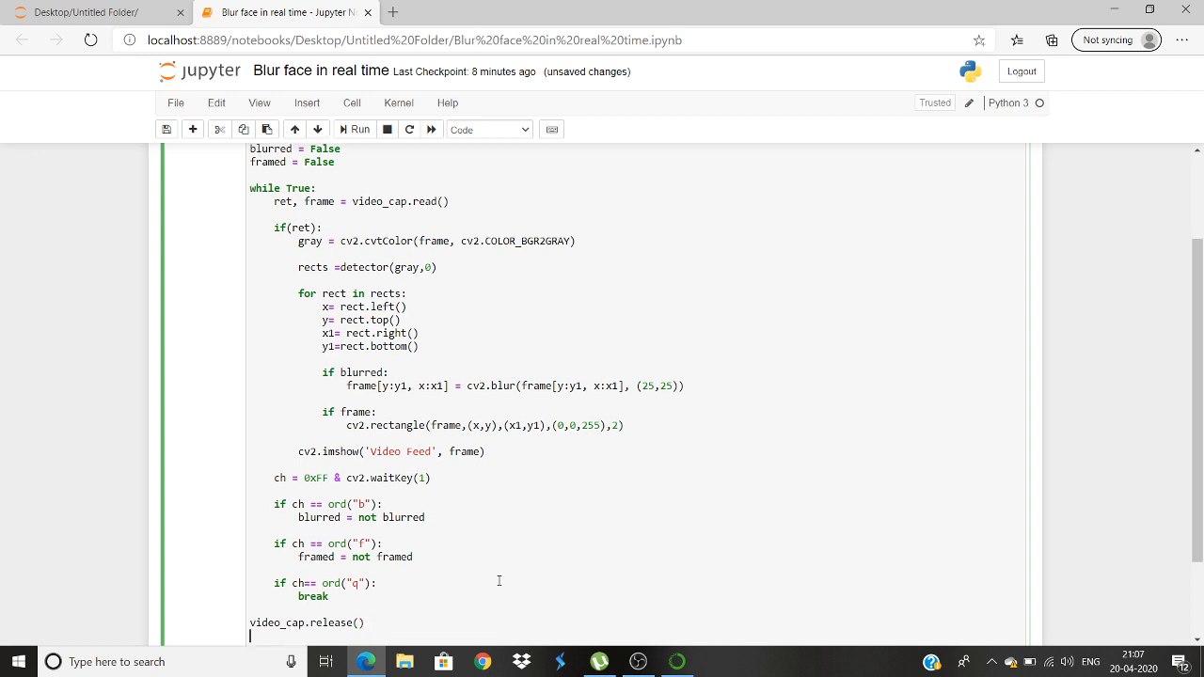
Close all OpenCV windows with cv2.destroyAllWindows().
{"action": "type", "text": "cv2"}
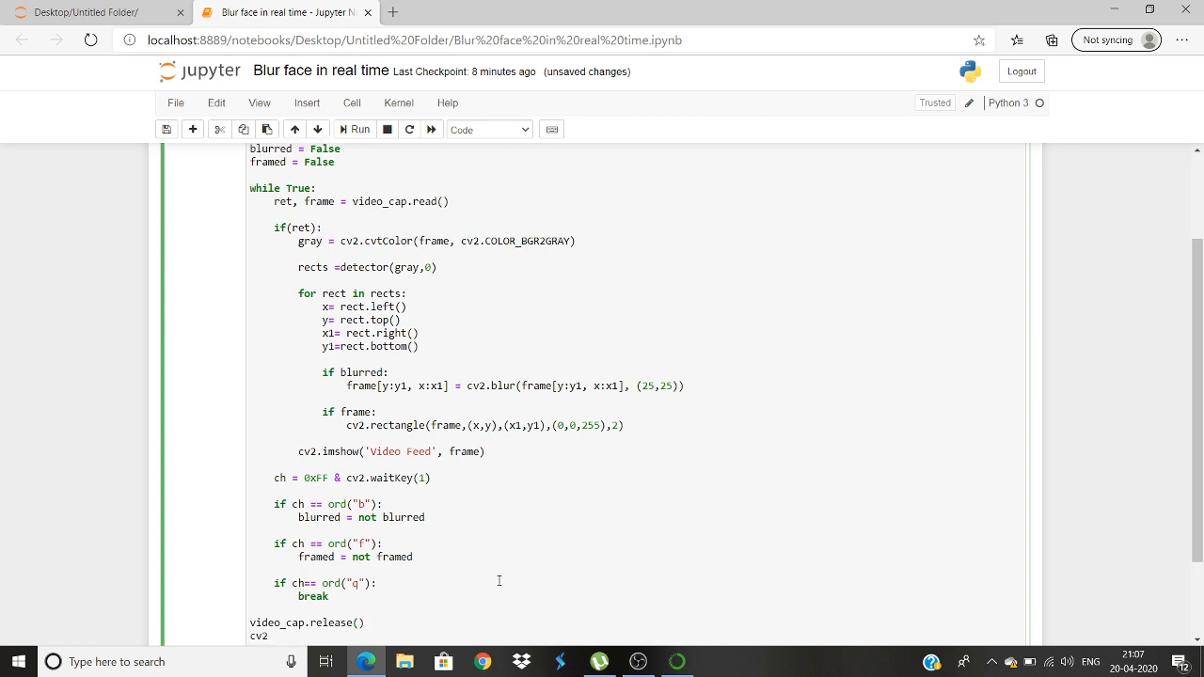
{"action": "type", "text": ".destroy"}
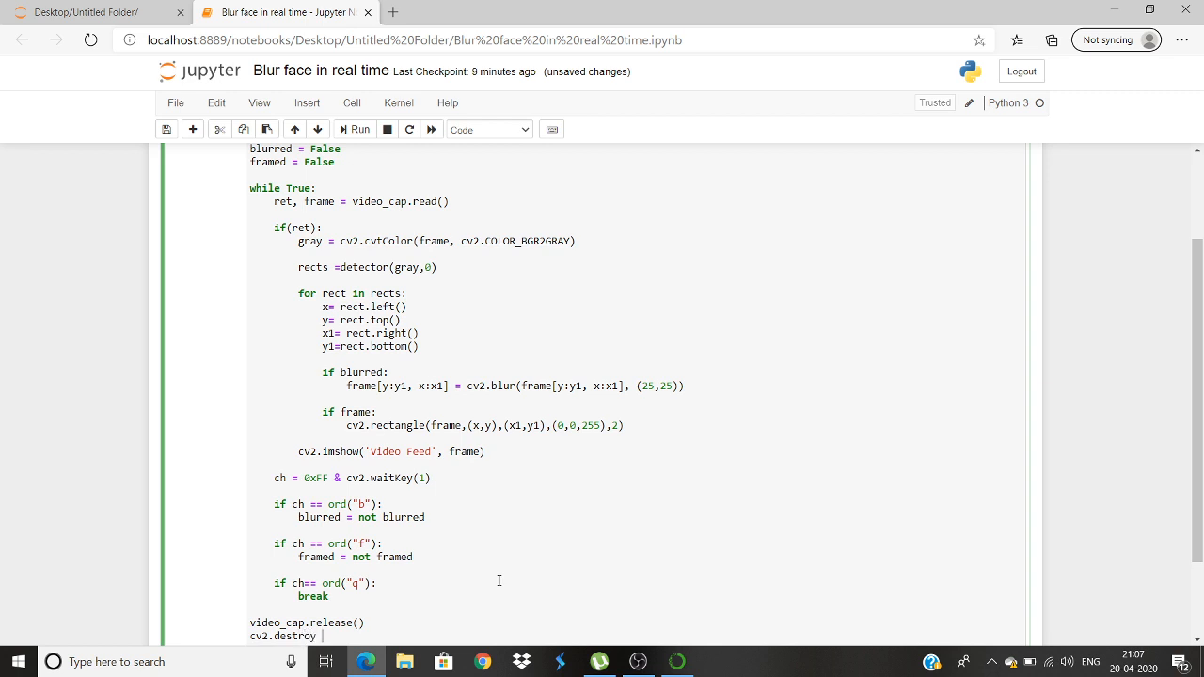
{"action": "type", "text": "All"}
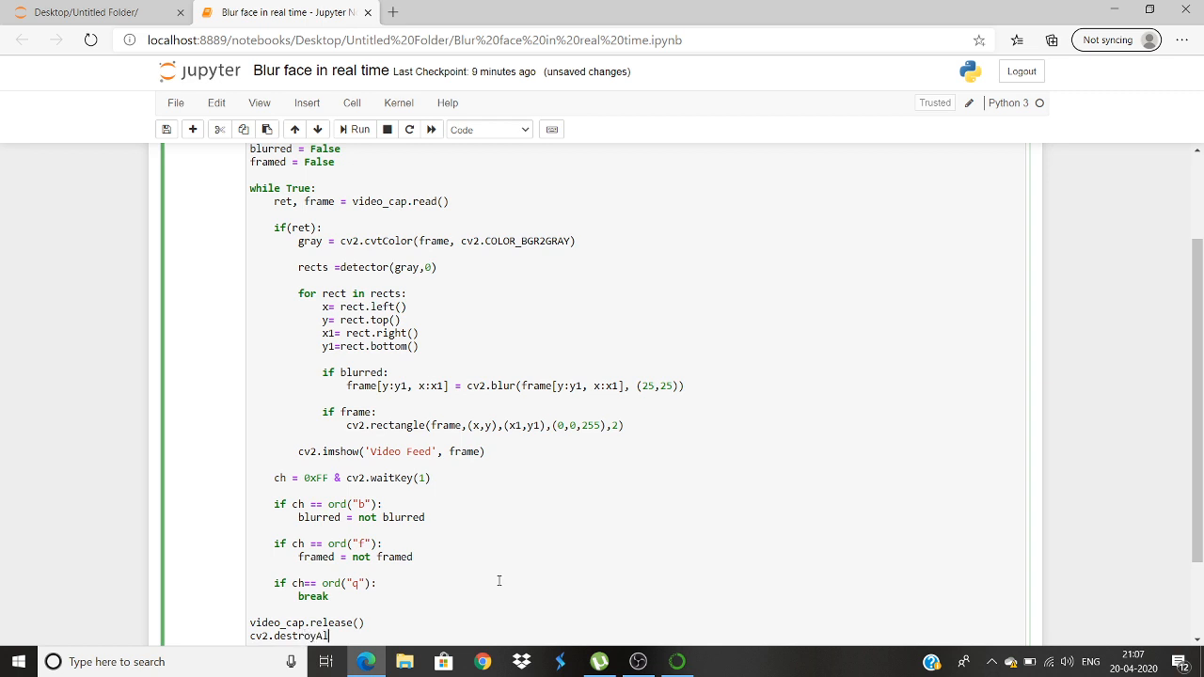
{"action": "type", "text": "lWindo"}
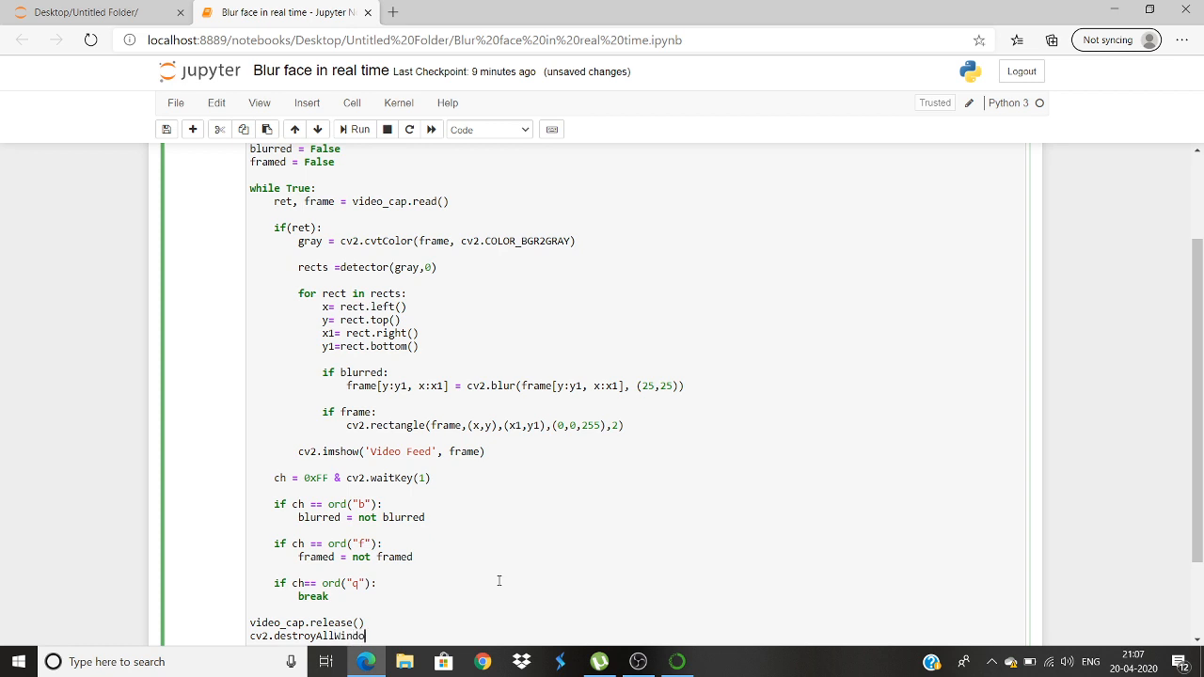
{"action": "type", "text": "ws"}
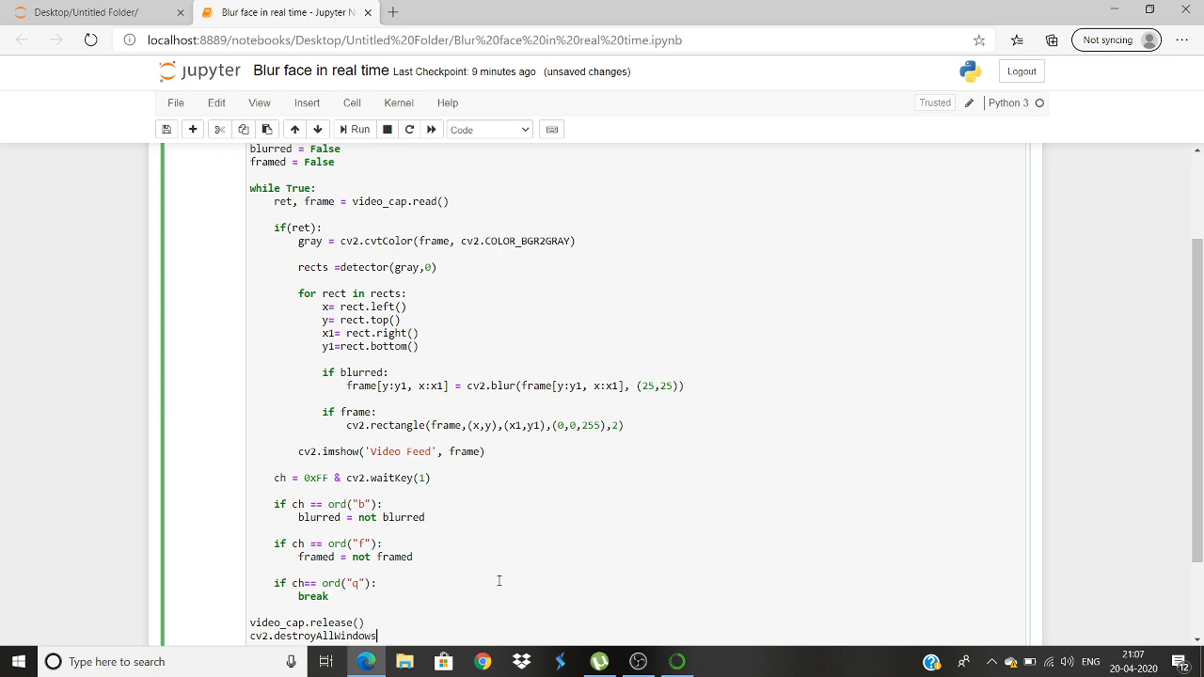
{"action": "type", "text": "()"}
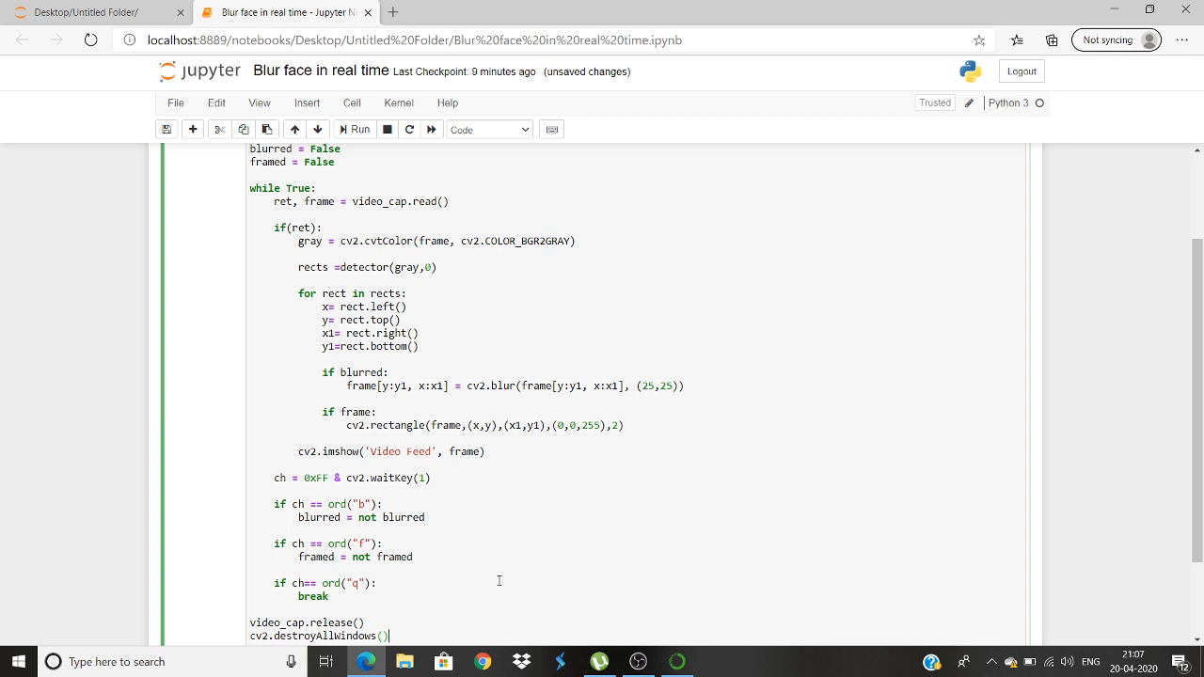
{"action": "scroll", "scroll_direction": "down", "scroll_amount": 3}
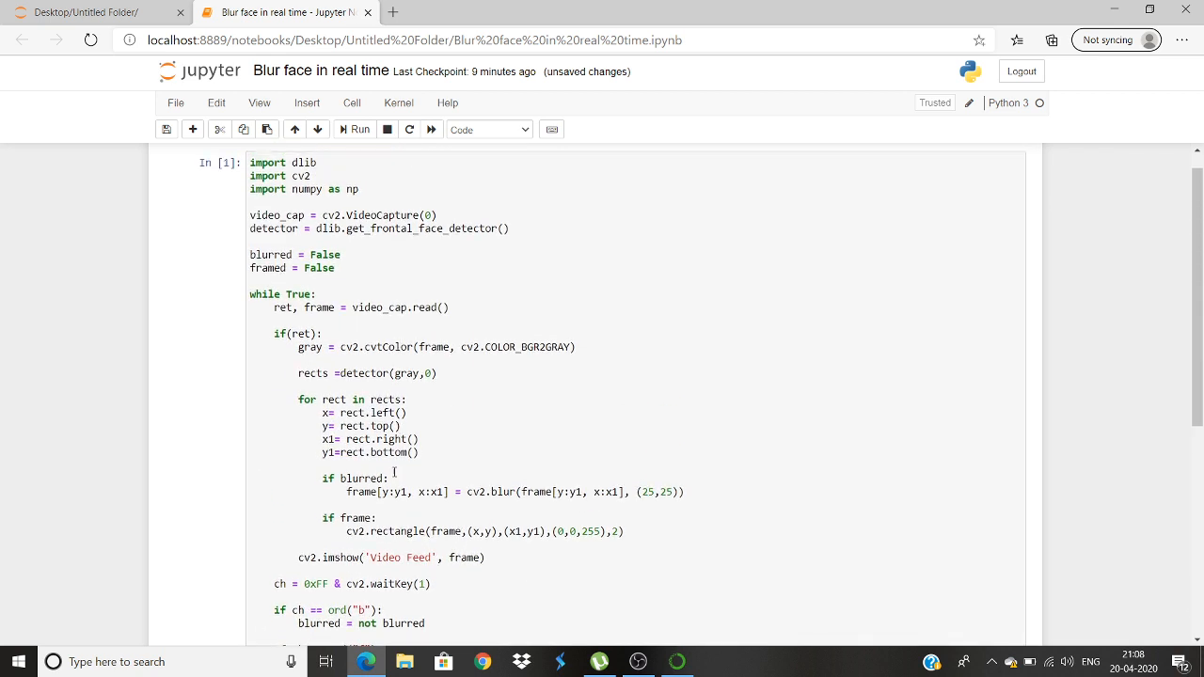
Change 'if frame:' to 'if framed:' and select the cell to run it.
{"action": "left_click", "coordinate": [537, 504]}
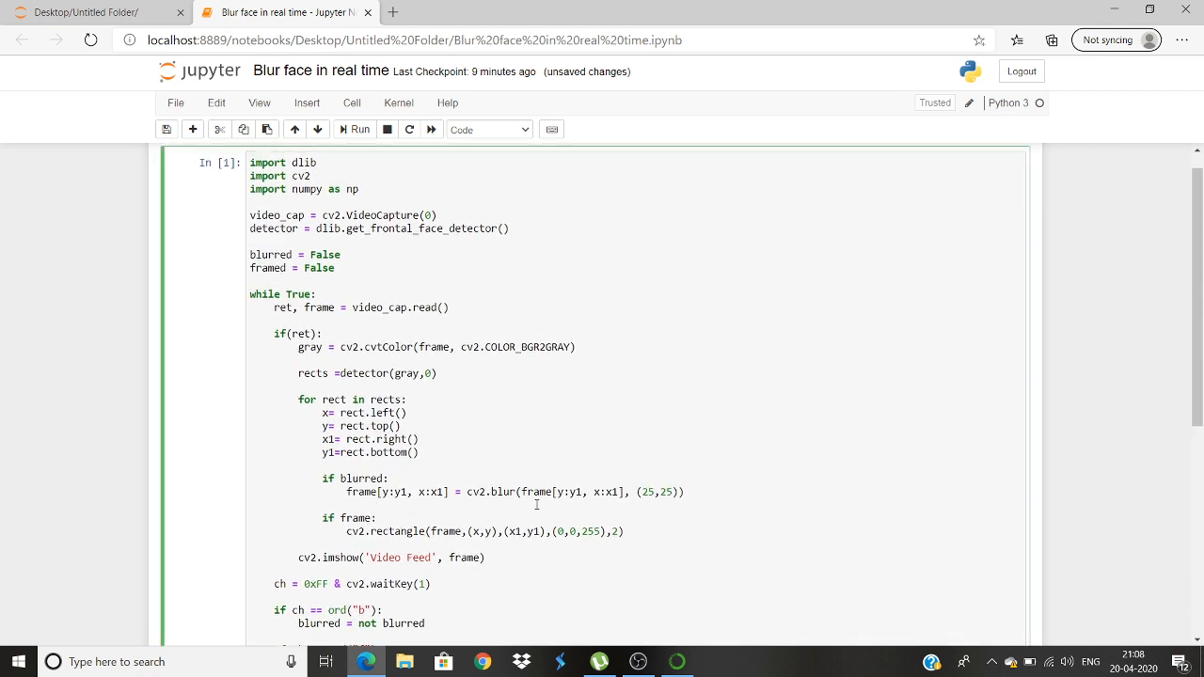
{"action": "type", "text": "d"}
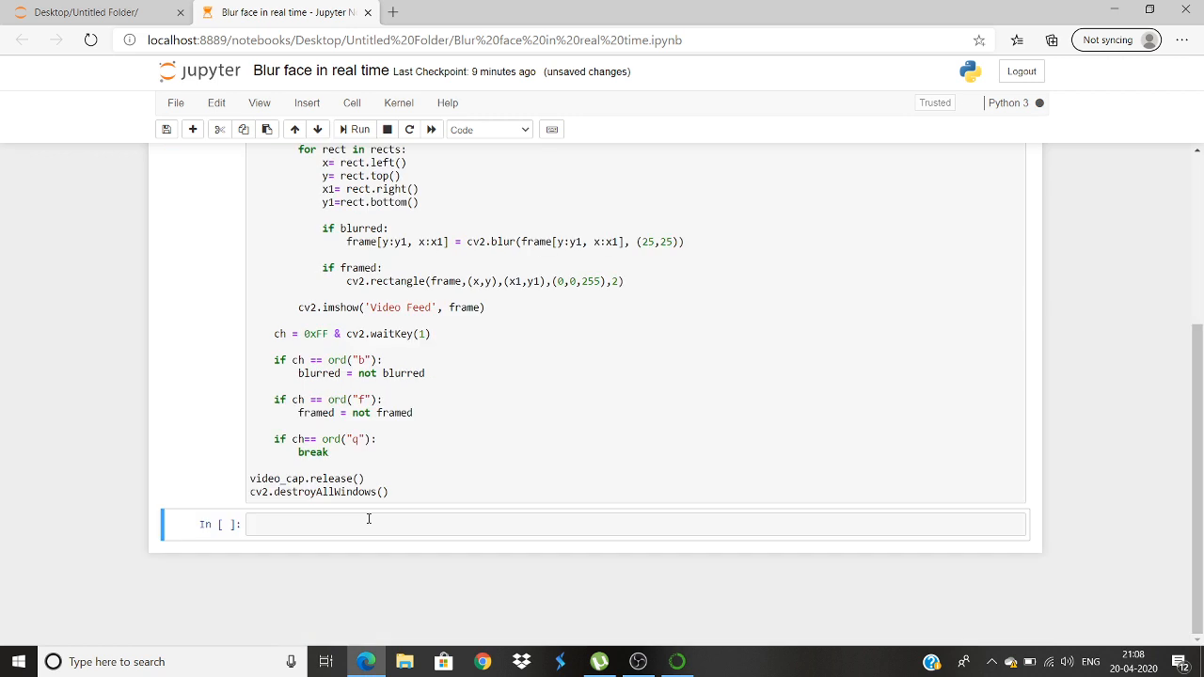
{"action": "mouse_move", "coordinate": [521, 454]}
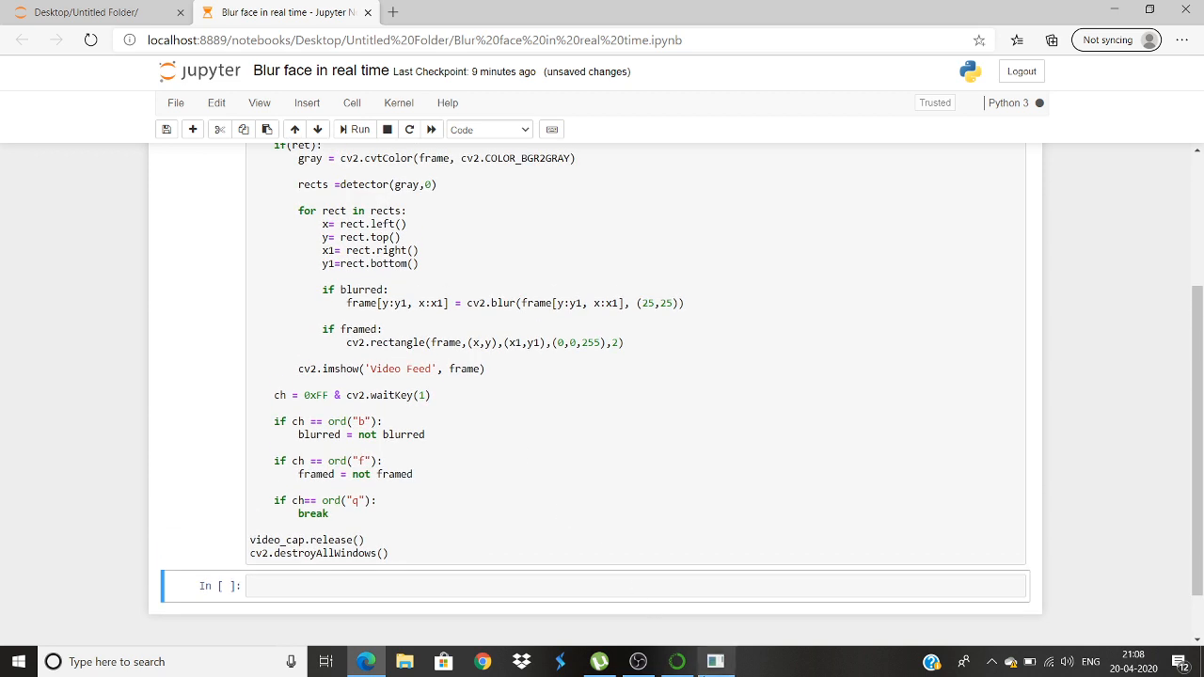
{"action": "left_click", "coordinate": [353, 128]}
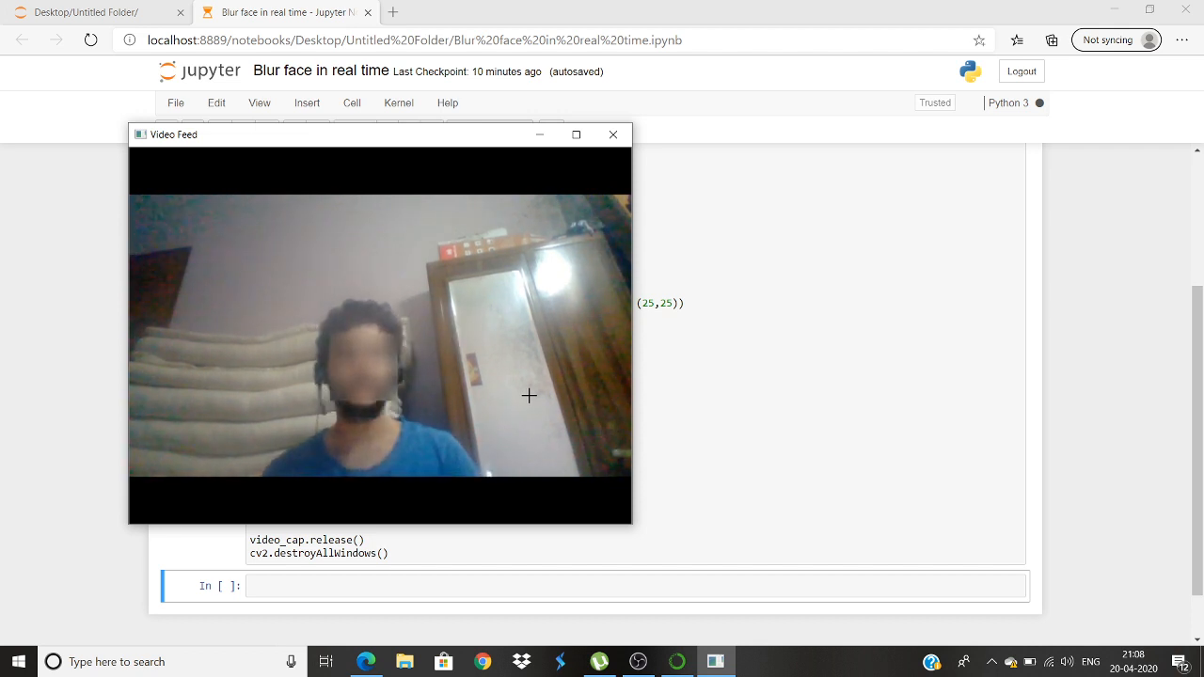
{"action": "left_click", "coordinate": [613, 134]}
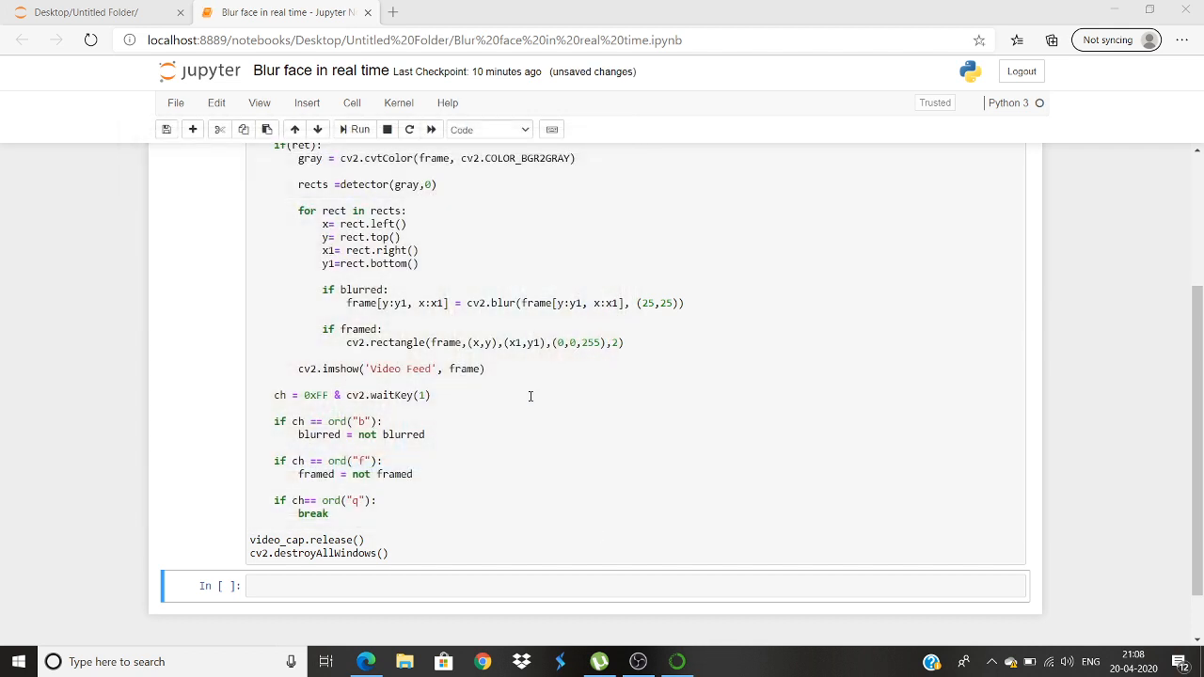